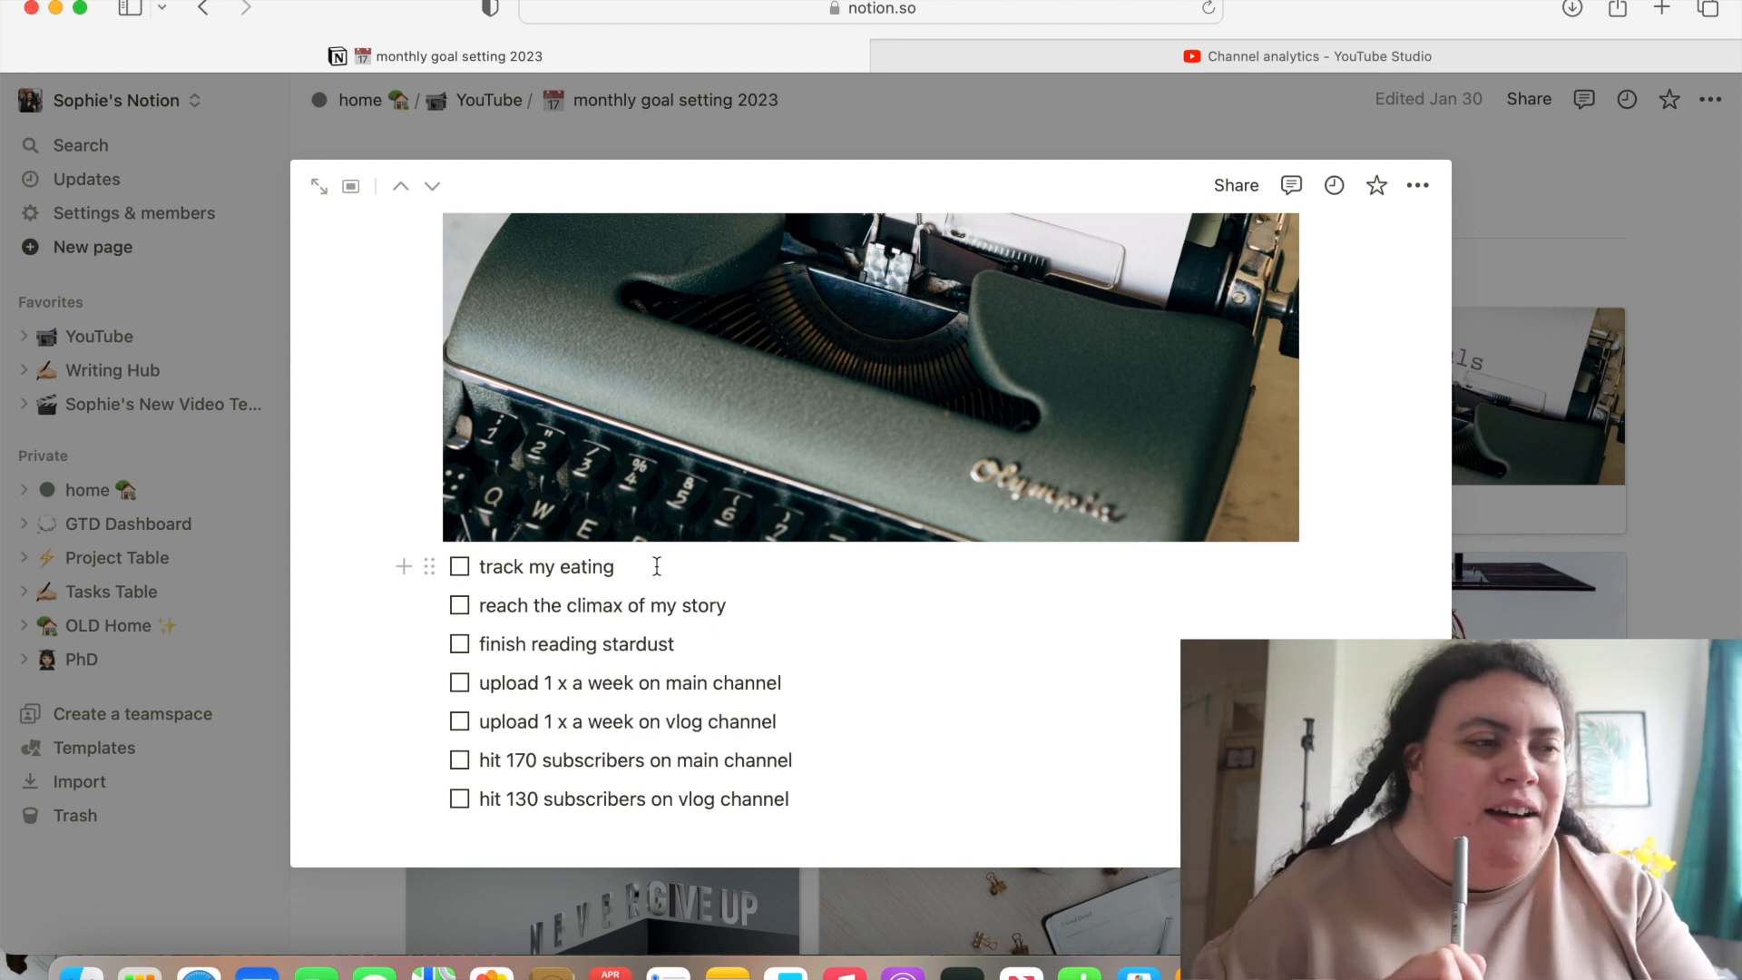
mouse_move(741, 528)
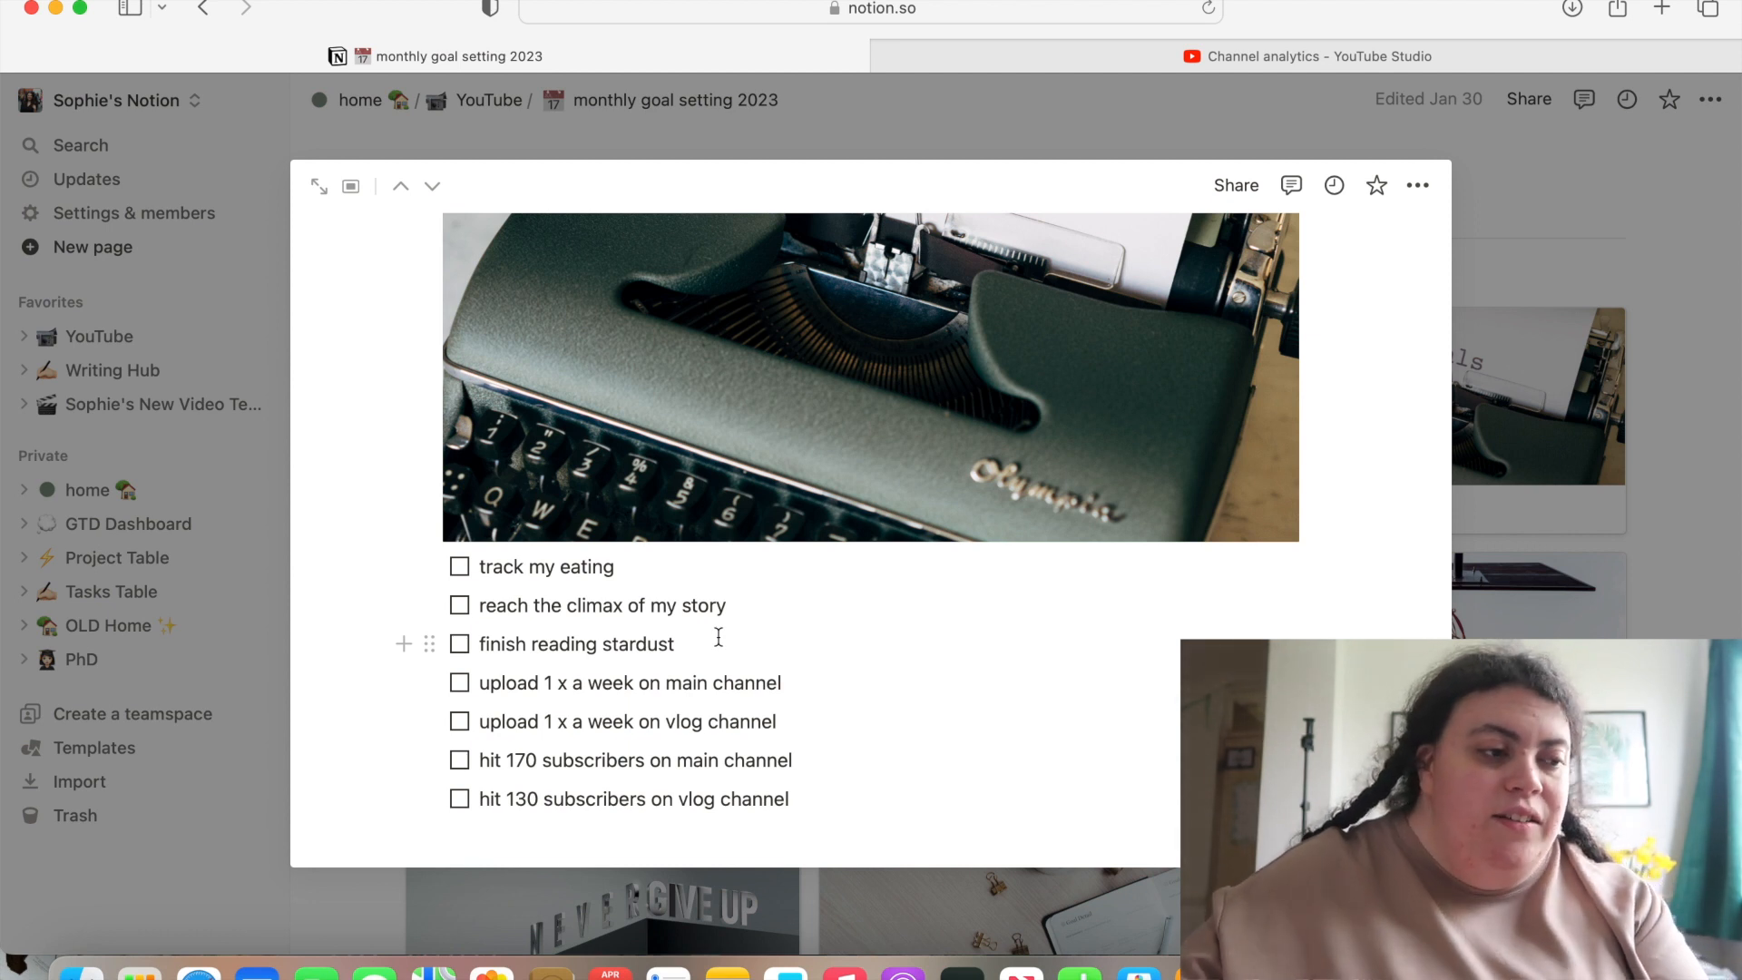
mouse_move(854, 517)
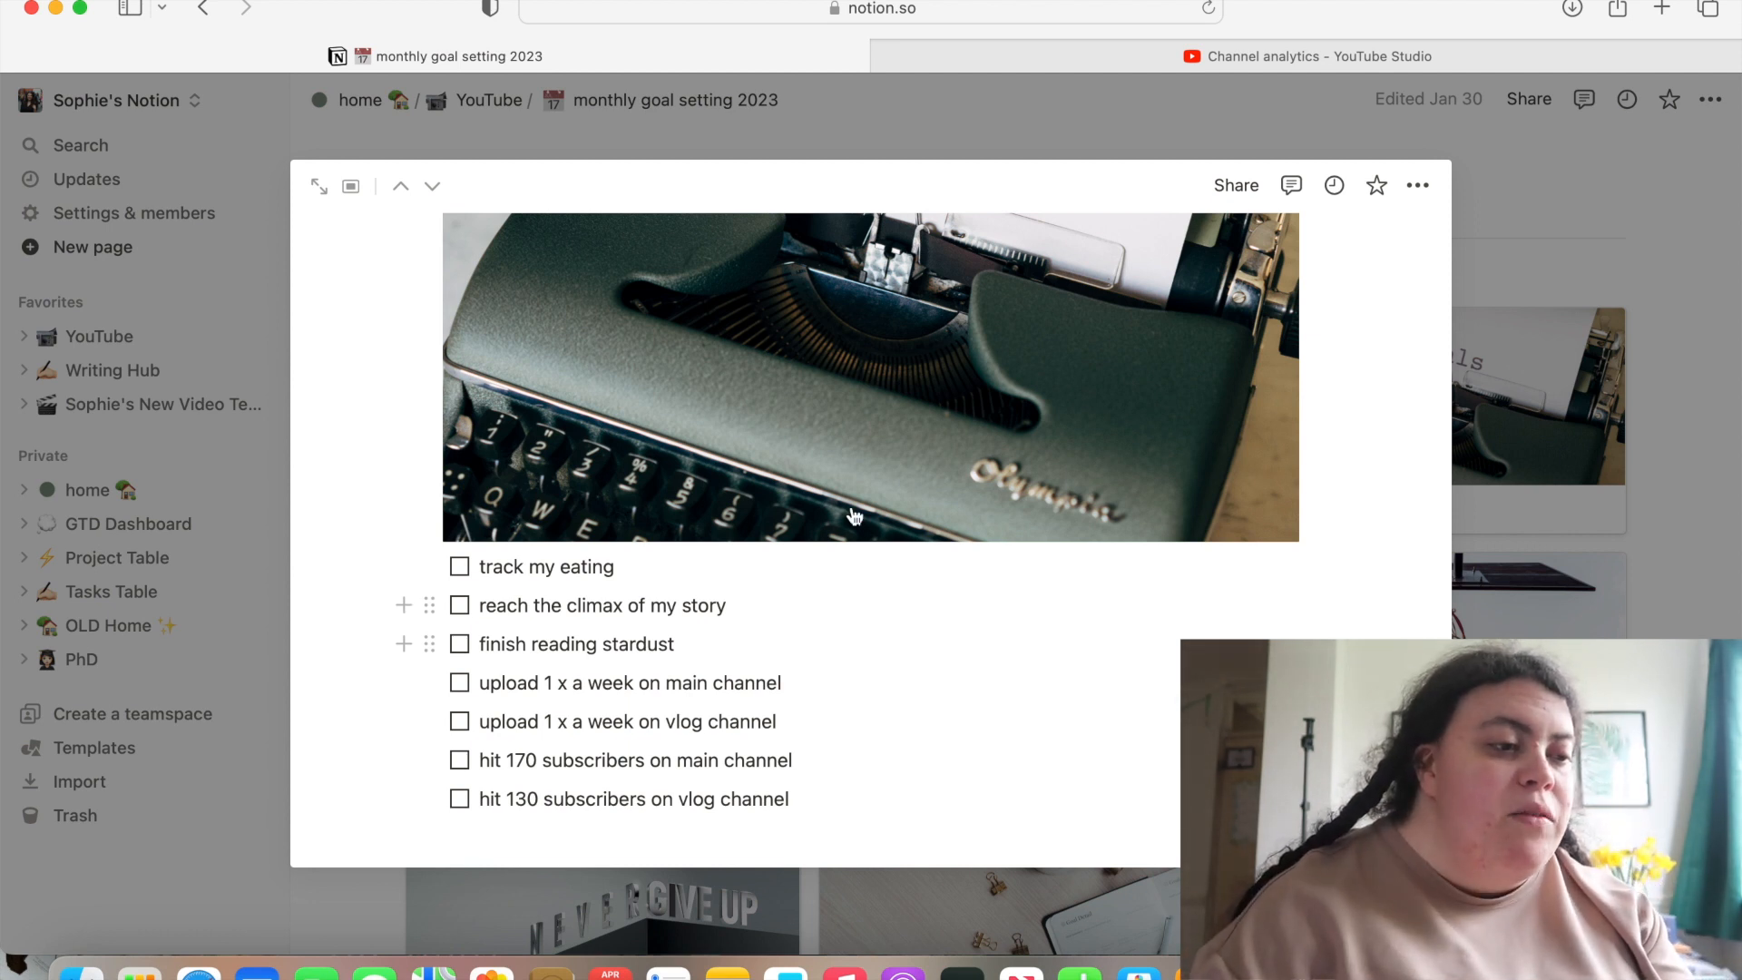
mouse_move(1328, 62)
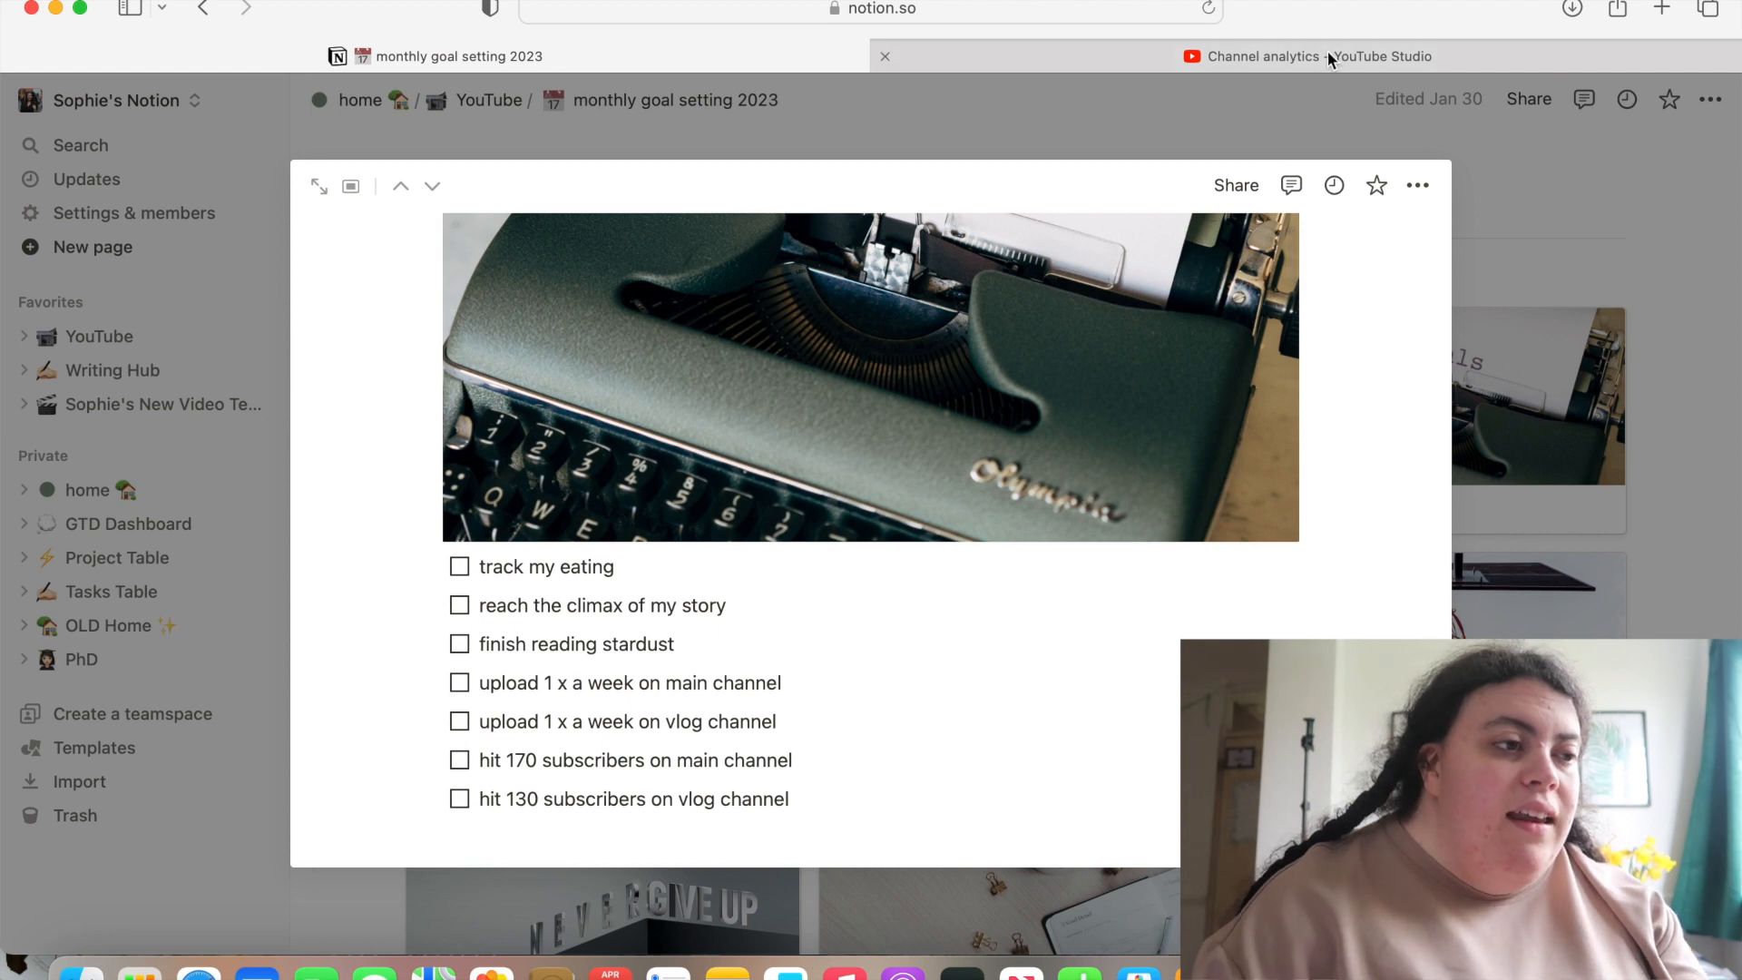
Check April's YouTube Studio stats (254 views, 10.6 watch hours, +9 subscribers) and return to the Notion goals
click(1307, 56)
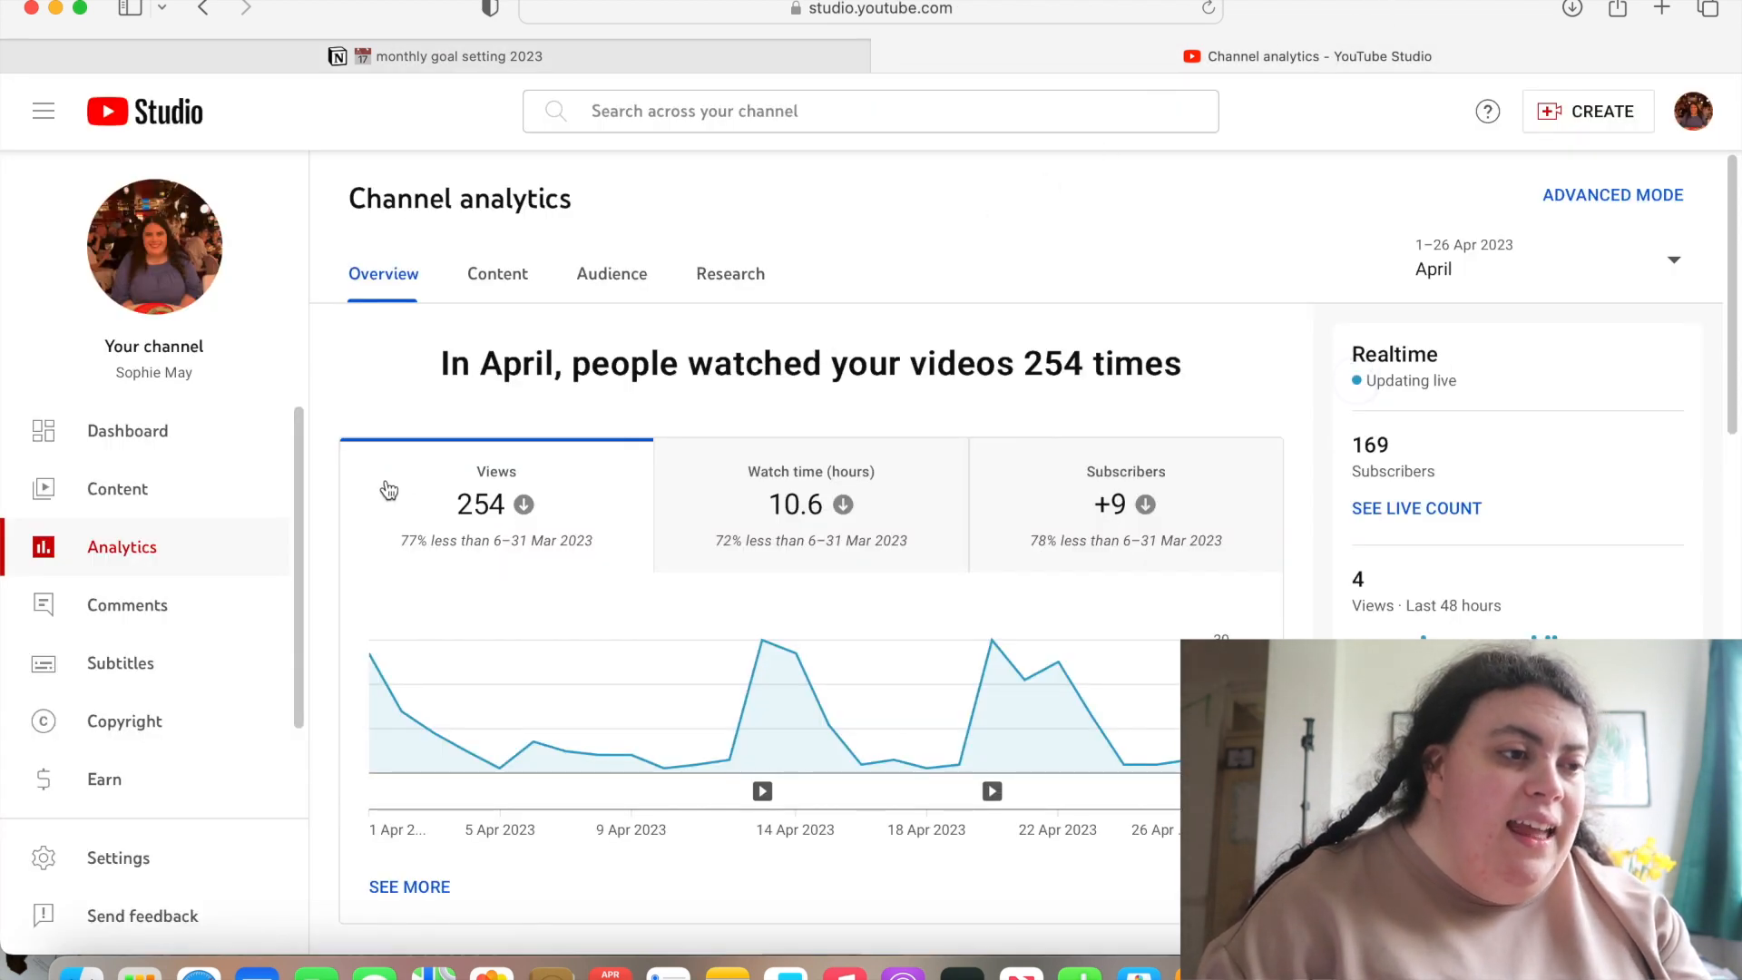
scroll(down, 3)
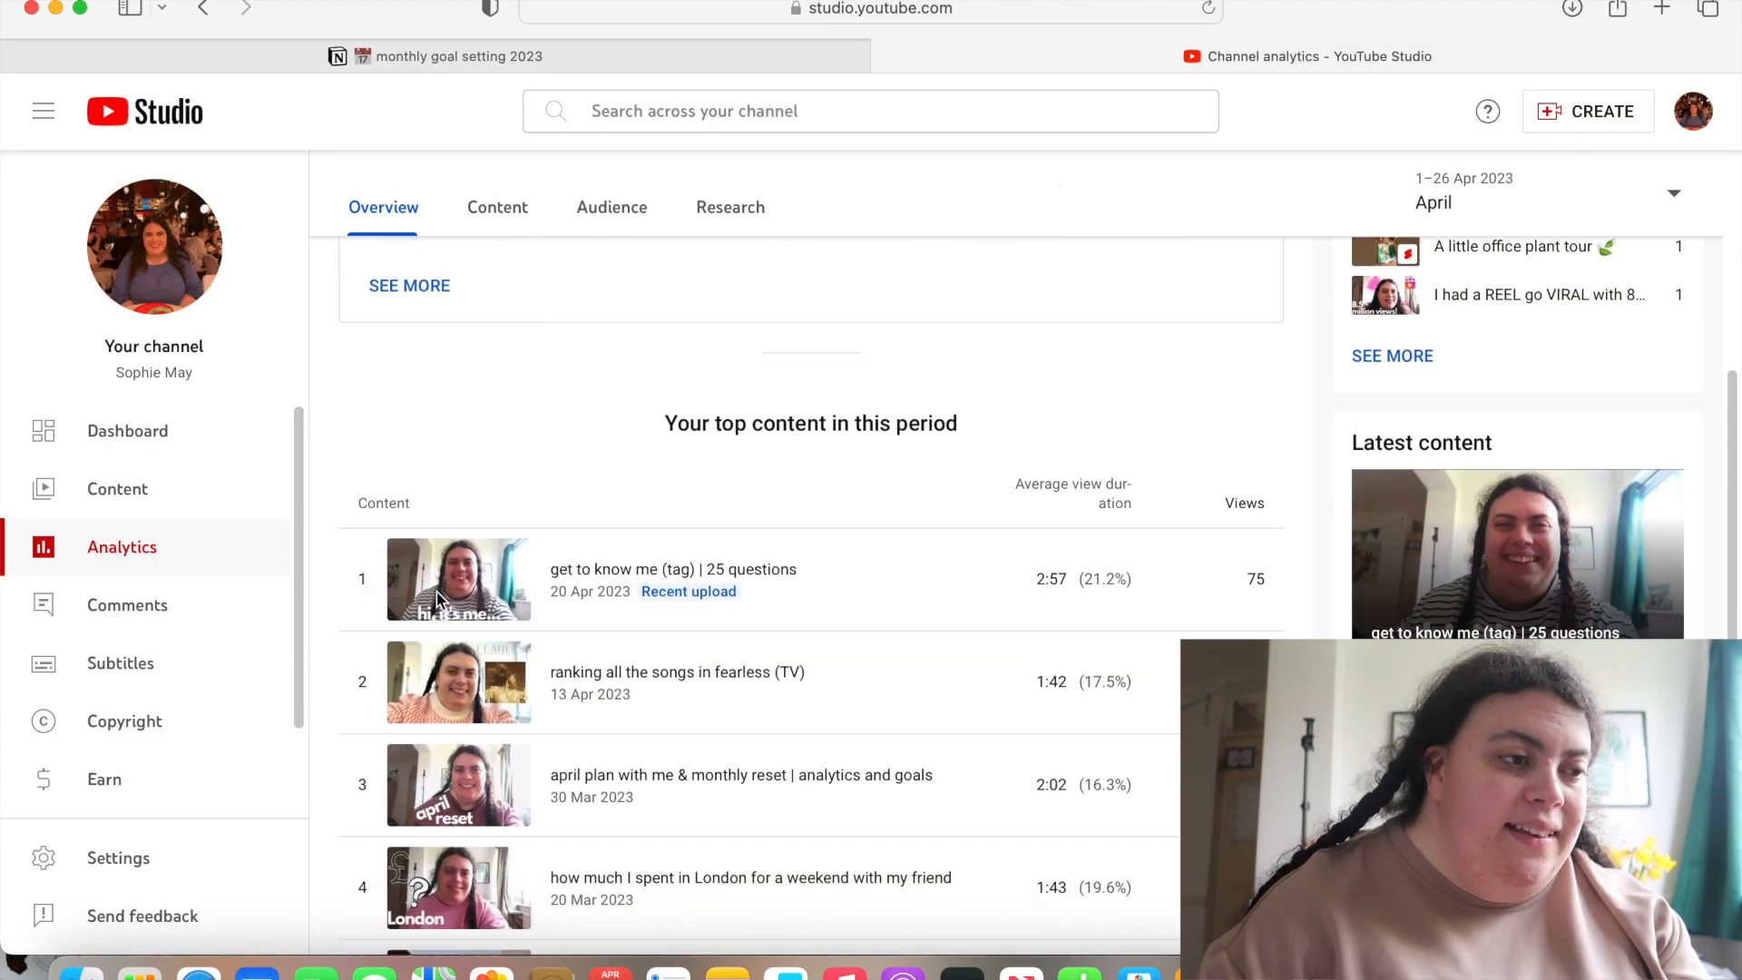
scroll(down, 3)
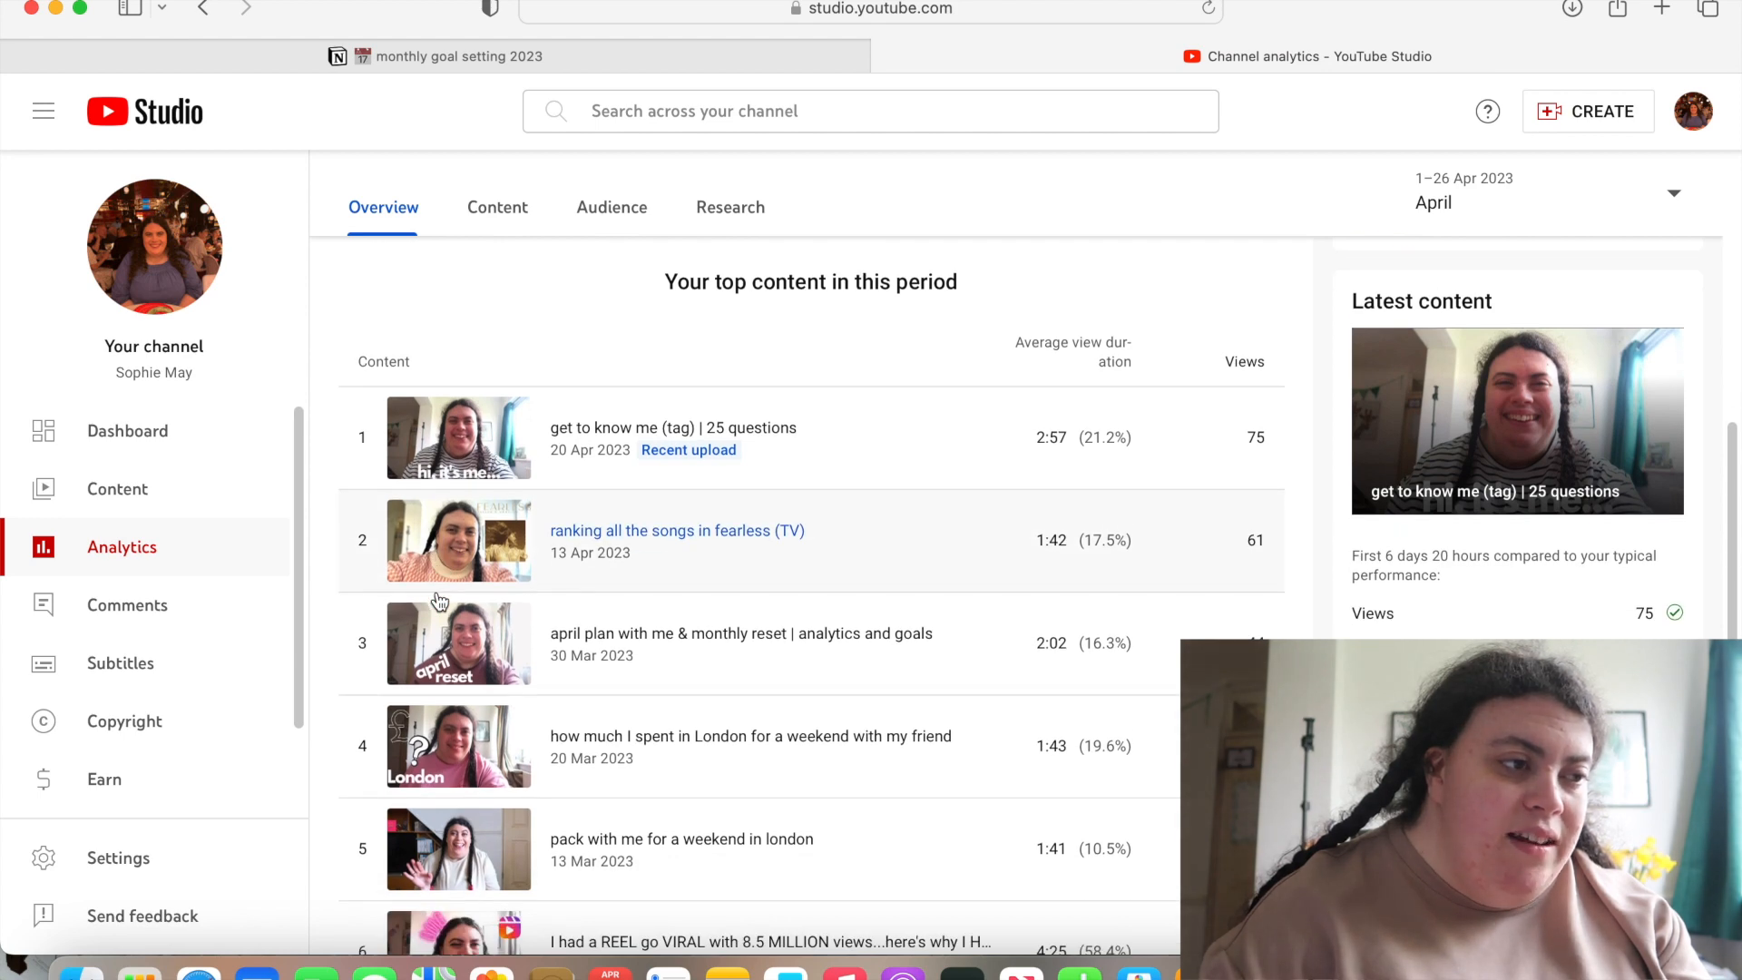
mouse_move(615, 370)
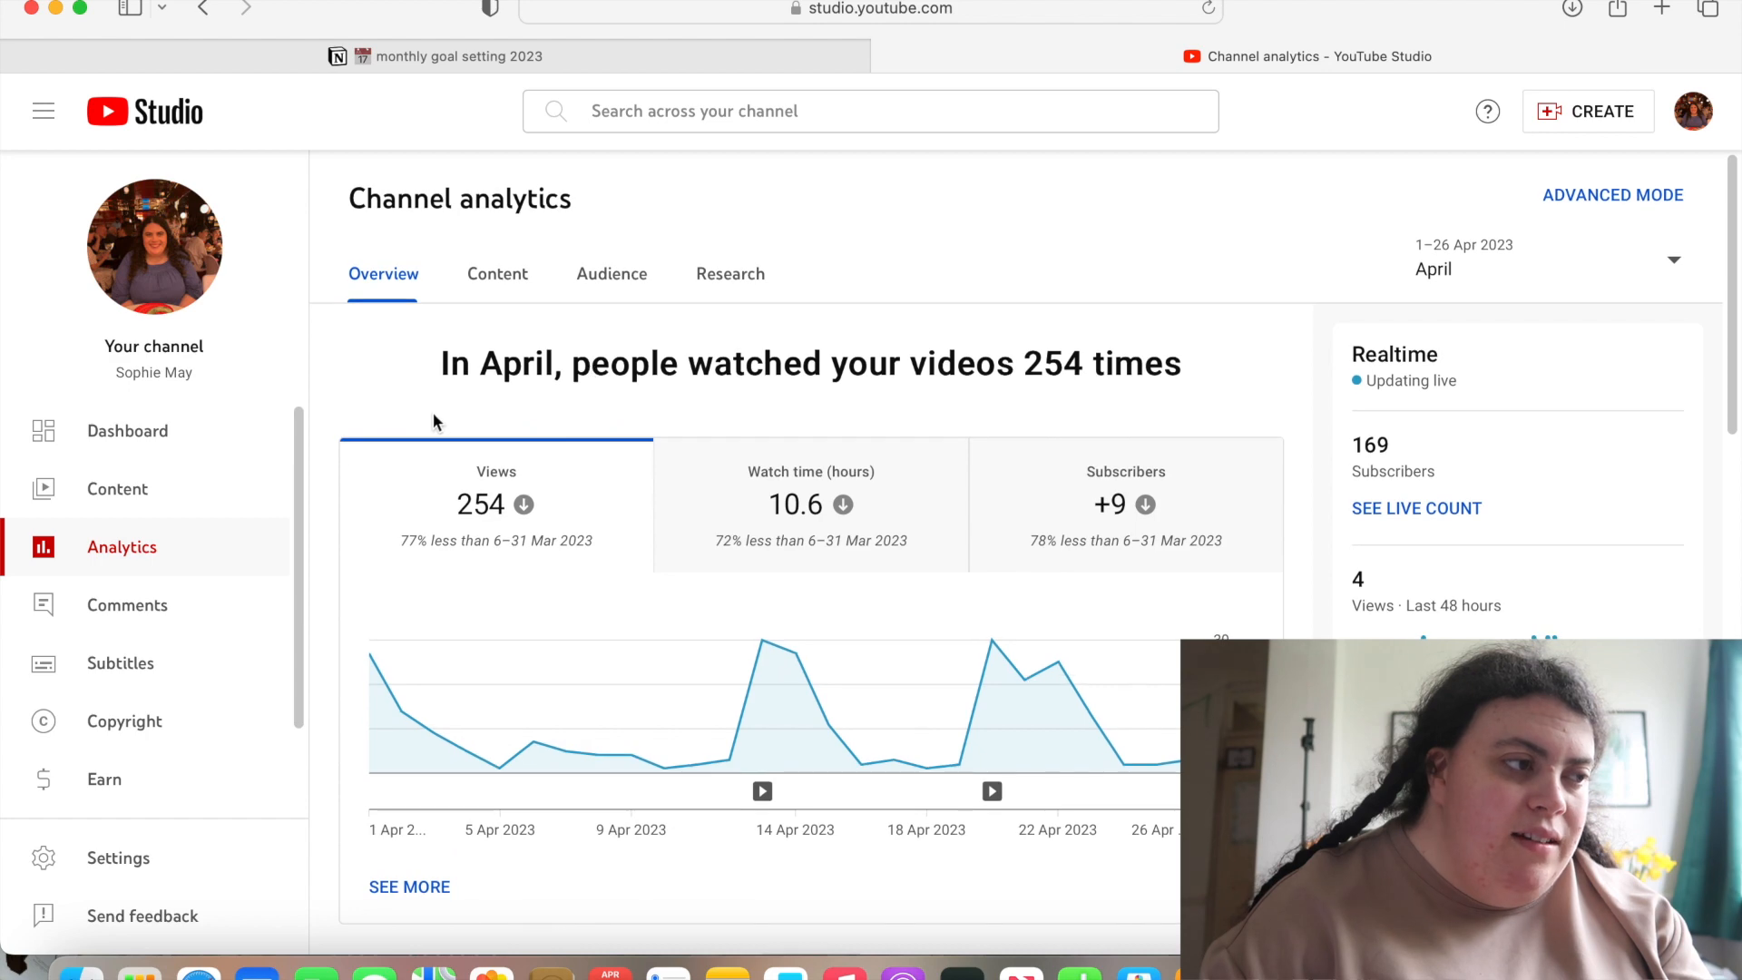
click(116, 488)
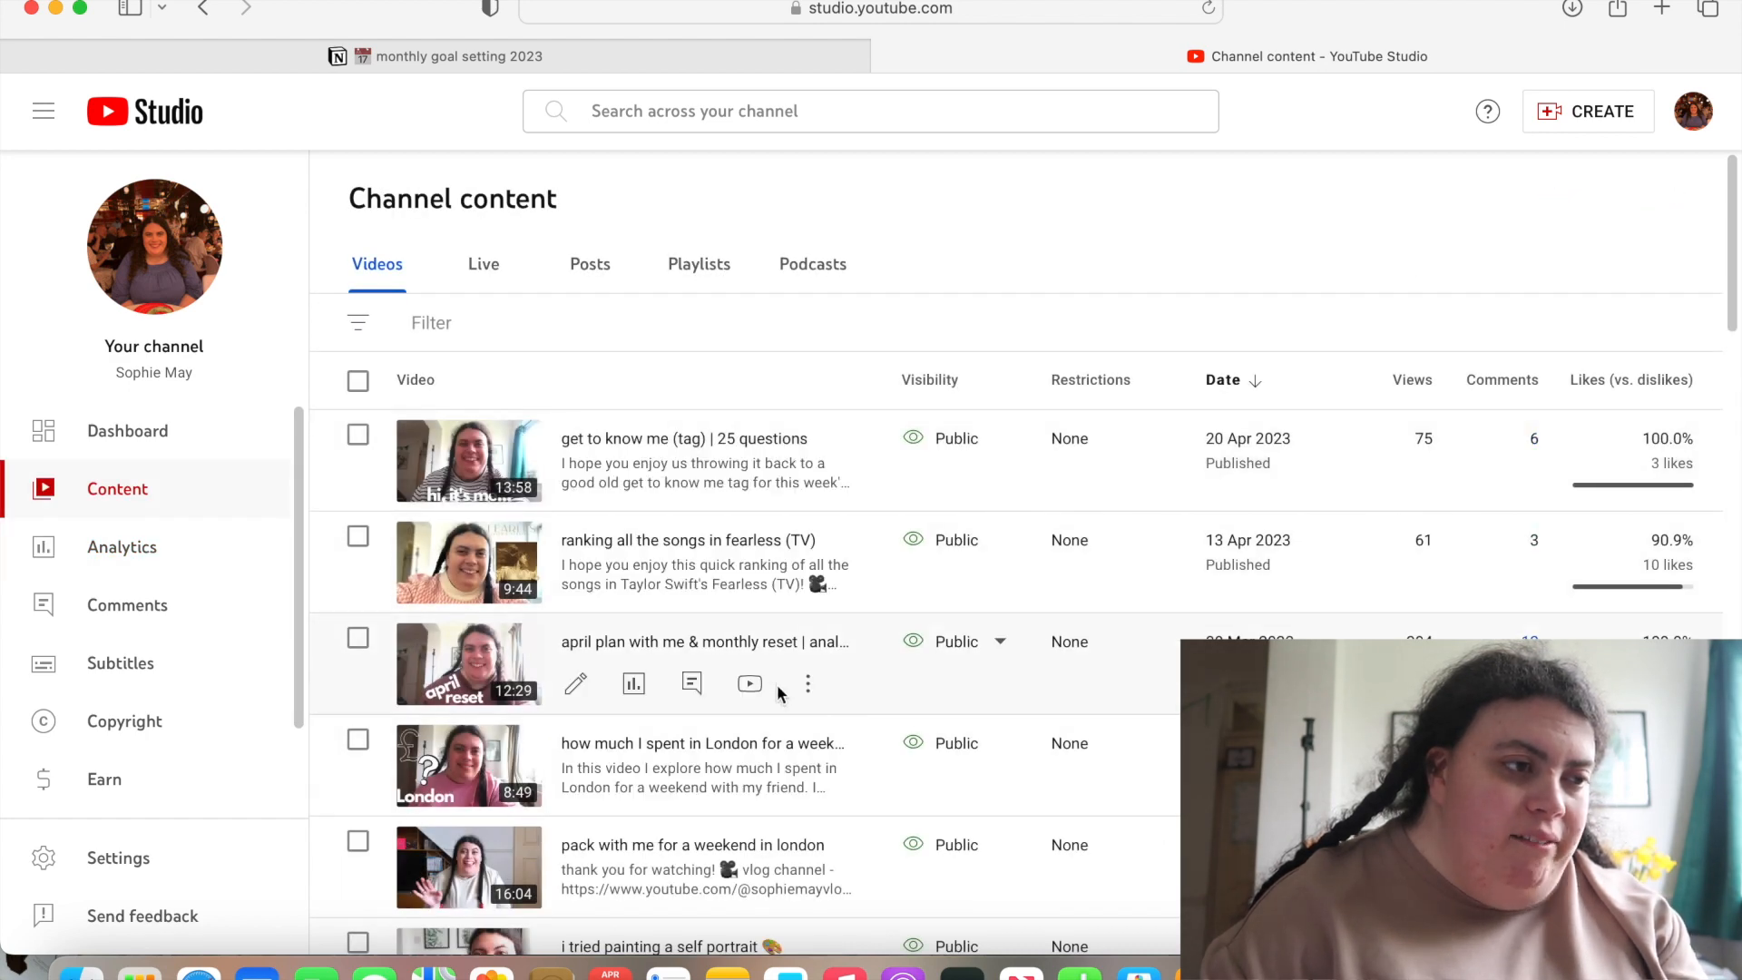
mouse_move(808, 580)
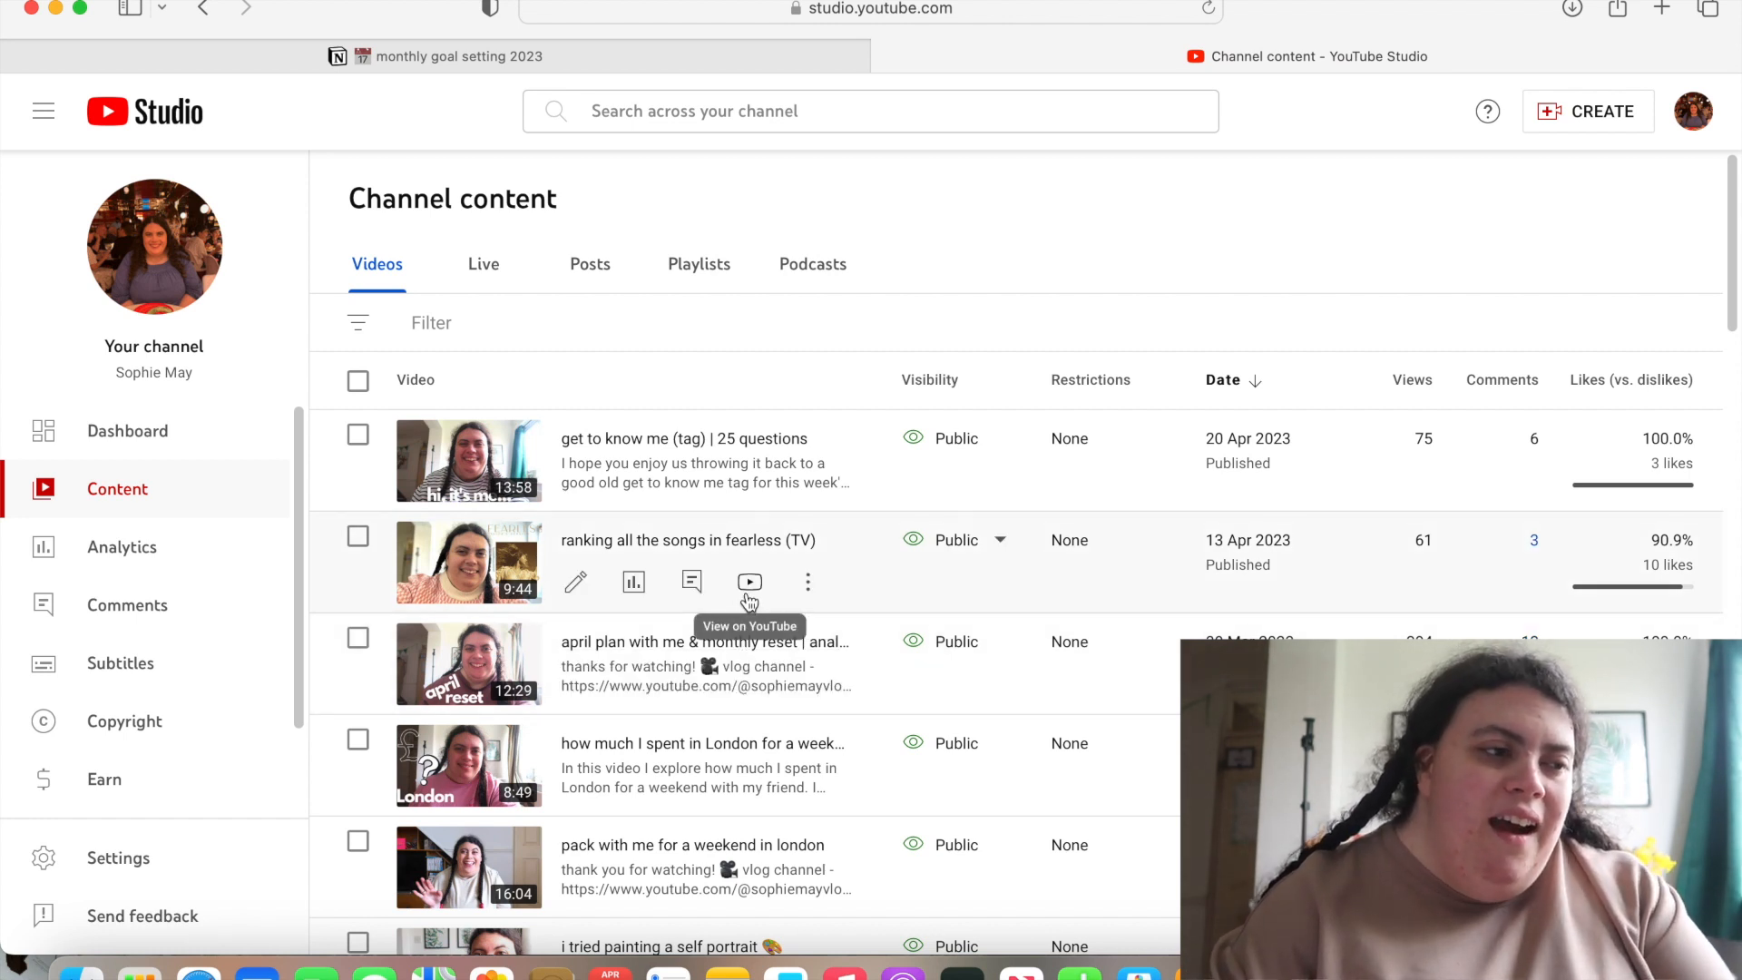
mouse_move(882, 537)
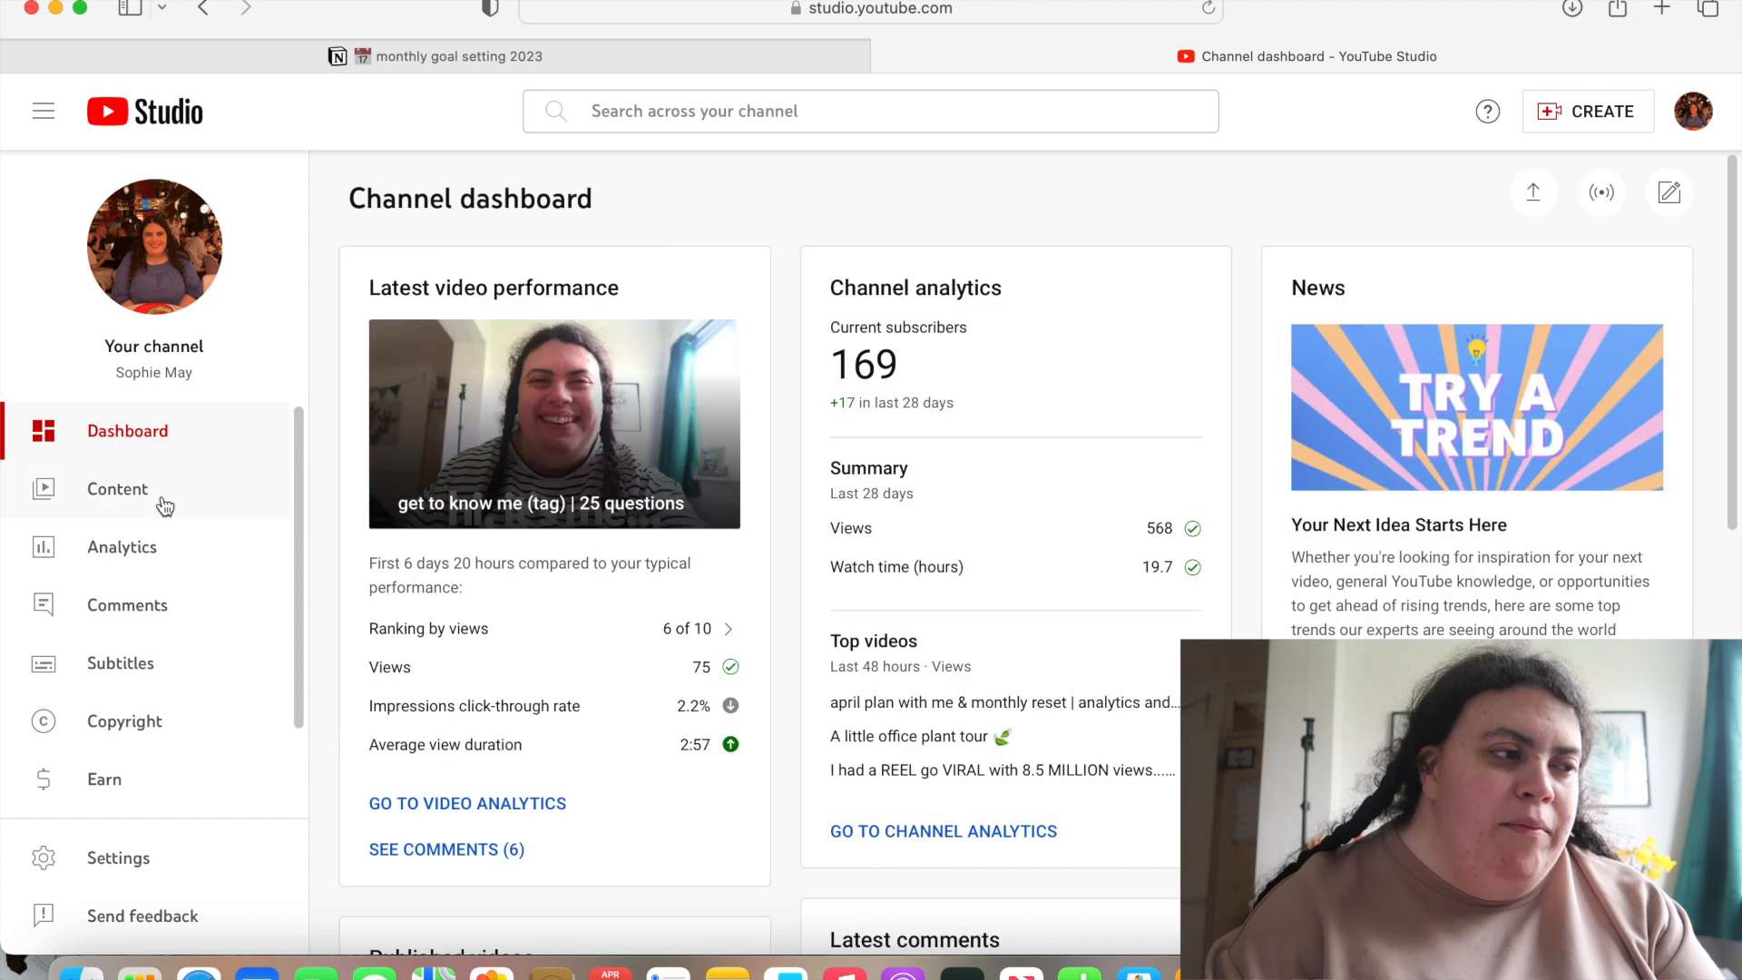
click(121, 546)
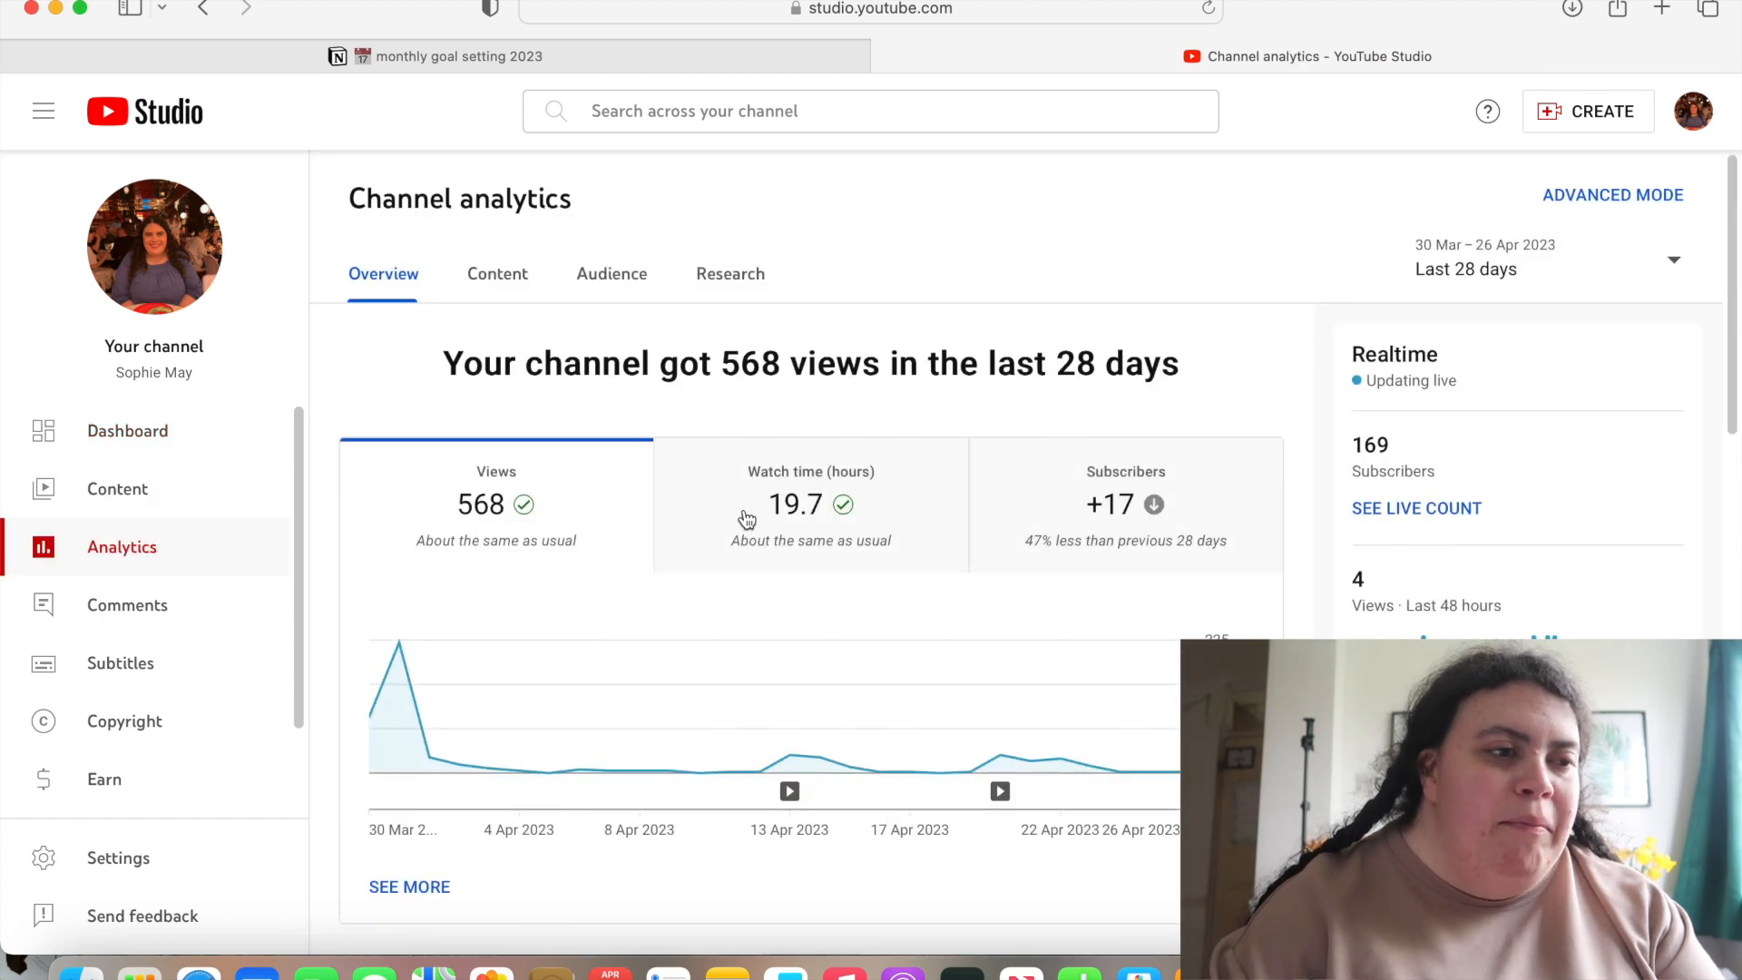
mouse_move(754, 367)
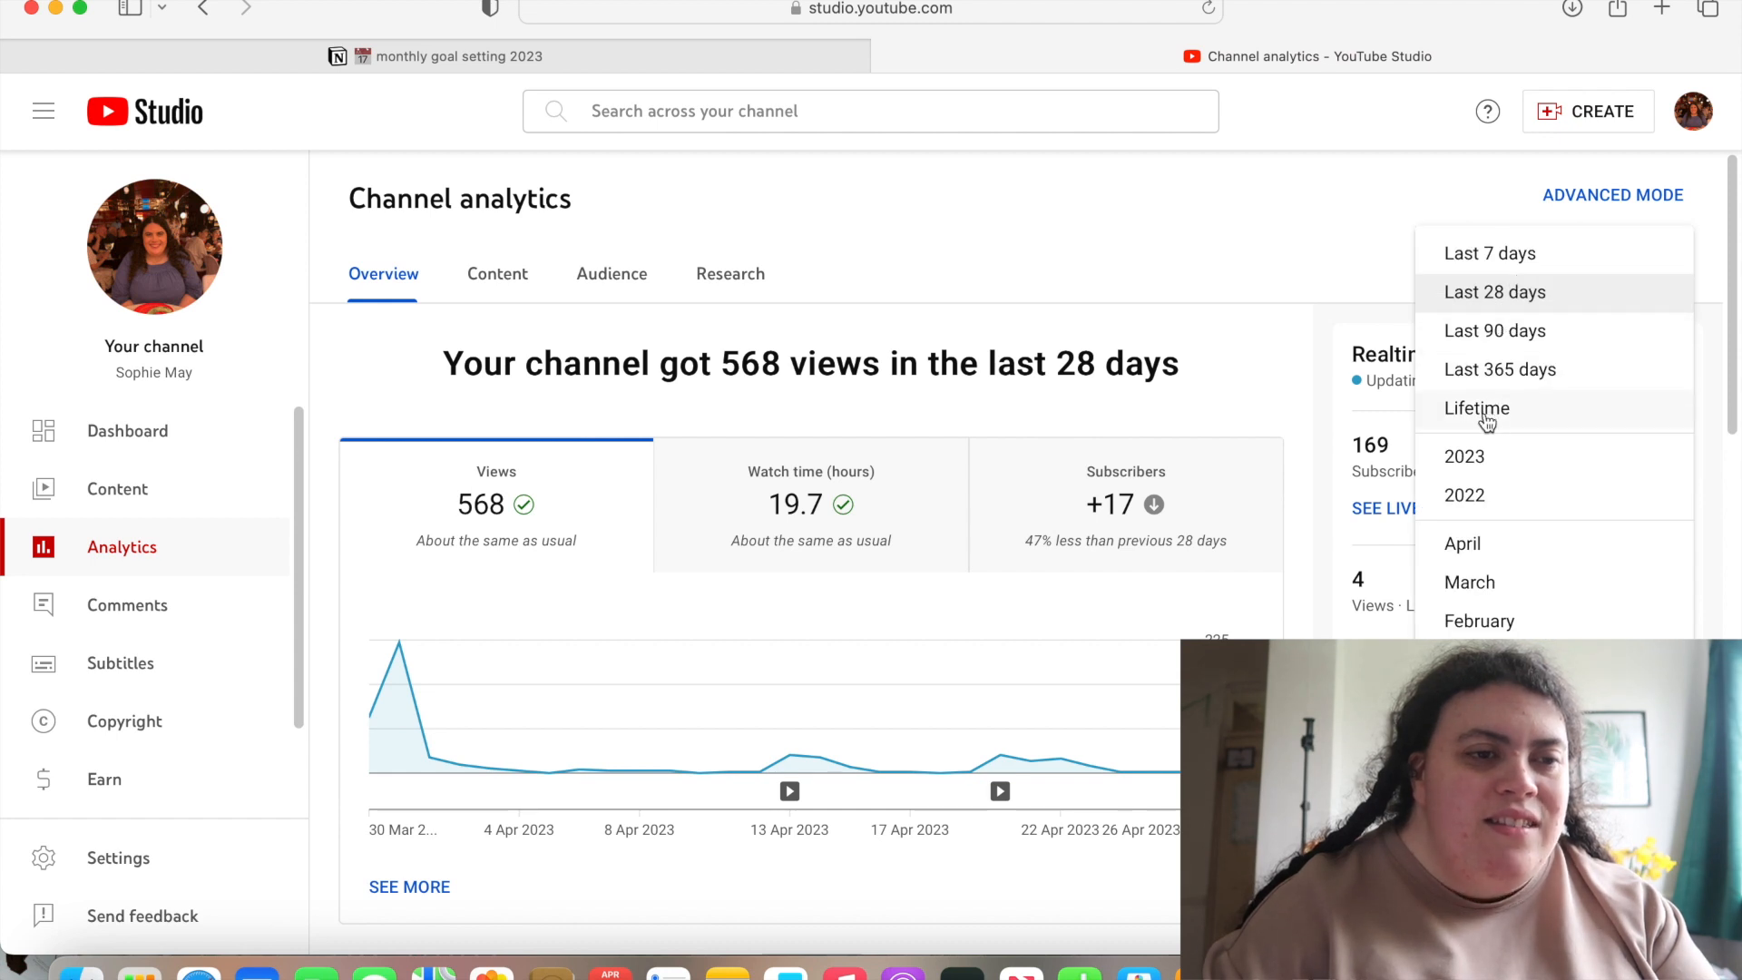
click(1462, 542)
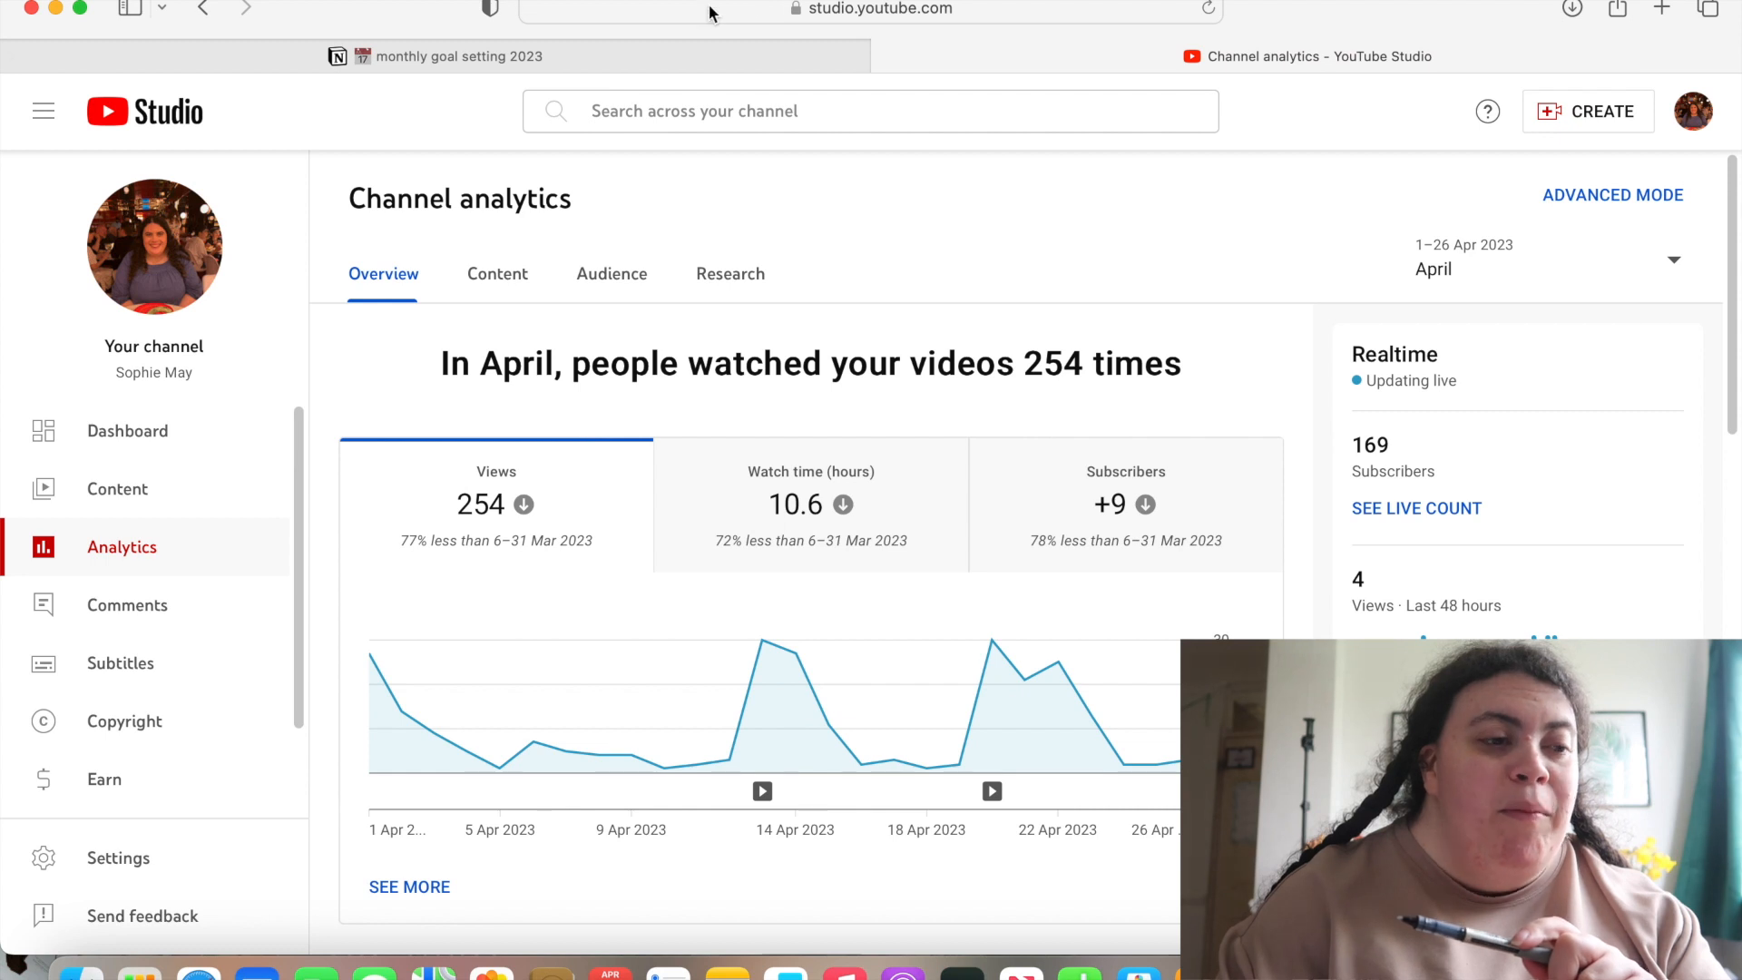
click(453, 56)
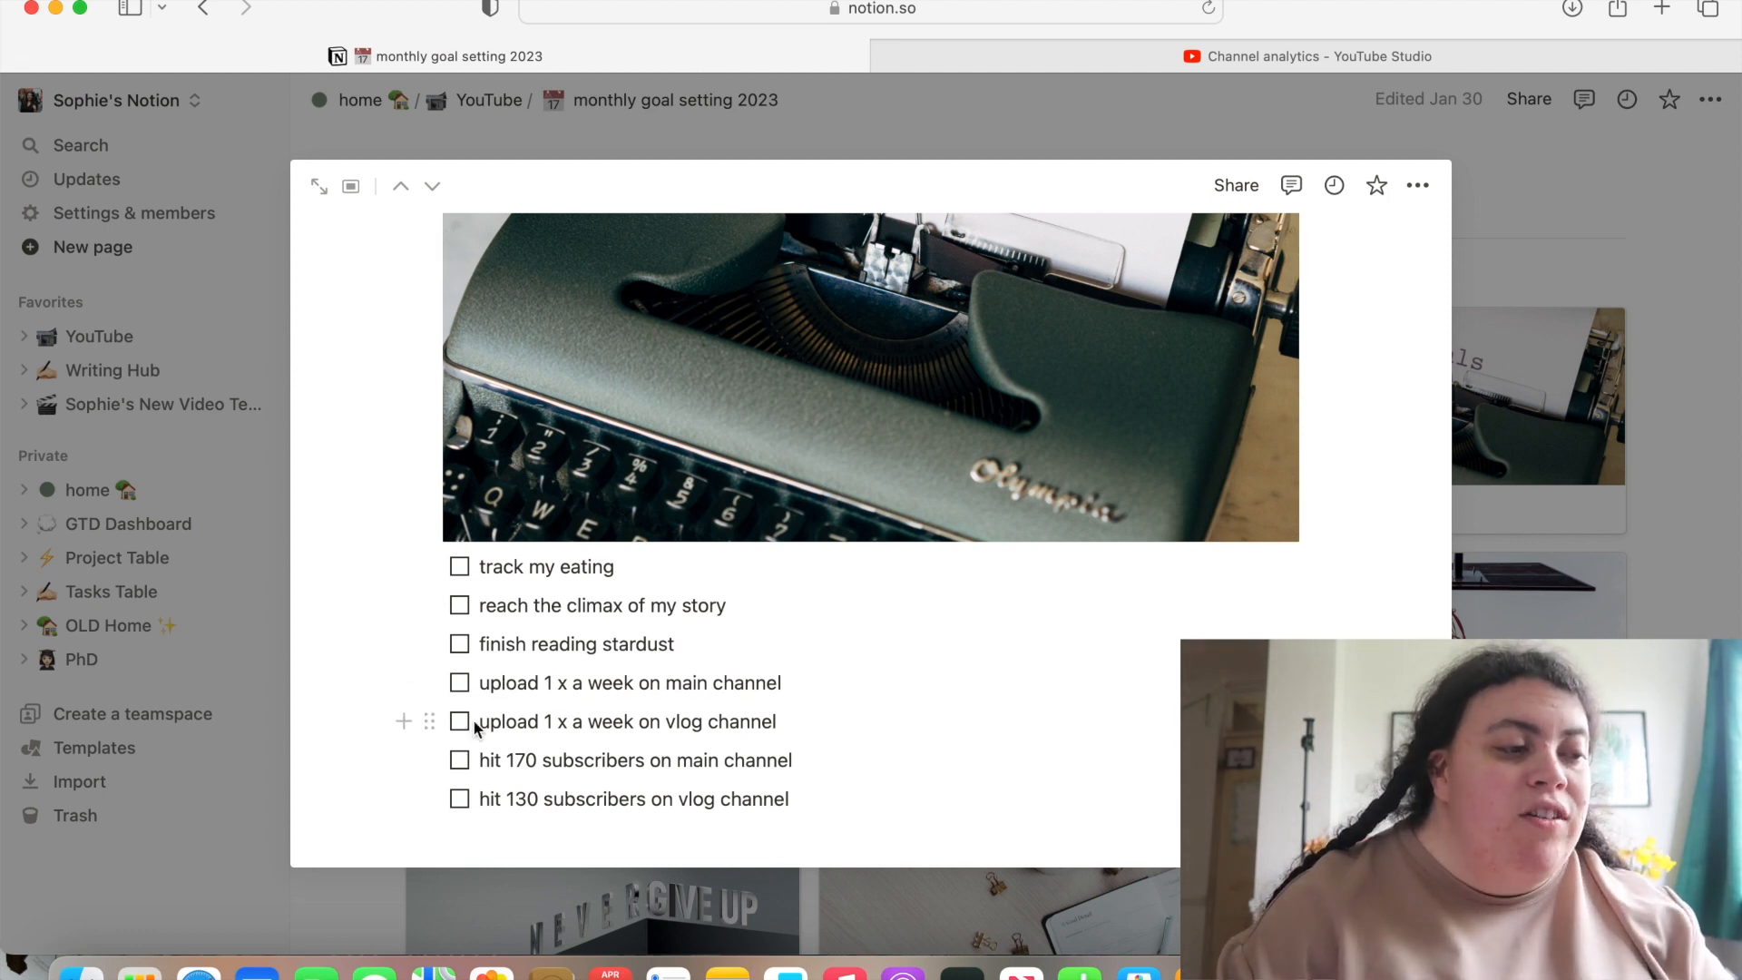
Tick the 'upload 1 x a week on vlog channel' goal, then return to the April analytics
click(459, 720)
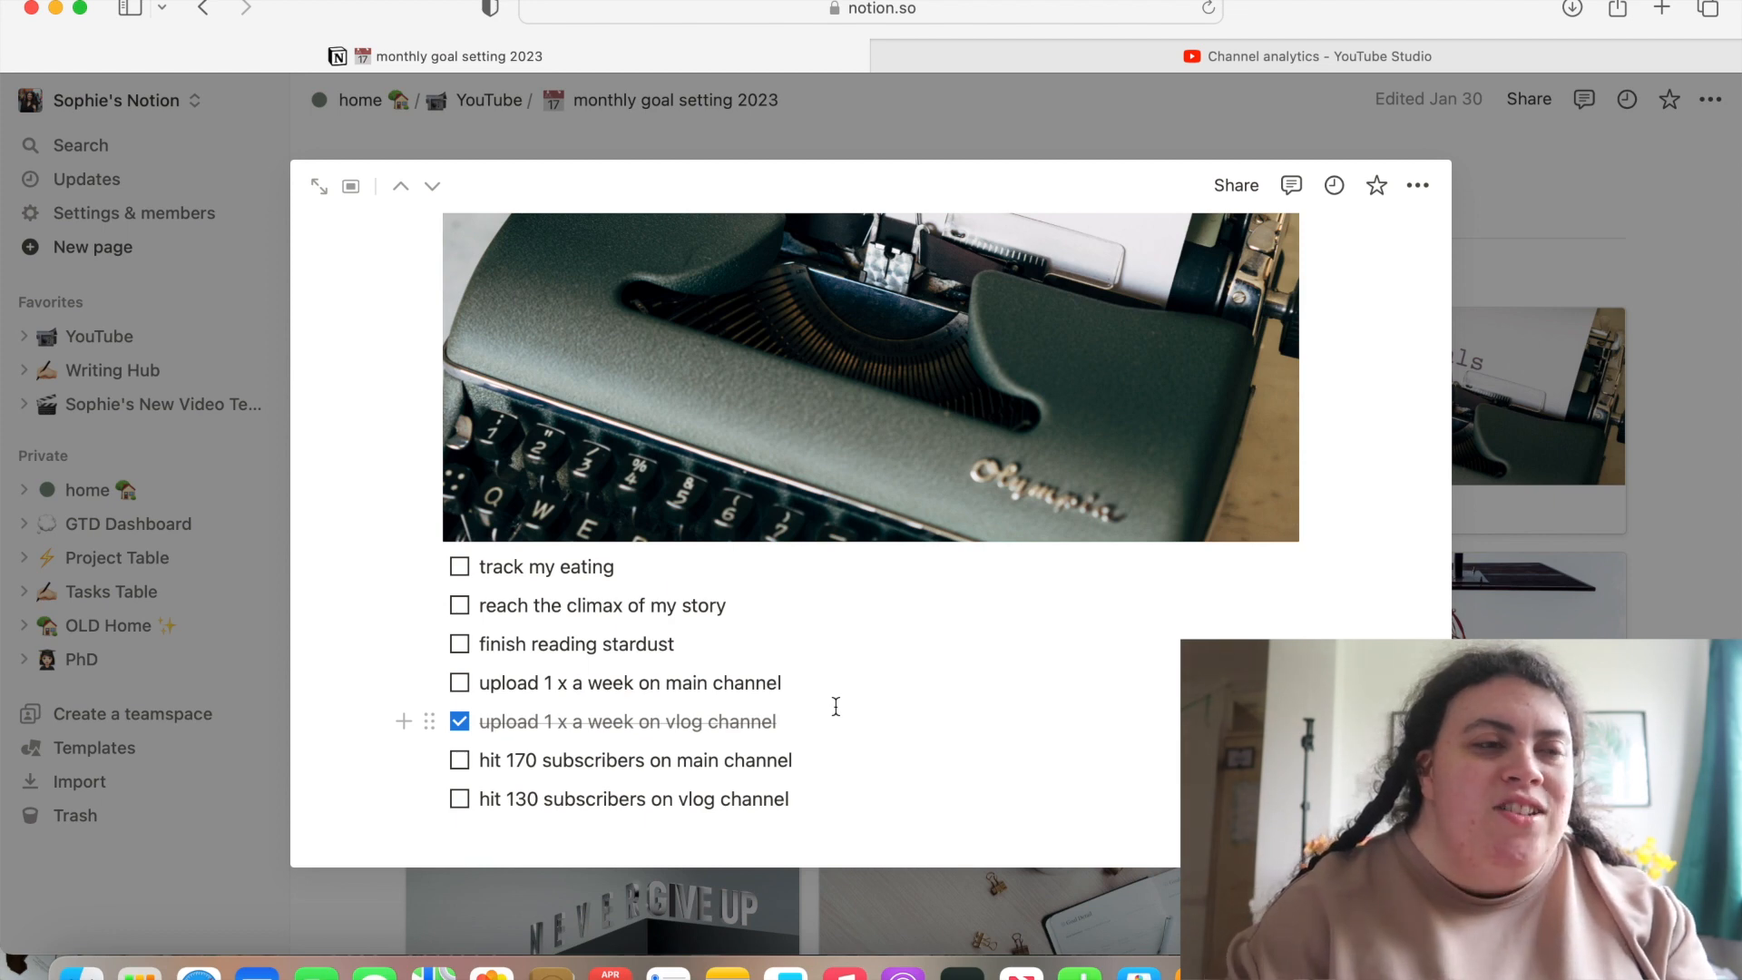
click(1305, 57)
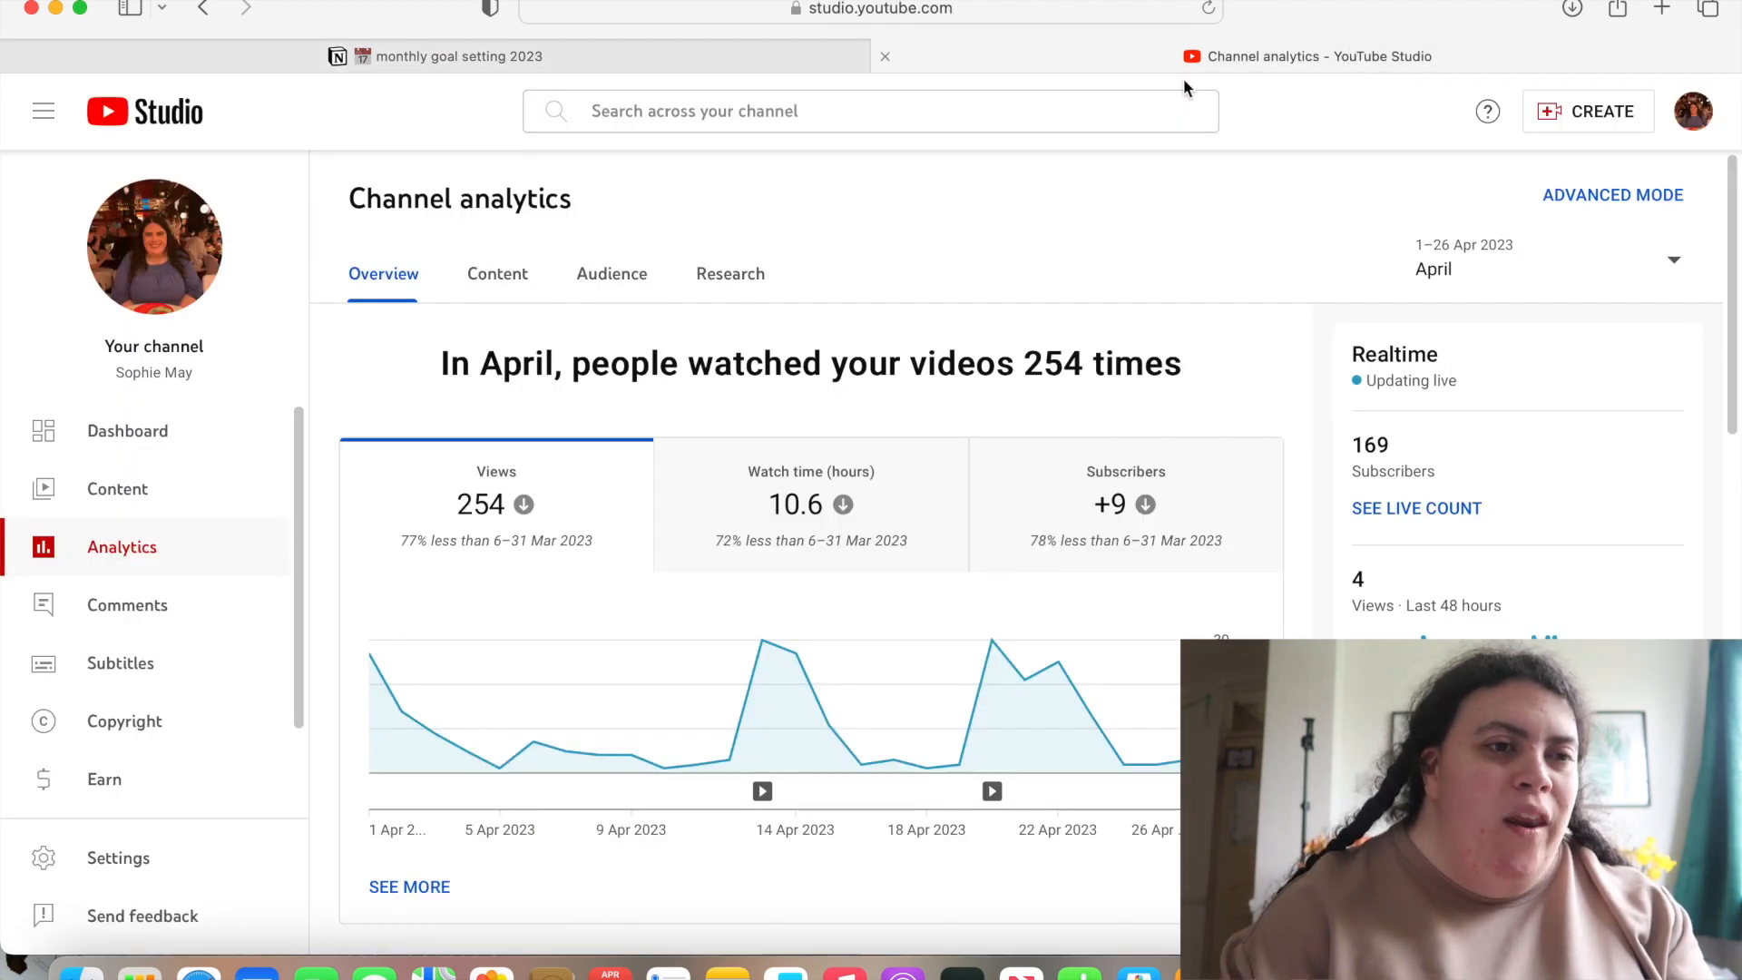
click(127, 431)
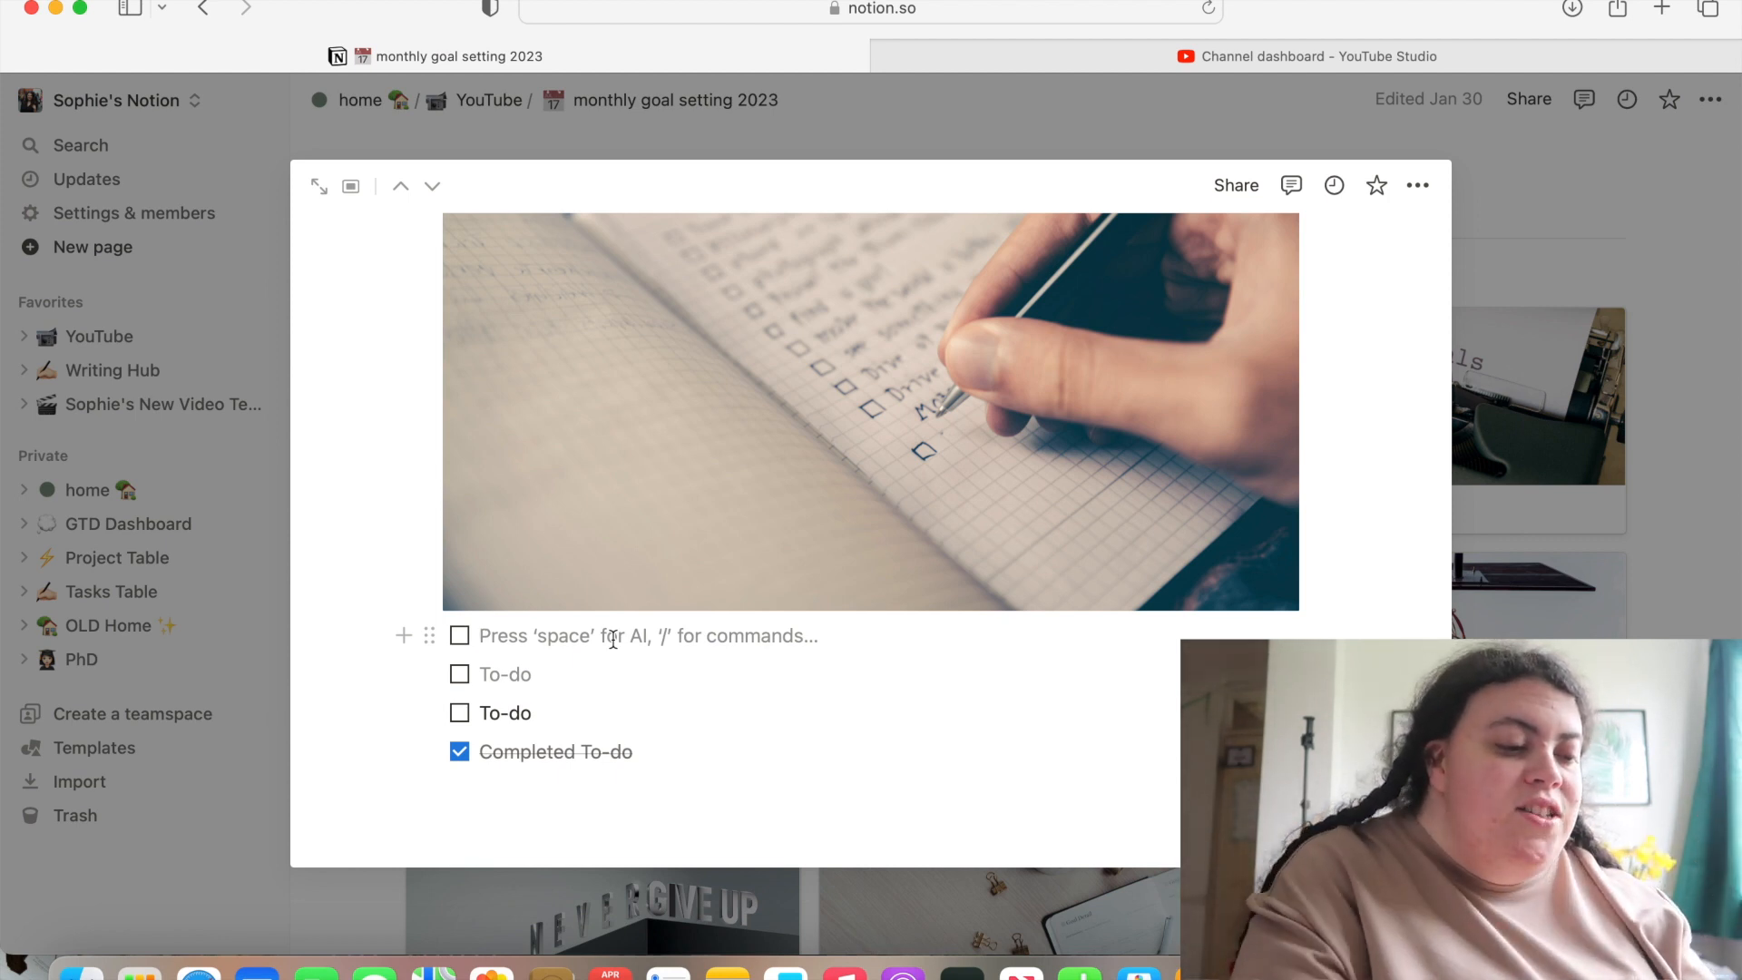
Add to-dos: film a vlog and haul from studio tour, track my eating consistently, reach chapter 5 of my novel
text(film a vlog)
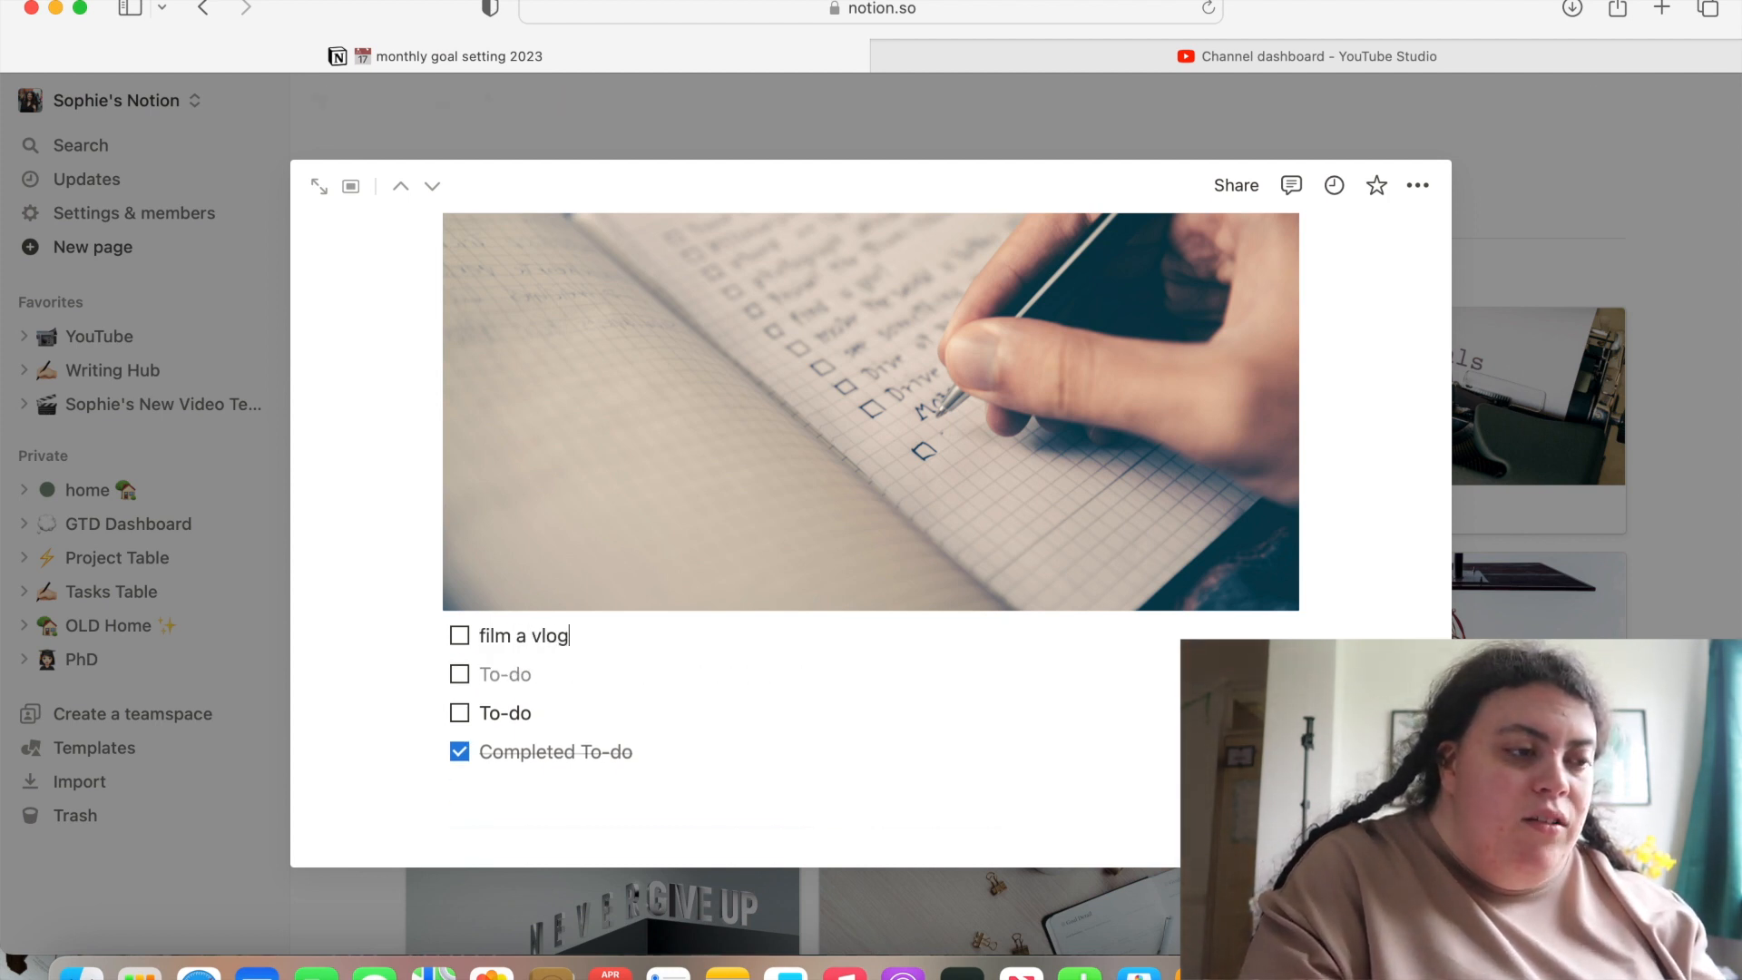
text(and haul from studio t)
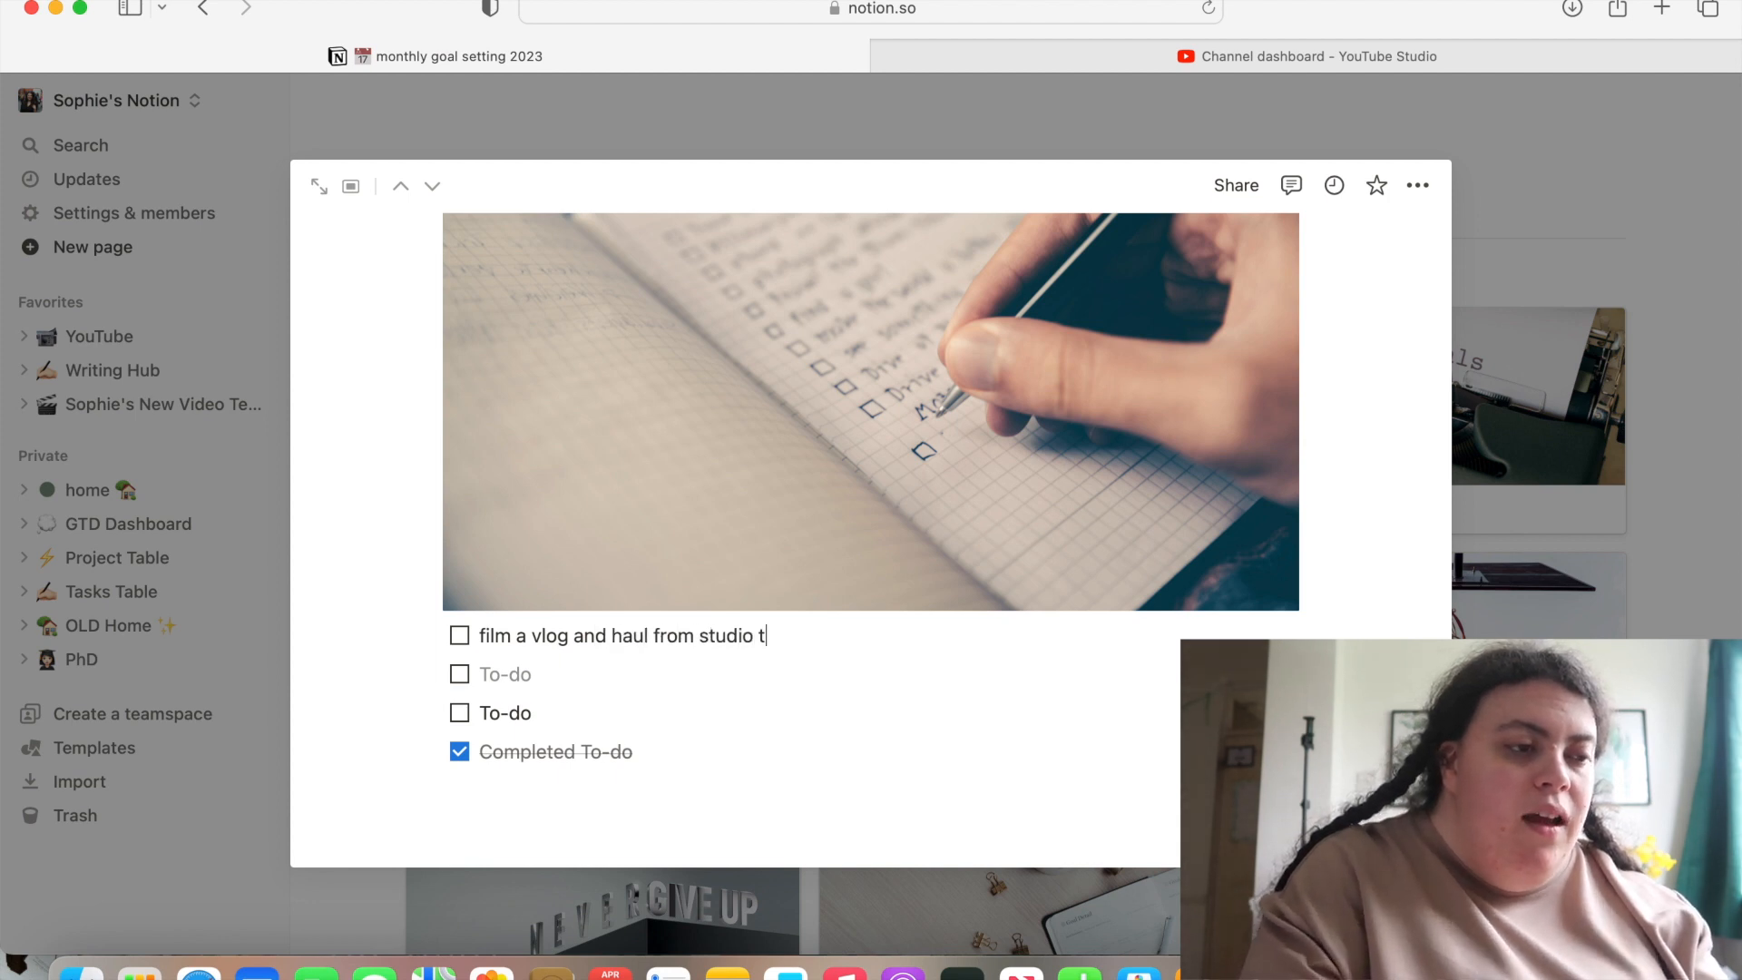
key(Enter)
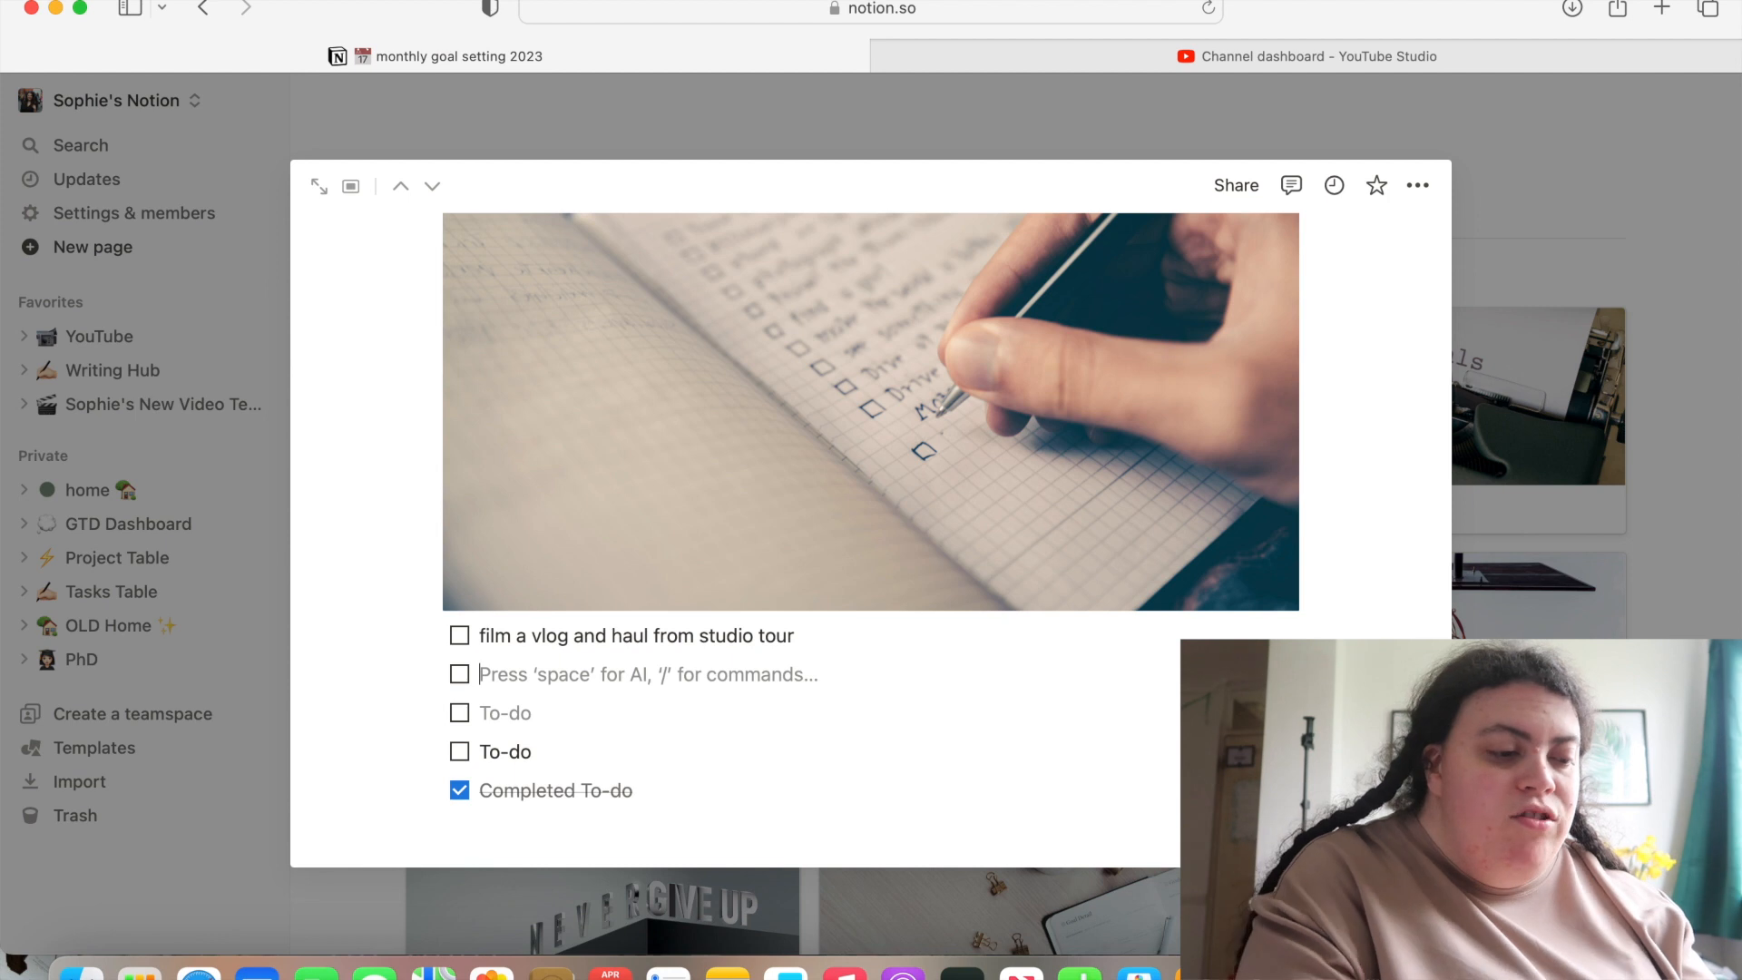
text(track my)
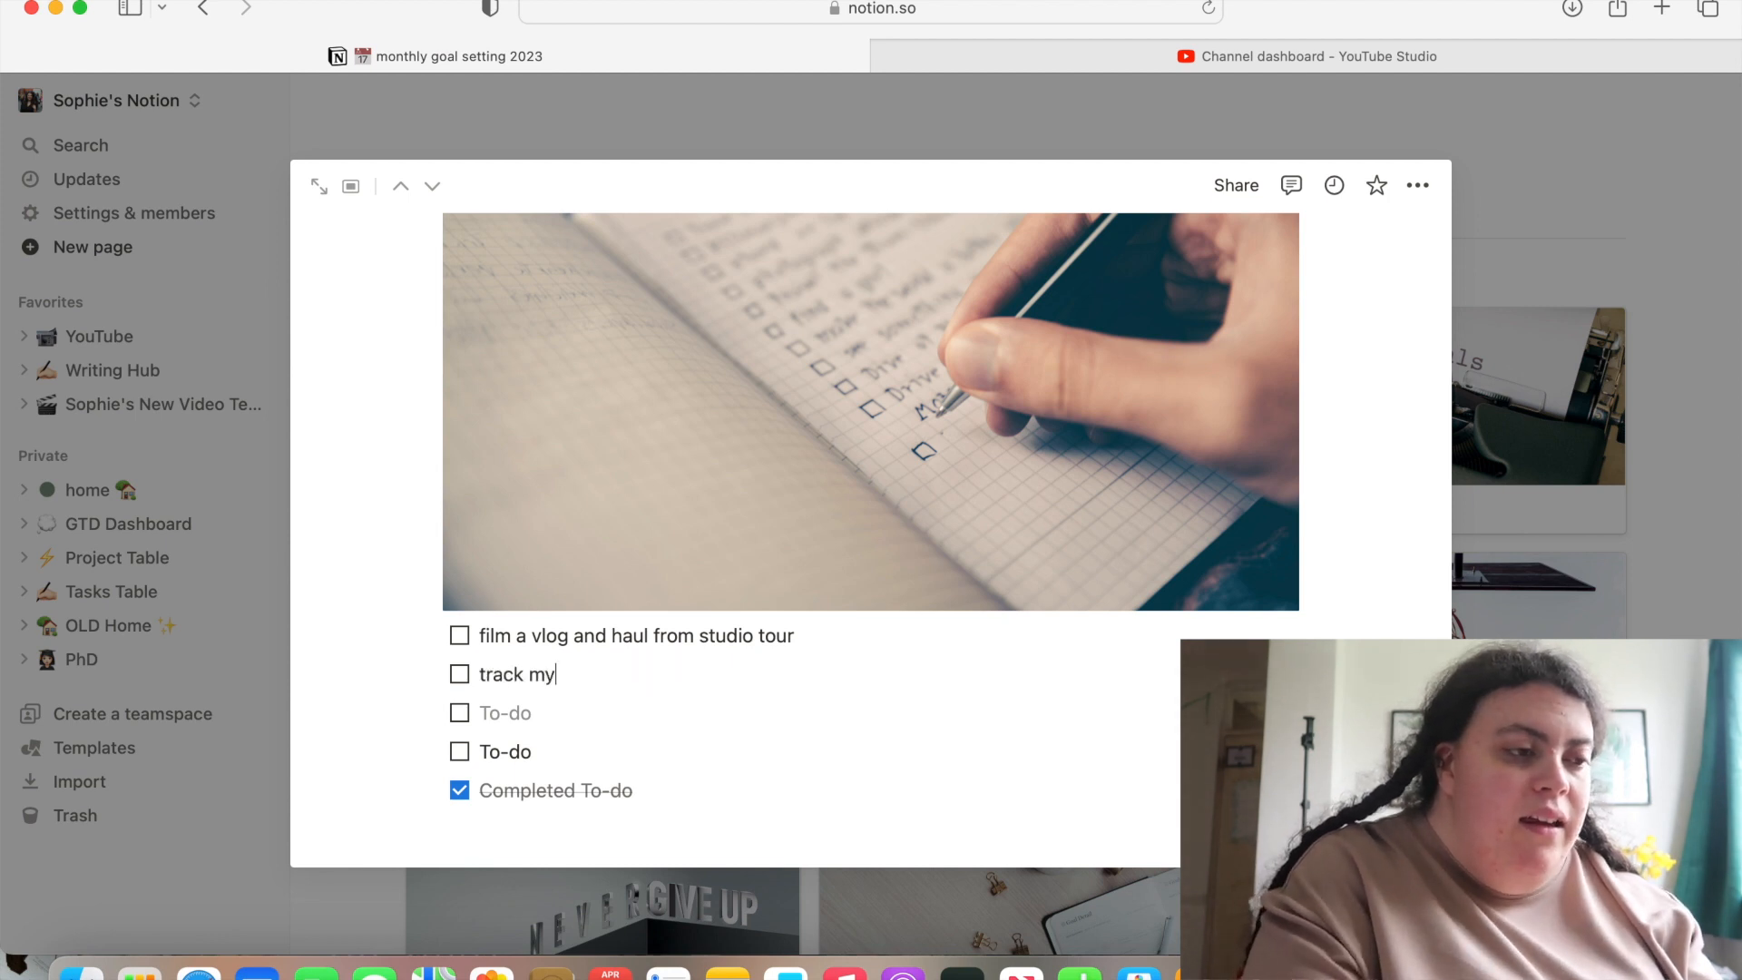
text(eating)
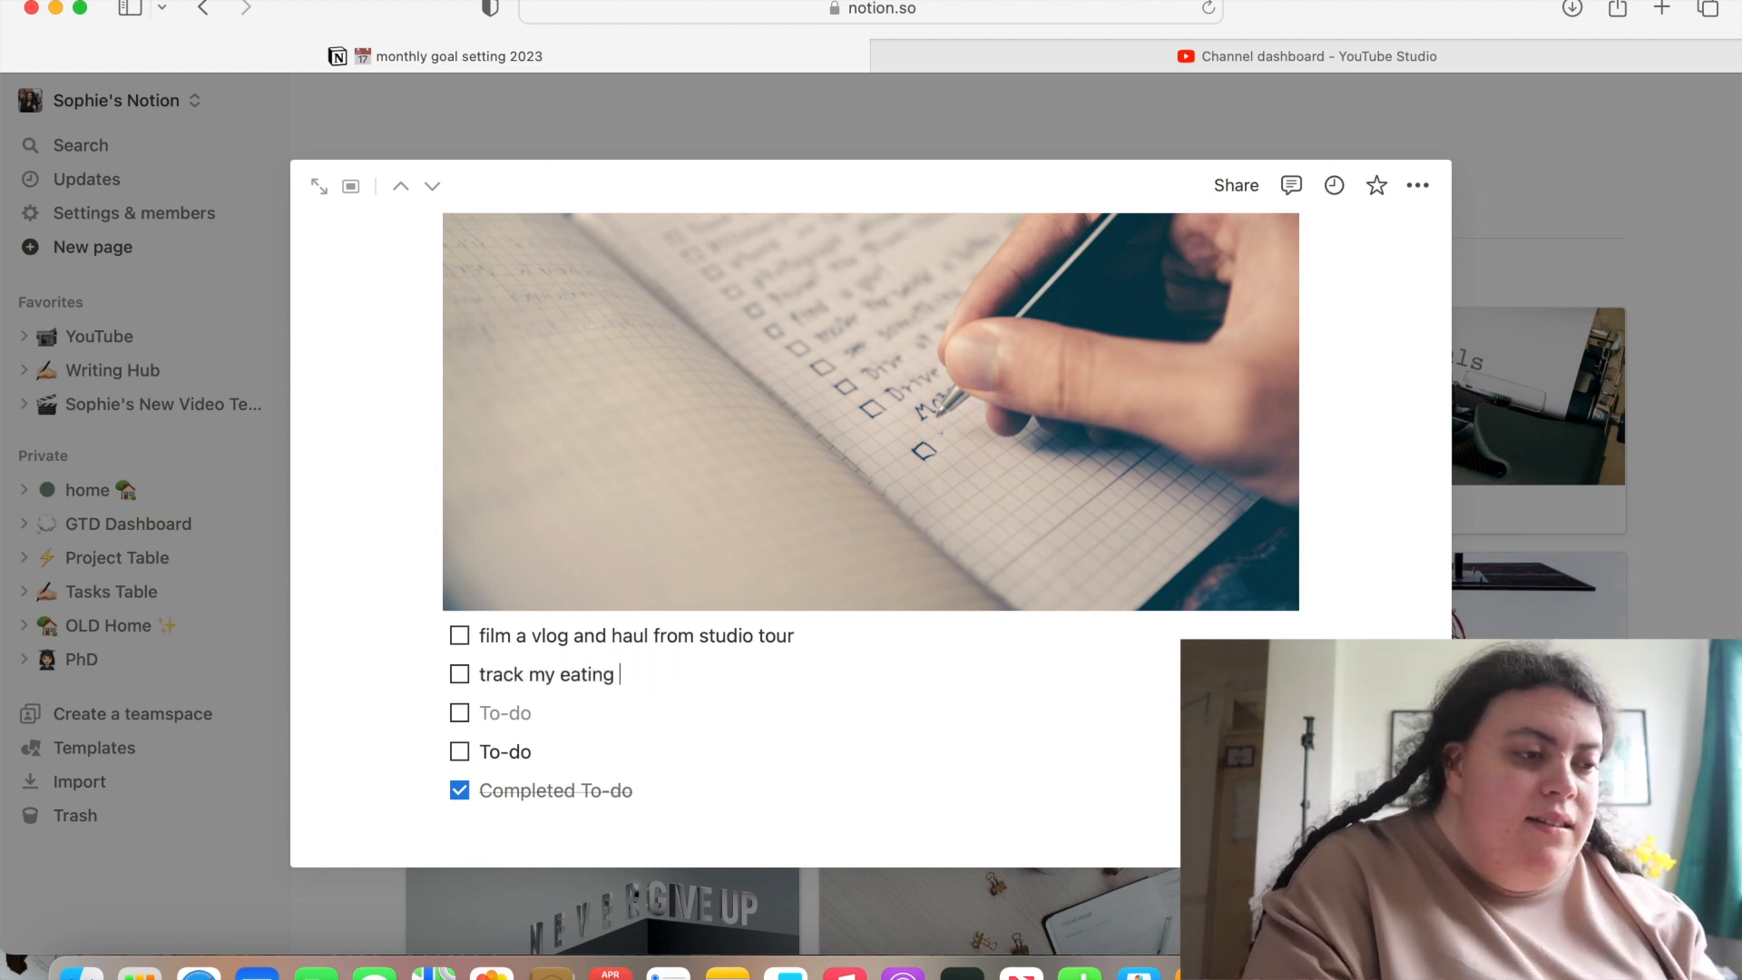
text(consistently)
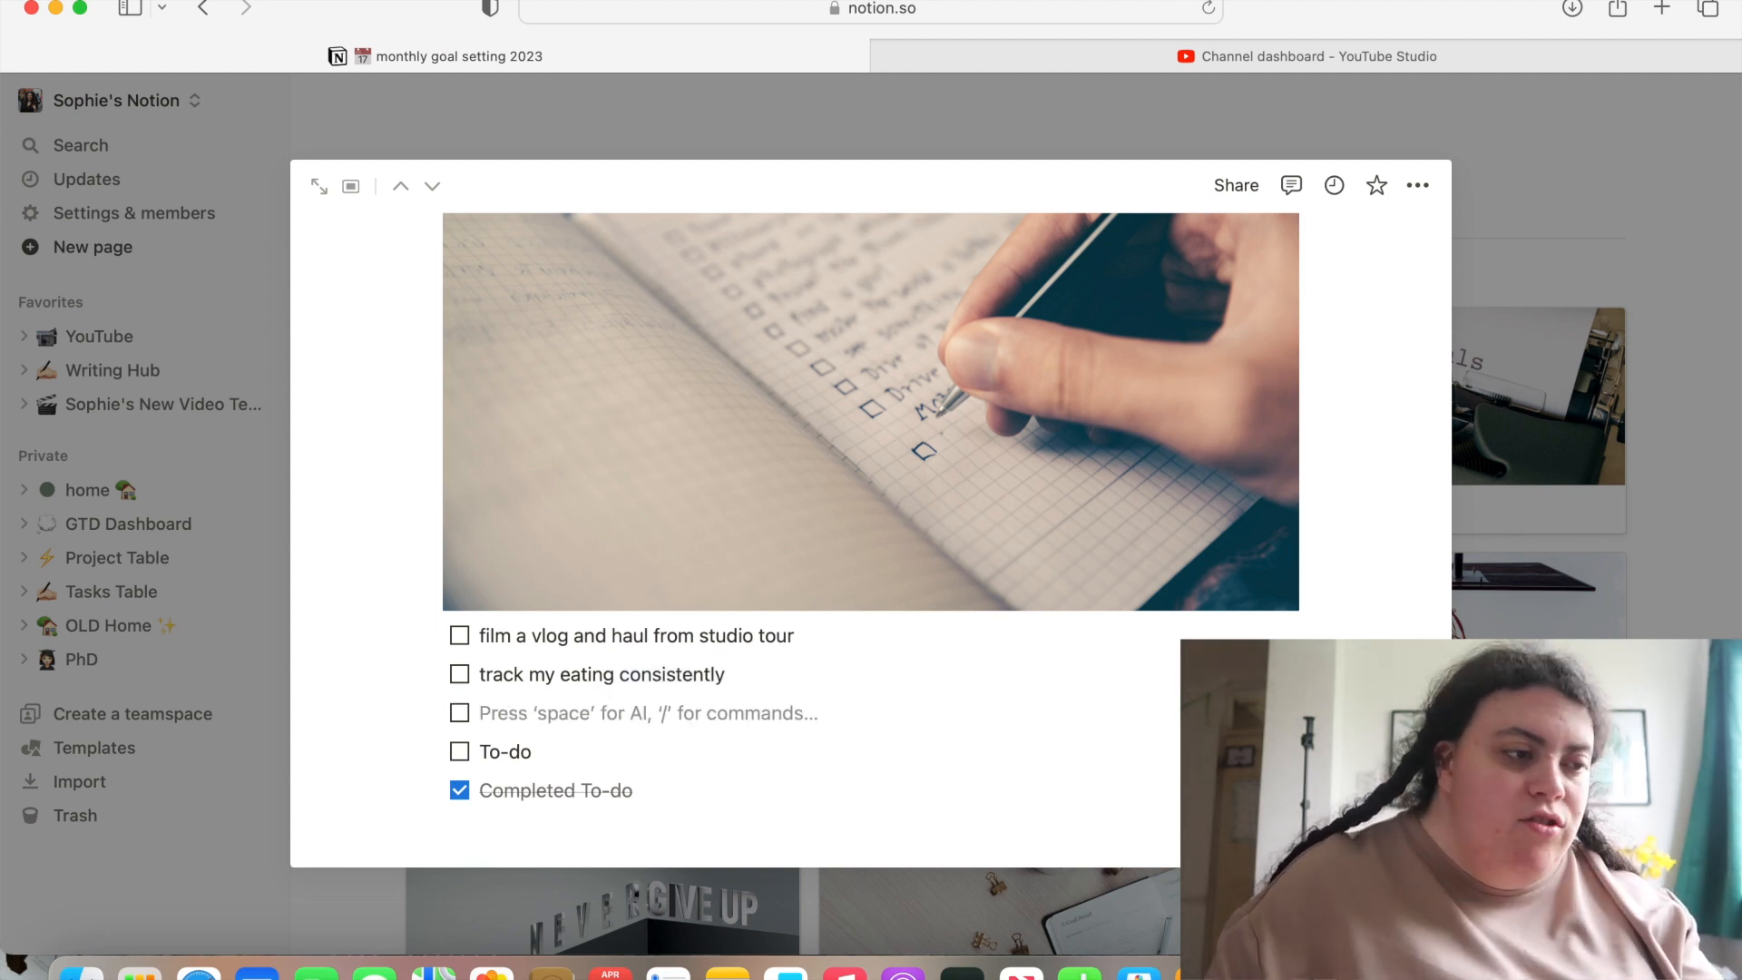
text(reach)
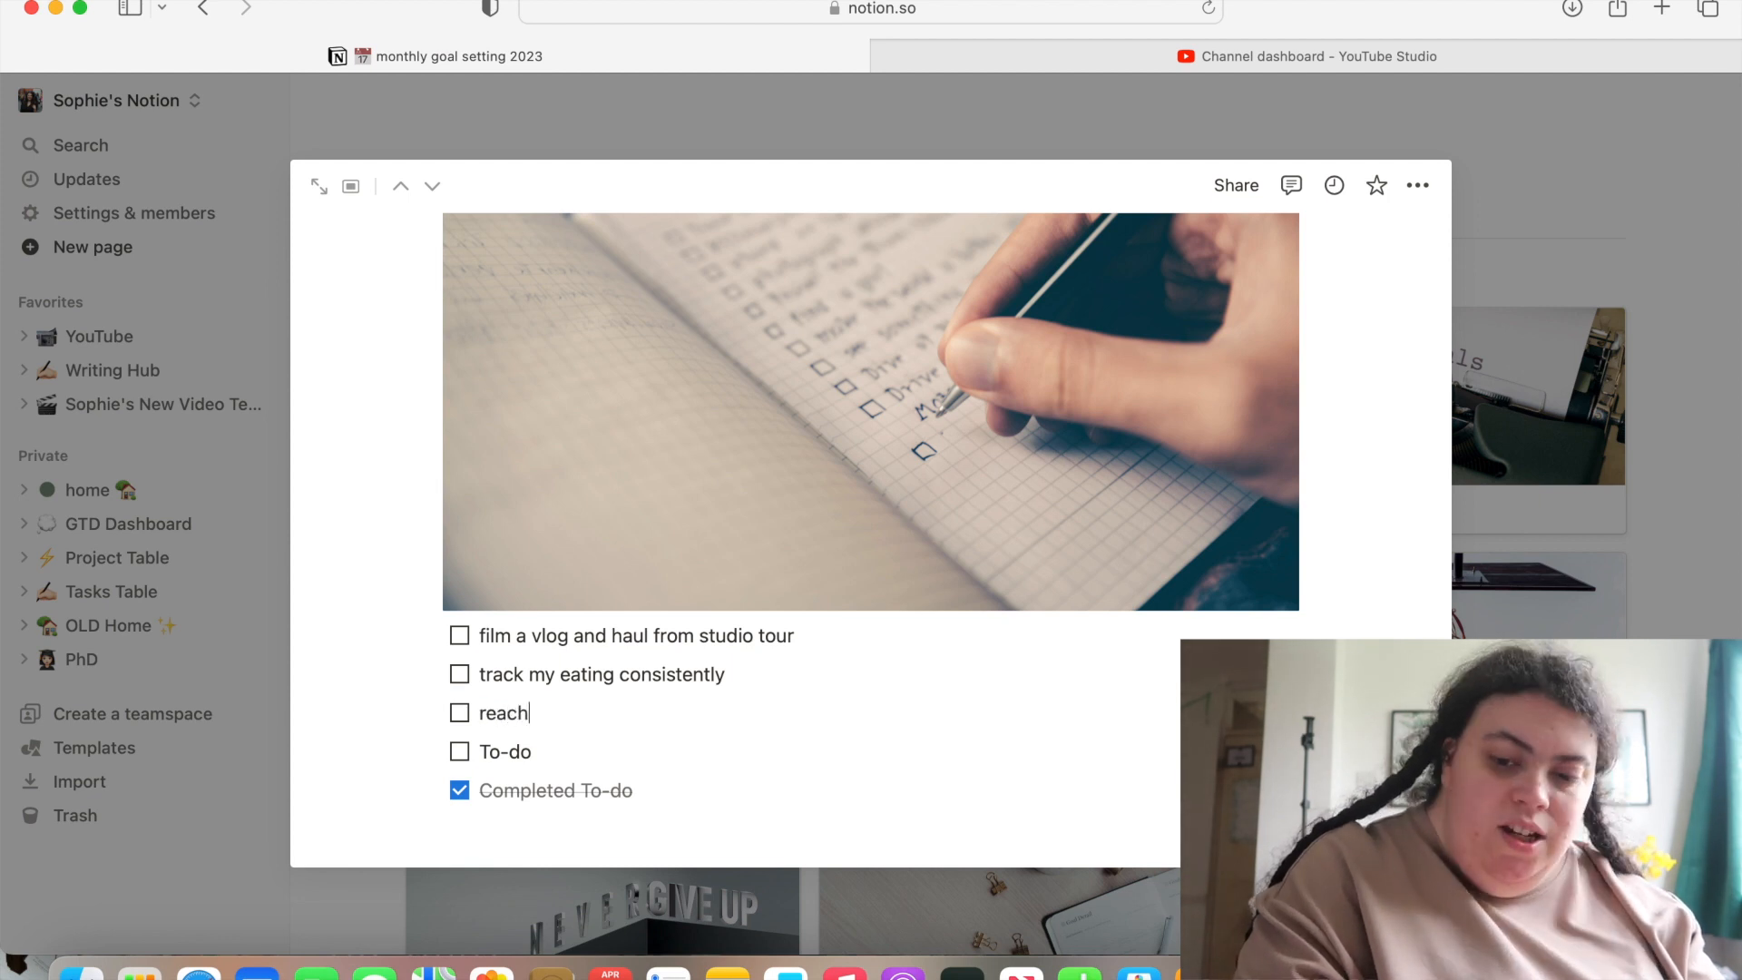
text(chapter 5 of my no)
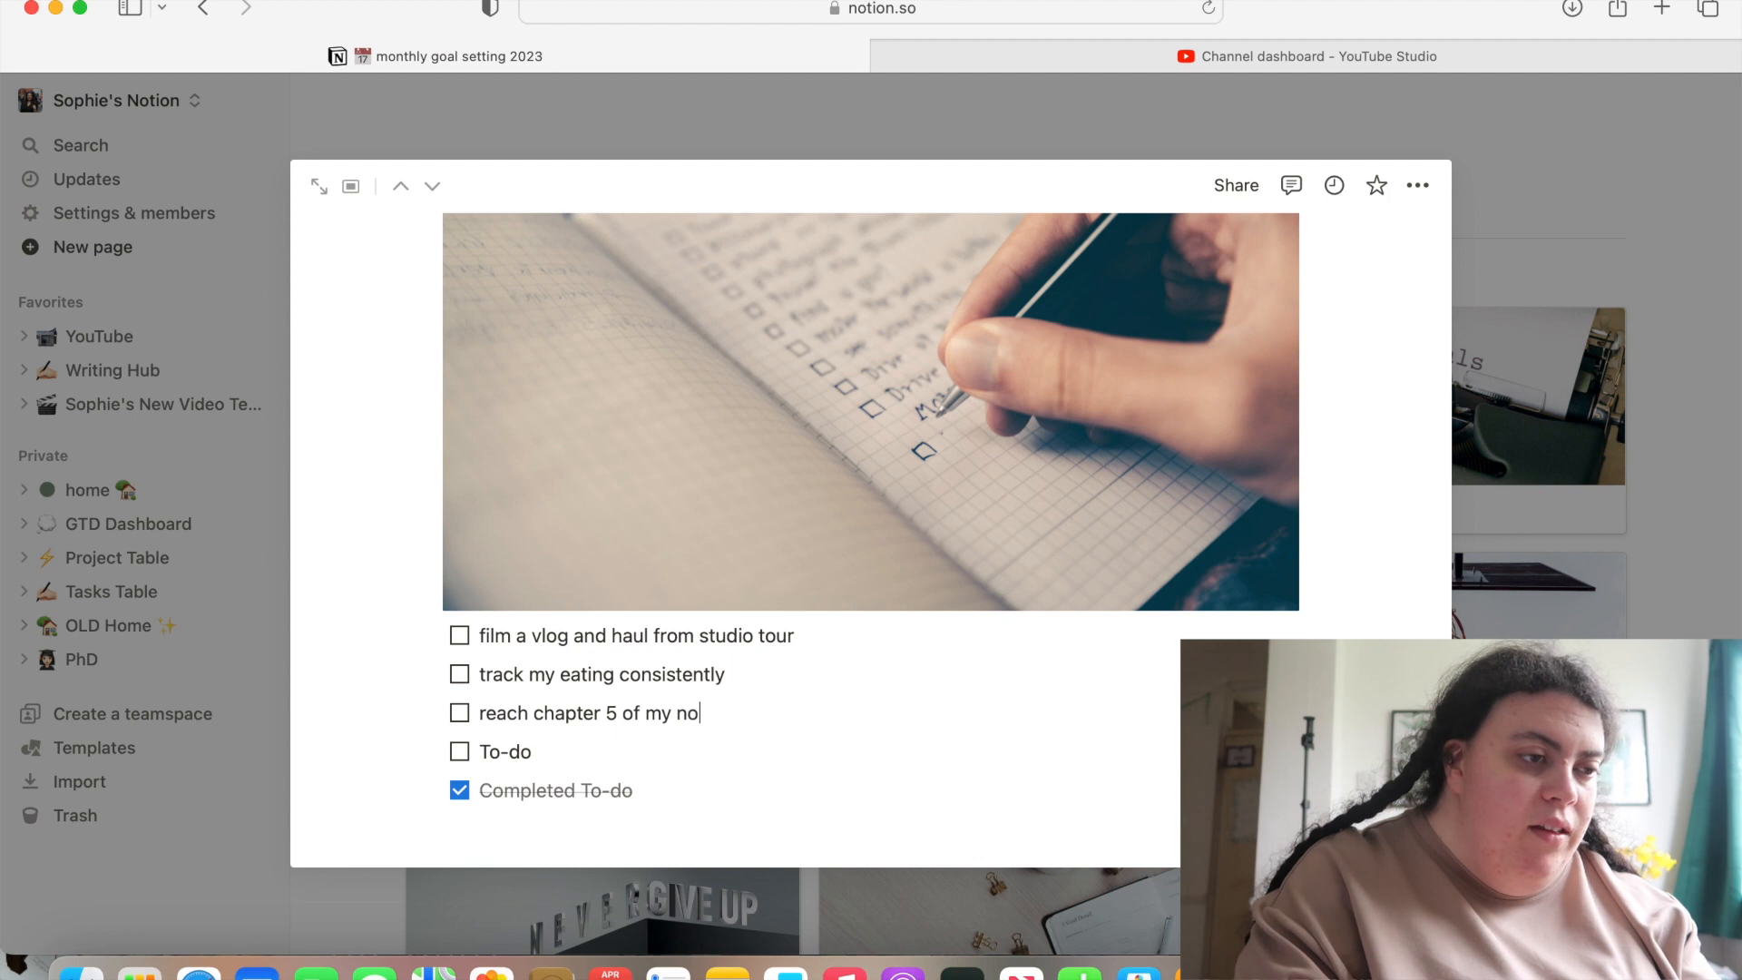
text(vel)
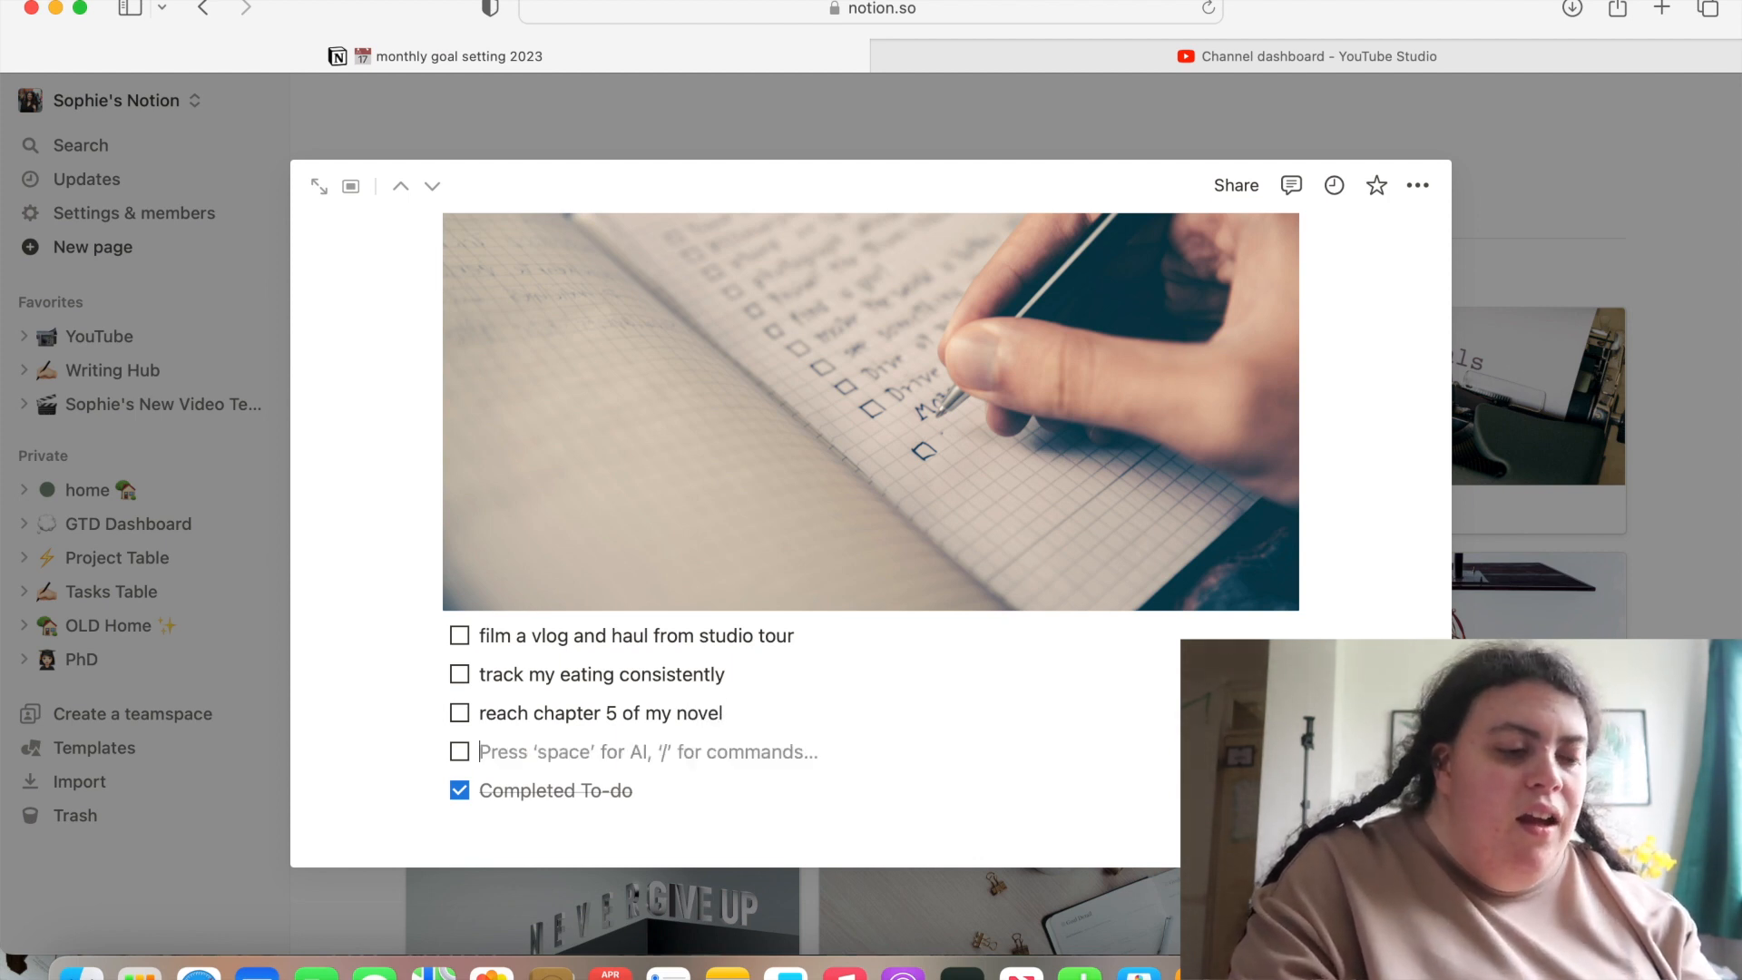
Add to-dos: finish stardust and get halfway through next book
text(finish stardust)
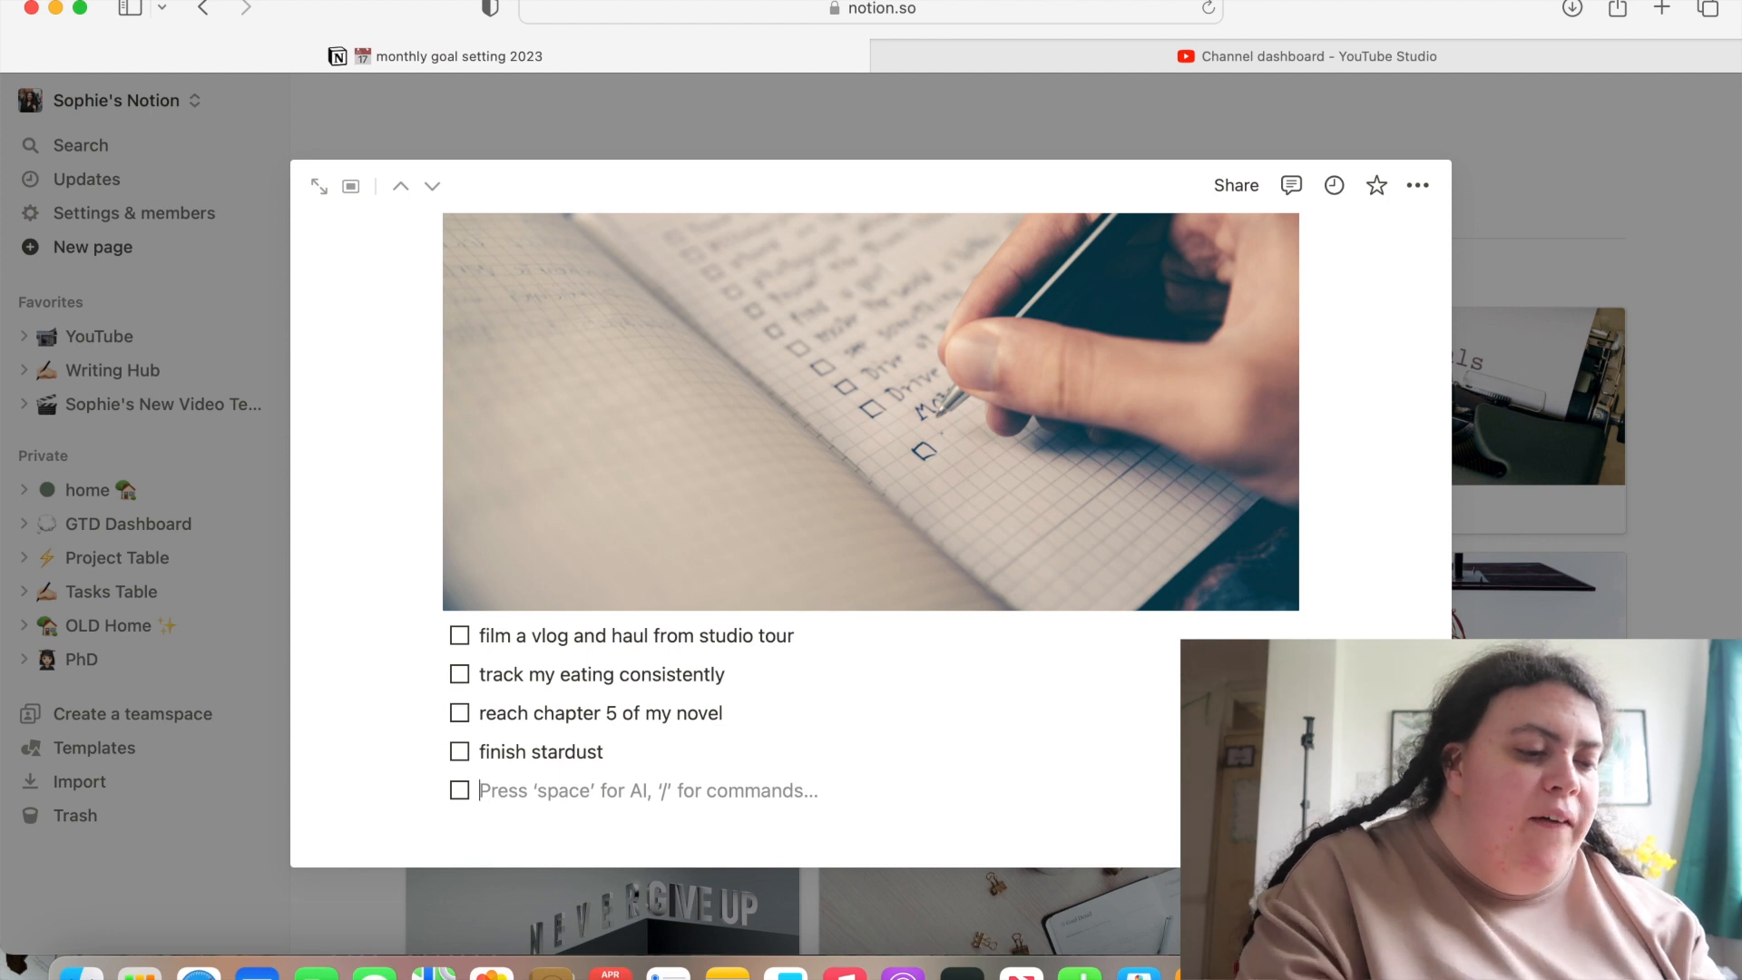
text(get halfway)
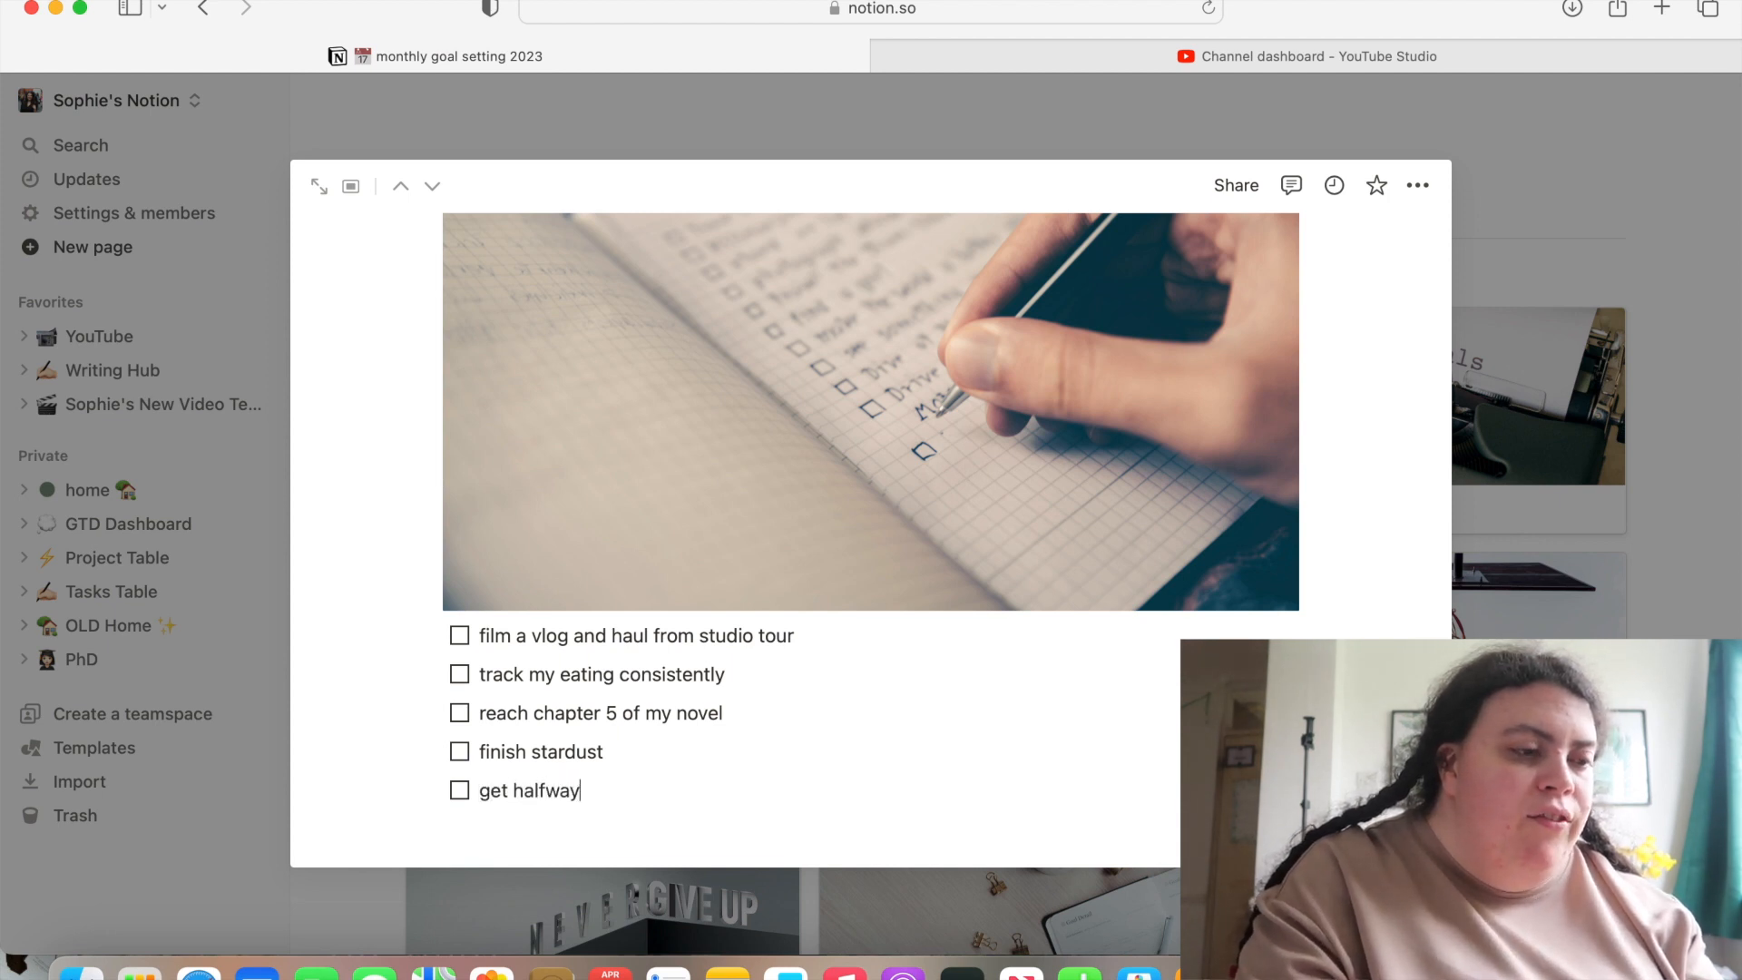
text(through n)
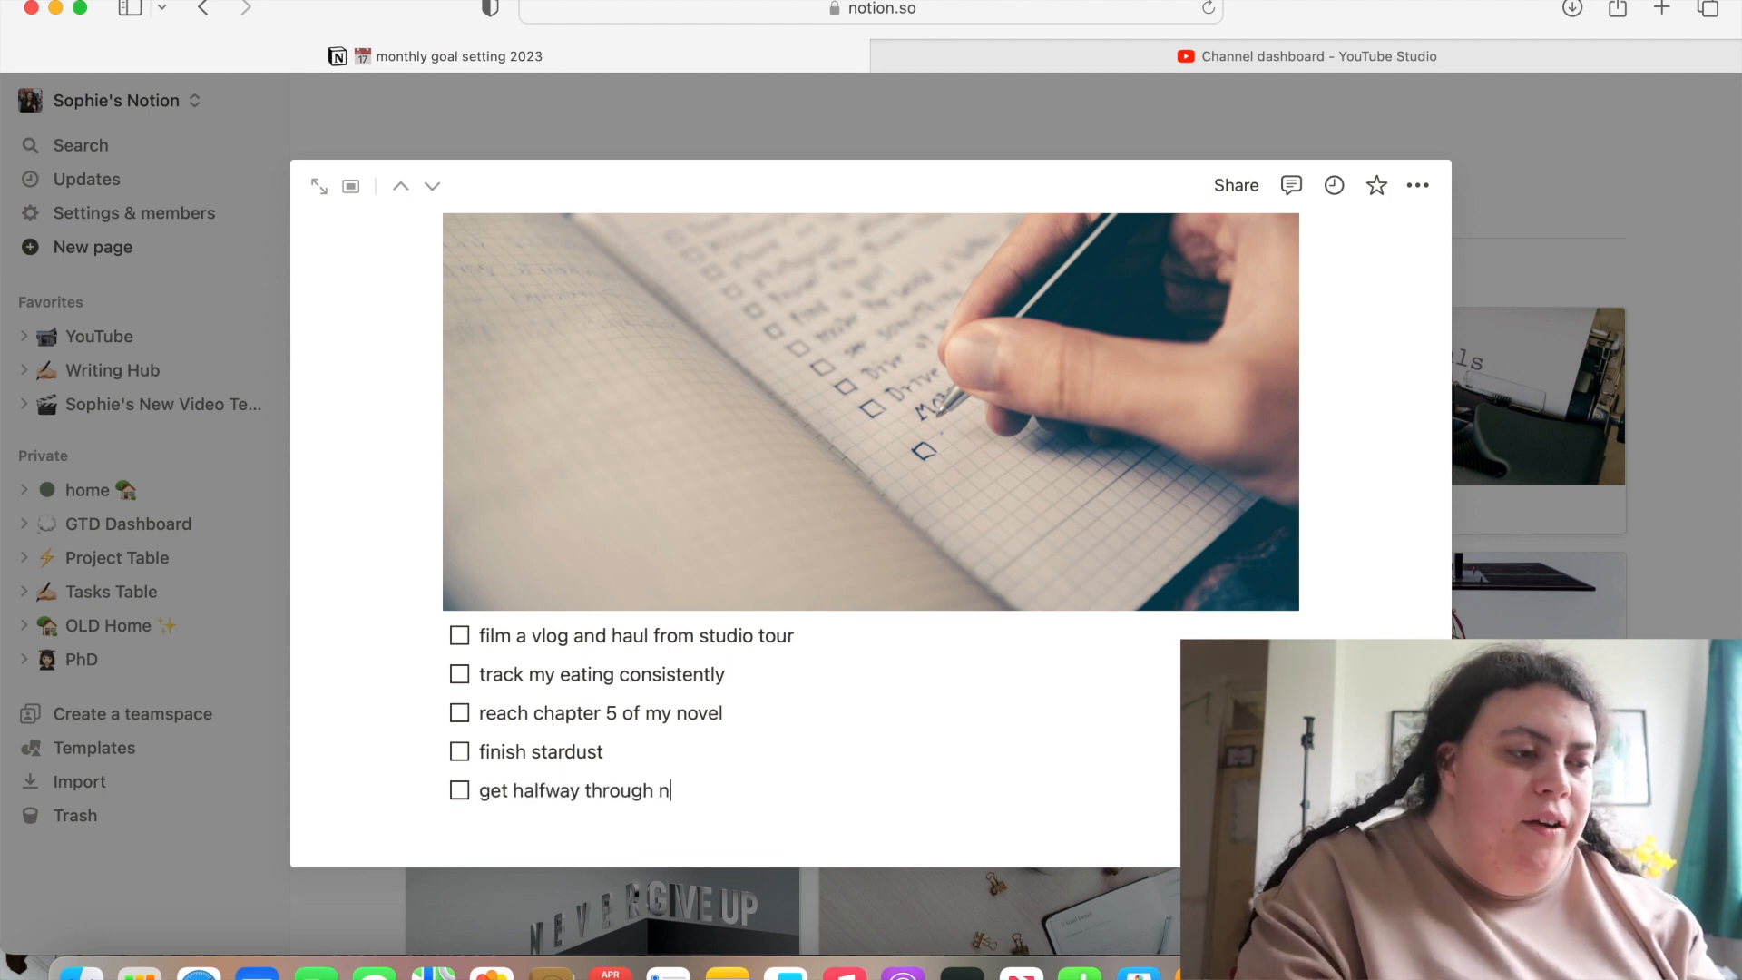
text(ext book)
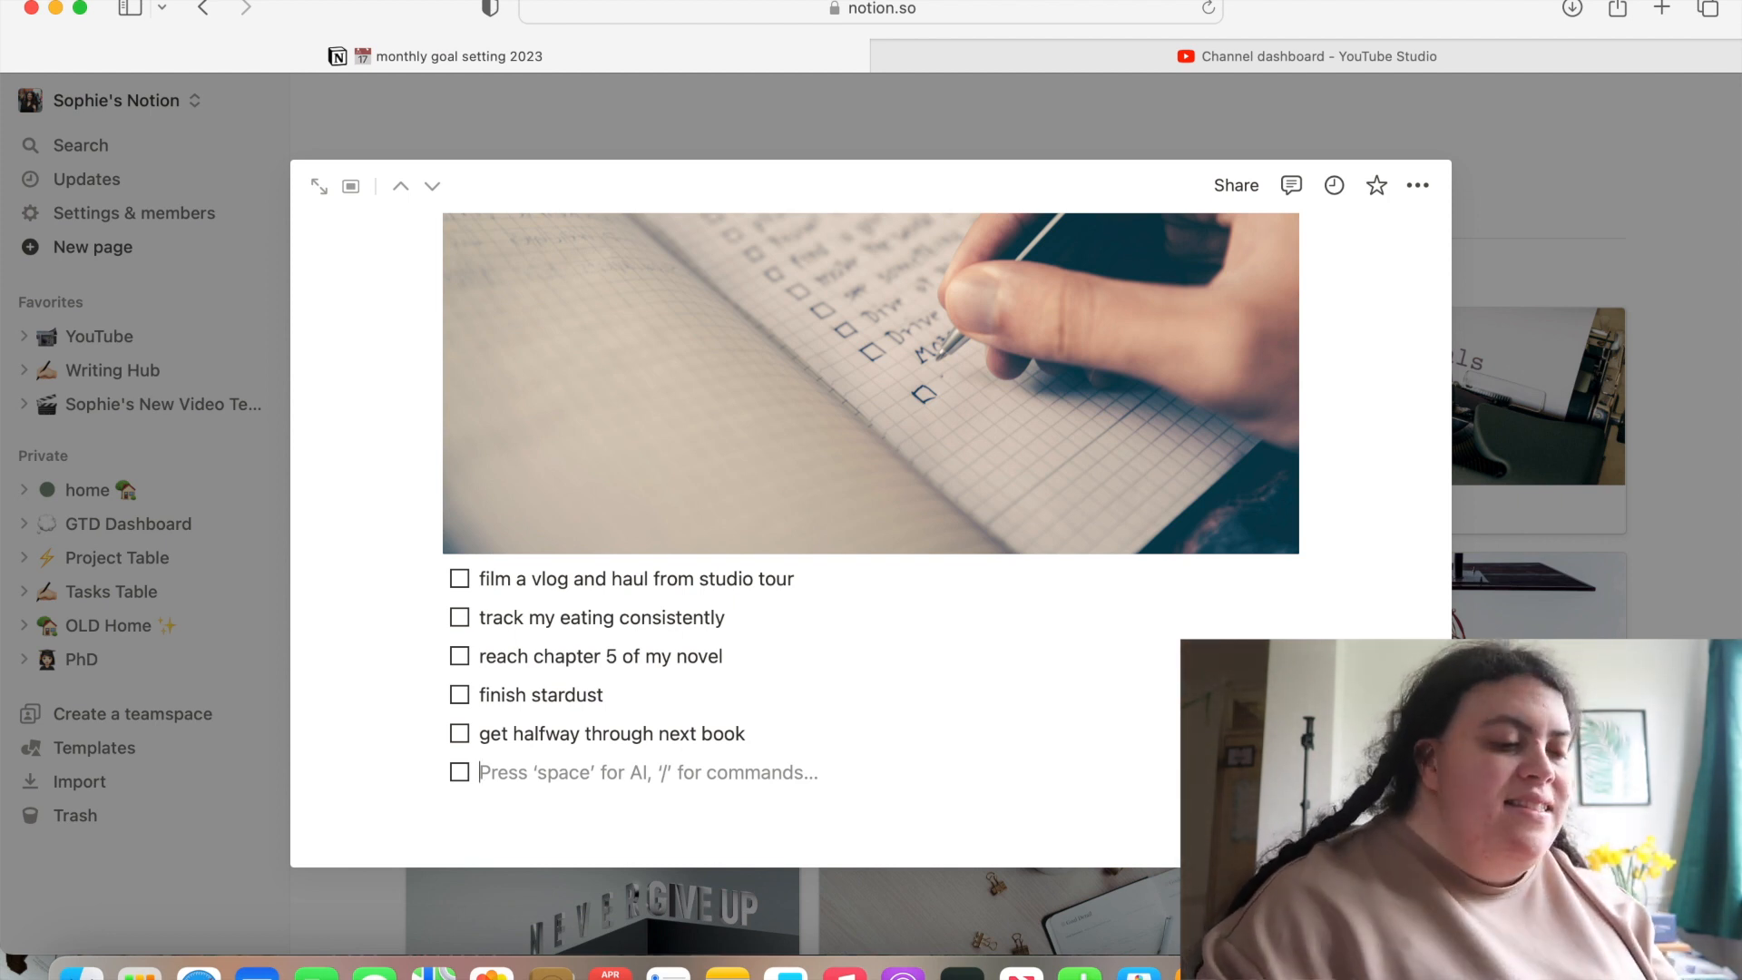
Add to-dos: hit 200 subscribers on my channel and hit 175 subscribers on vlog channel
text(hit 2)
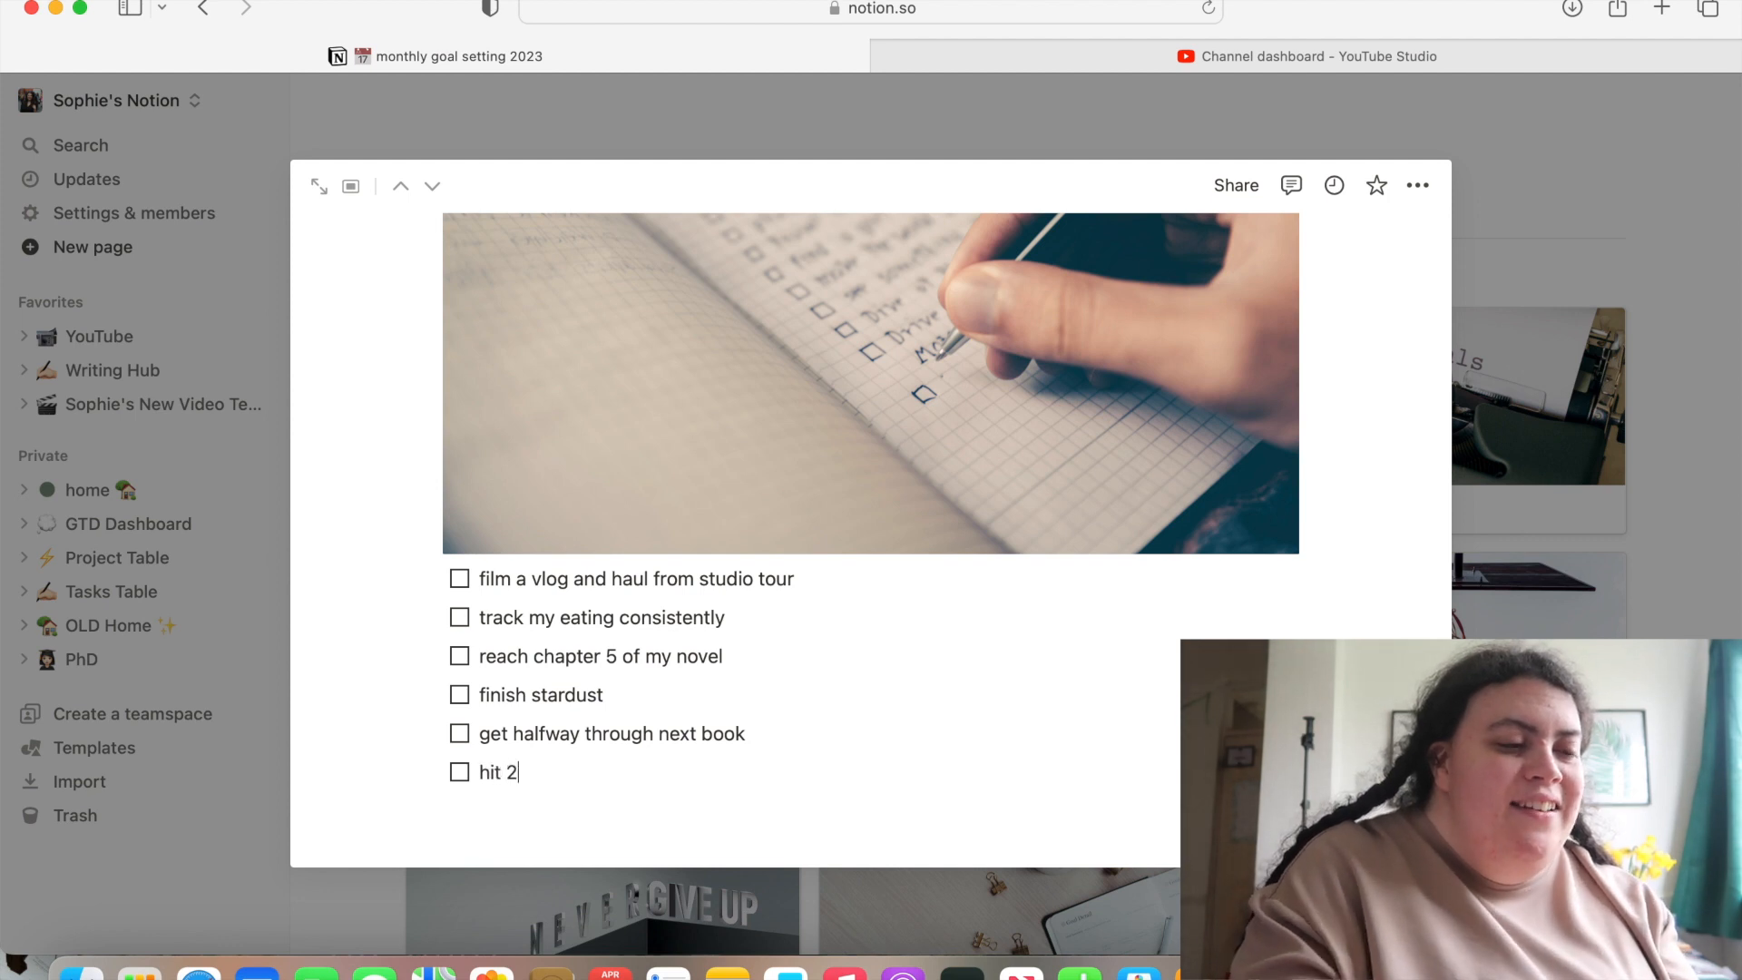
text(00 subsc)
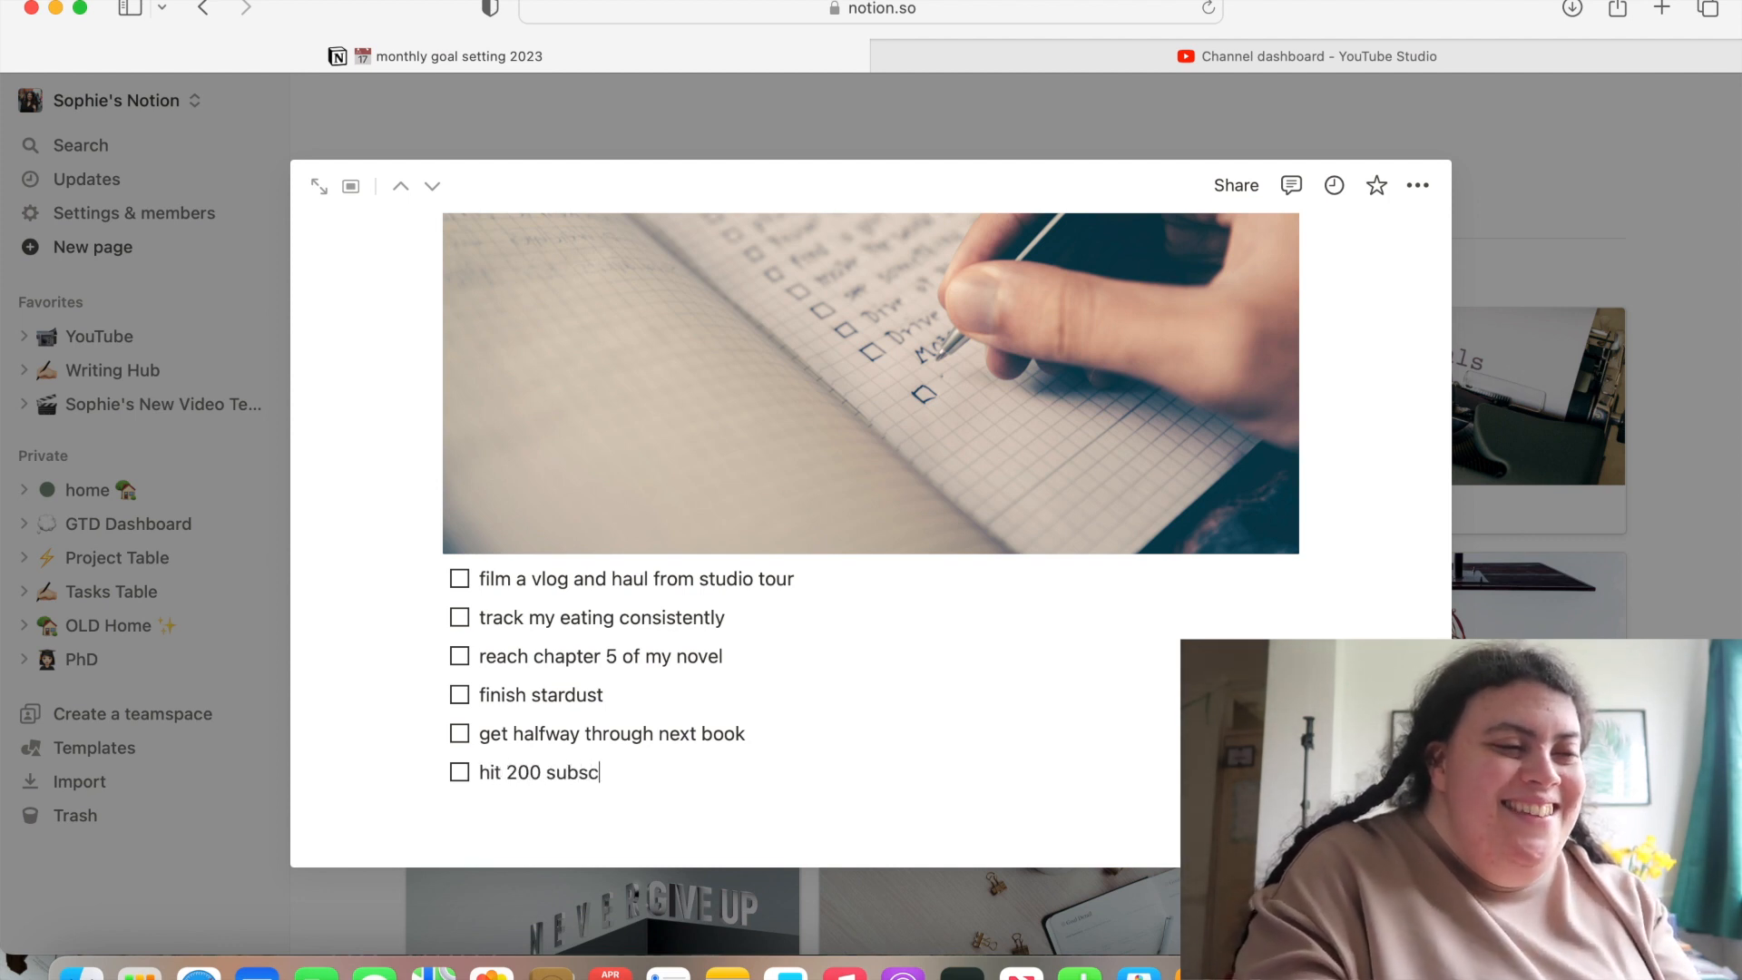
text(ribers)
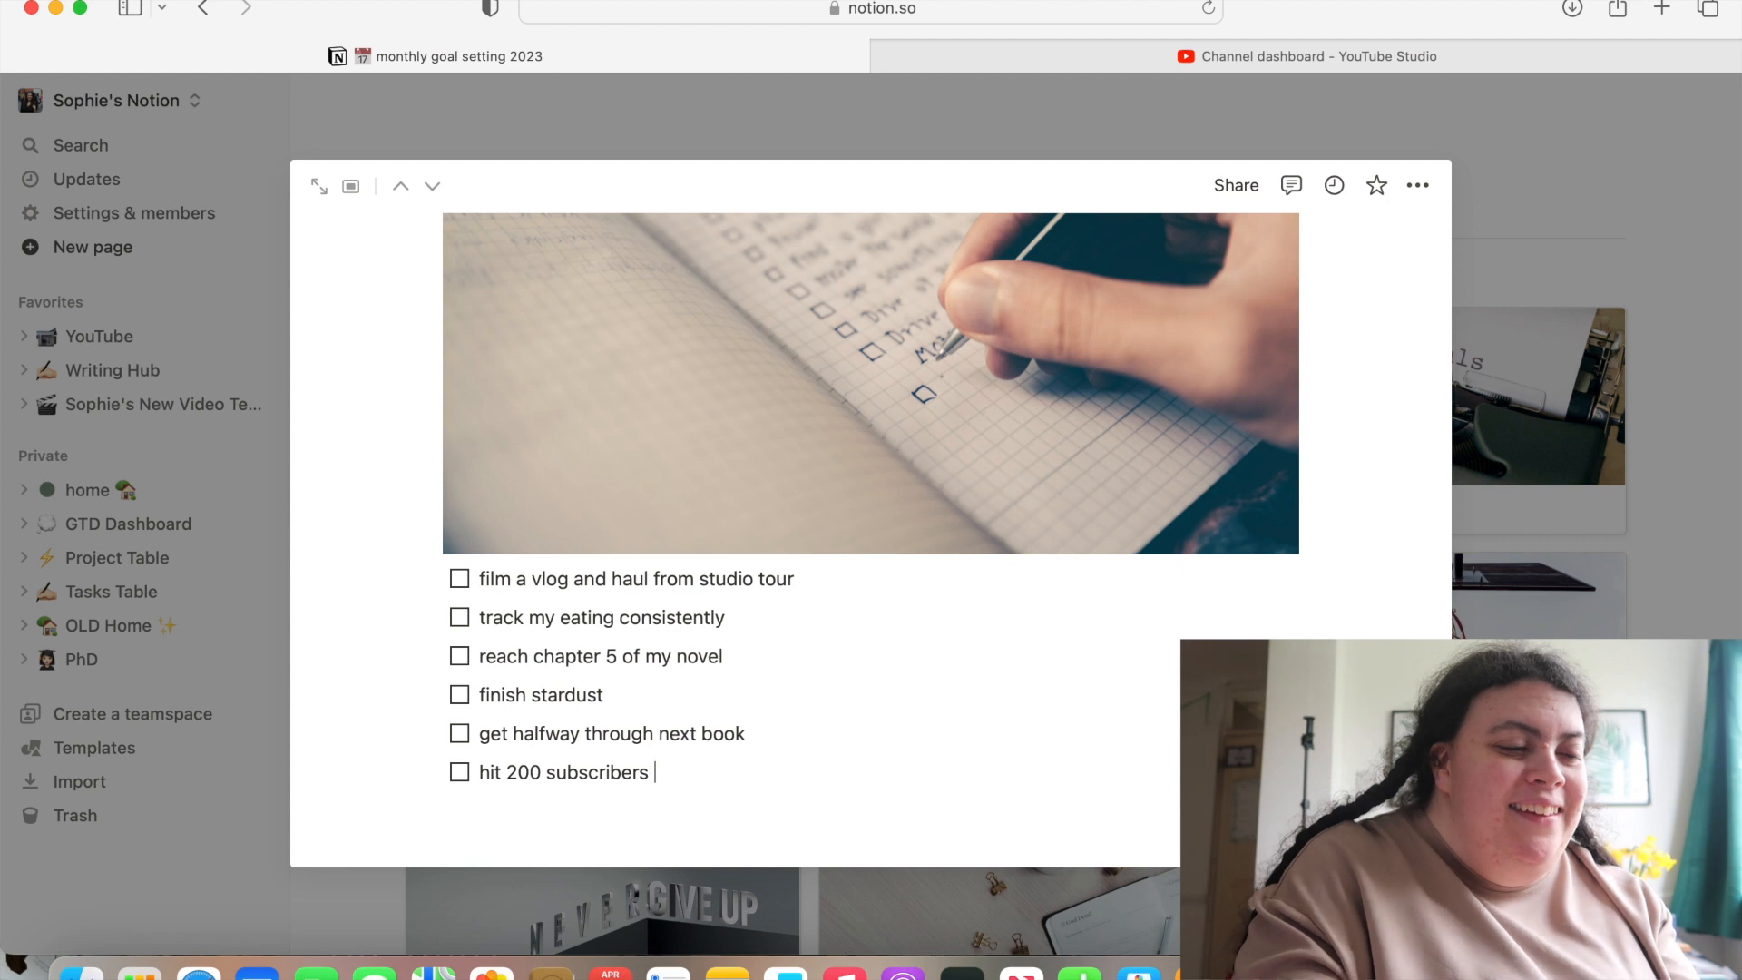
text(on my cha)
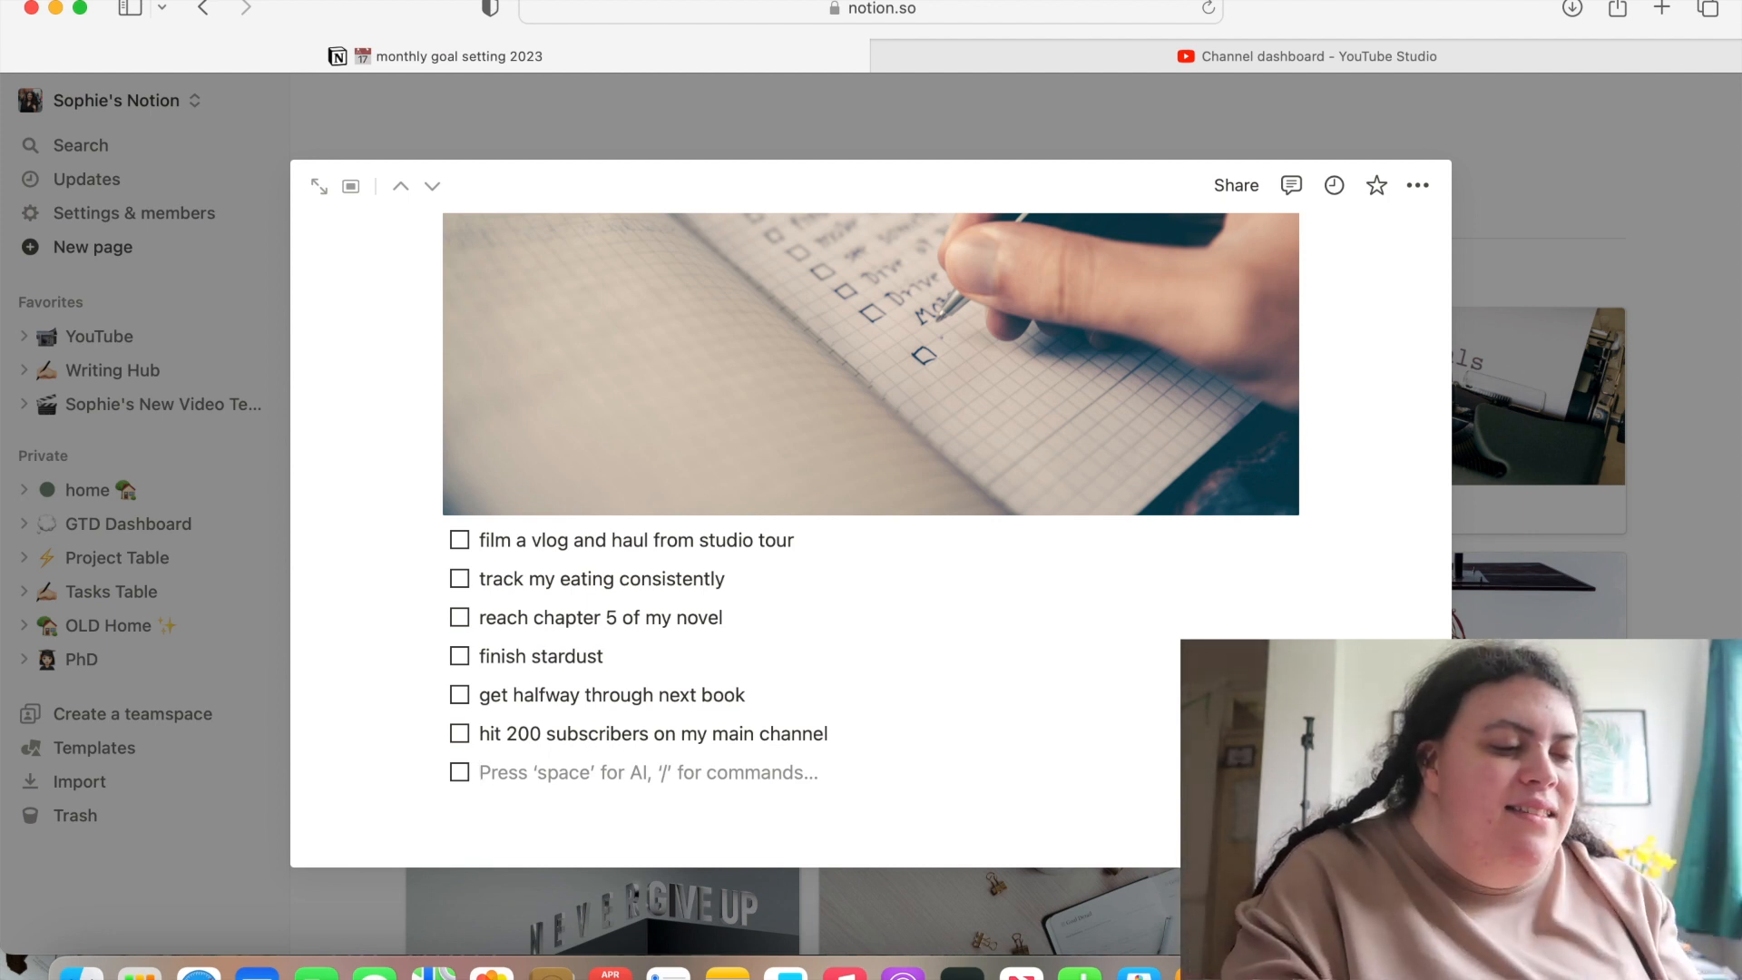
text(hit 180 subs)
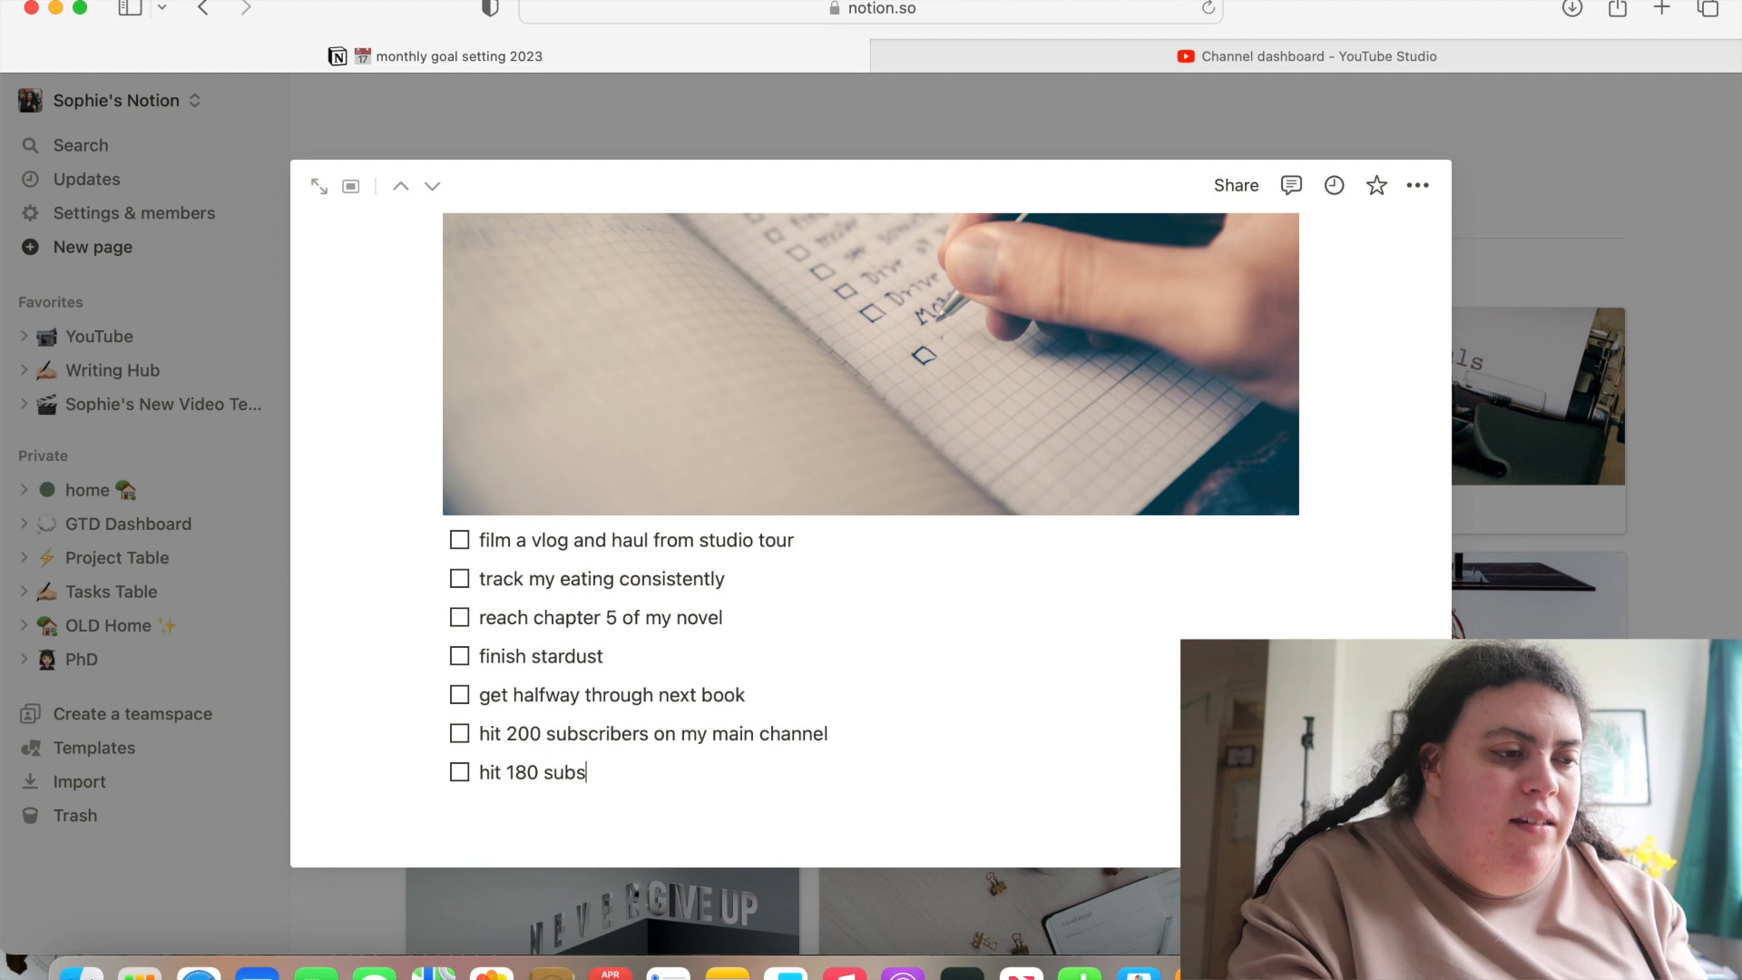
key(Backspace)
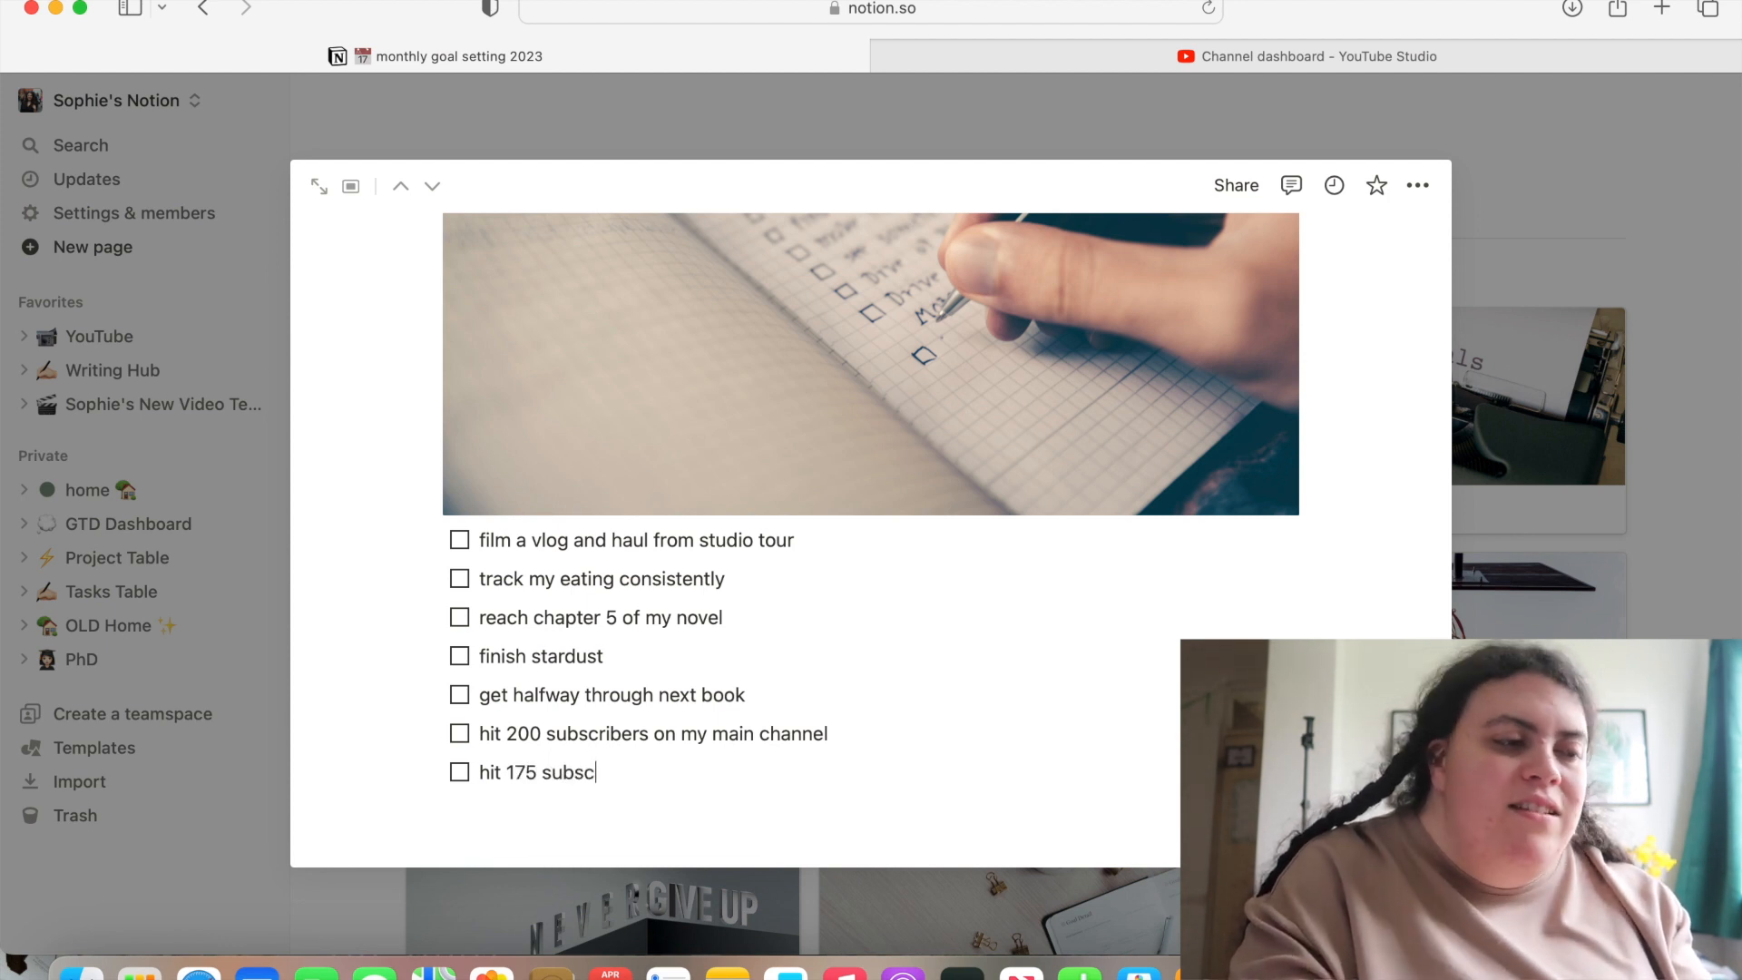
text(ribers on)
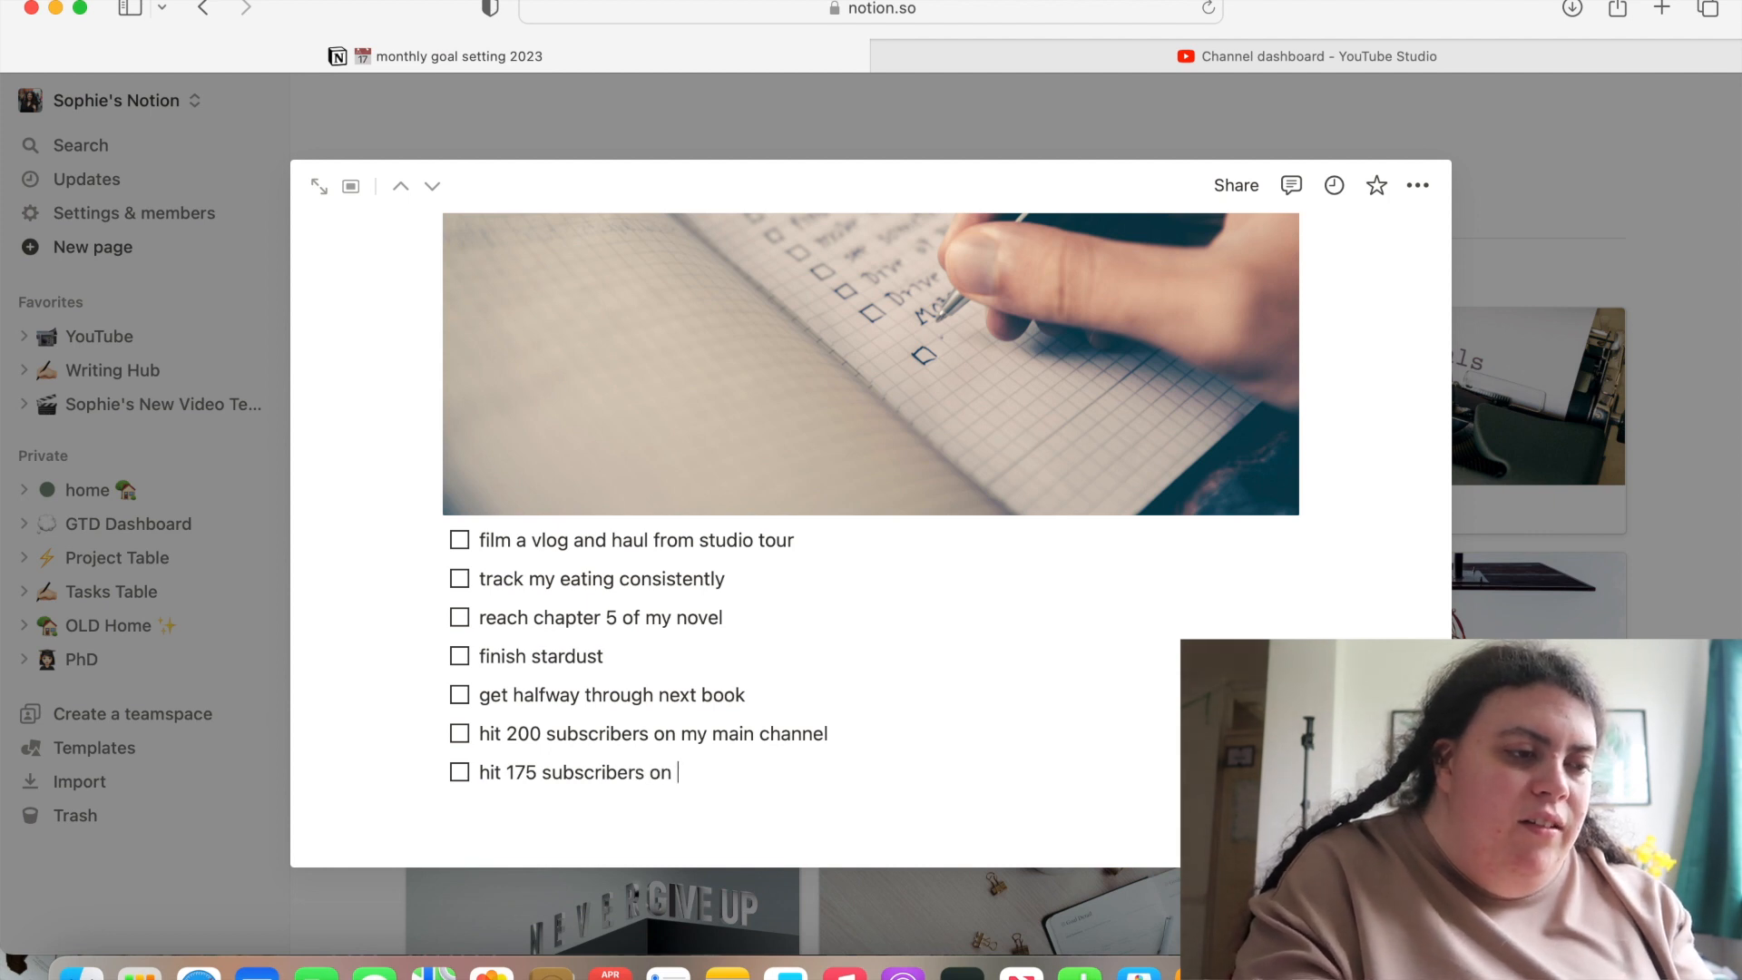
text(vlog channel)
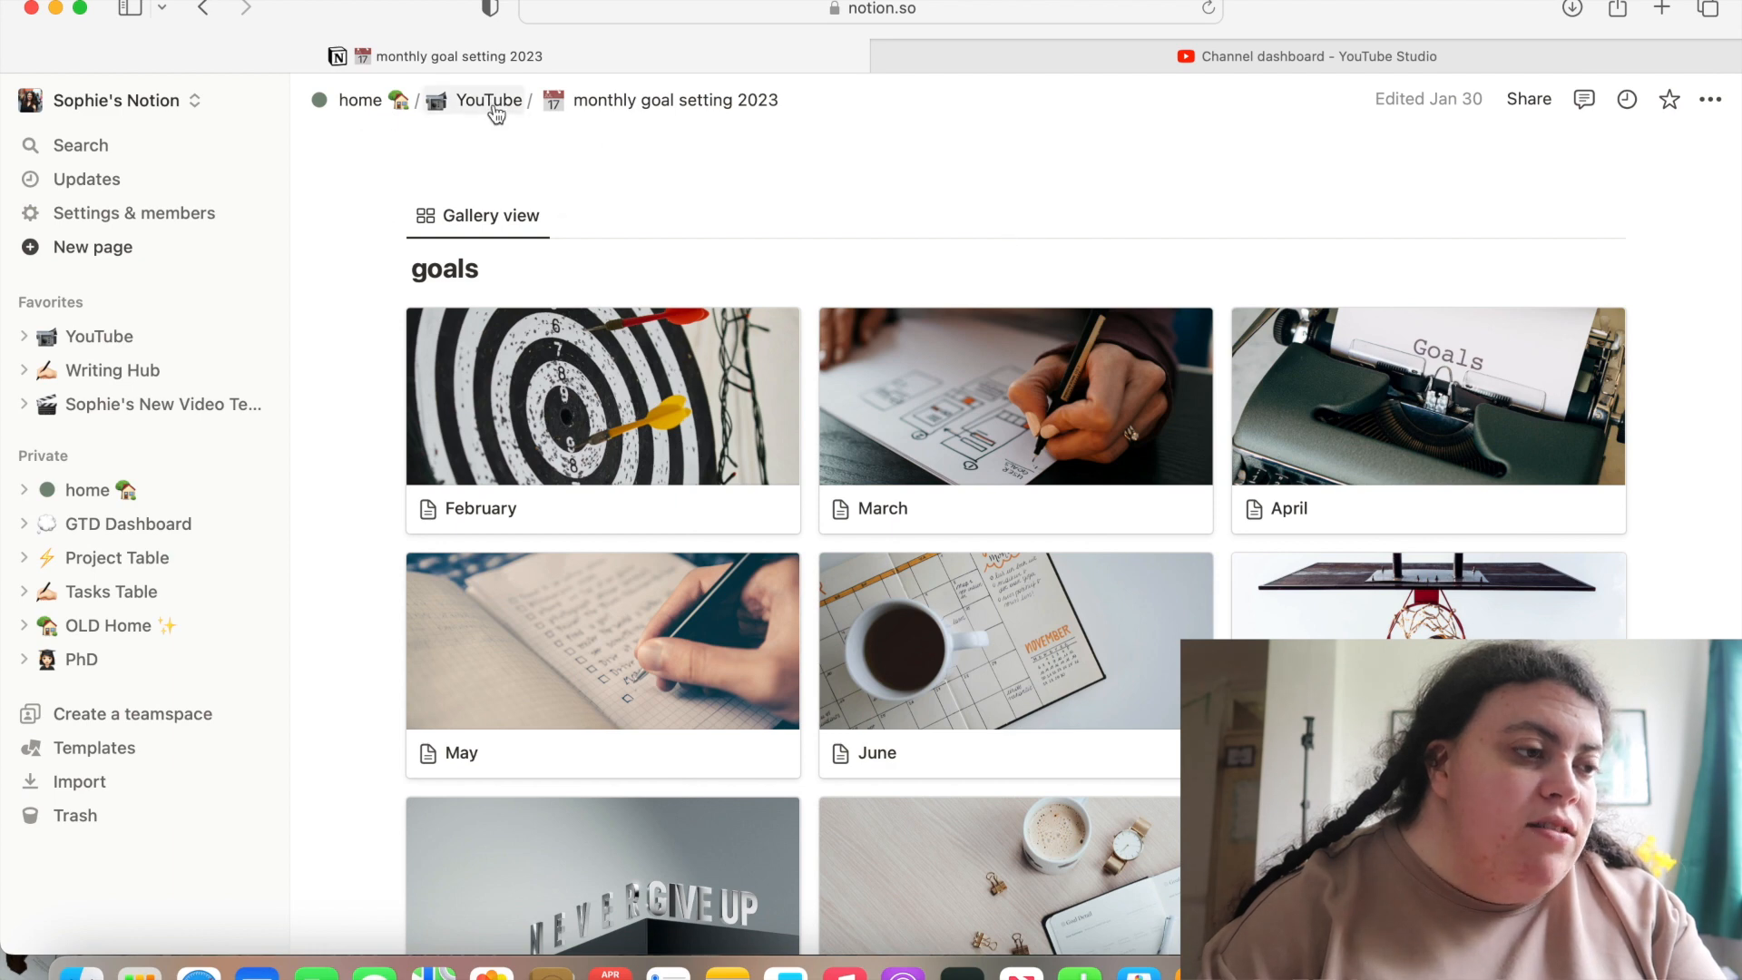
Go up to the YouTube page and open the Analytics tracker 2023 table
click(486, 100)
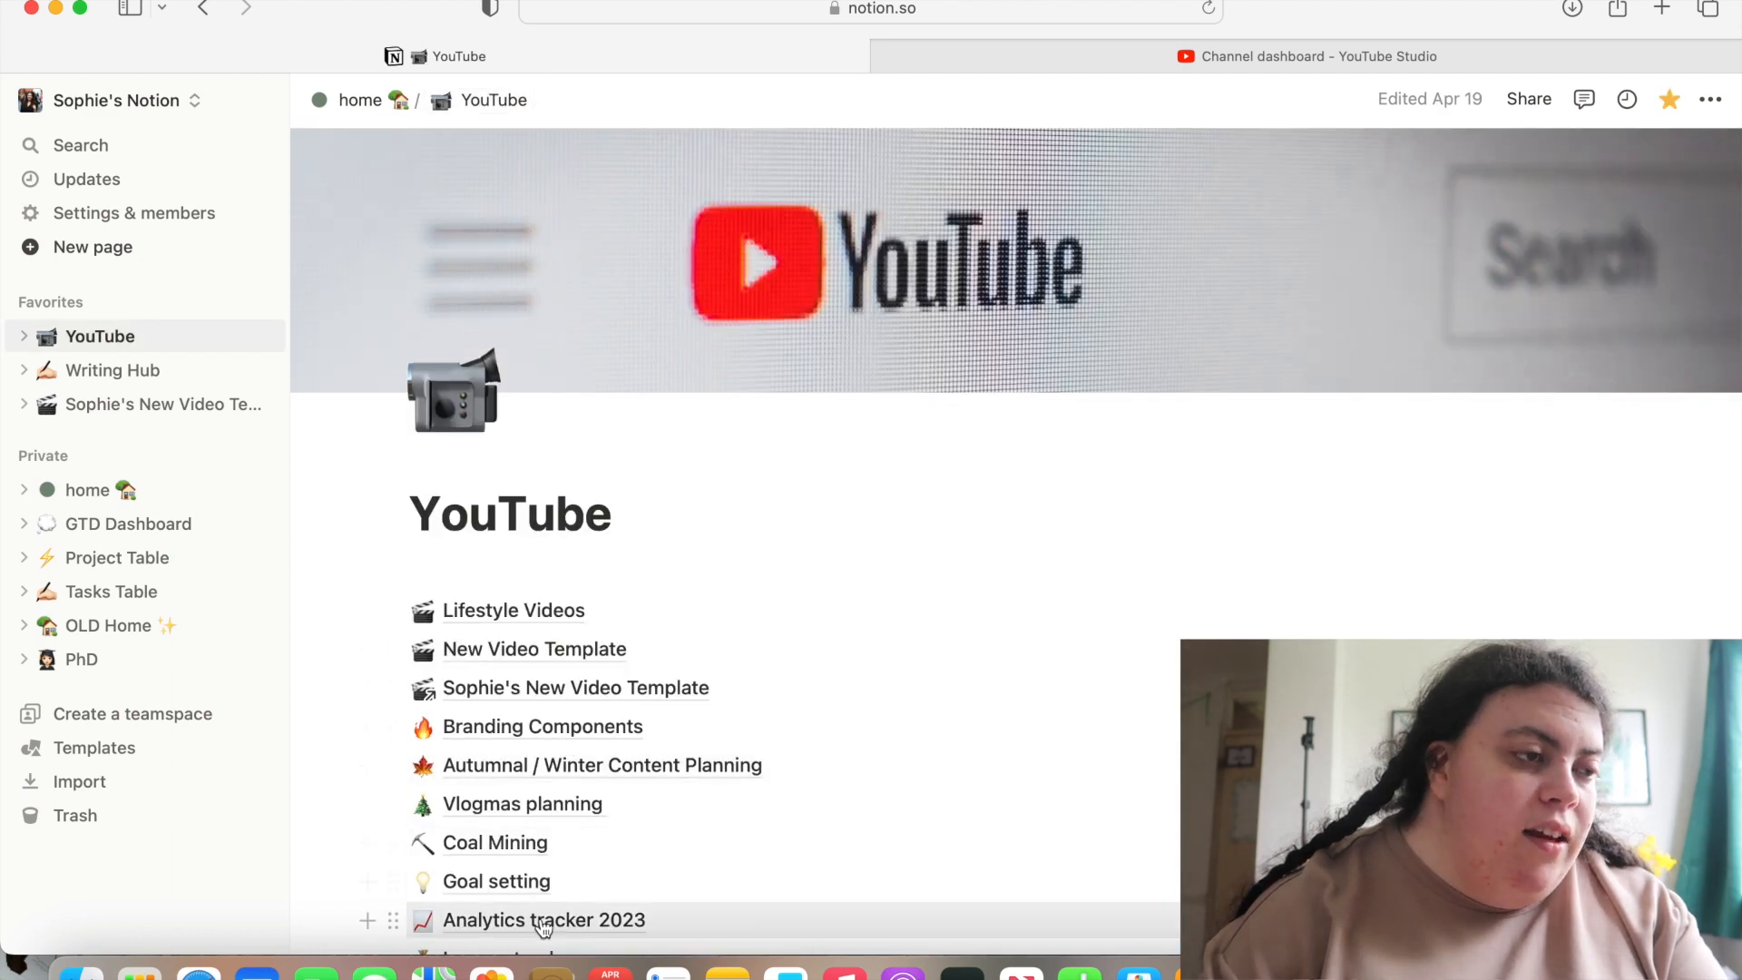
click(542, 920)
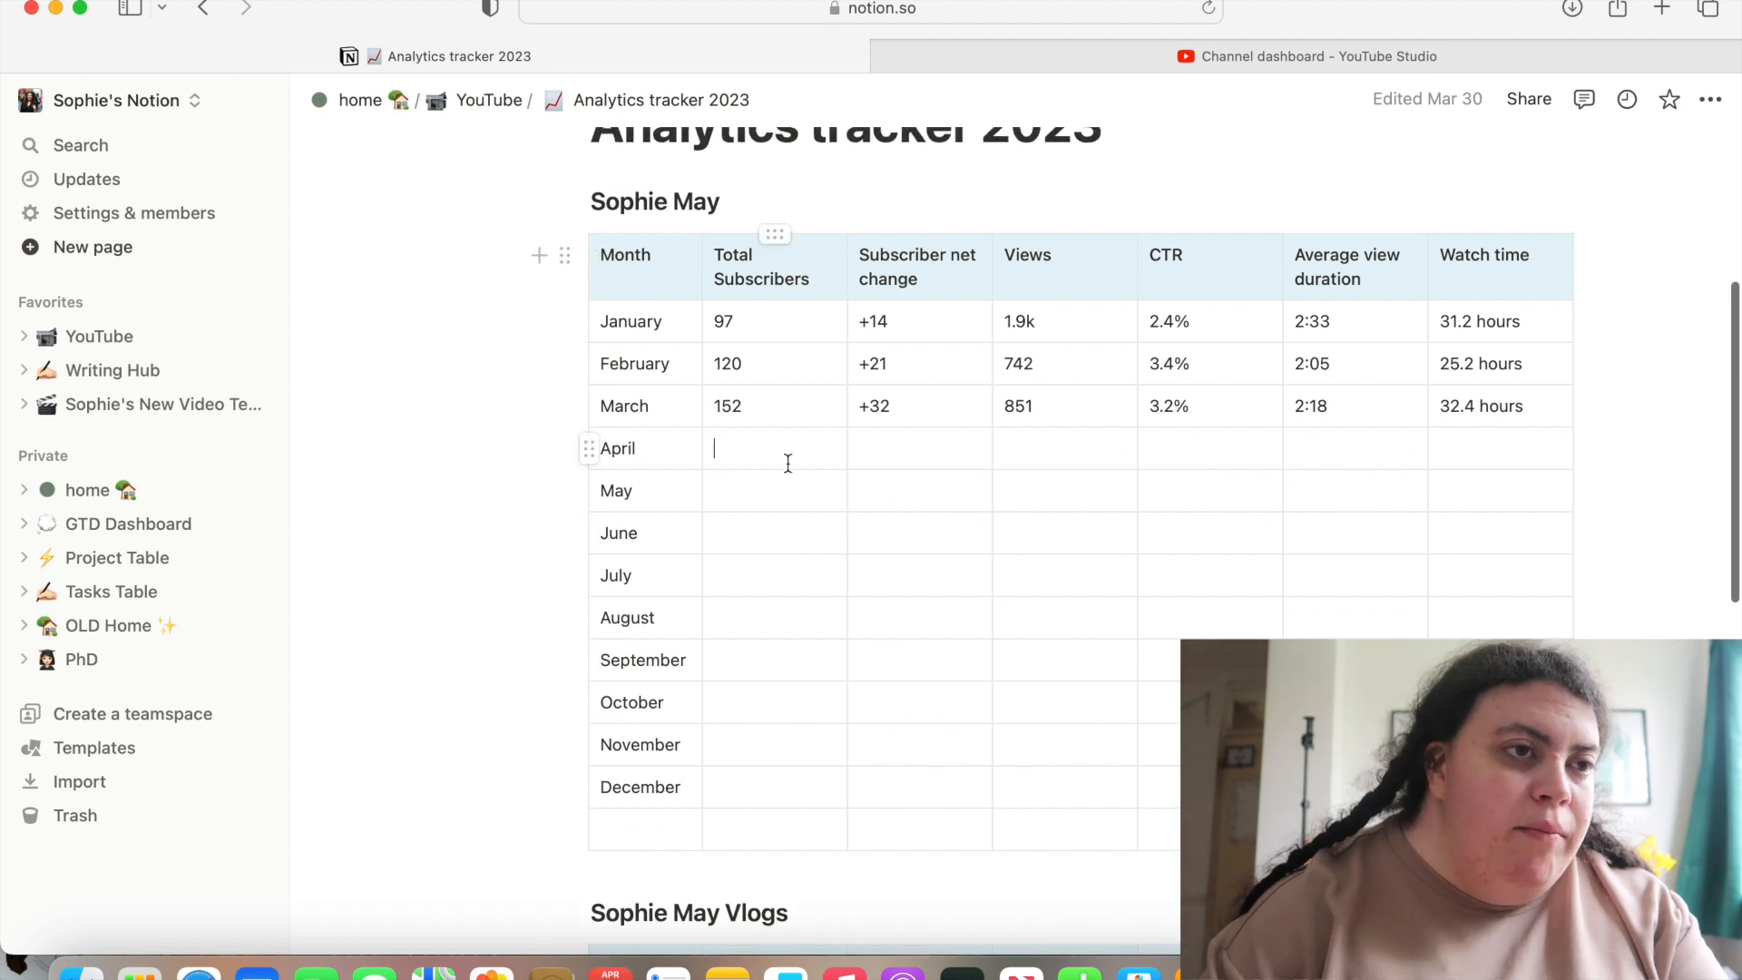
click(1306, 56)
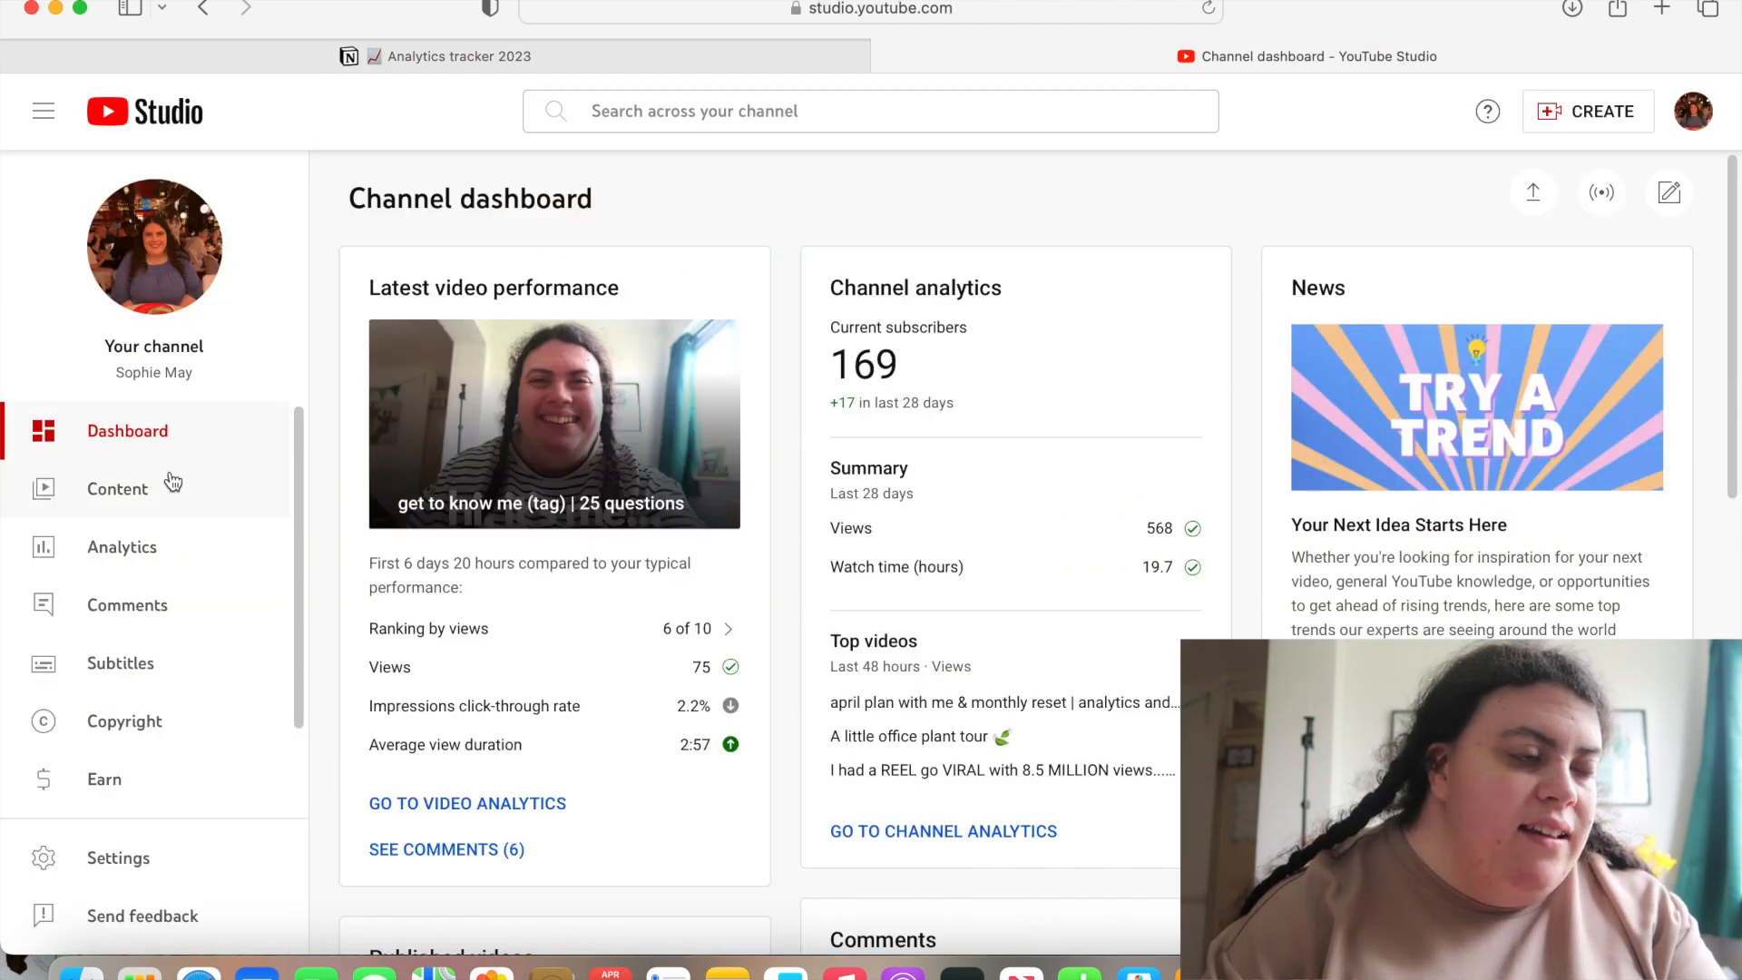
Enter April's 169 total subscribers and 254 views in the Sophie May table, checking YouTube Studio
click(122, 546)
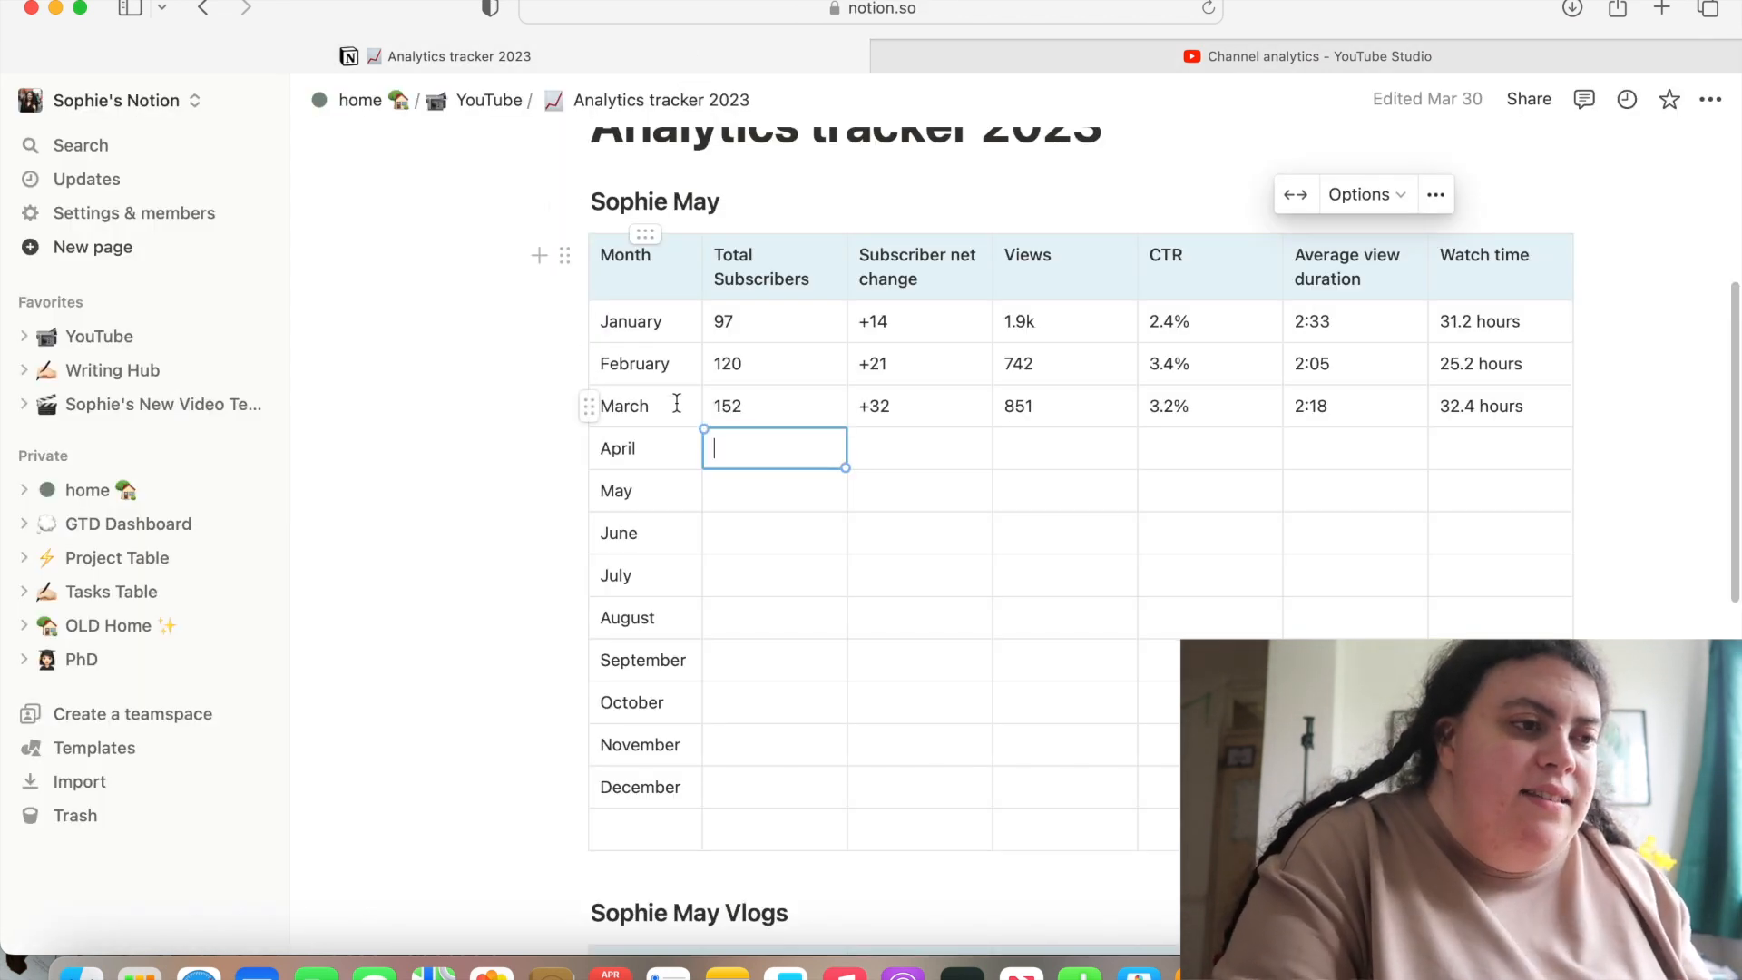
text(169)
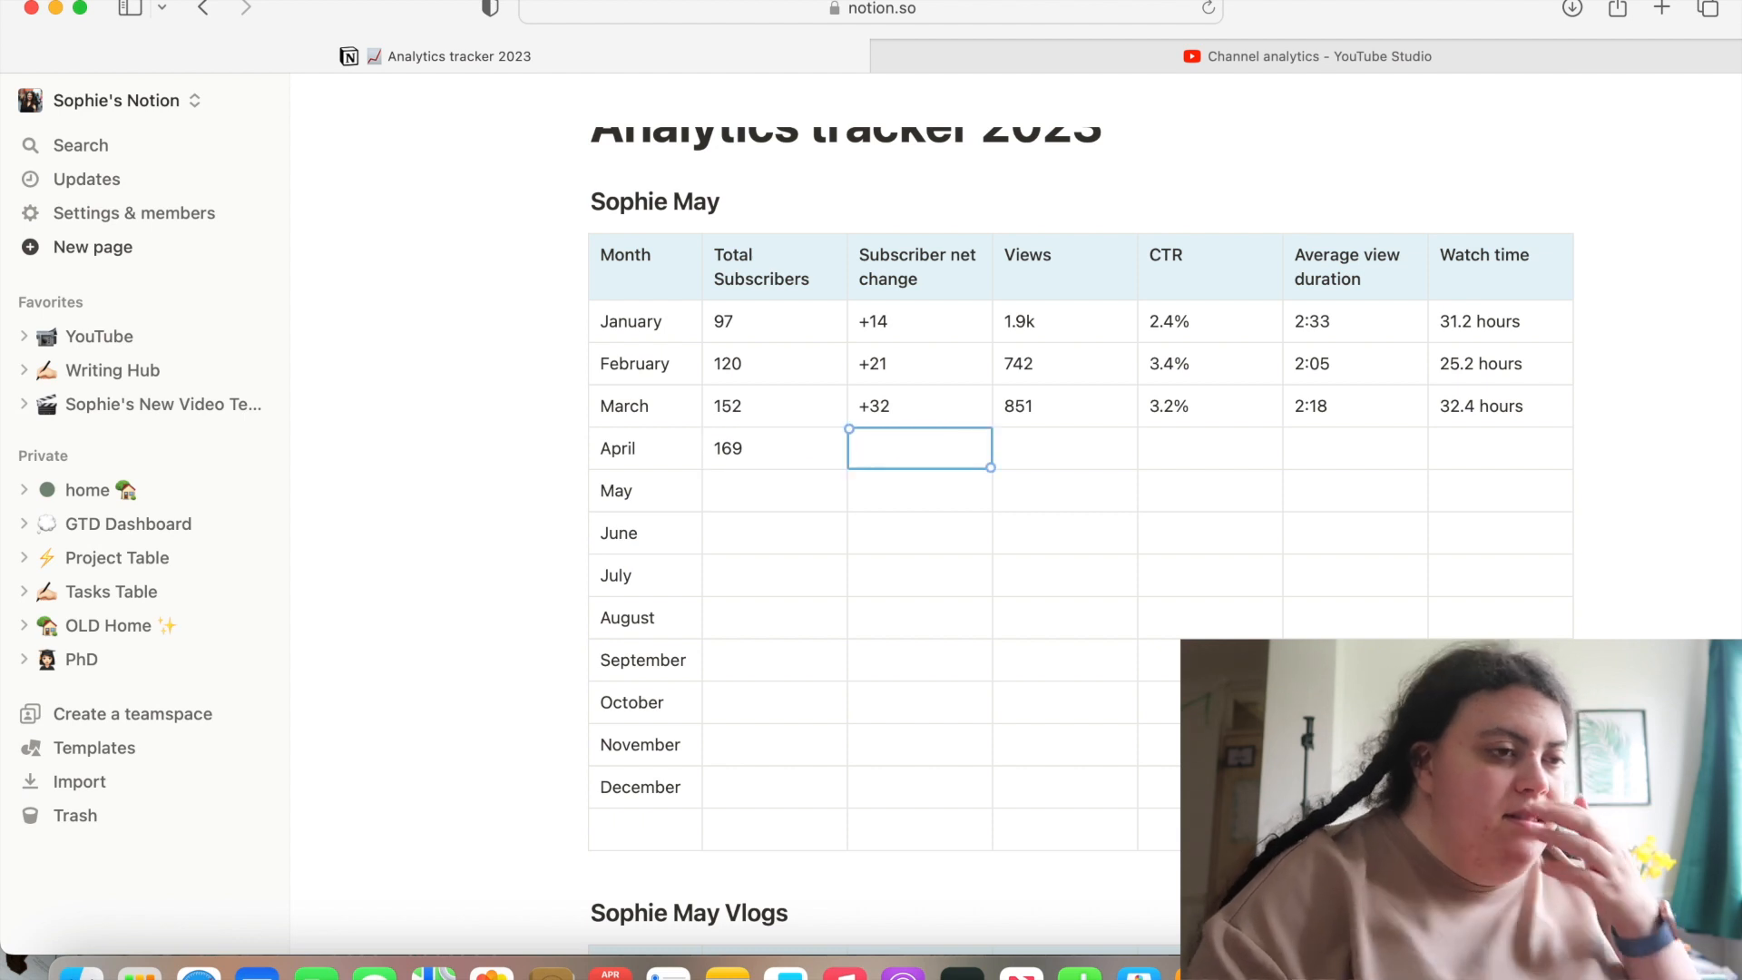
click(918, 448)
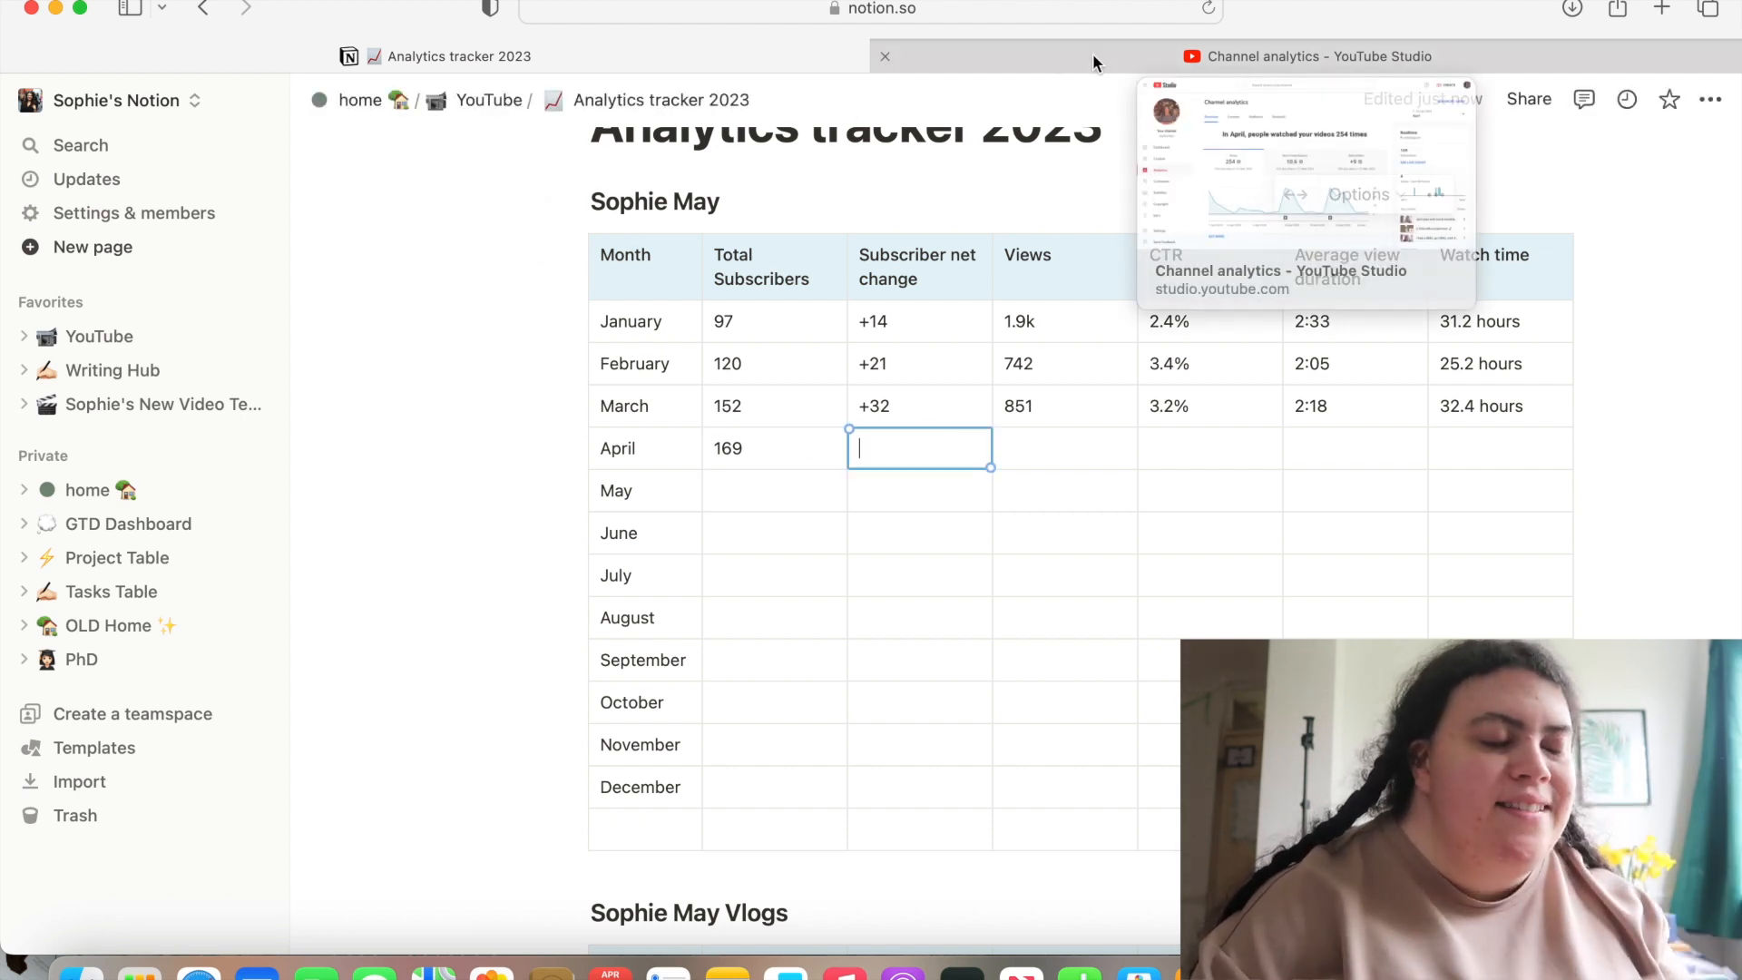
click(1307, 56)
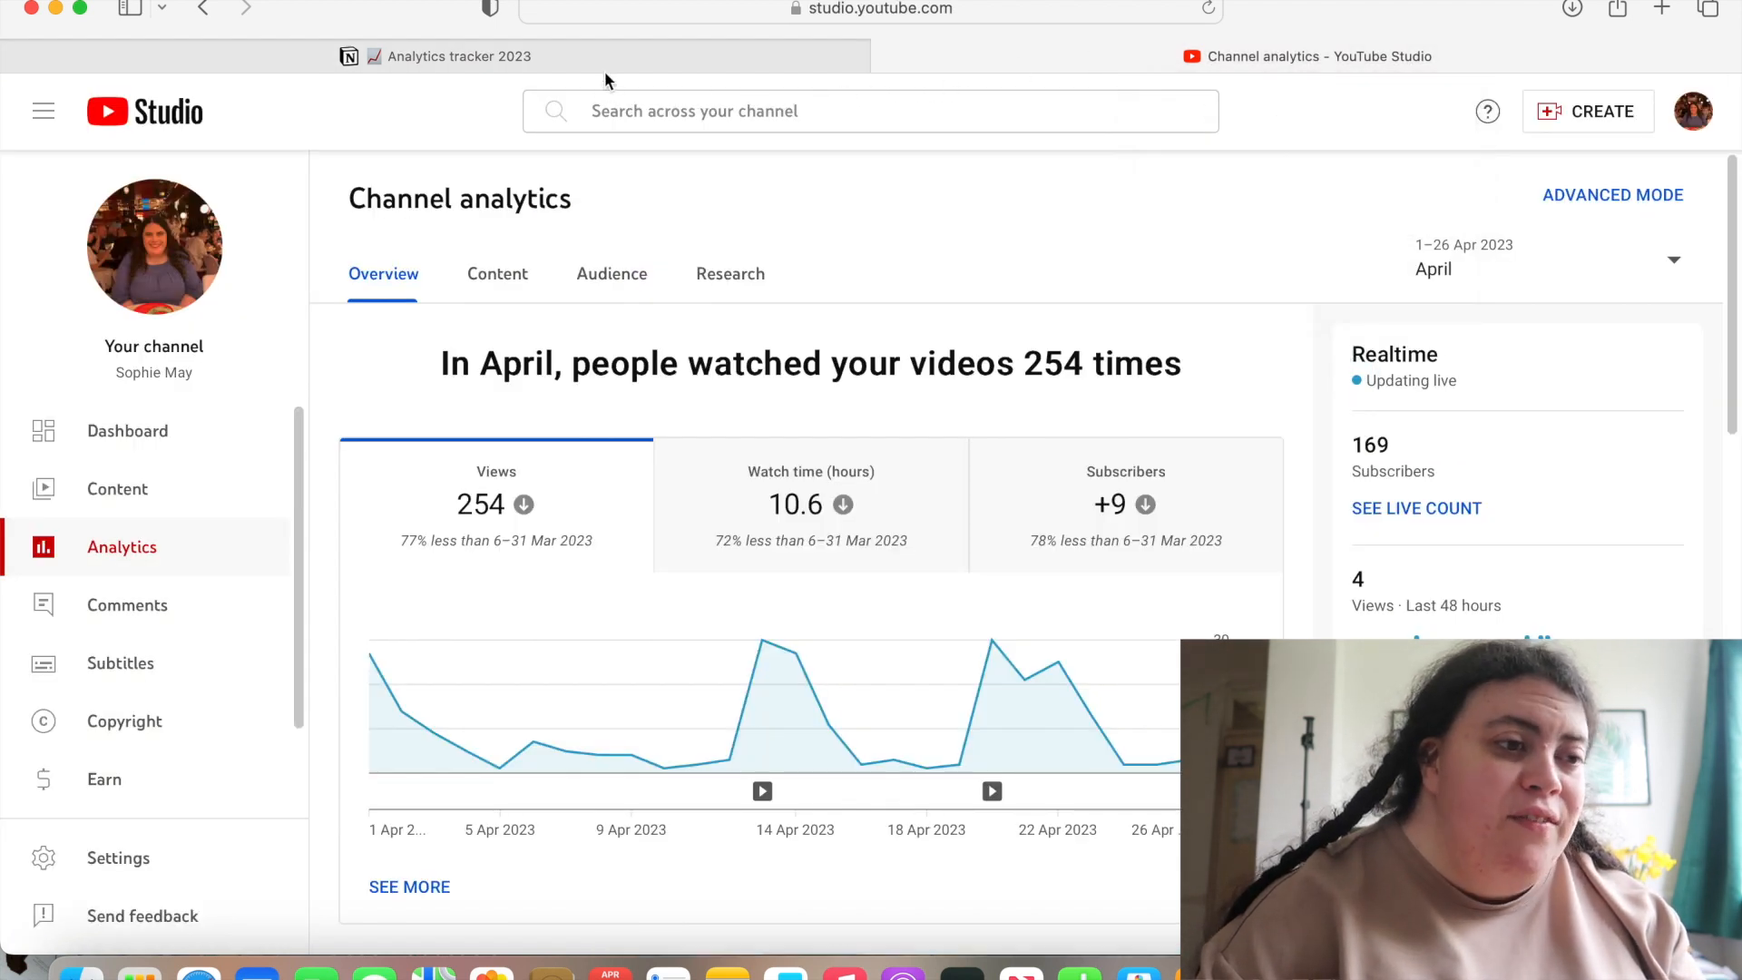
click(456, 57)
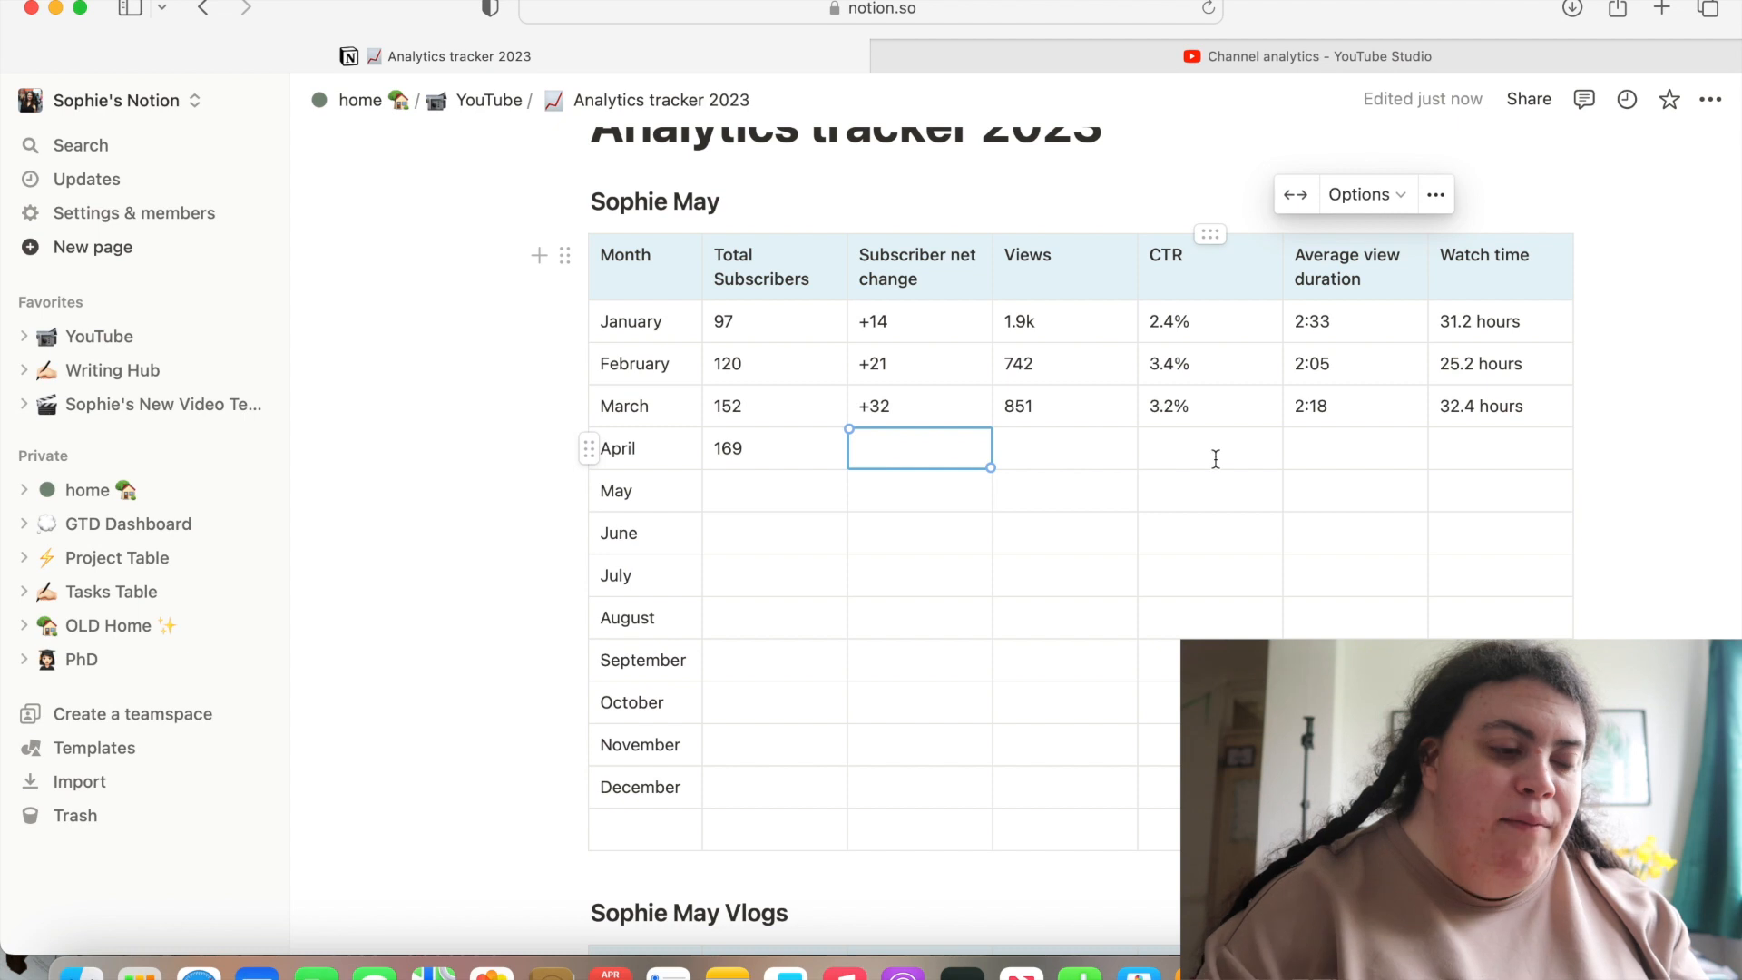
text(2)
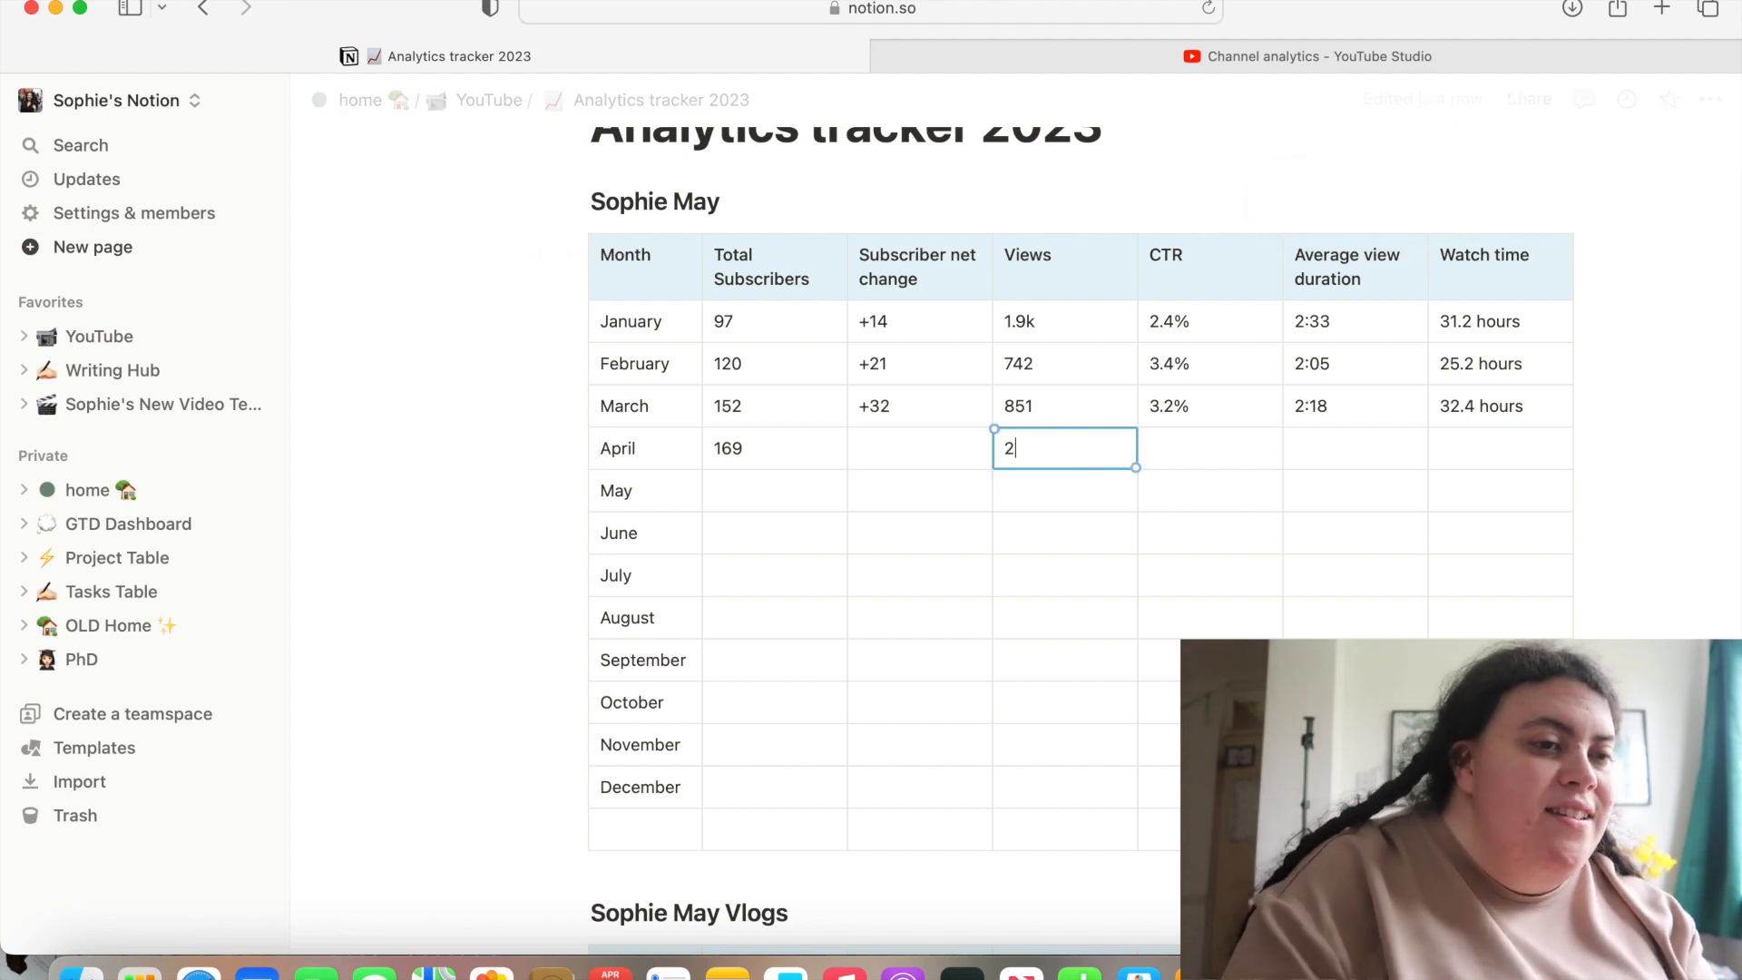
text(54)
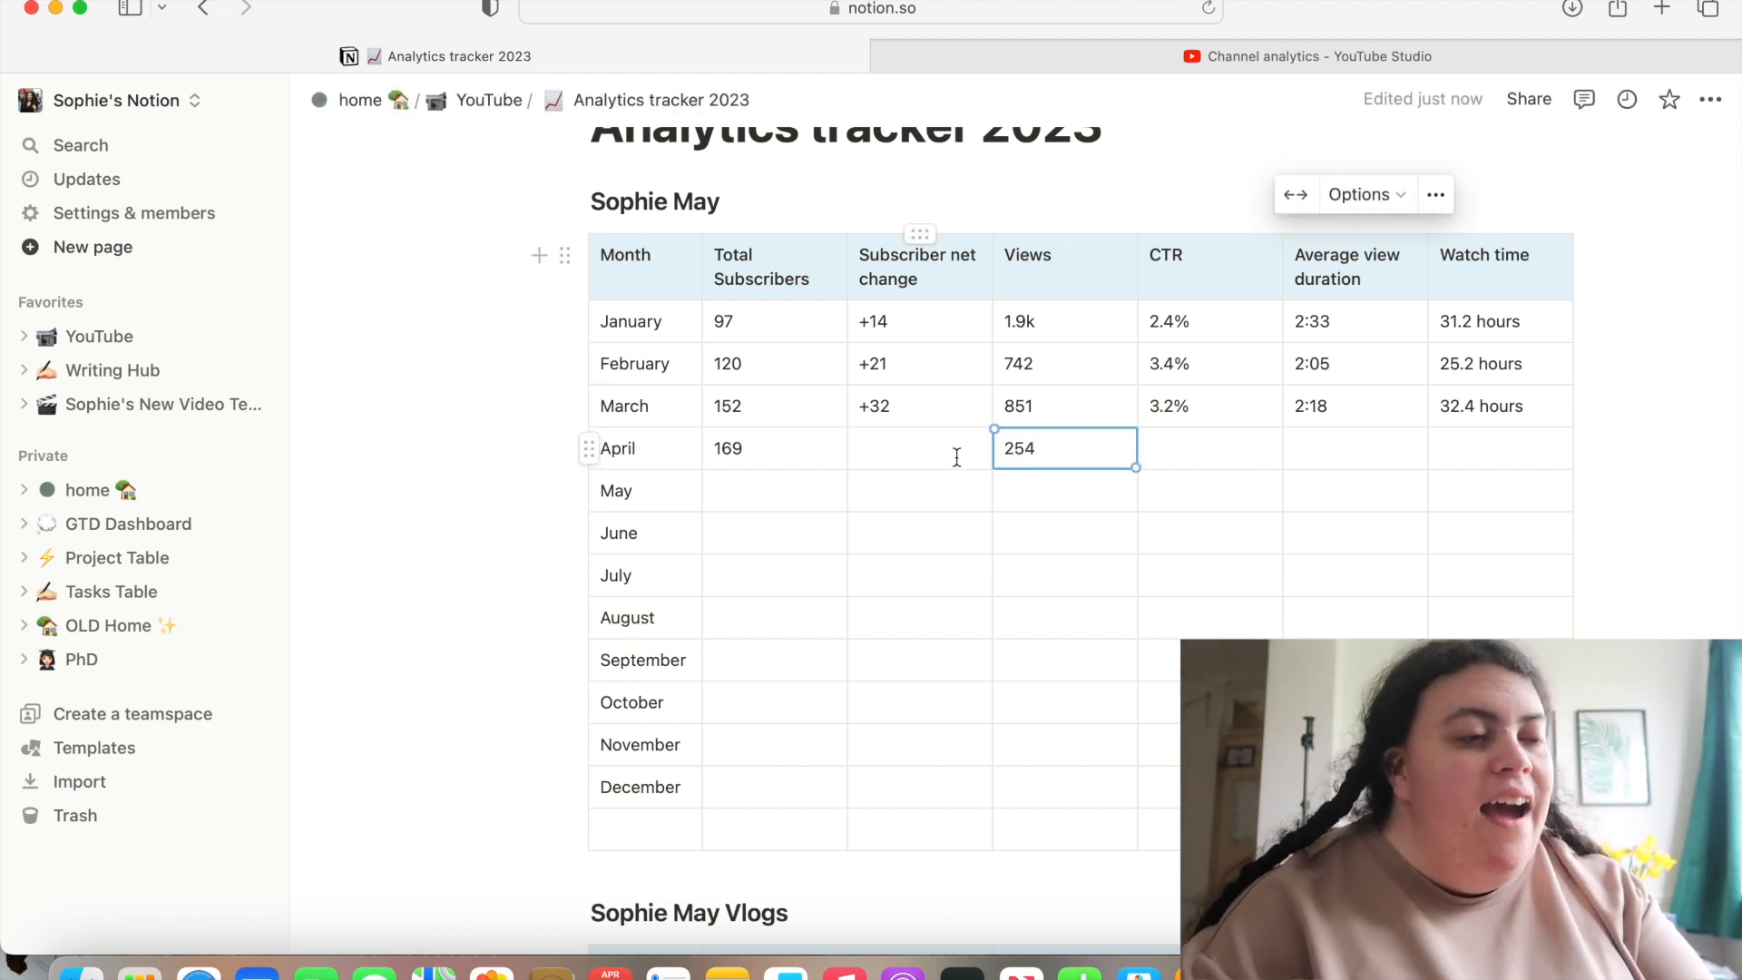
click(918, 448)
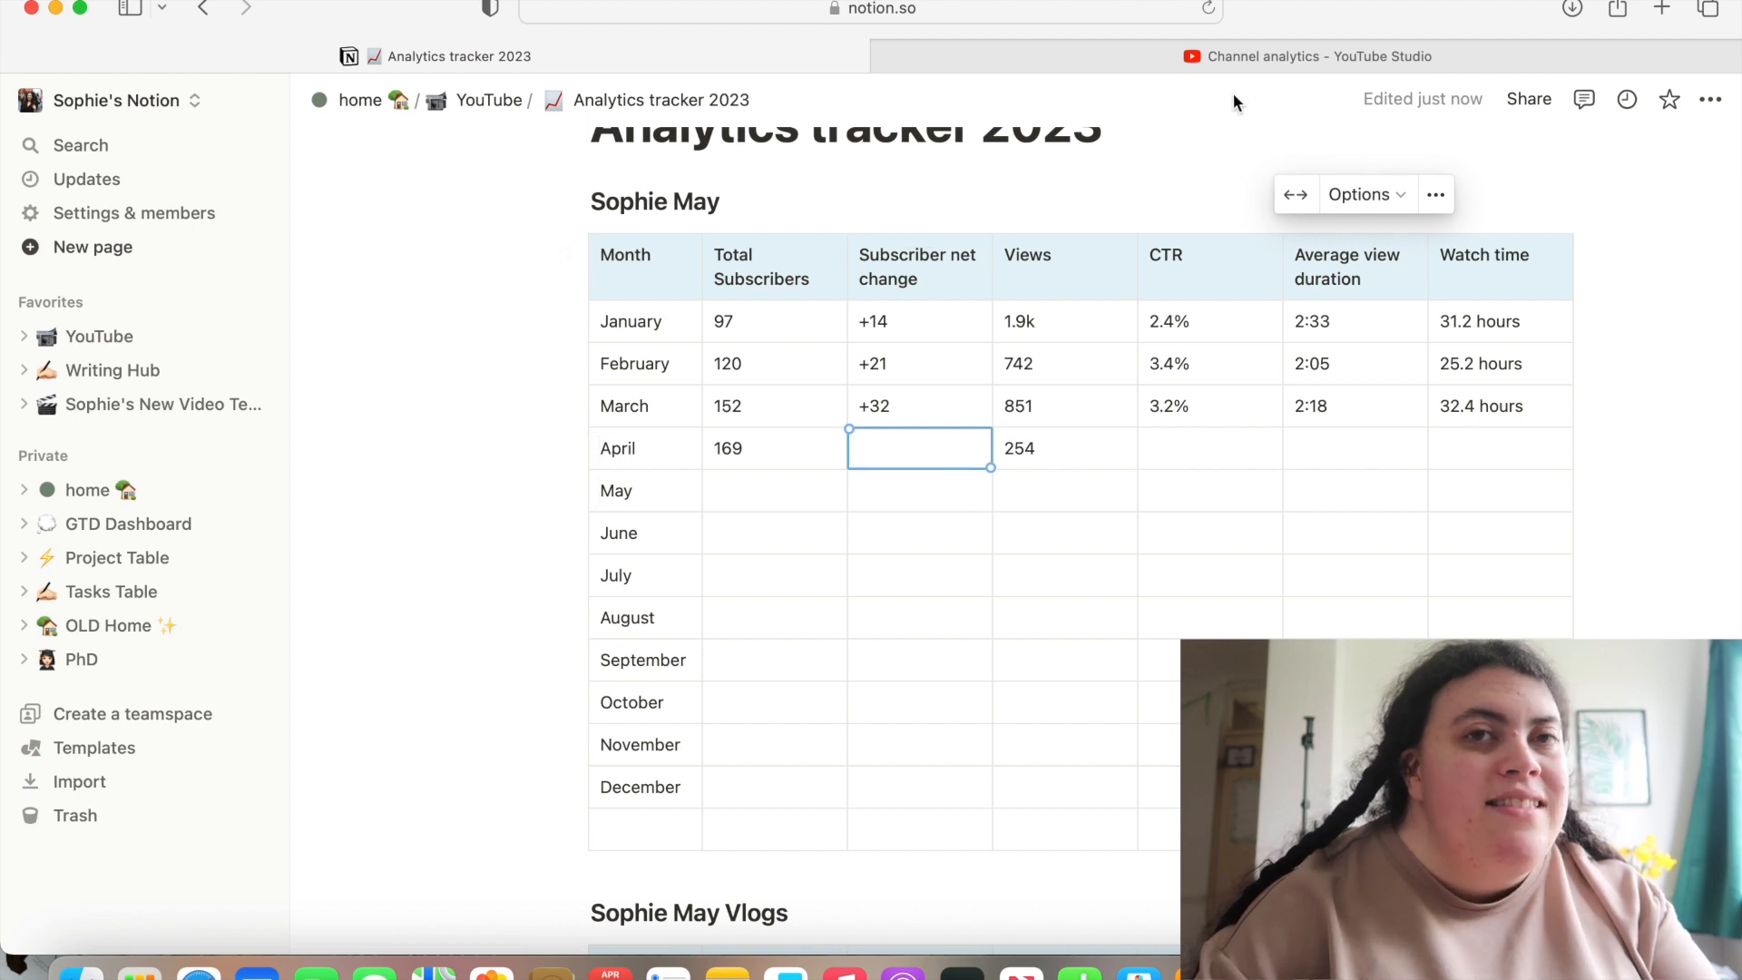
mouse_move(1277, 43)
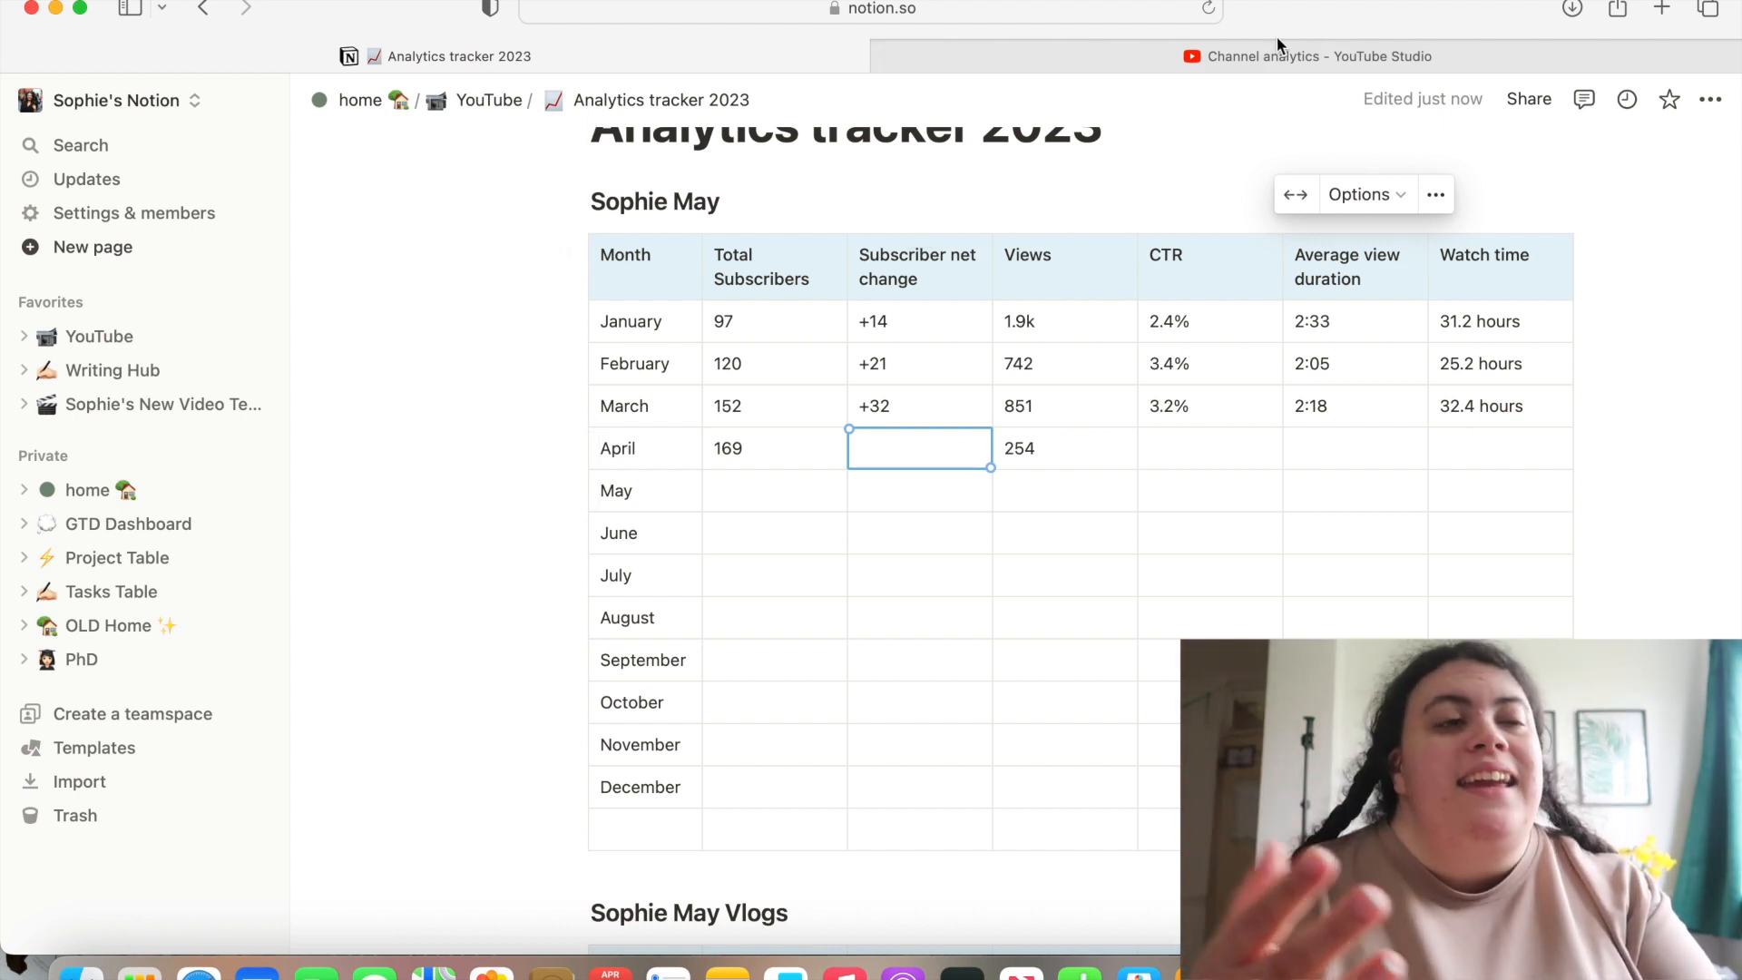
click(1308, 56)
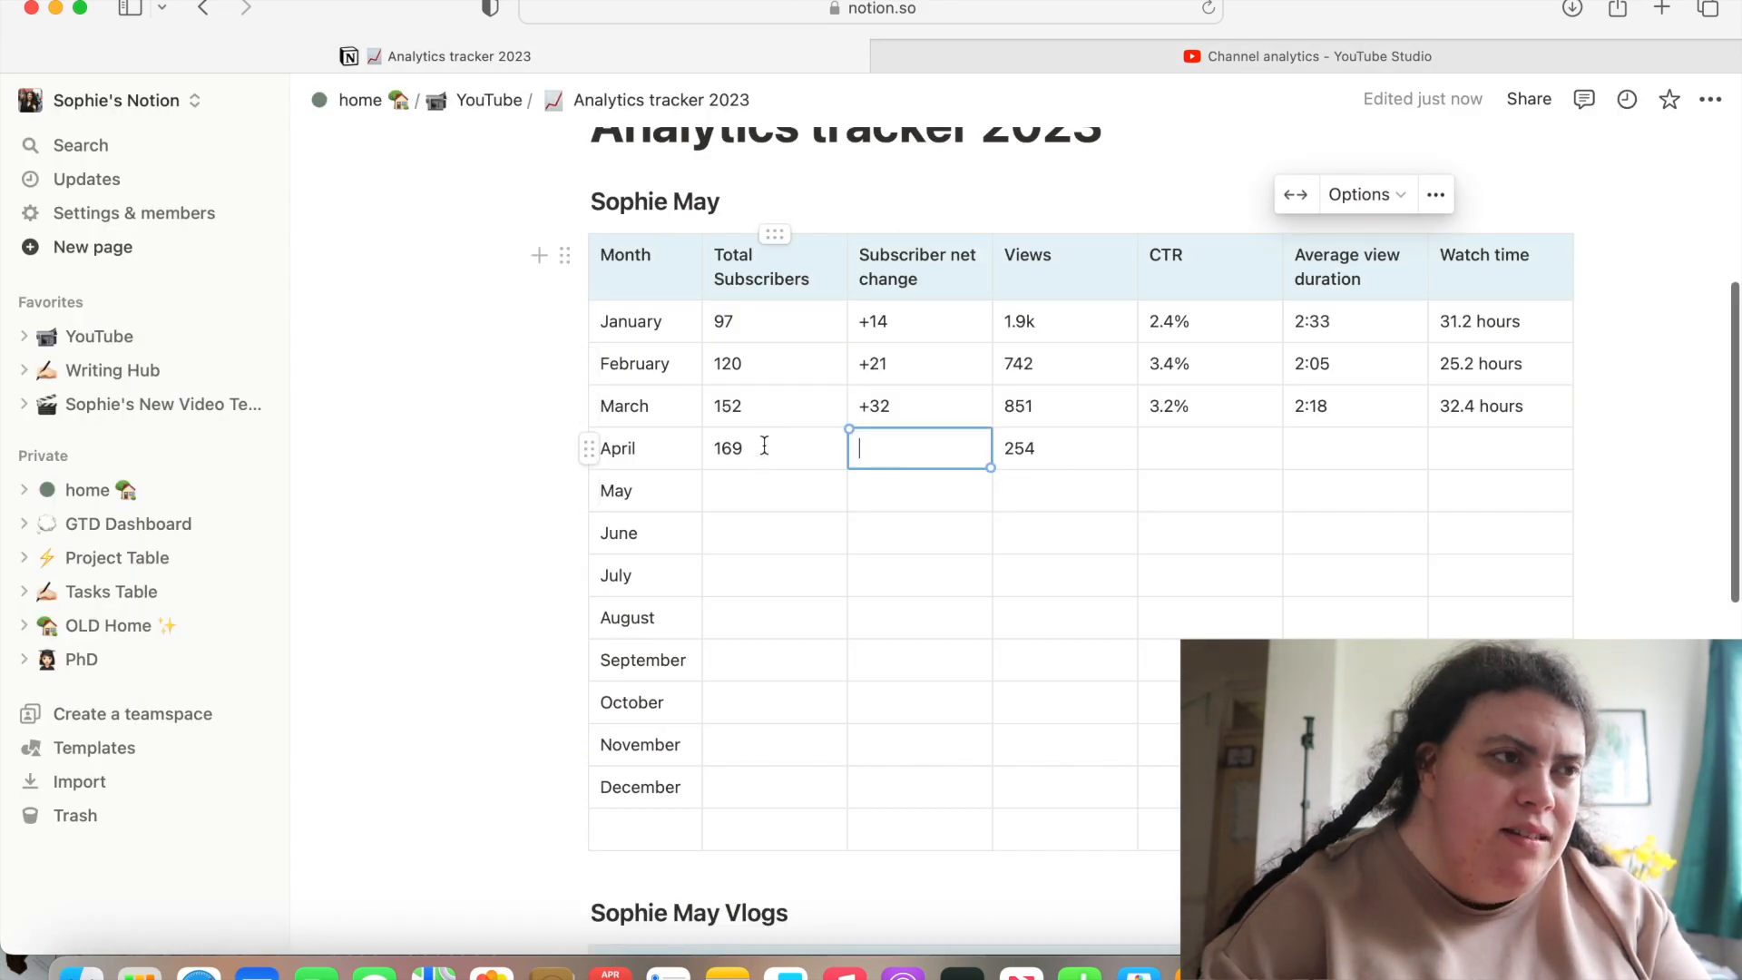
Enter April's +17 subscriber net change and 10.6 hours watch time in the Sophie May table
click(1305, 57)
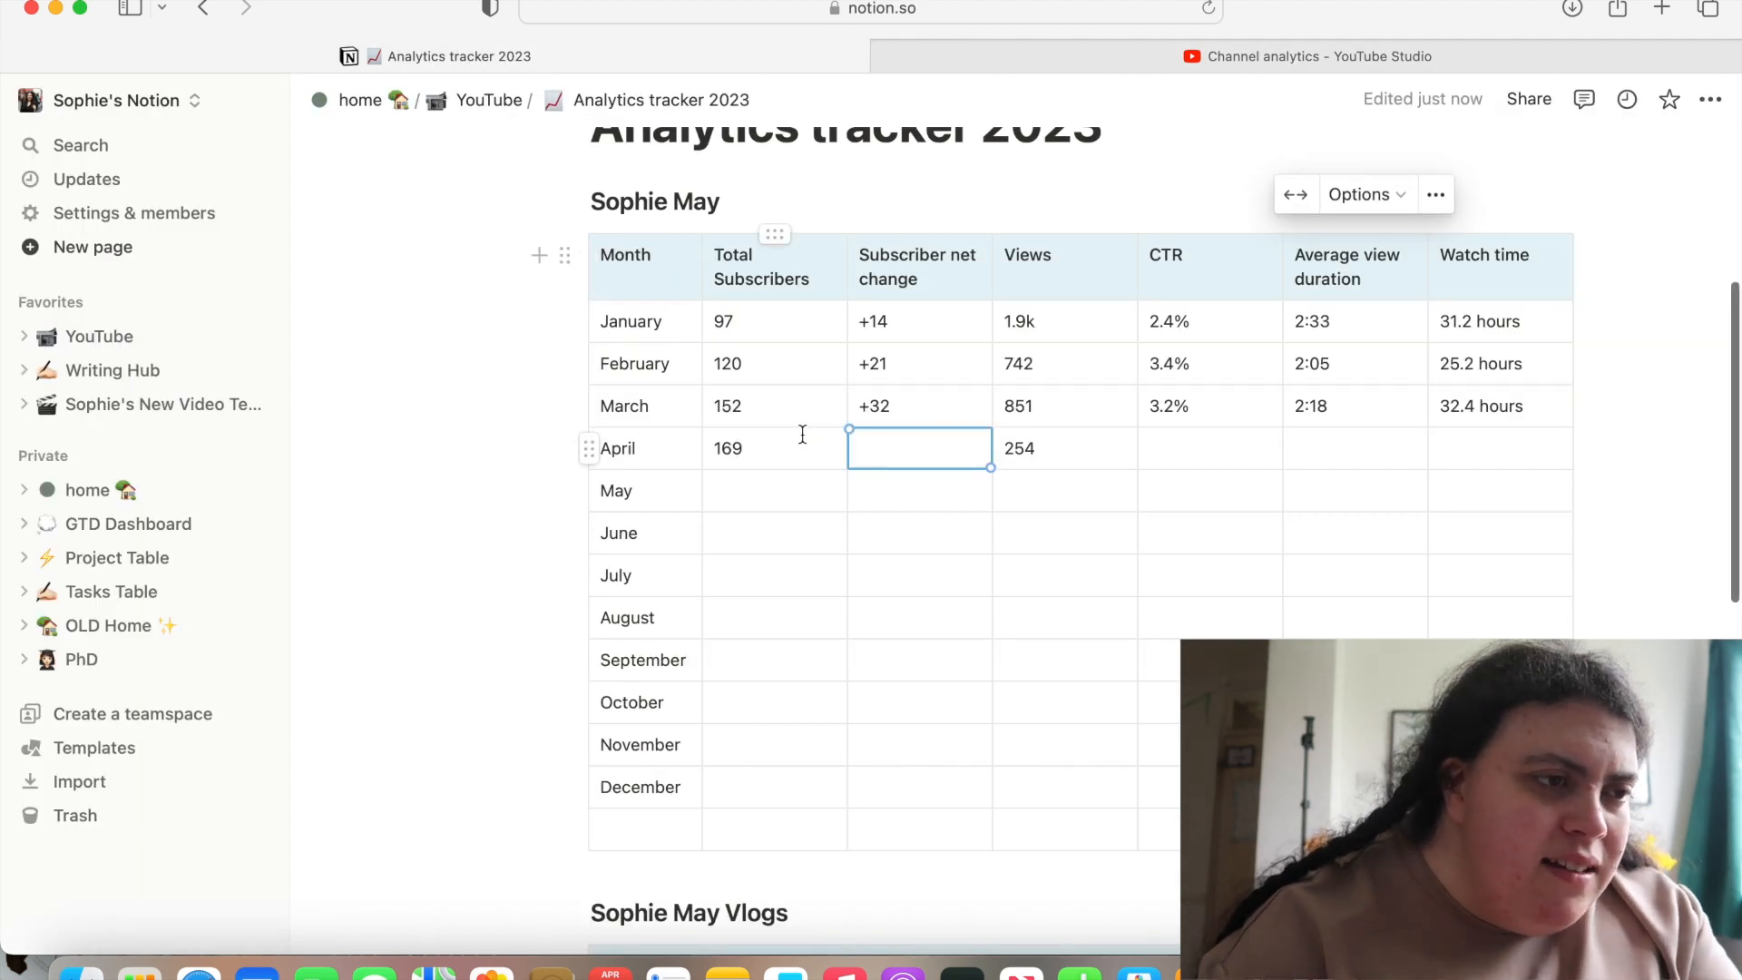
click(918, 448)
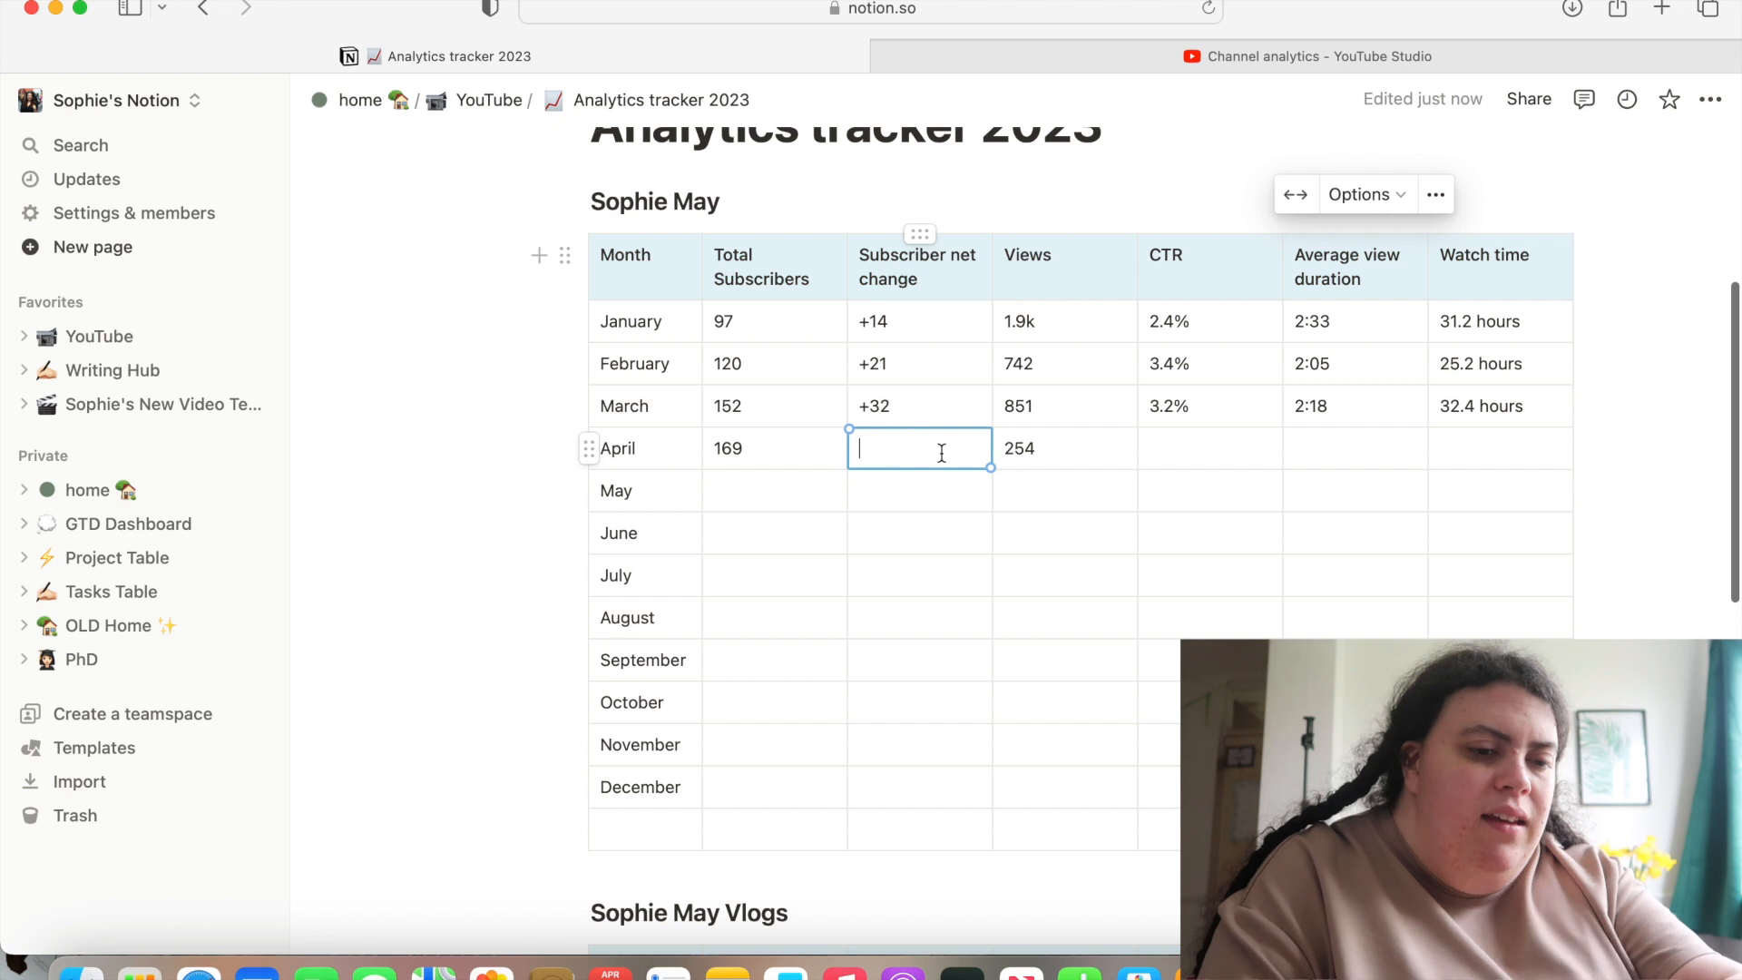
text(+17)
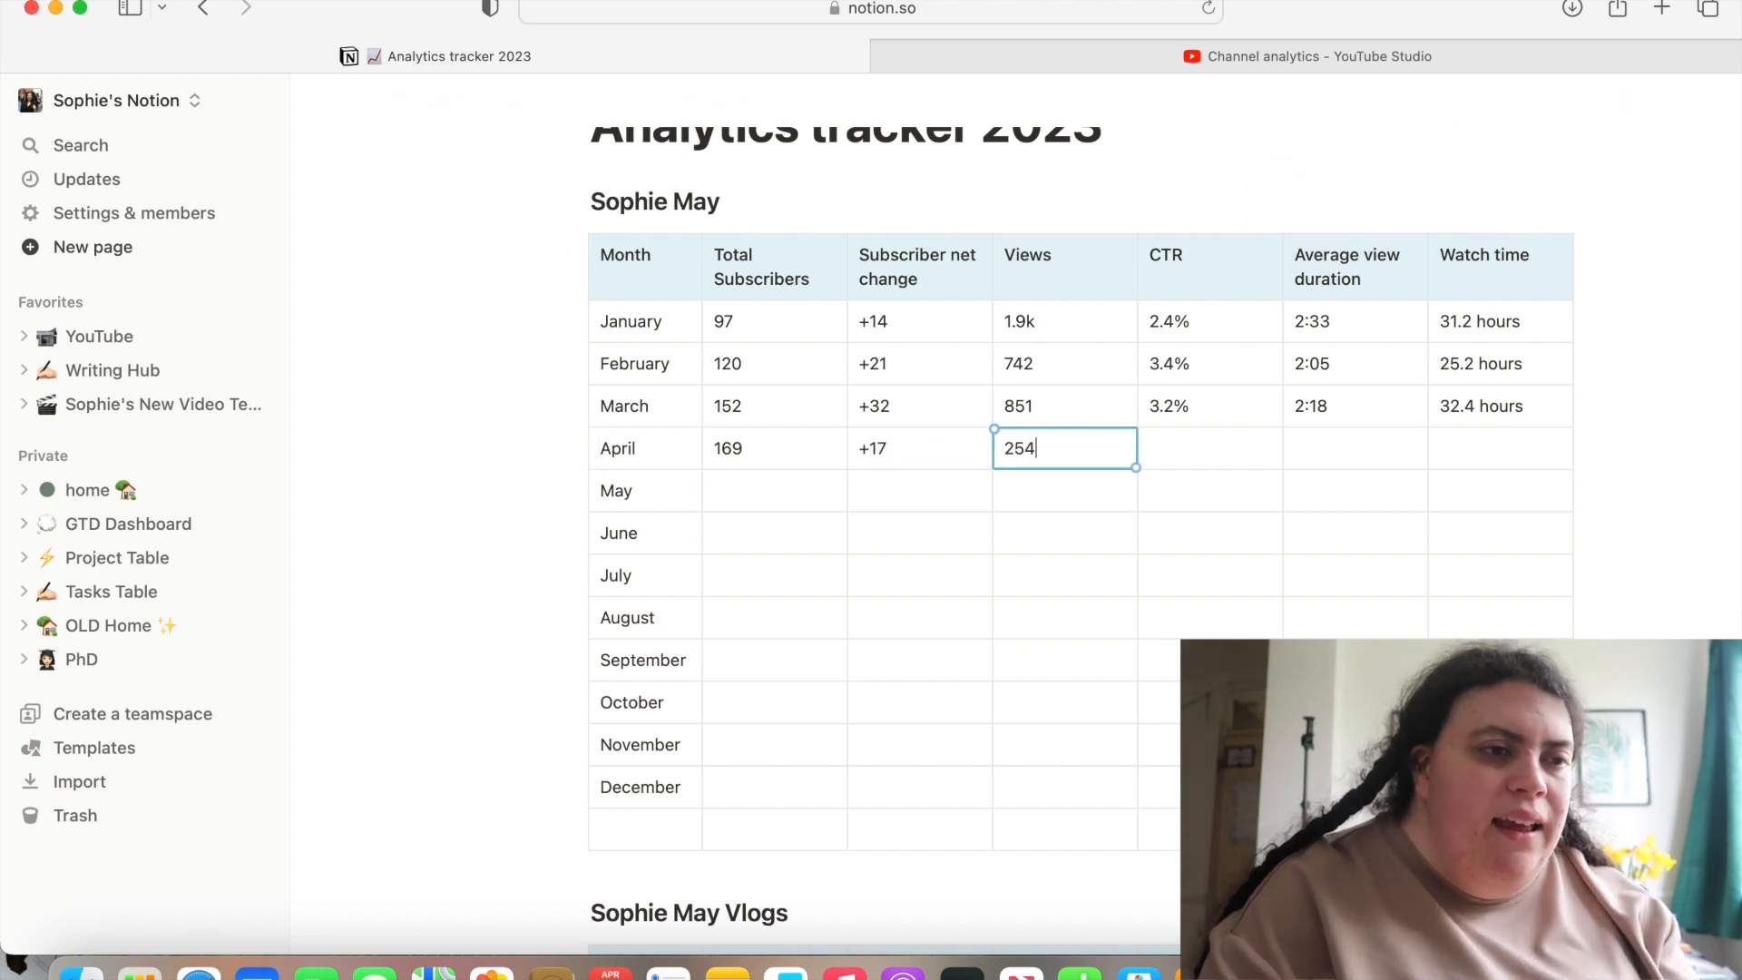
click(1306, 56)
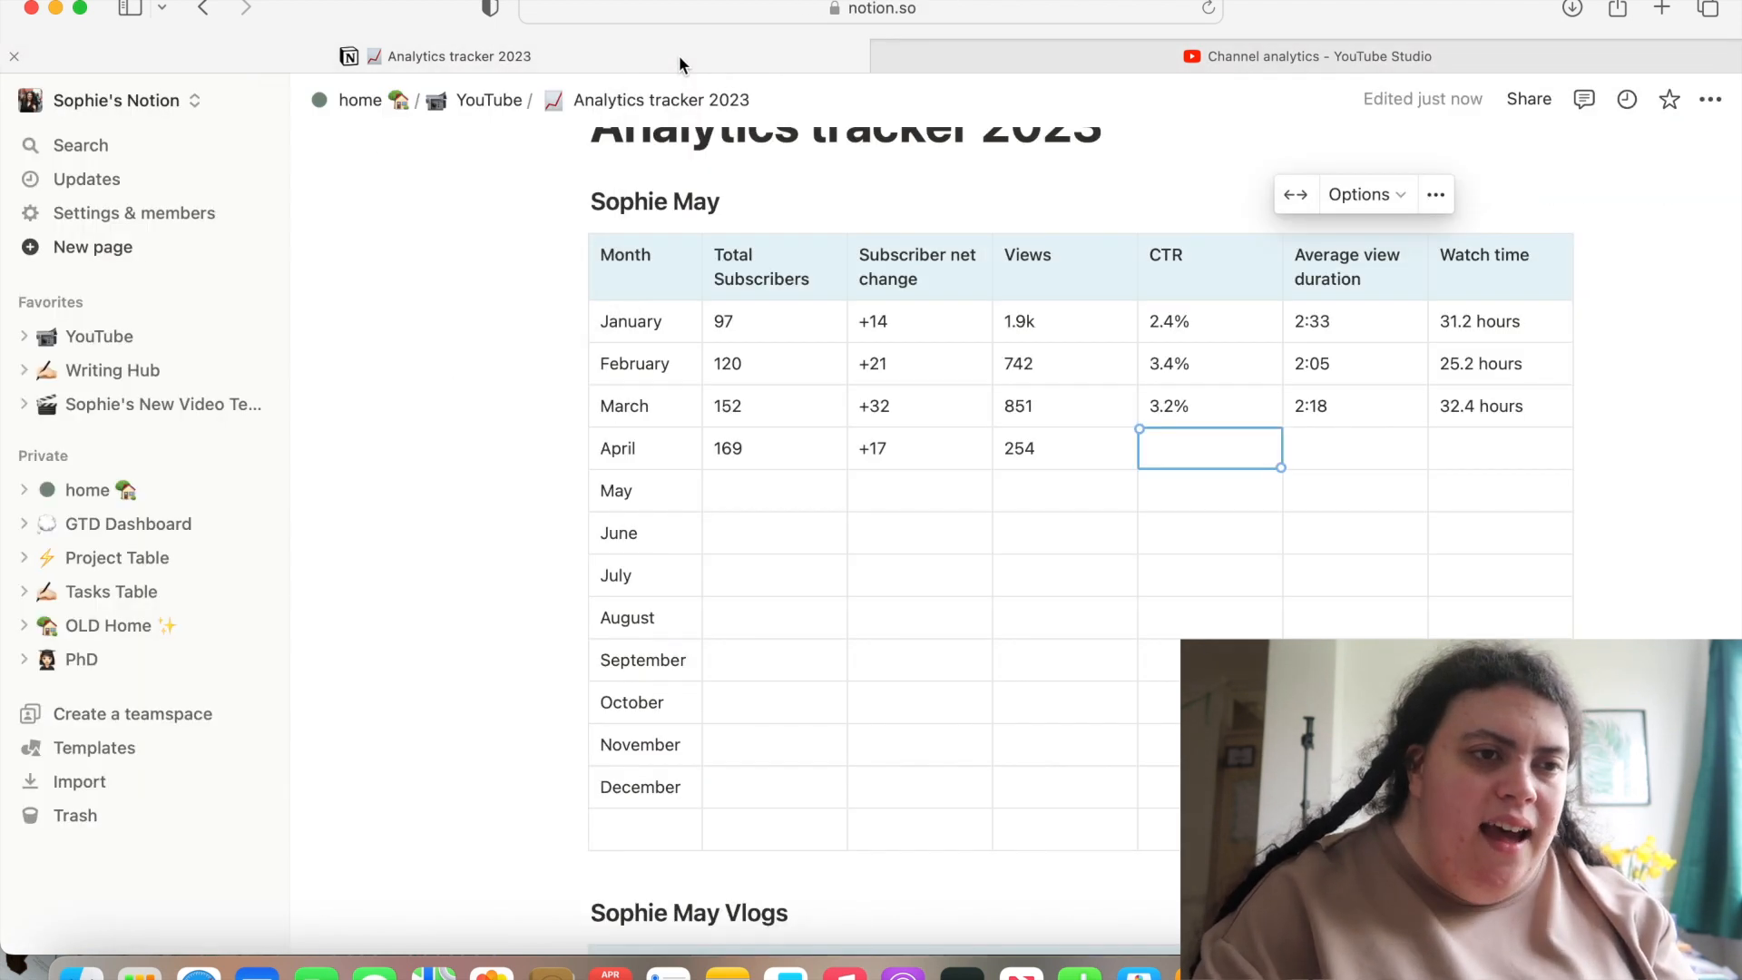
text(1)
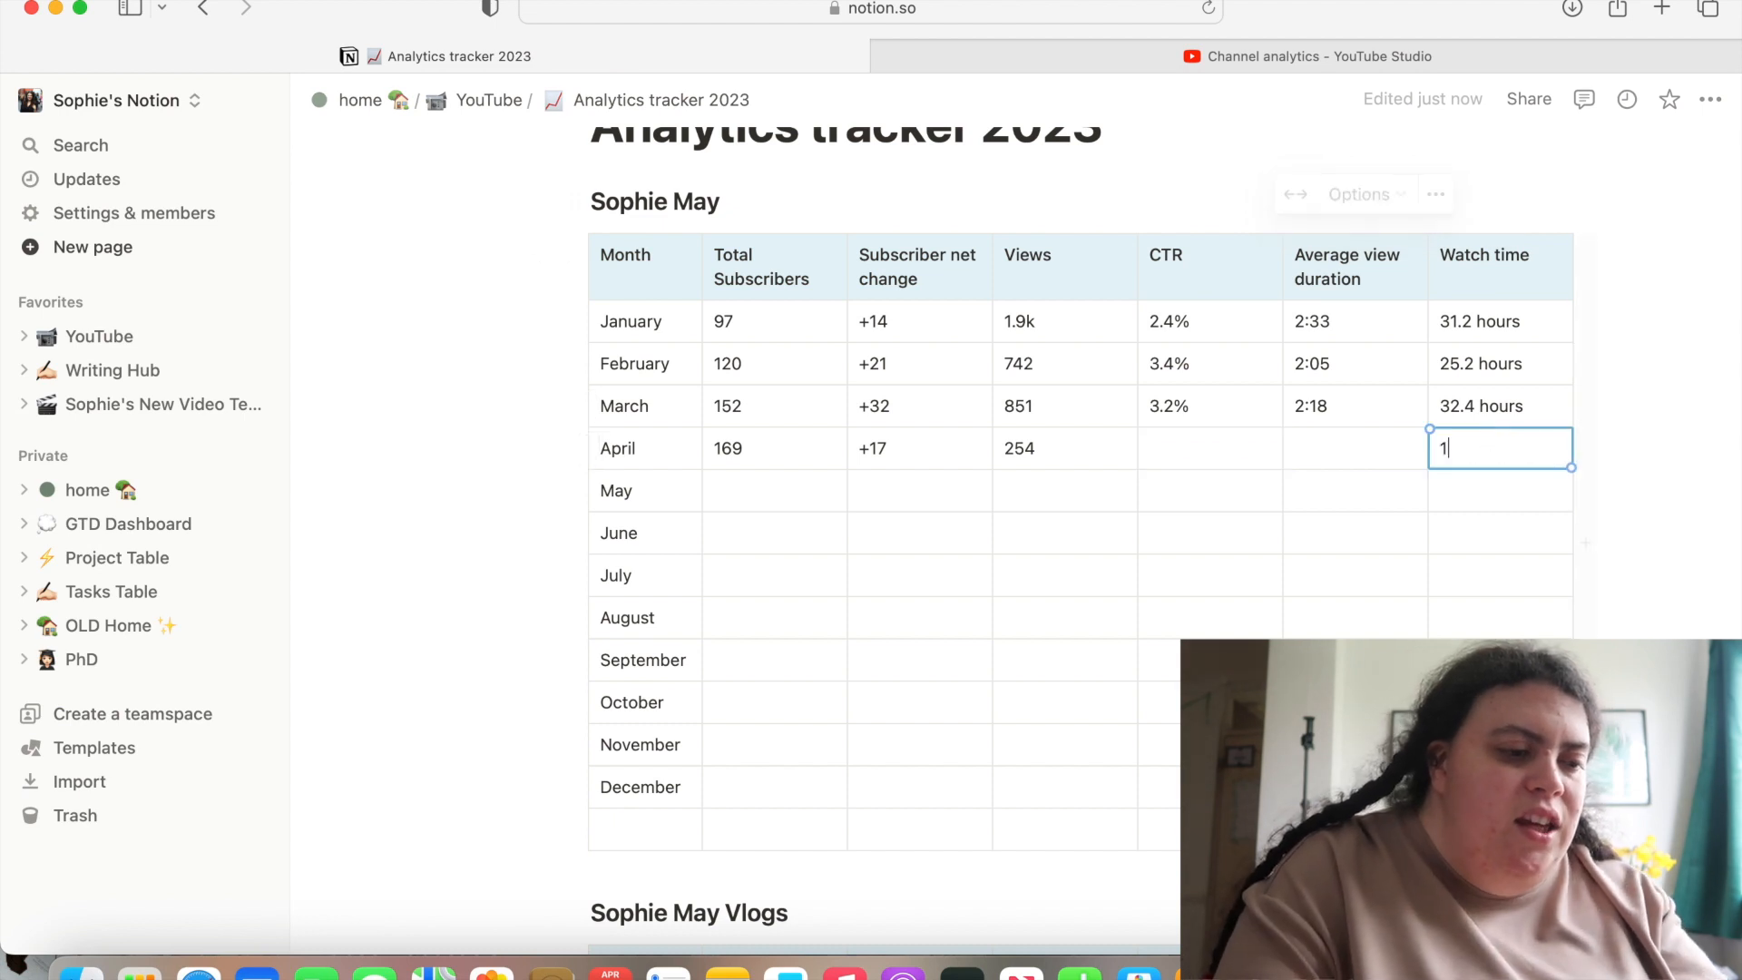
text(0.6 hoiurs)
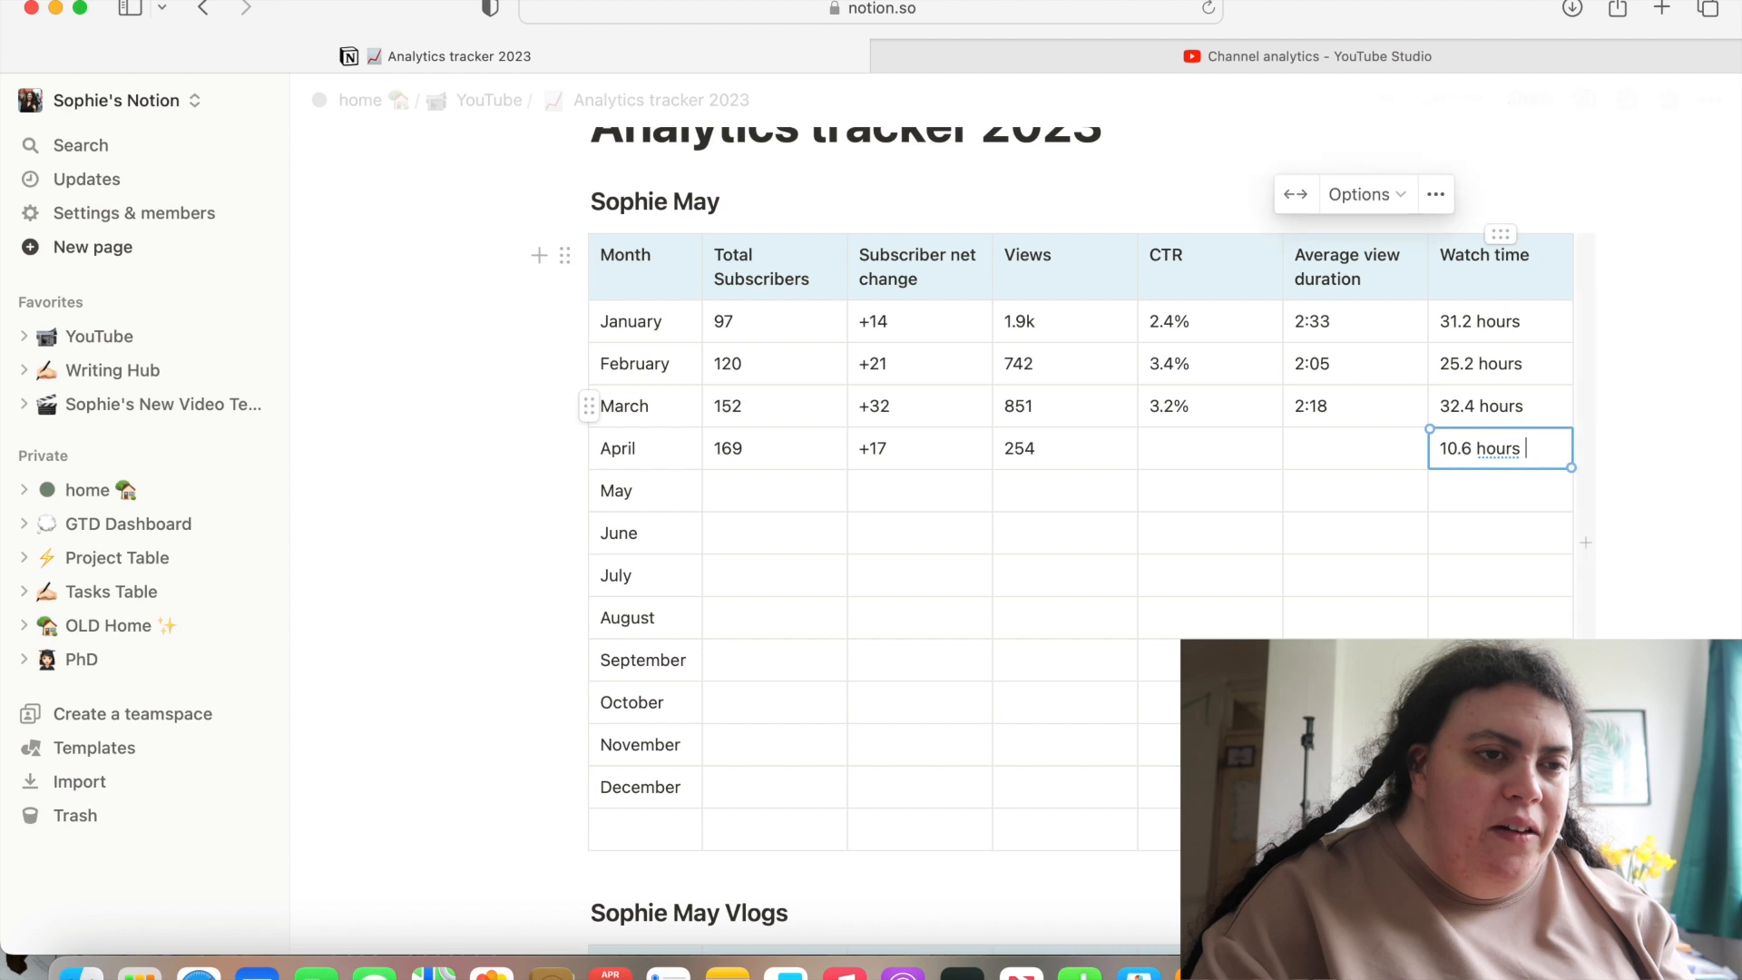
click(1208, 448)
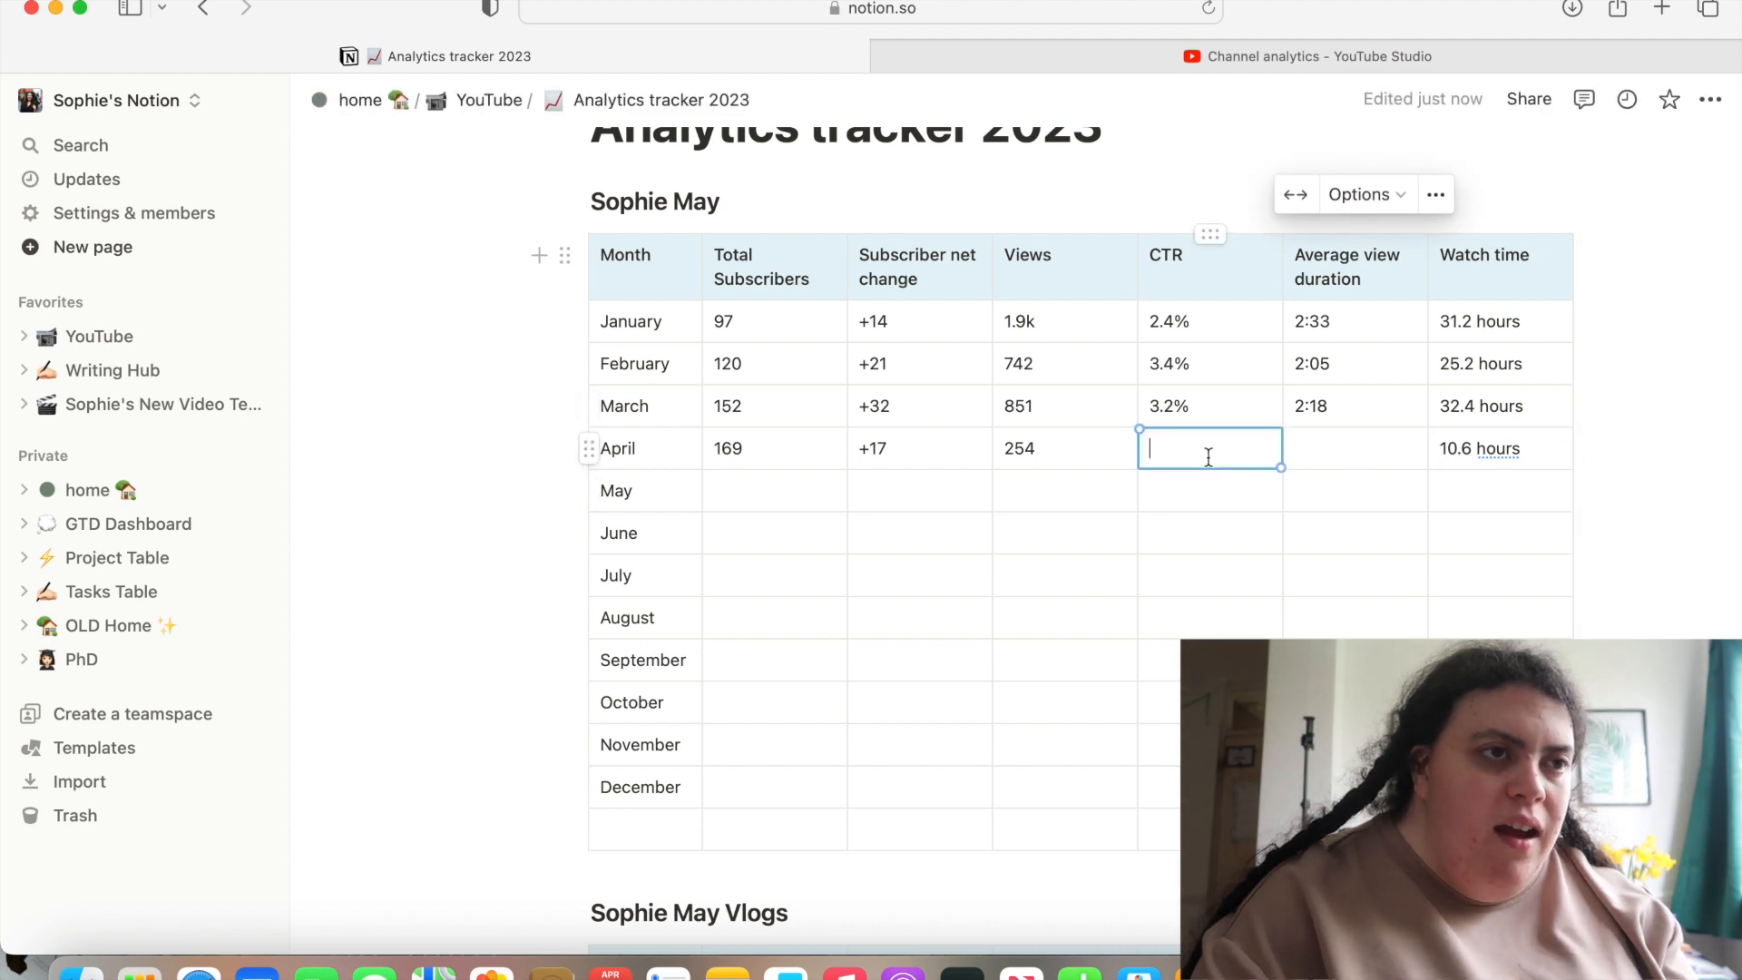
click(1304, 56)
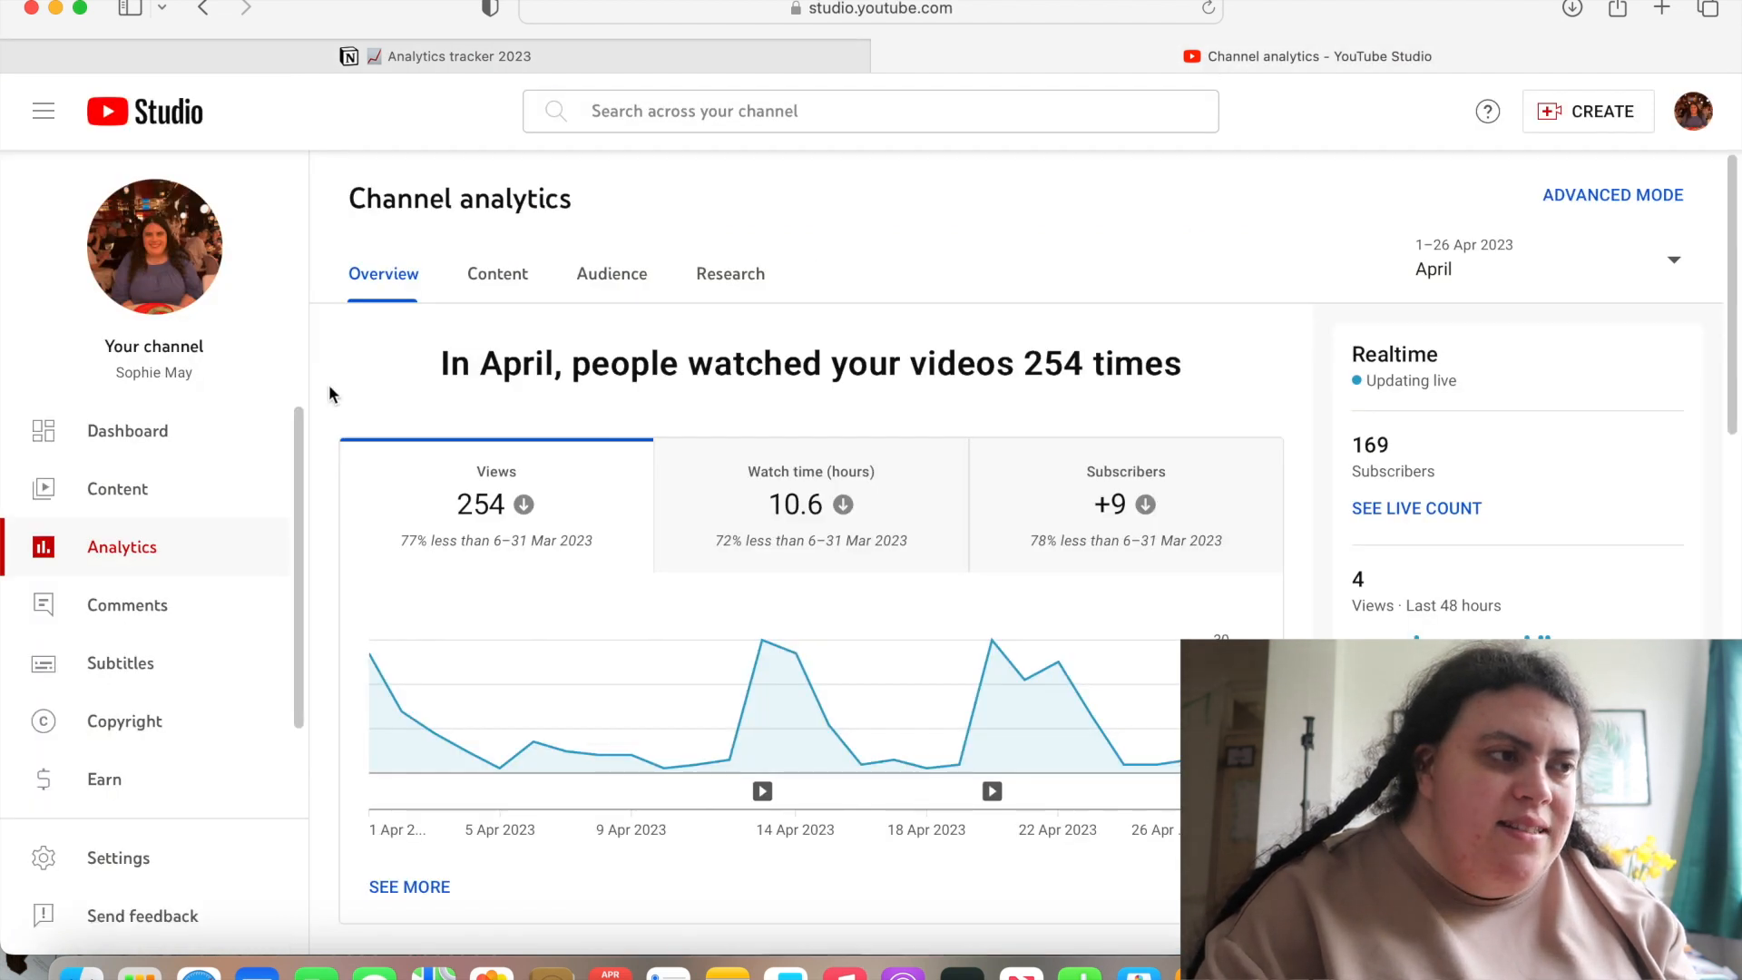
Show April's video content analytics with the 1.8% CTR and 2:32 average view duration
click(497, 274)
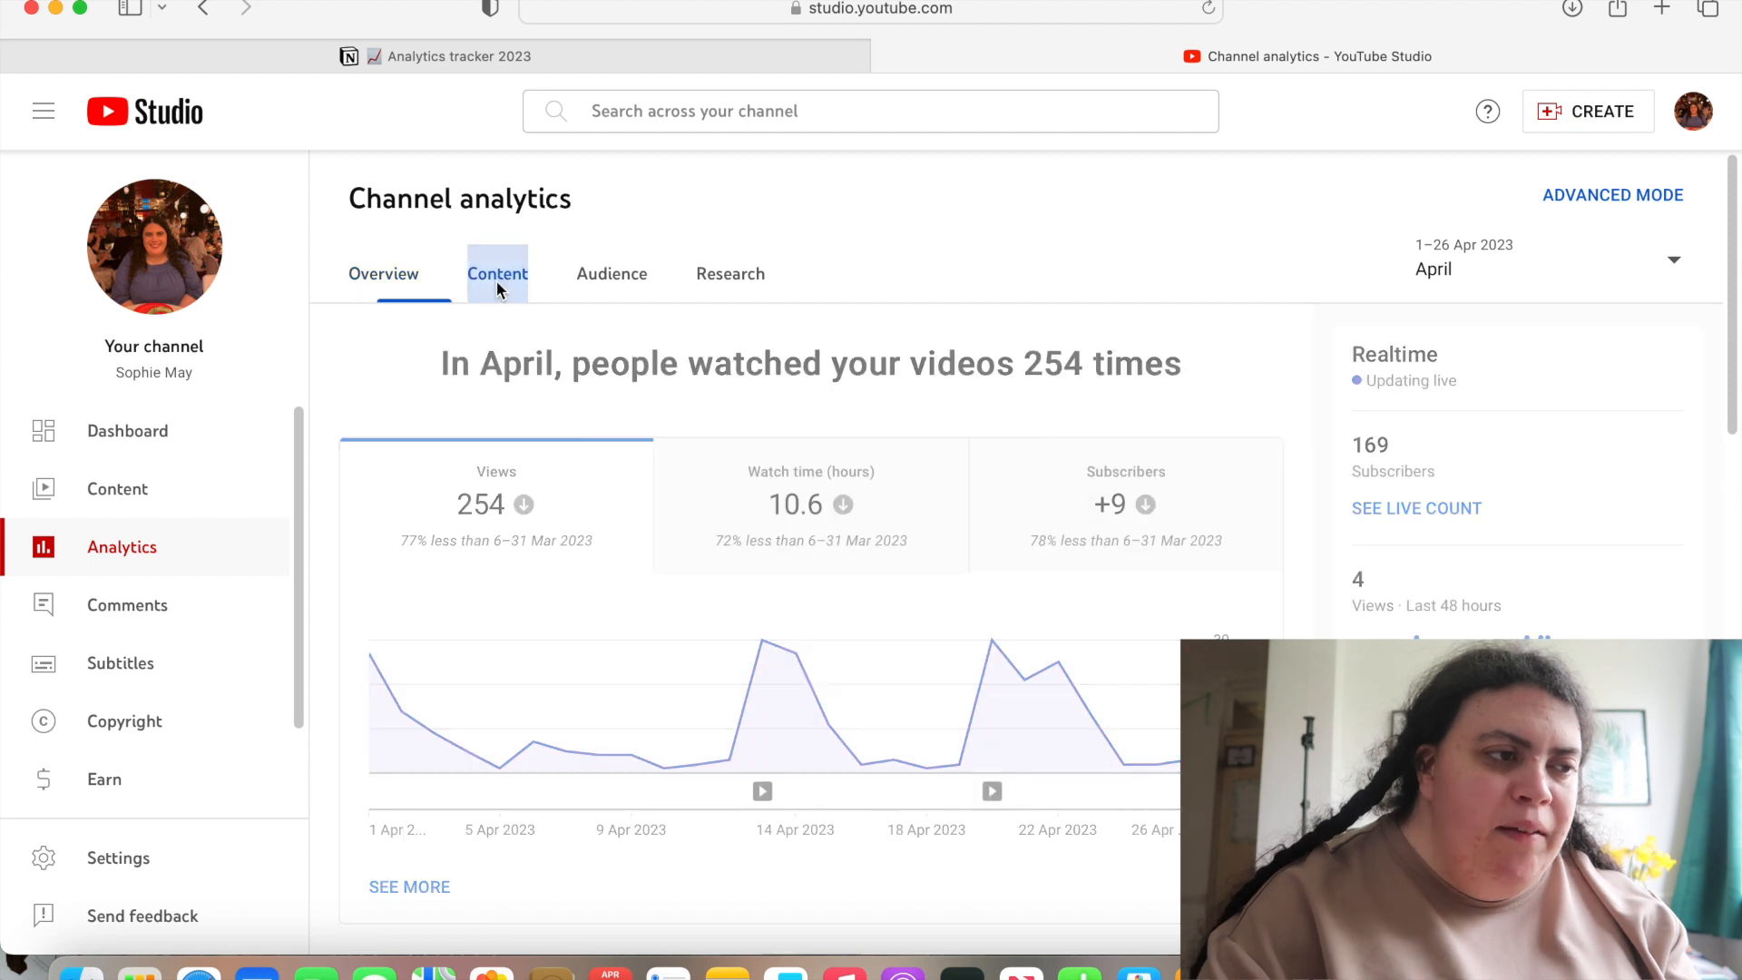
click(497, 274)
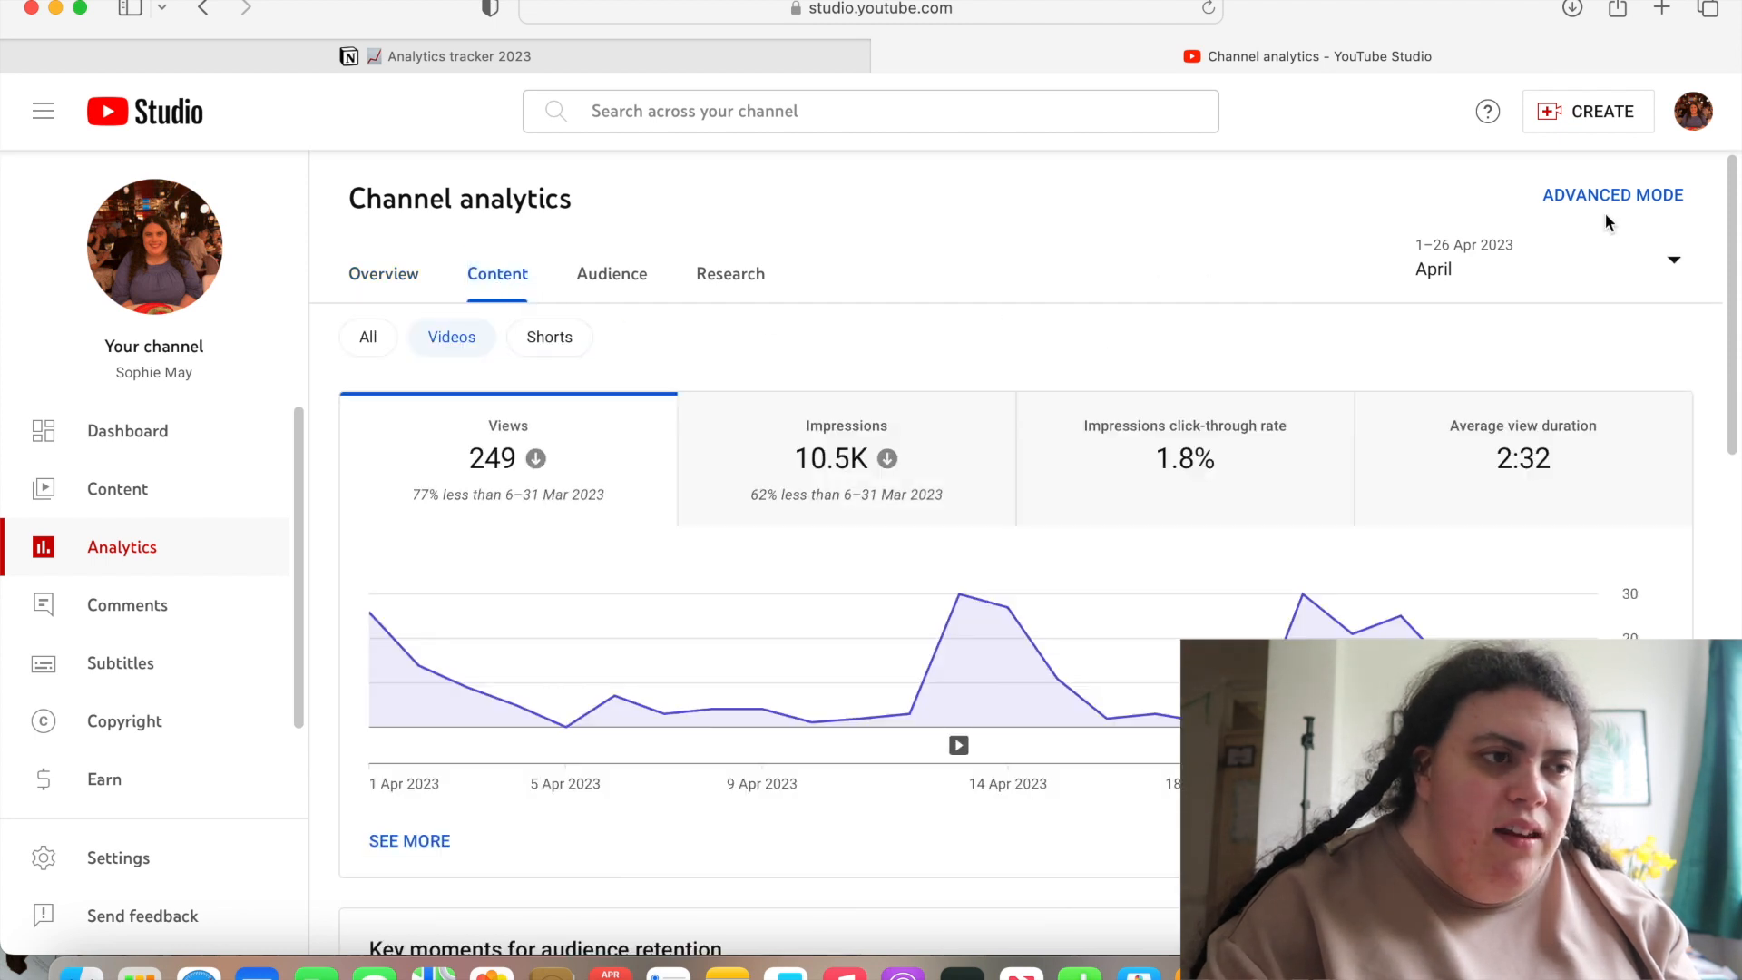
mouse_move(1330, 167)
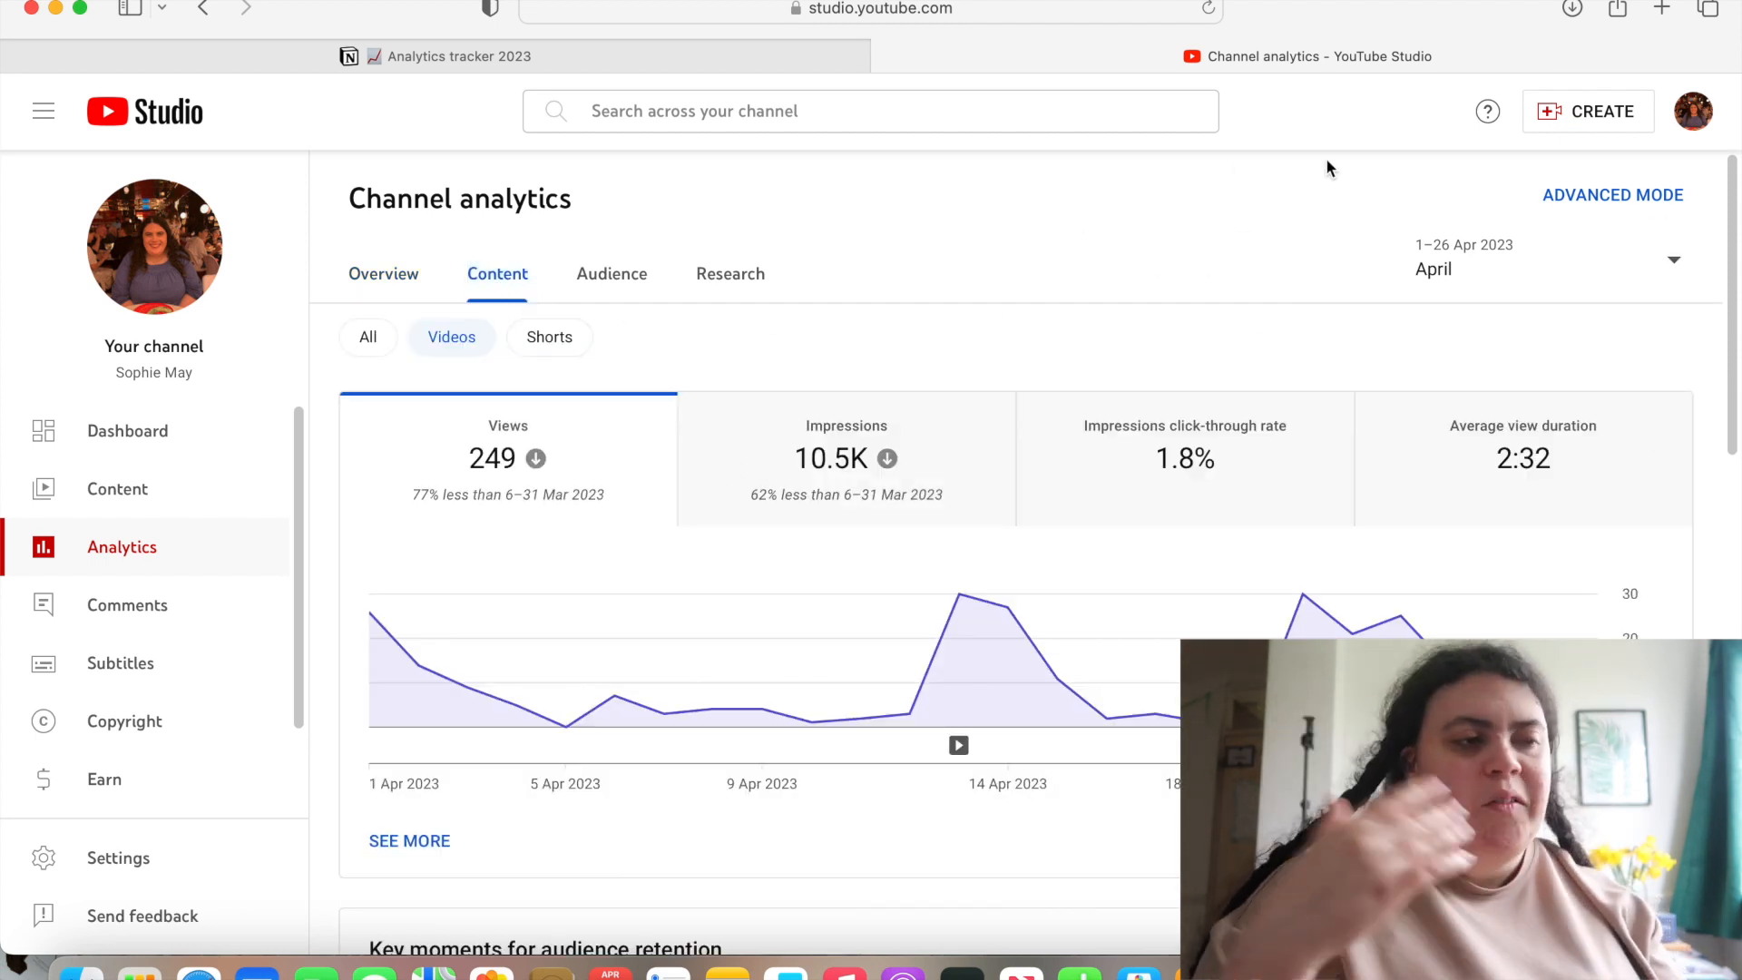
mouse_move(1331, 455)
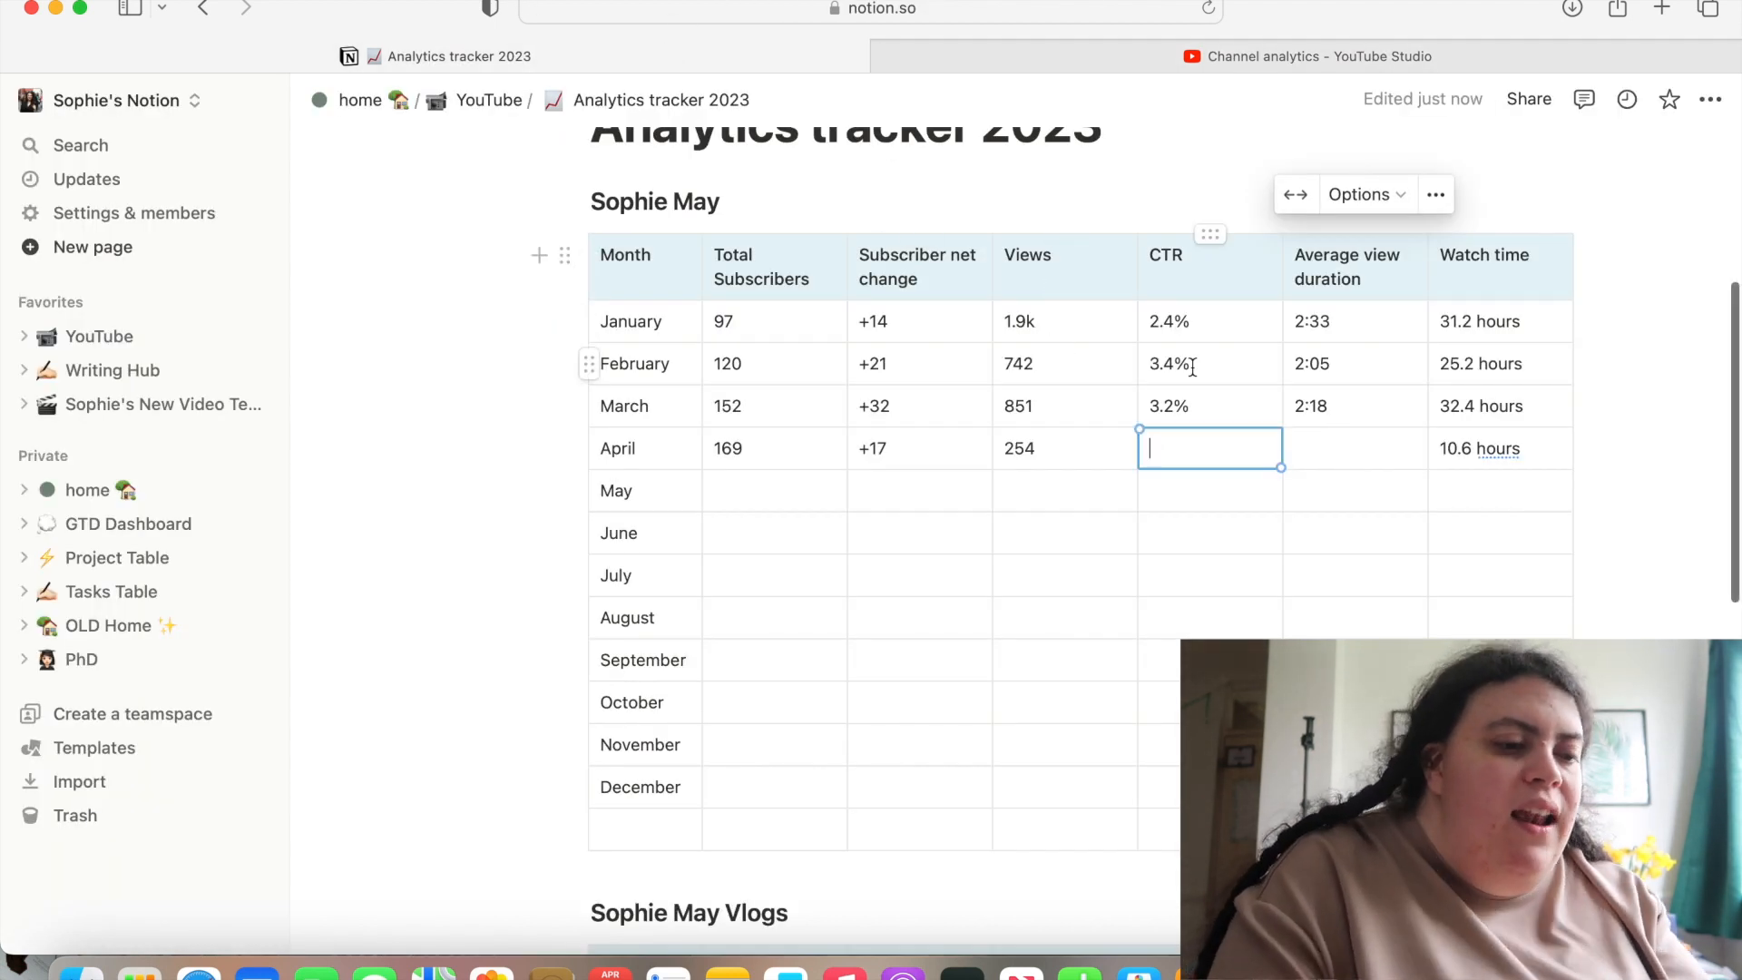
Enter April's 1.8% CTR and 2:32 average view duration, then bring the Sophie May Vlogs table into view
text(1.8)
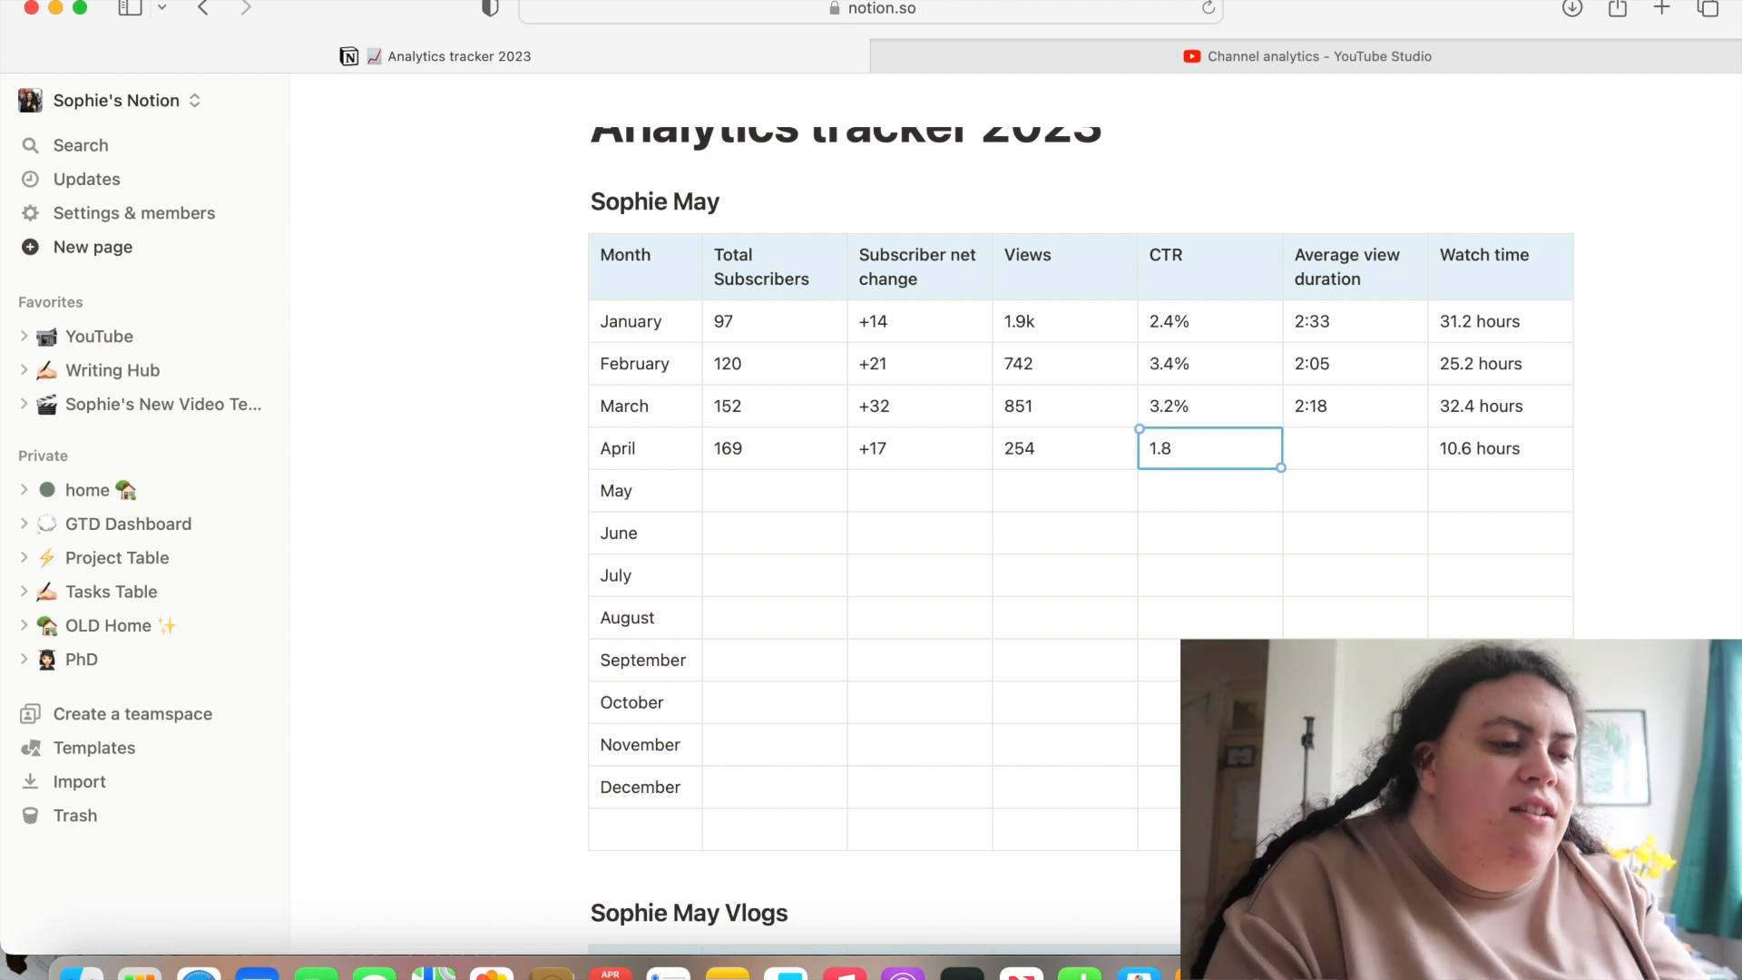
text(%)
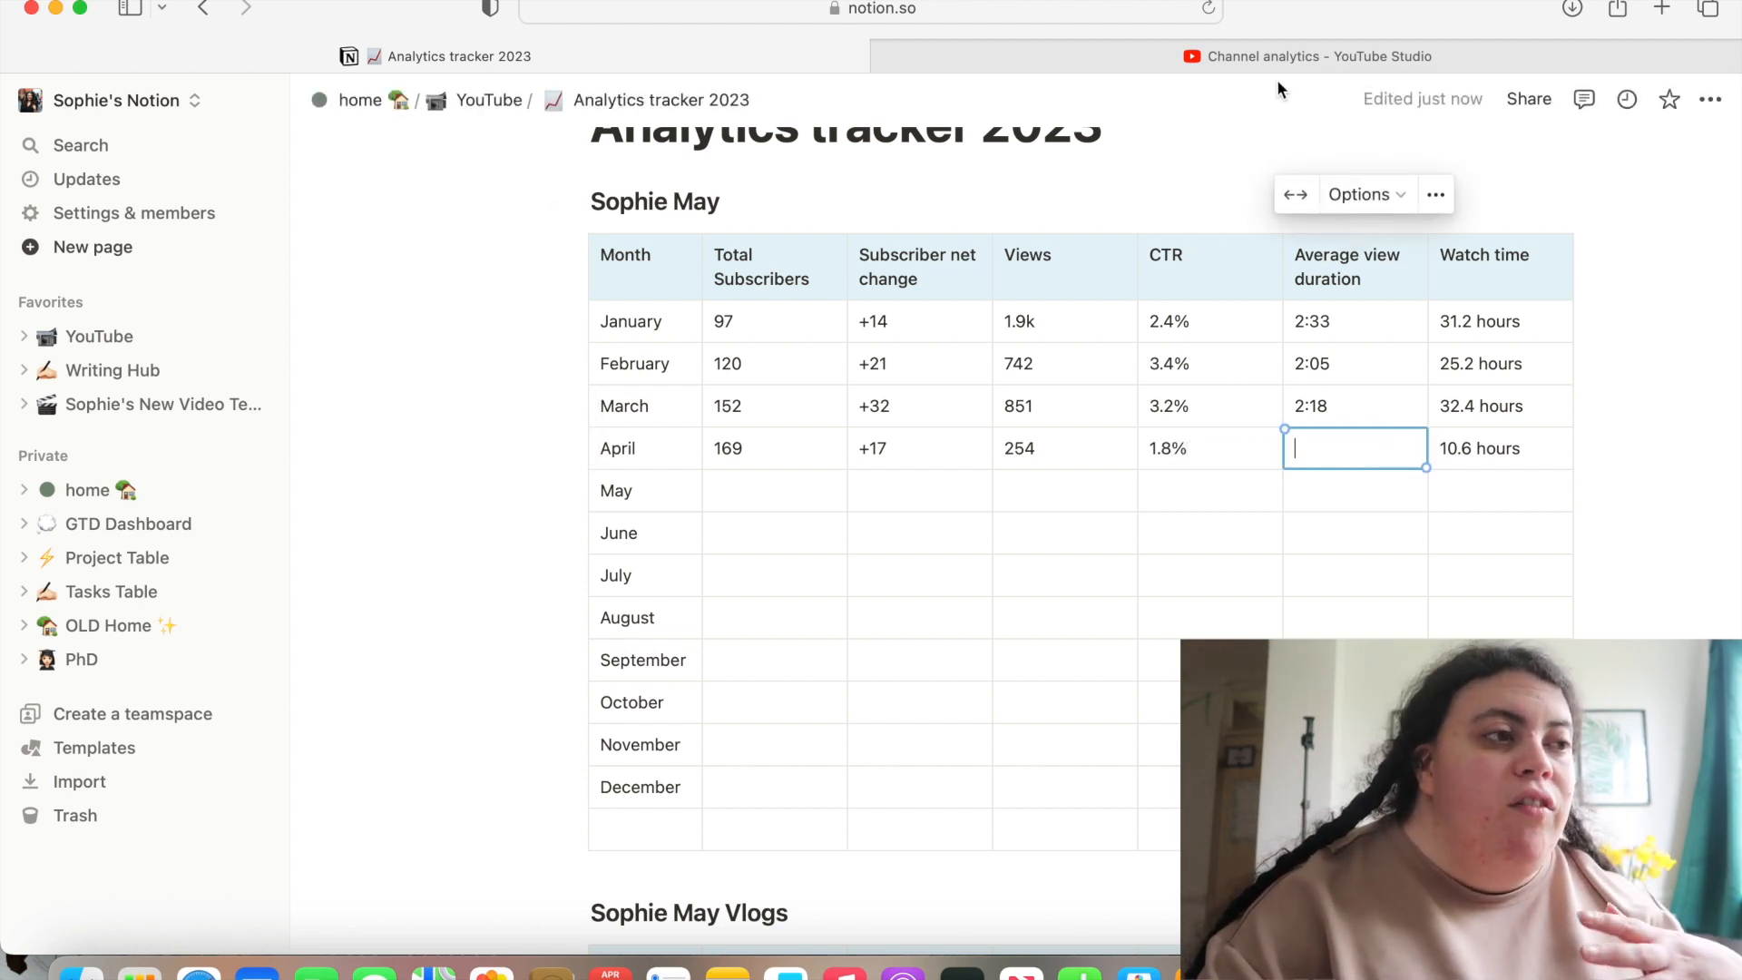
mouse_move(1305, 56)
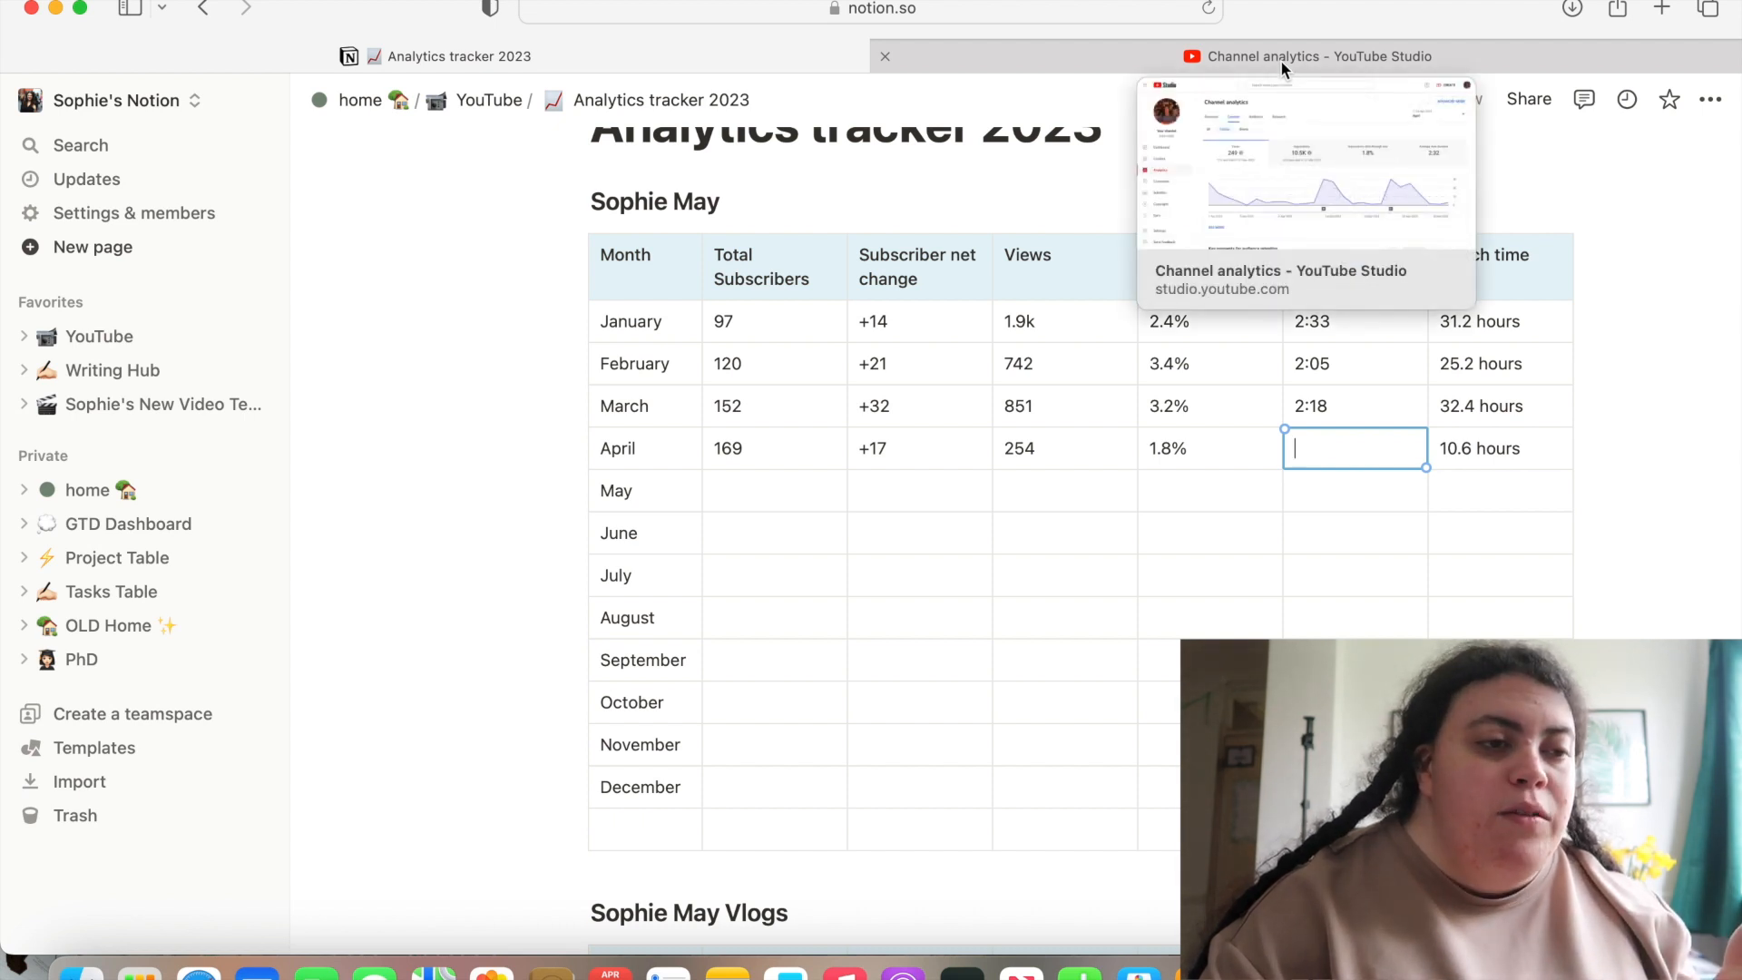
click(1306, 56)
text(2)
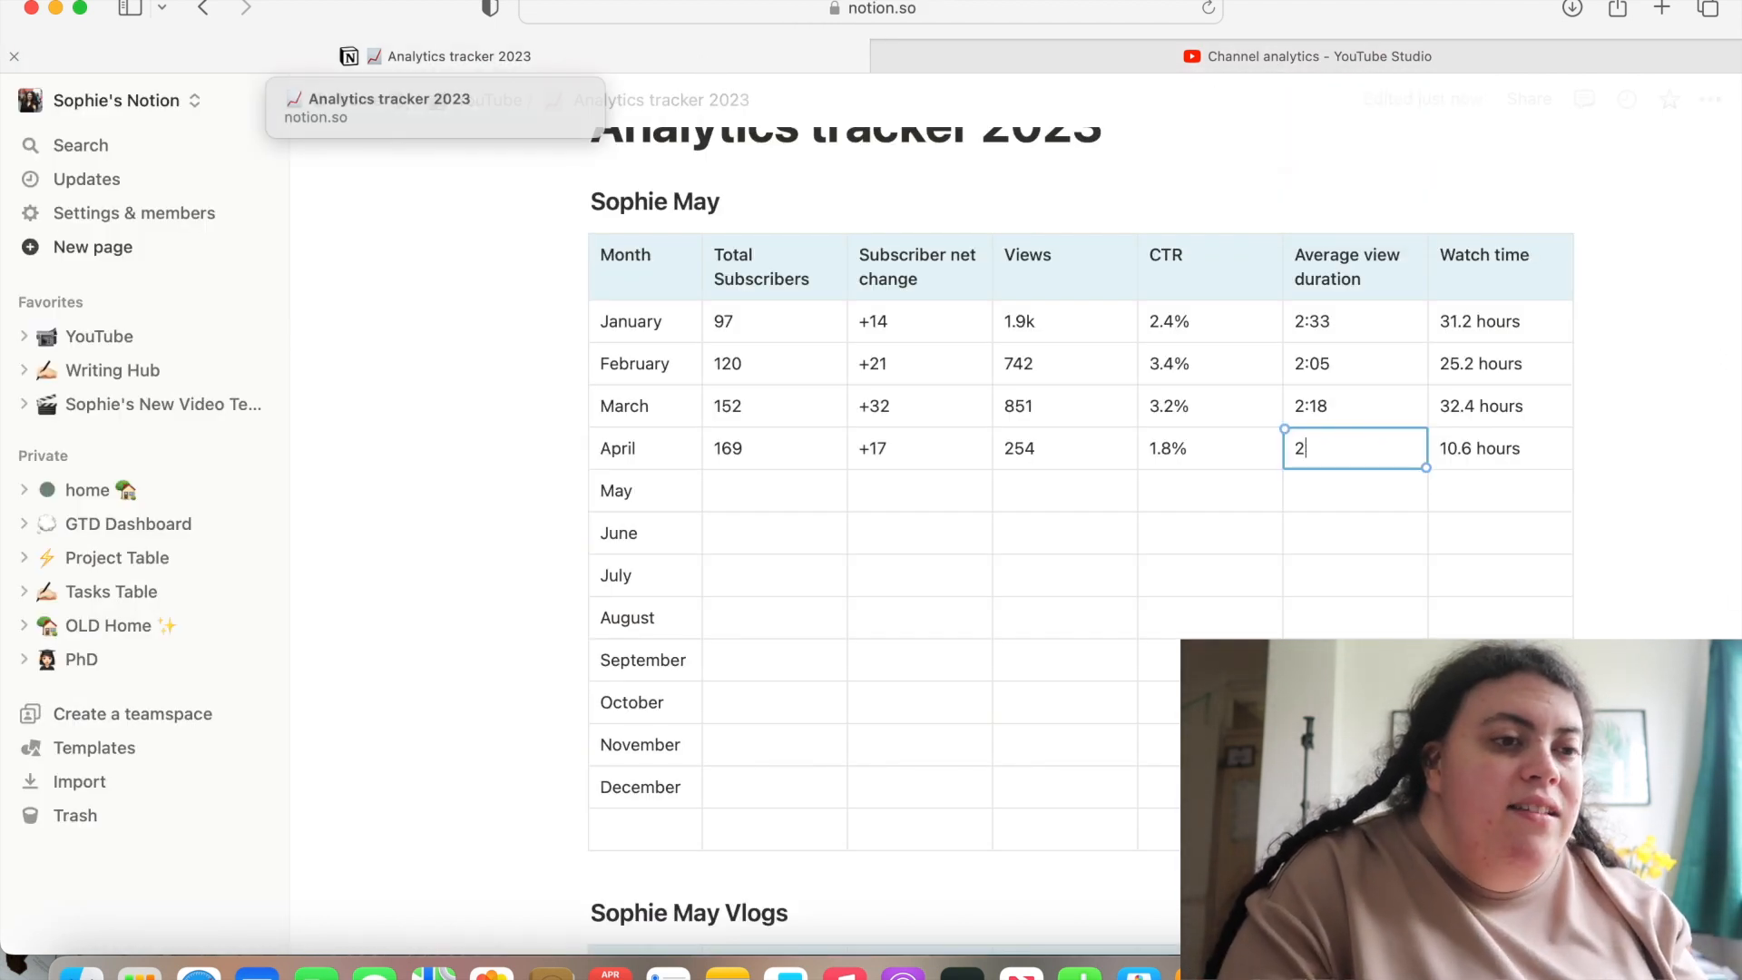
text(:32)
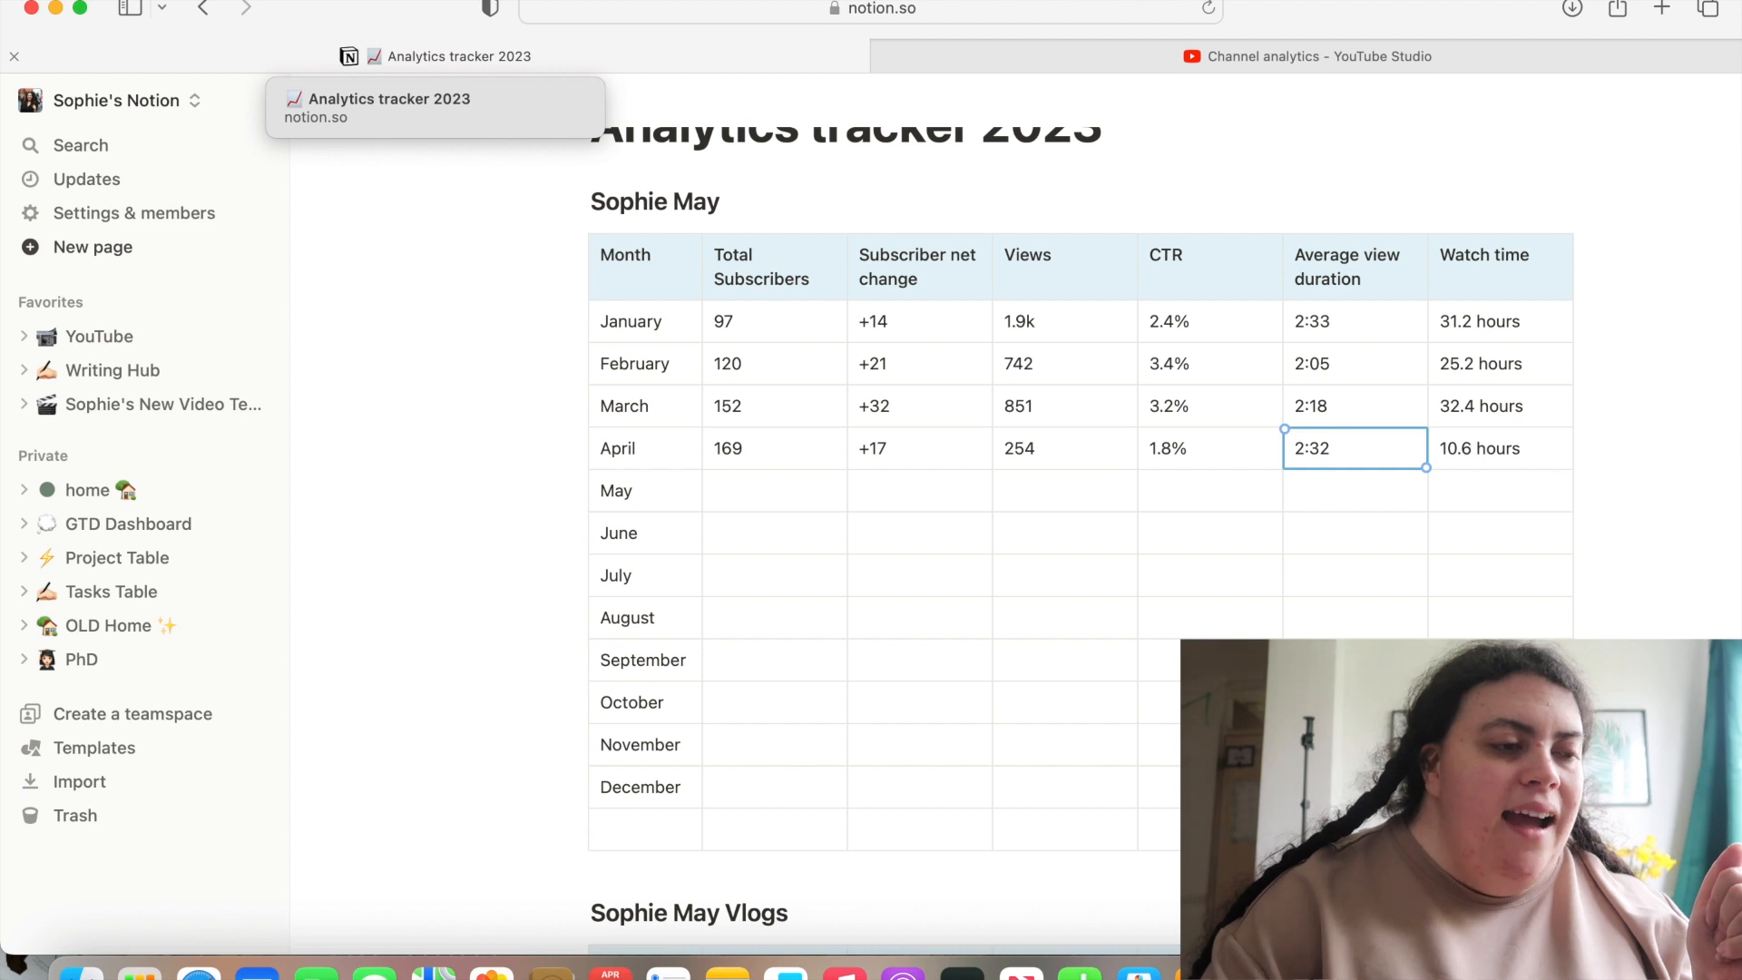
scroll(down, 3)
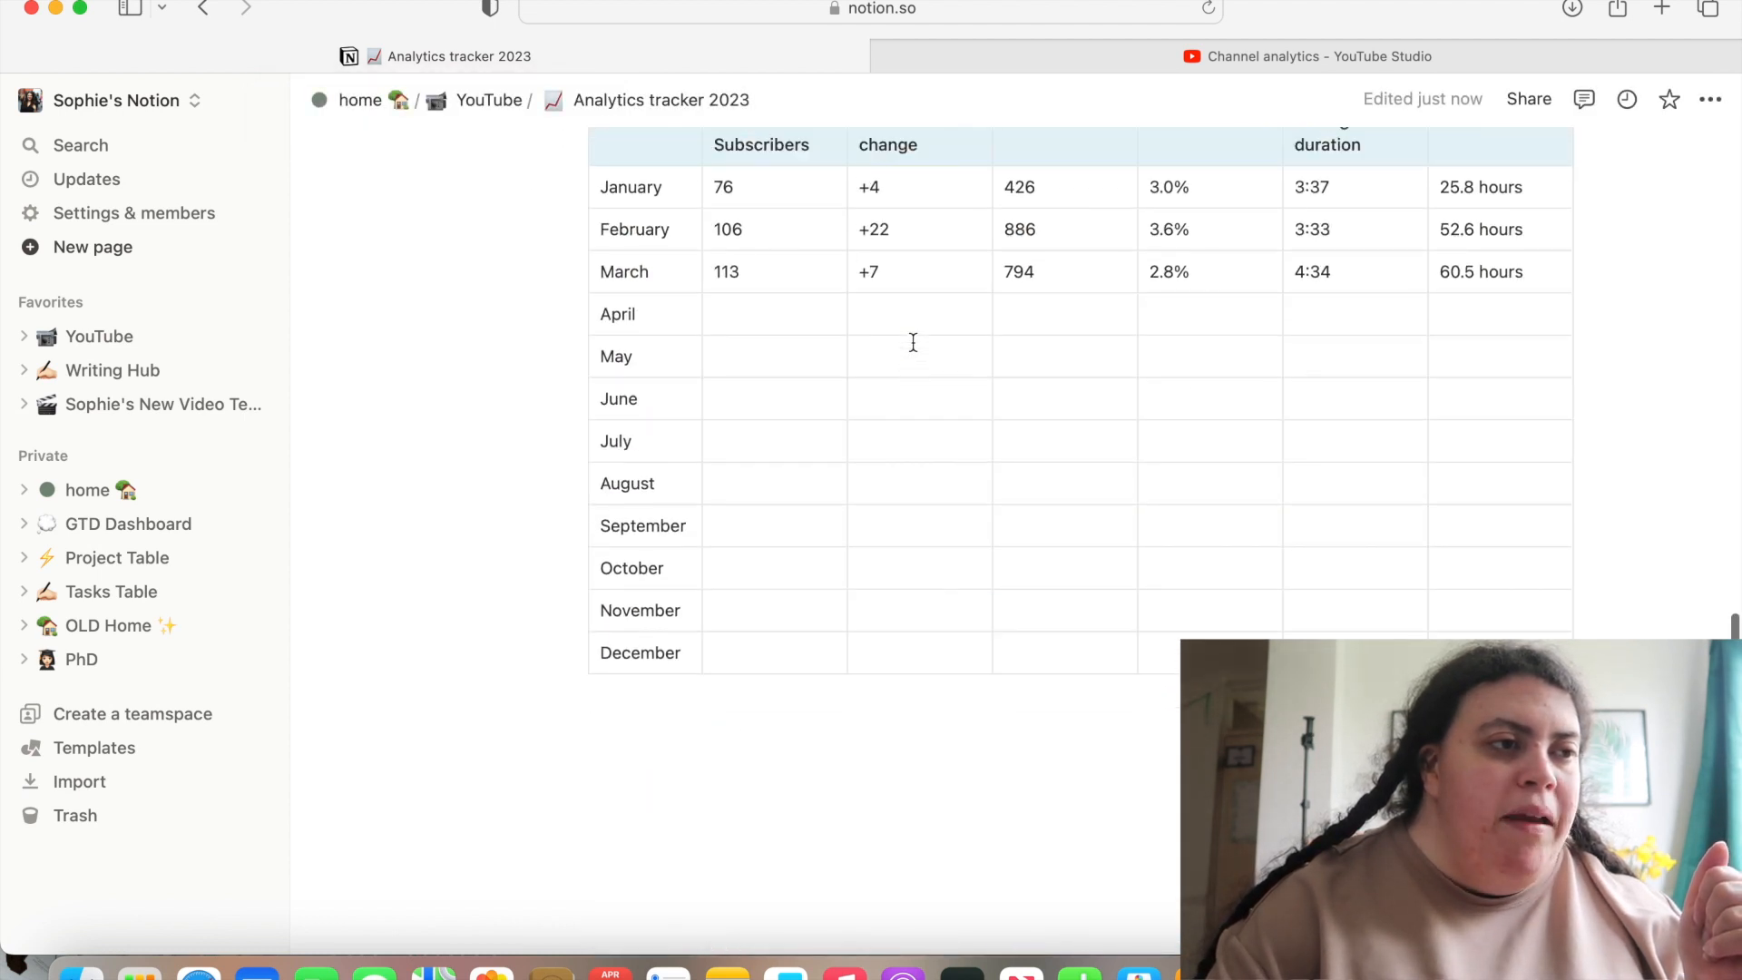
Bring up the Sophie May Vlogs channel dashboard showing 124 subscribers
click(1304, 56)
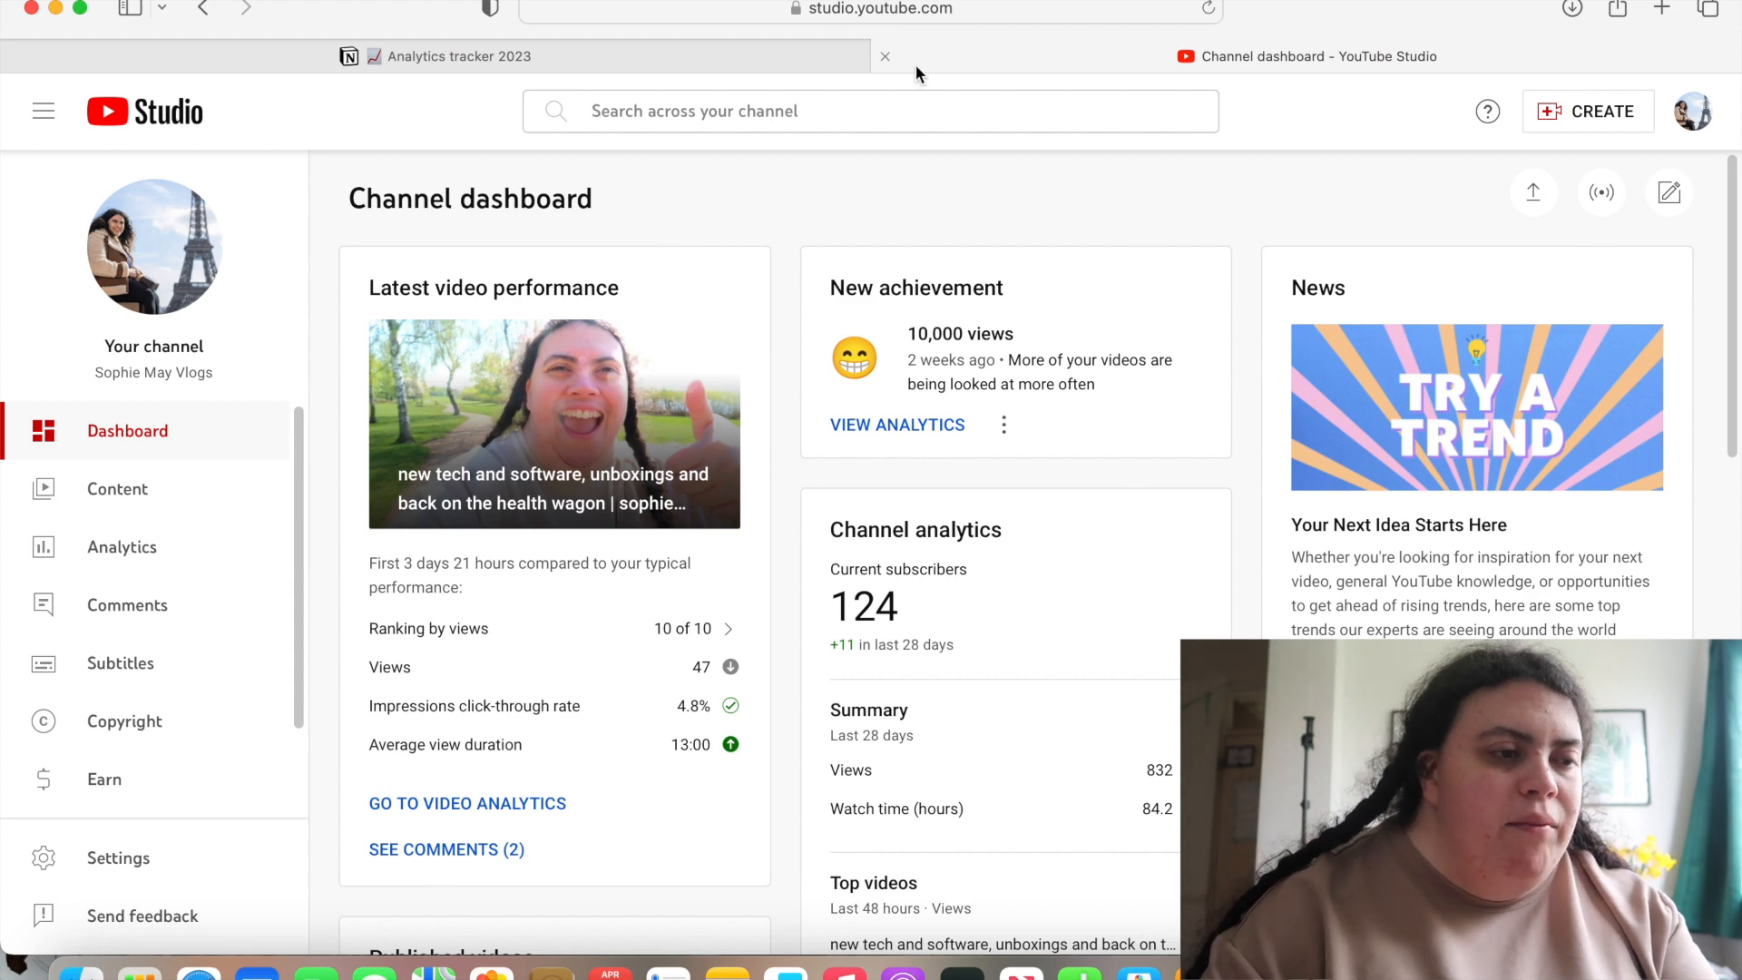
click(455, 56)
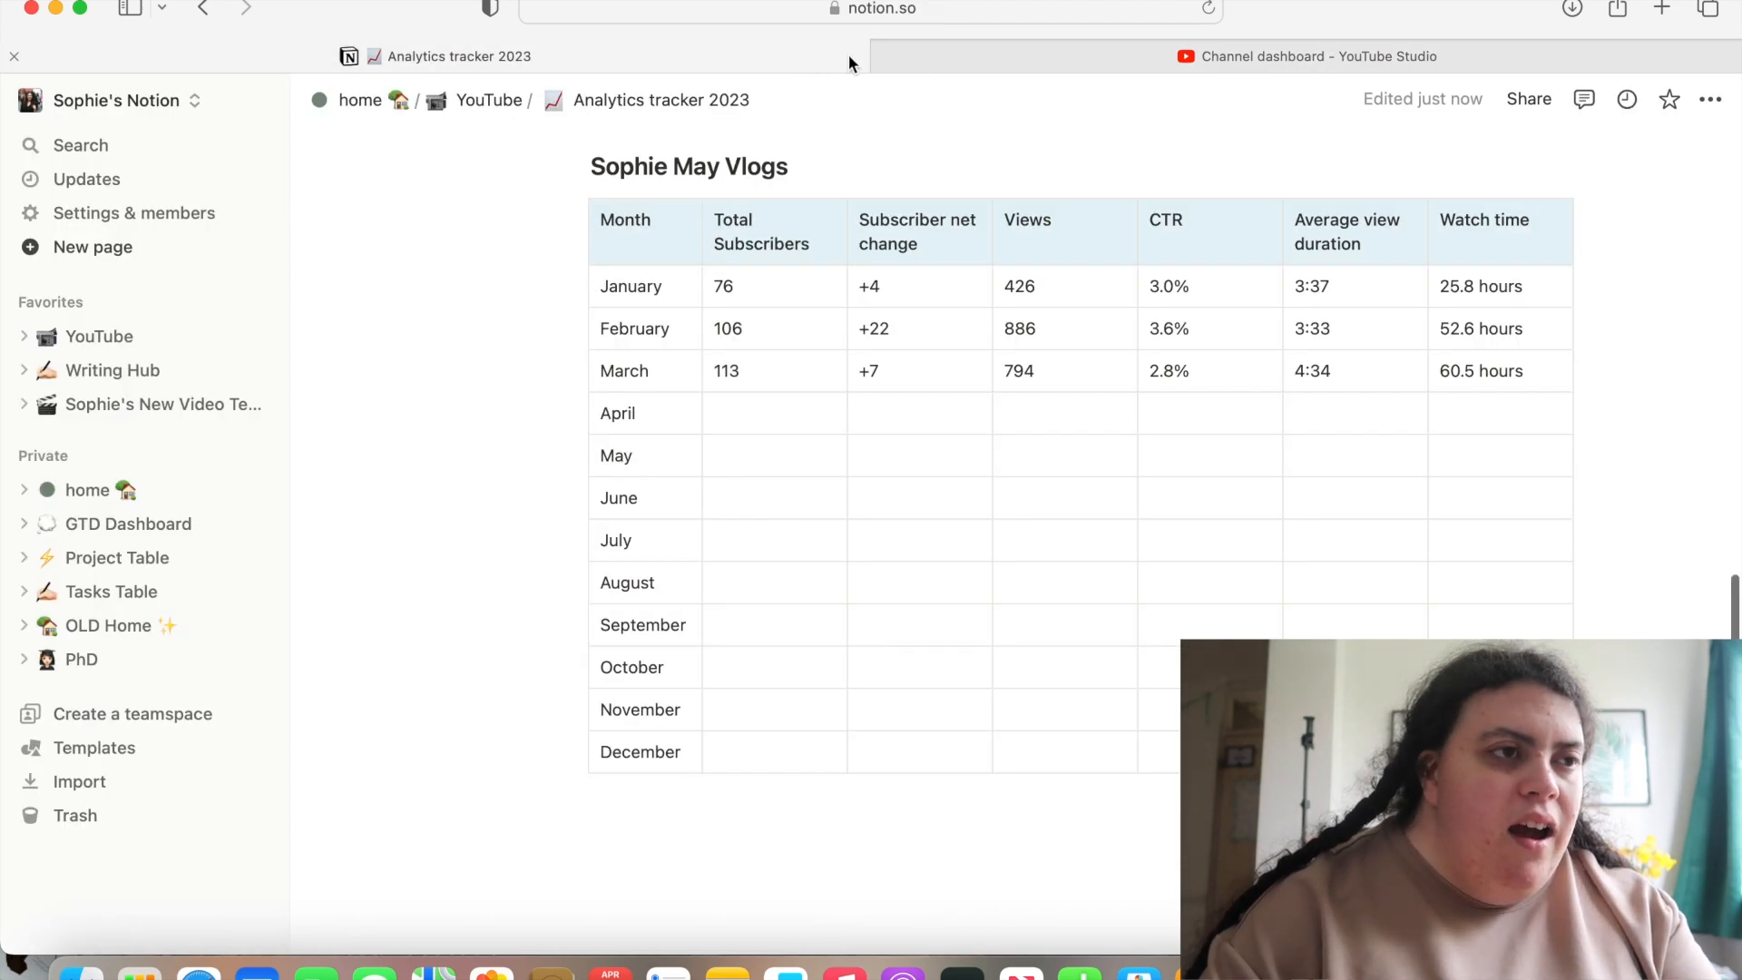
click(1305, 56)
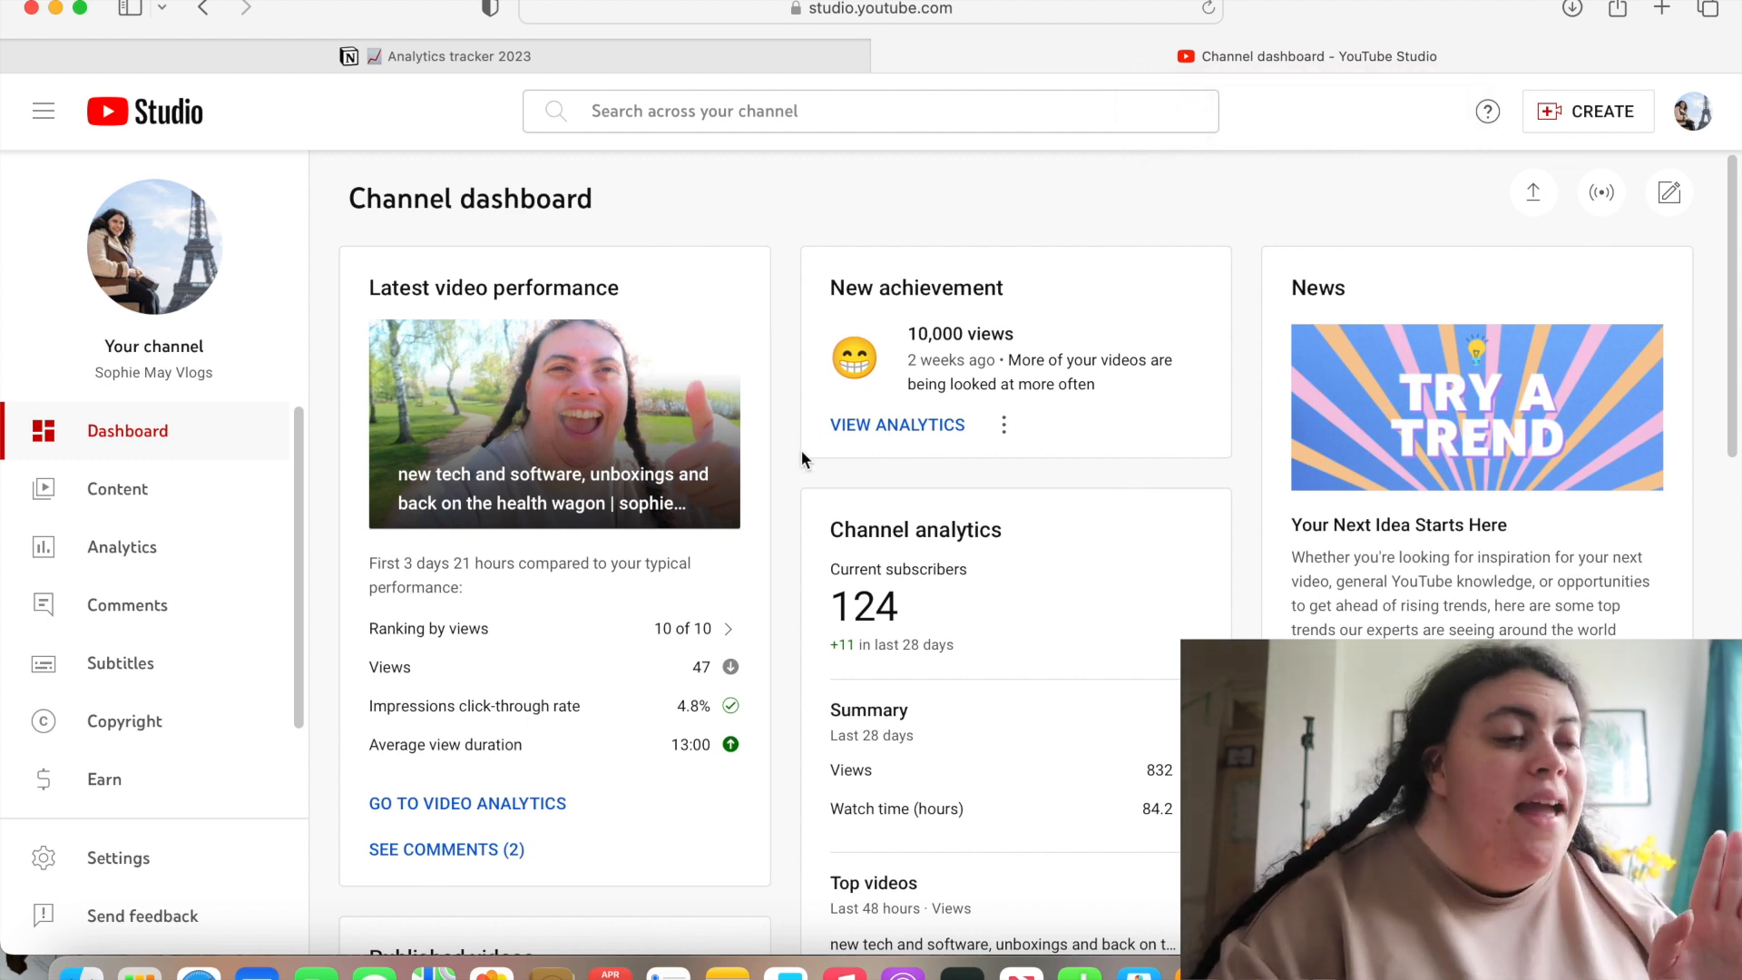
mouse_move(844, 450)
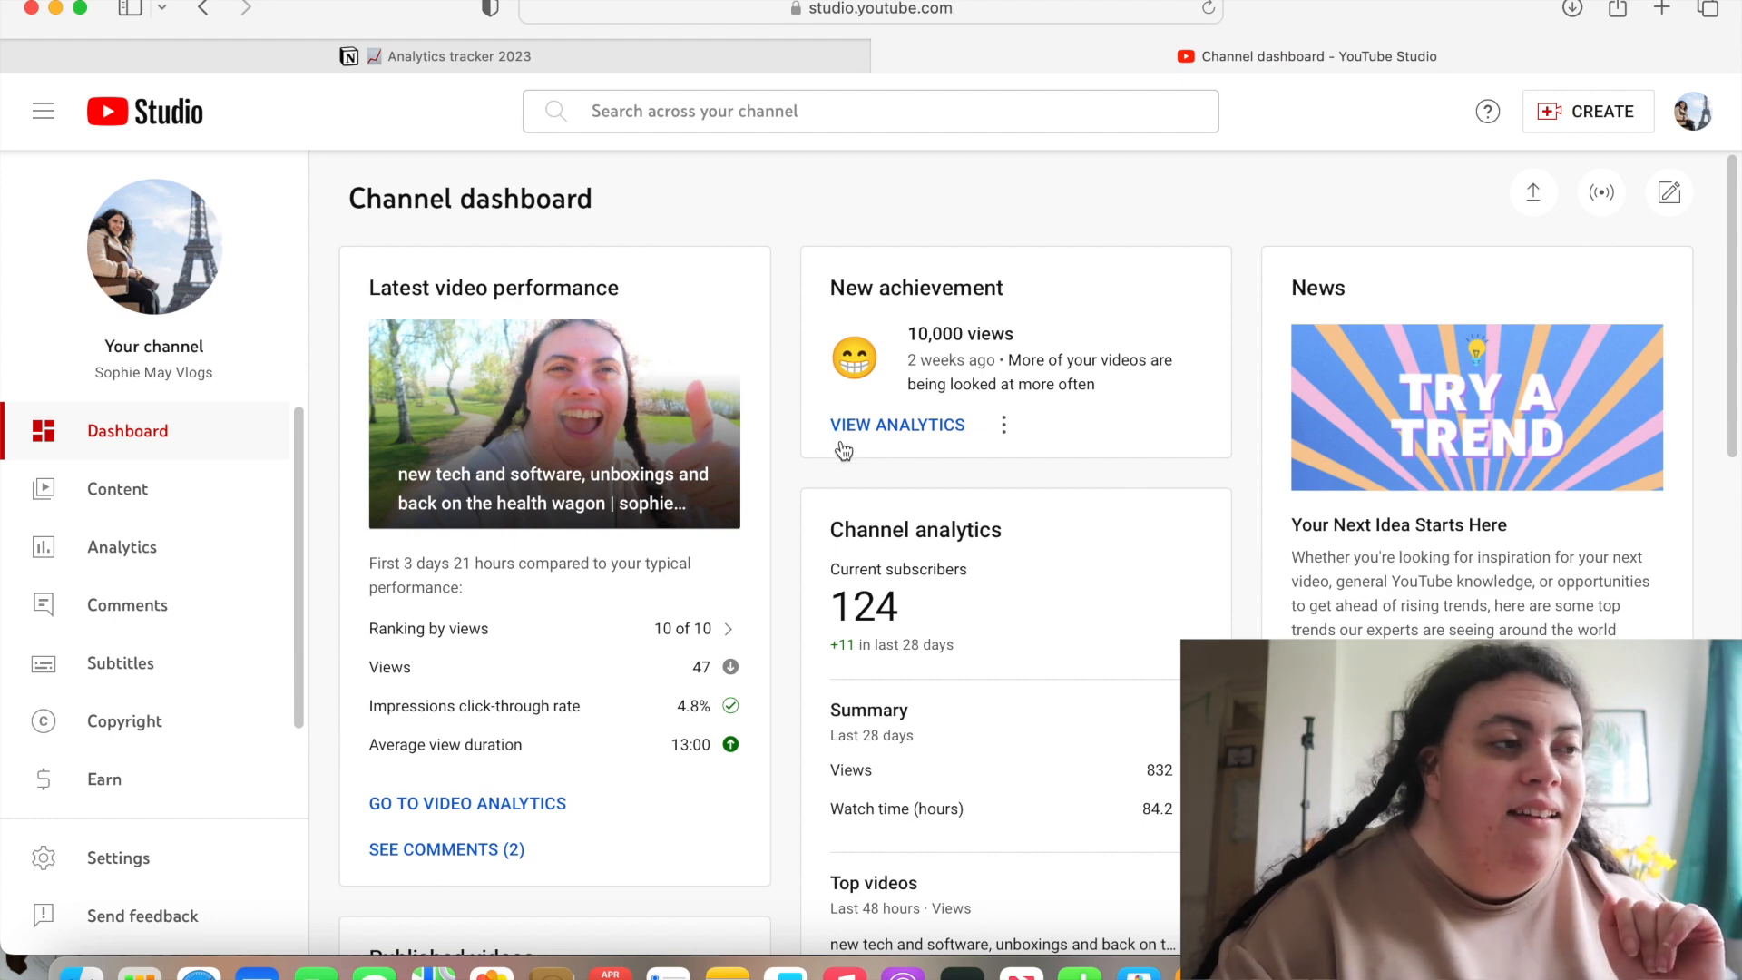
Record April's 124 subscribers and +11 net change in the Sophie May Vlogs table
click(458, 56)
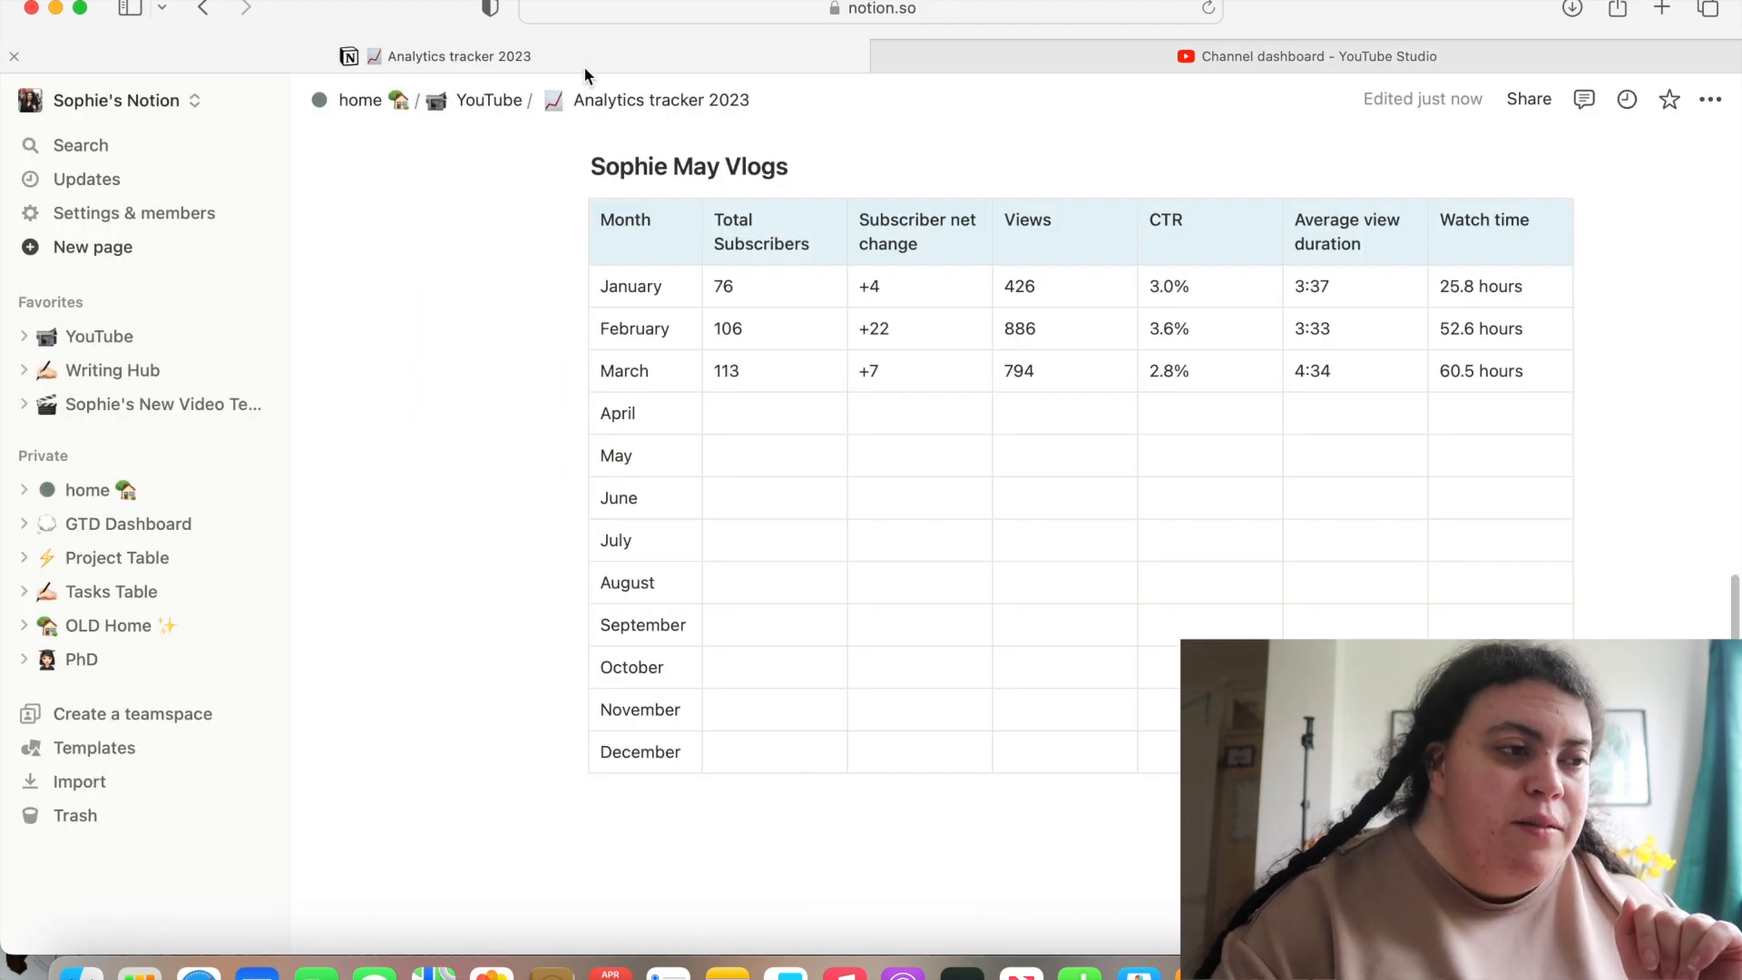
text(1)
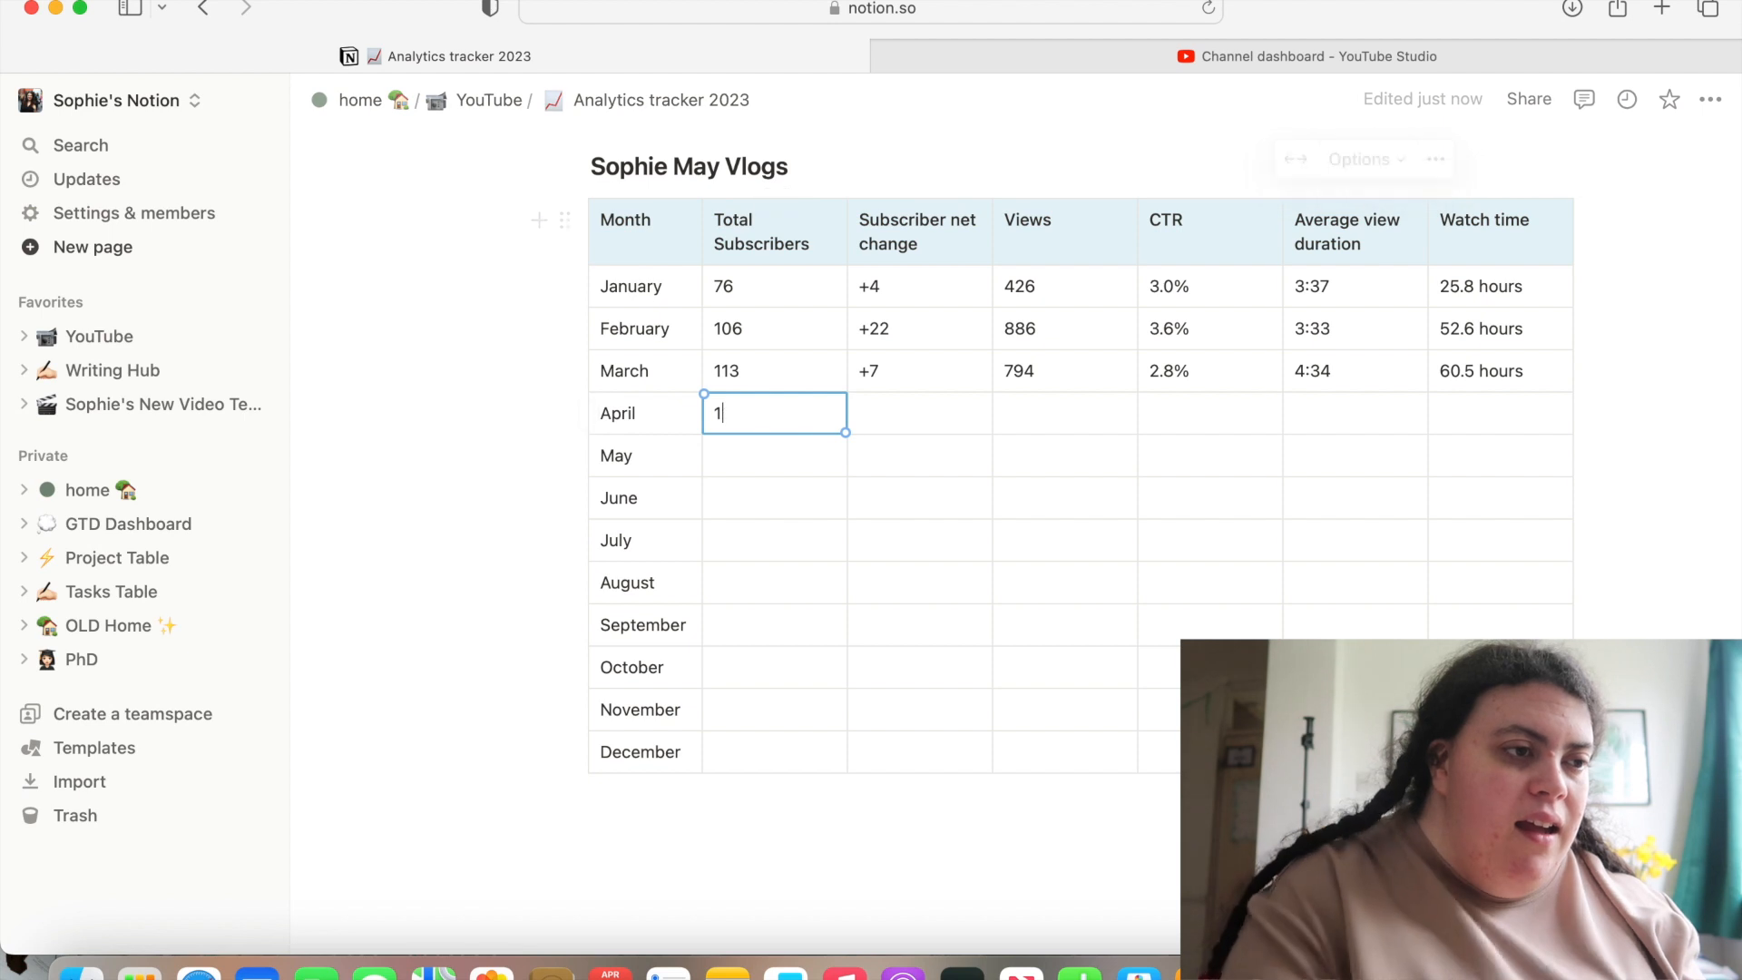
text(24)
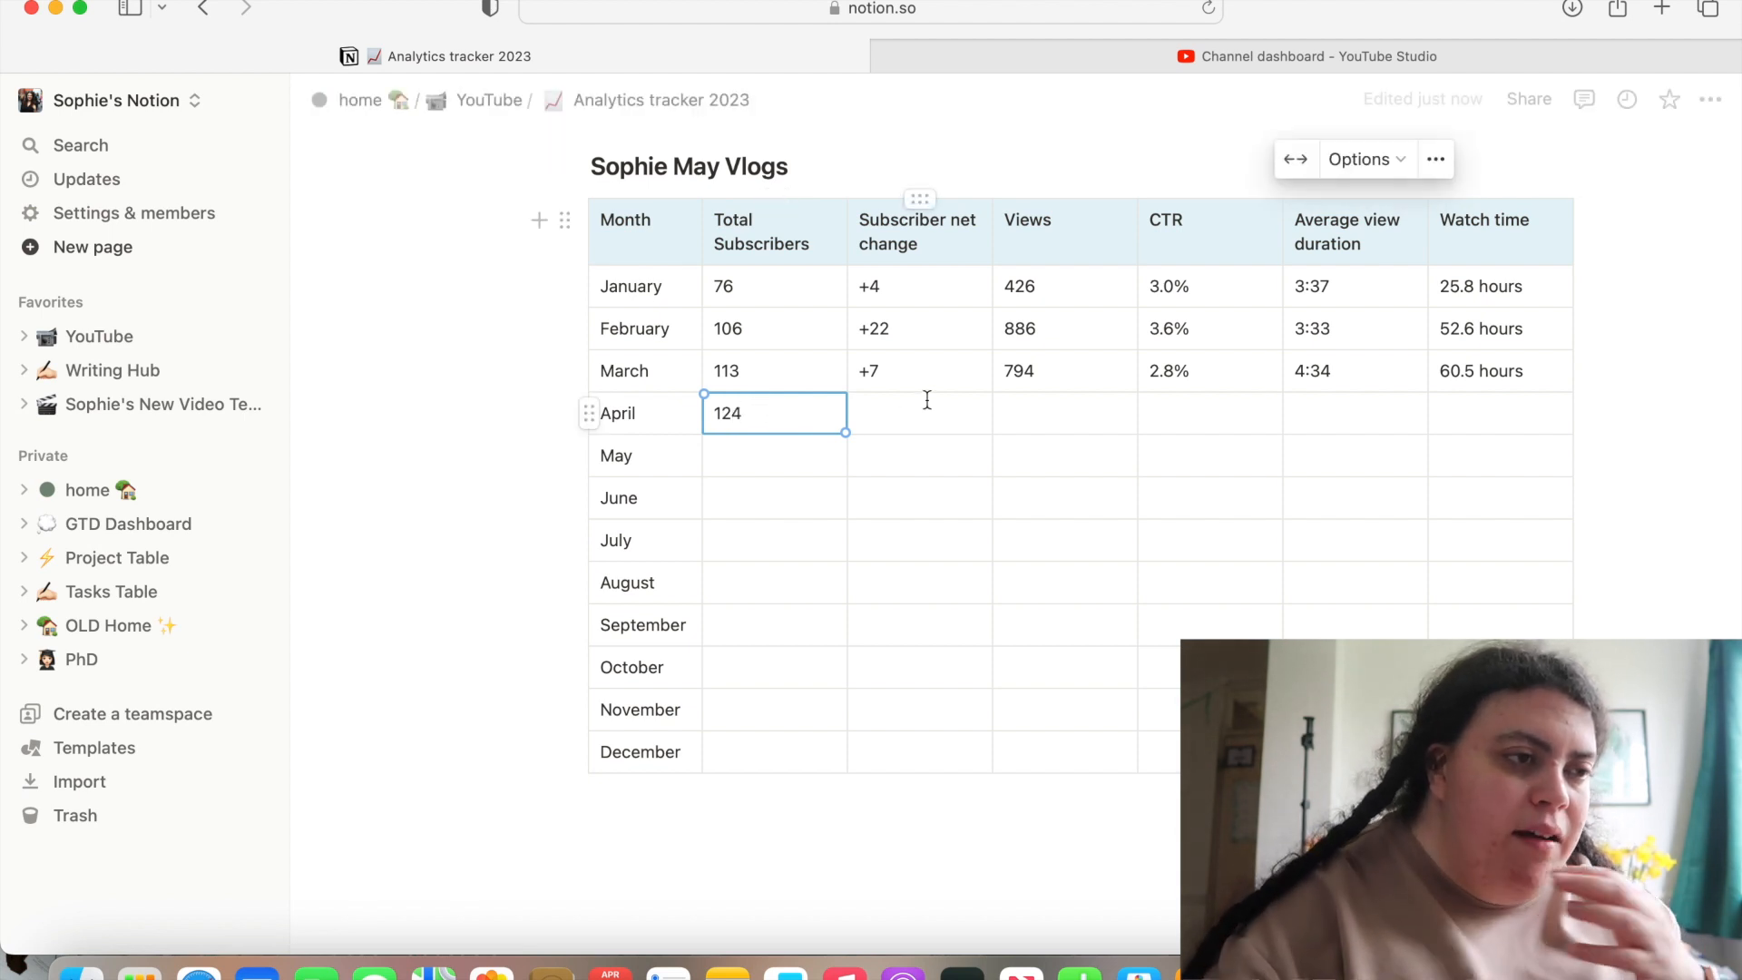
click(918, 413)
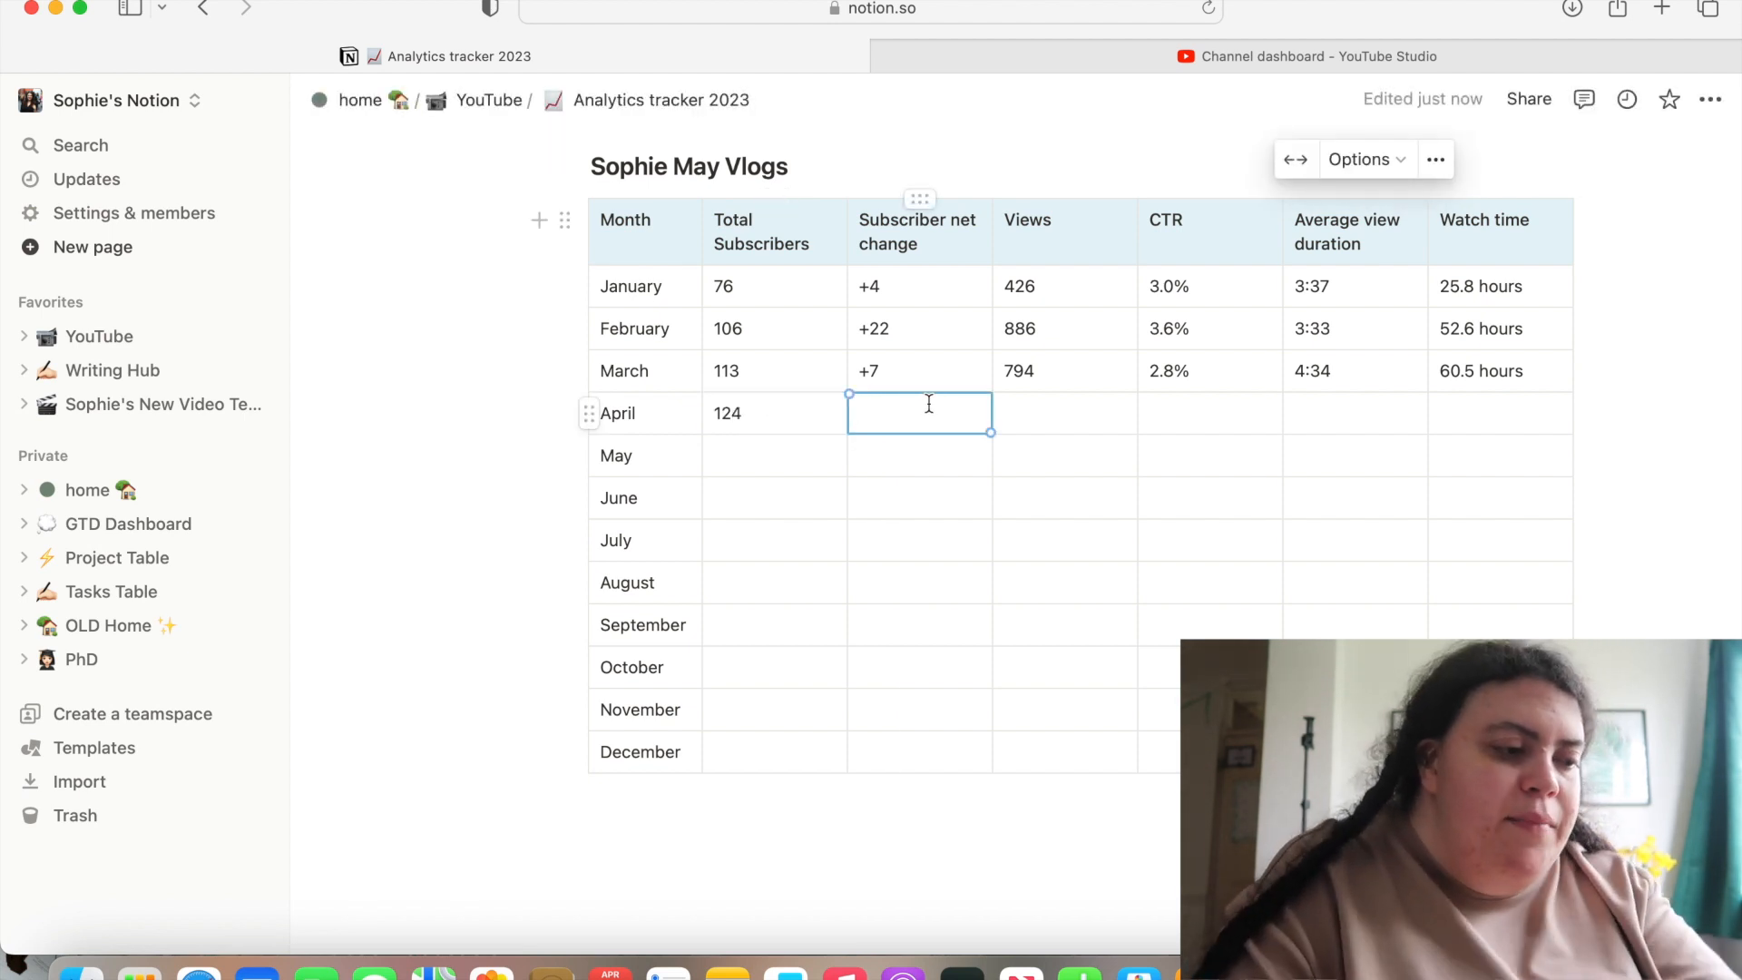
text(+11)
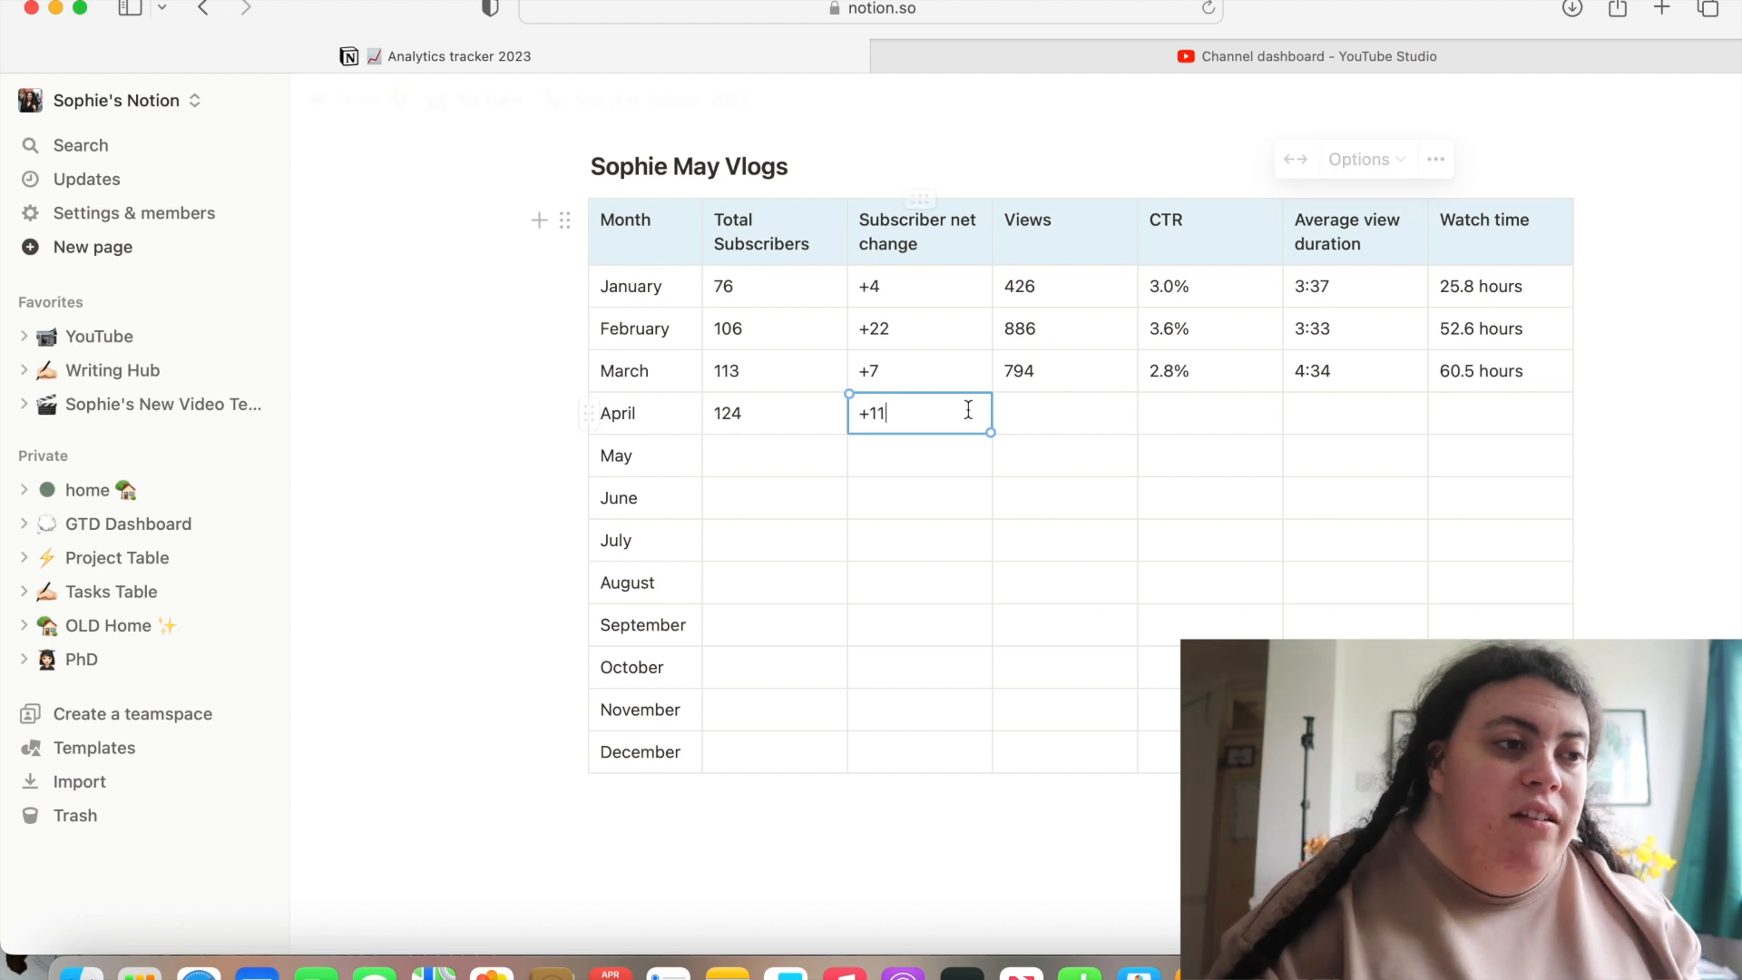
Look up April in YouTube Studio Analytics and enter 814 views for the vlogs
click(1063, 411)
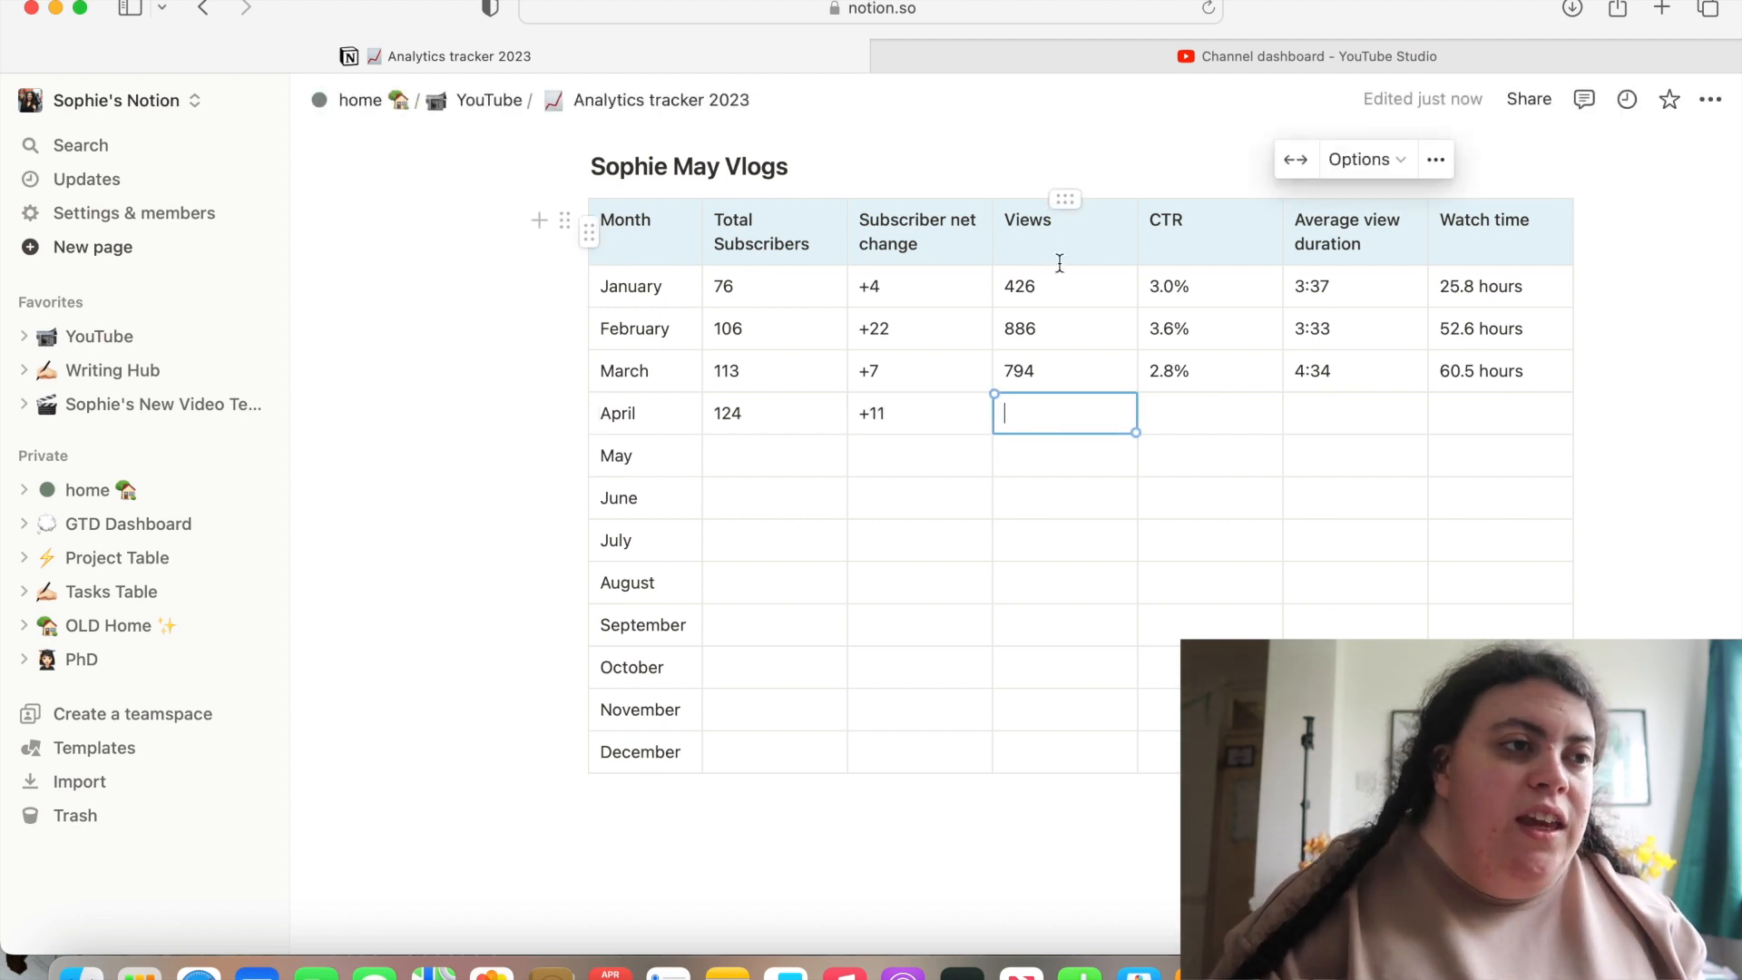
click(1306, 56)
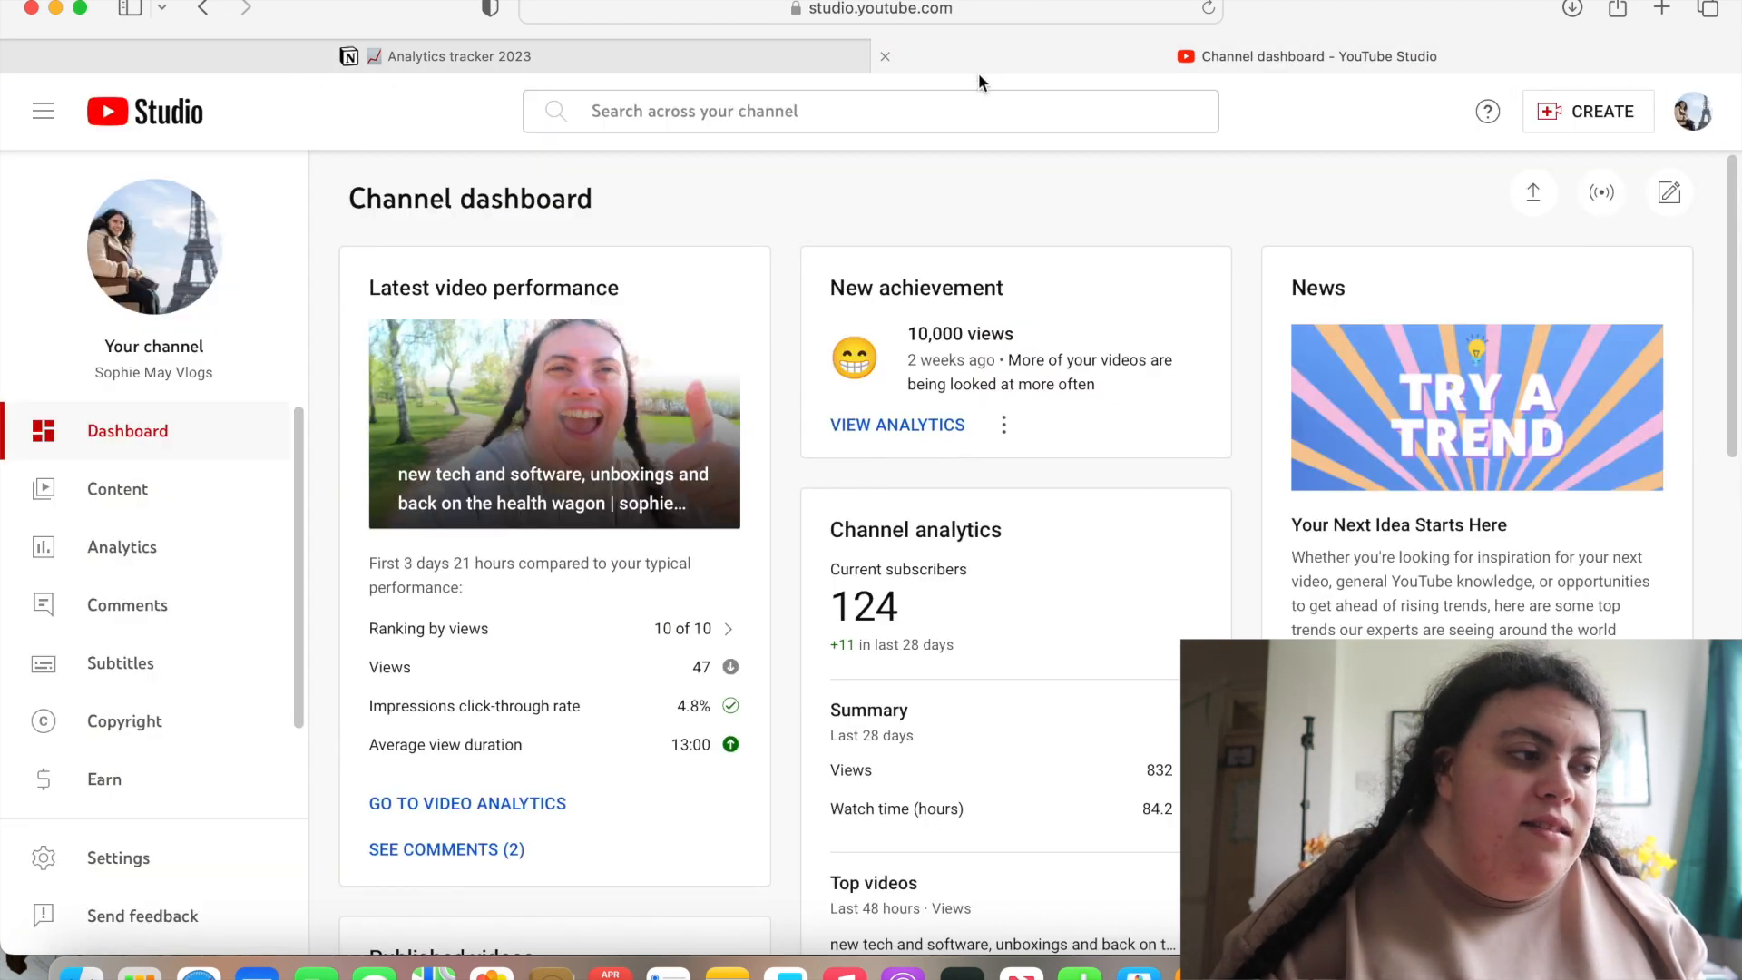
click(122, 547)
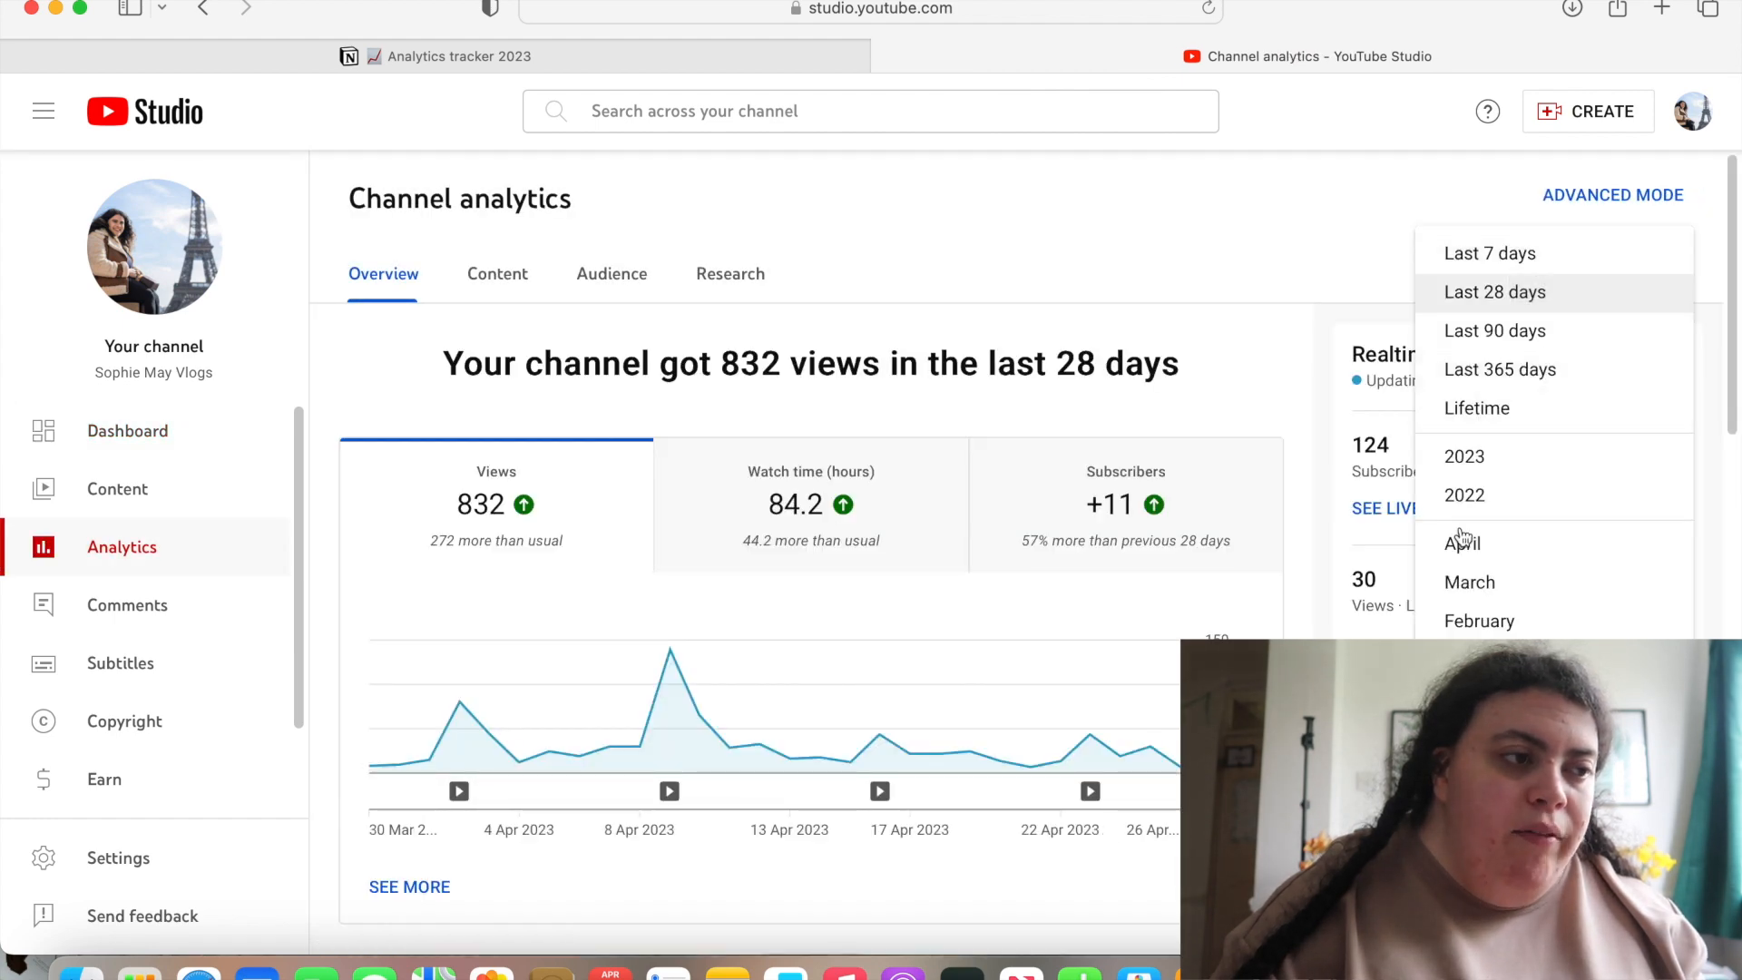
click(1462, 542)
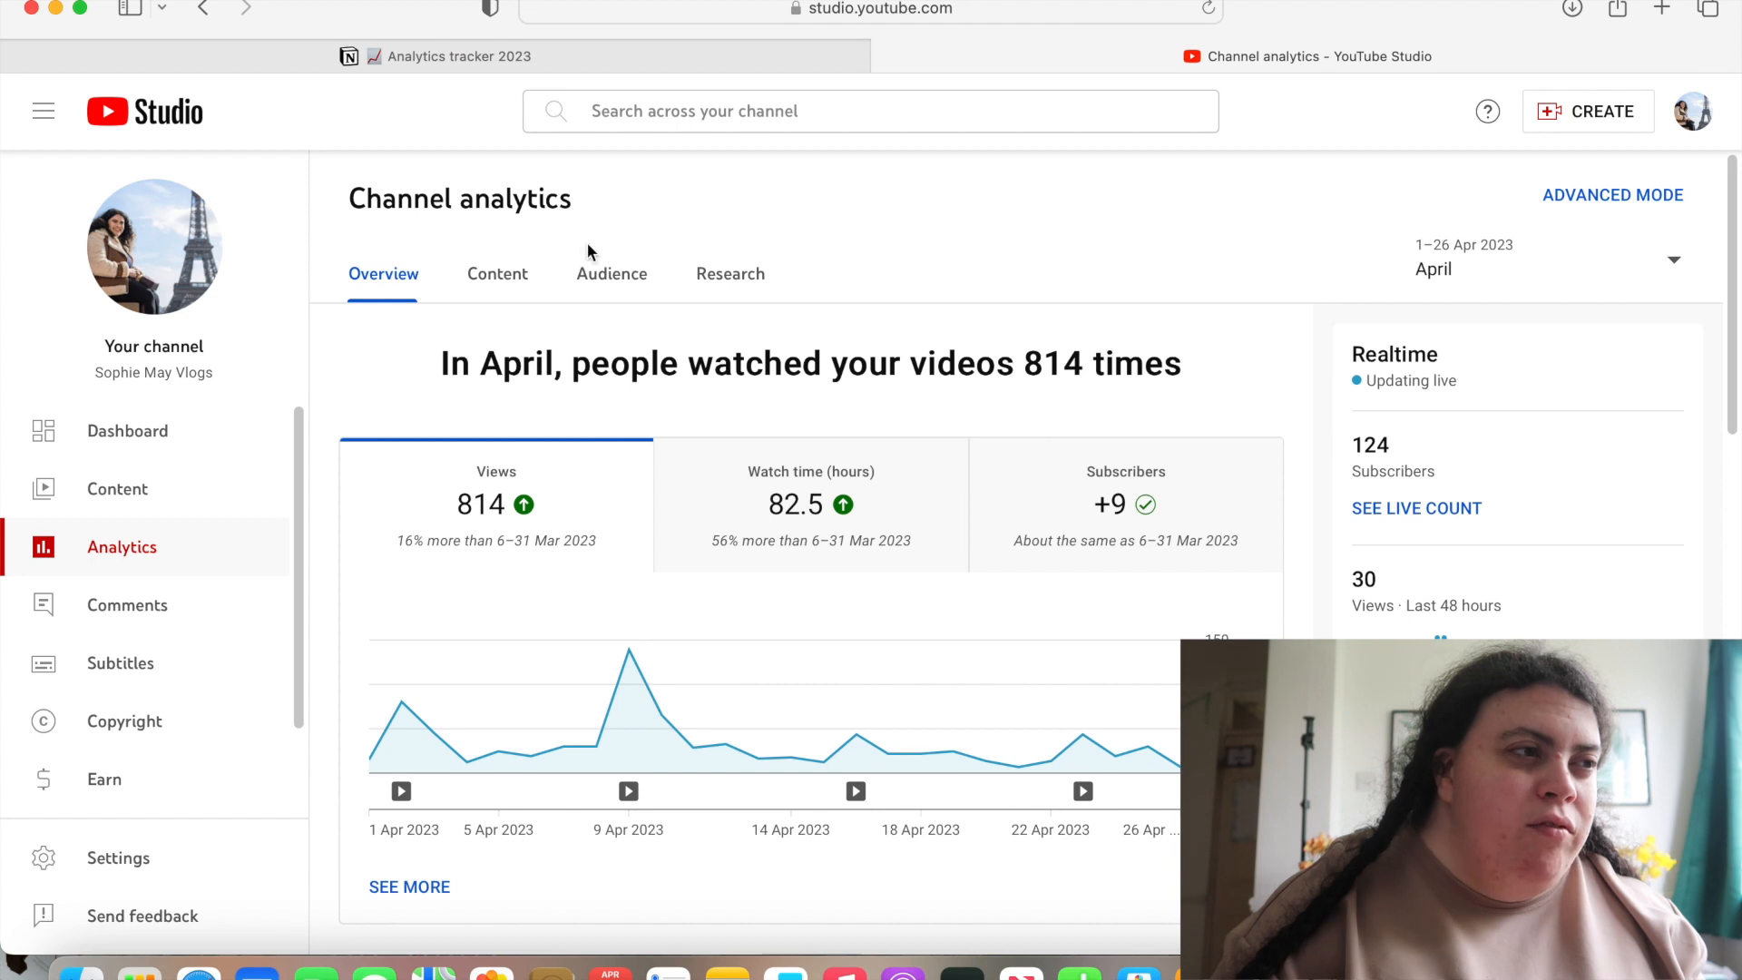
click(455, 57)
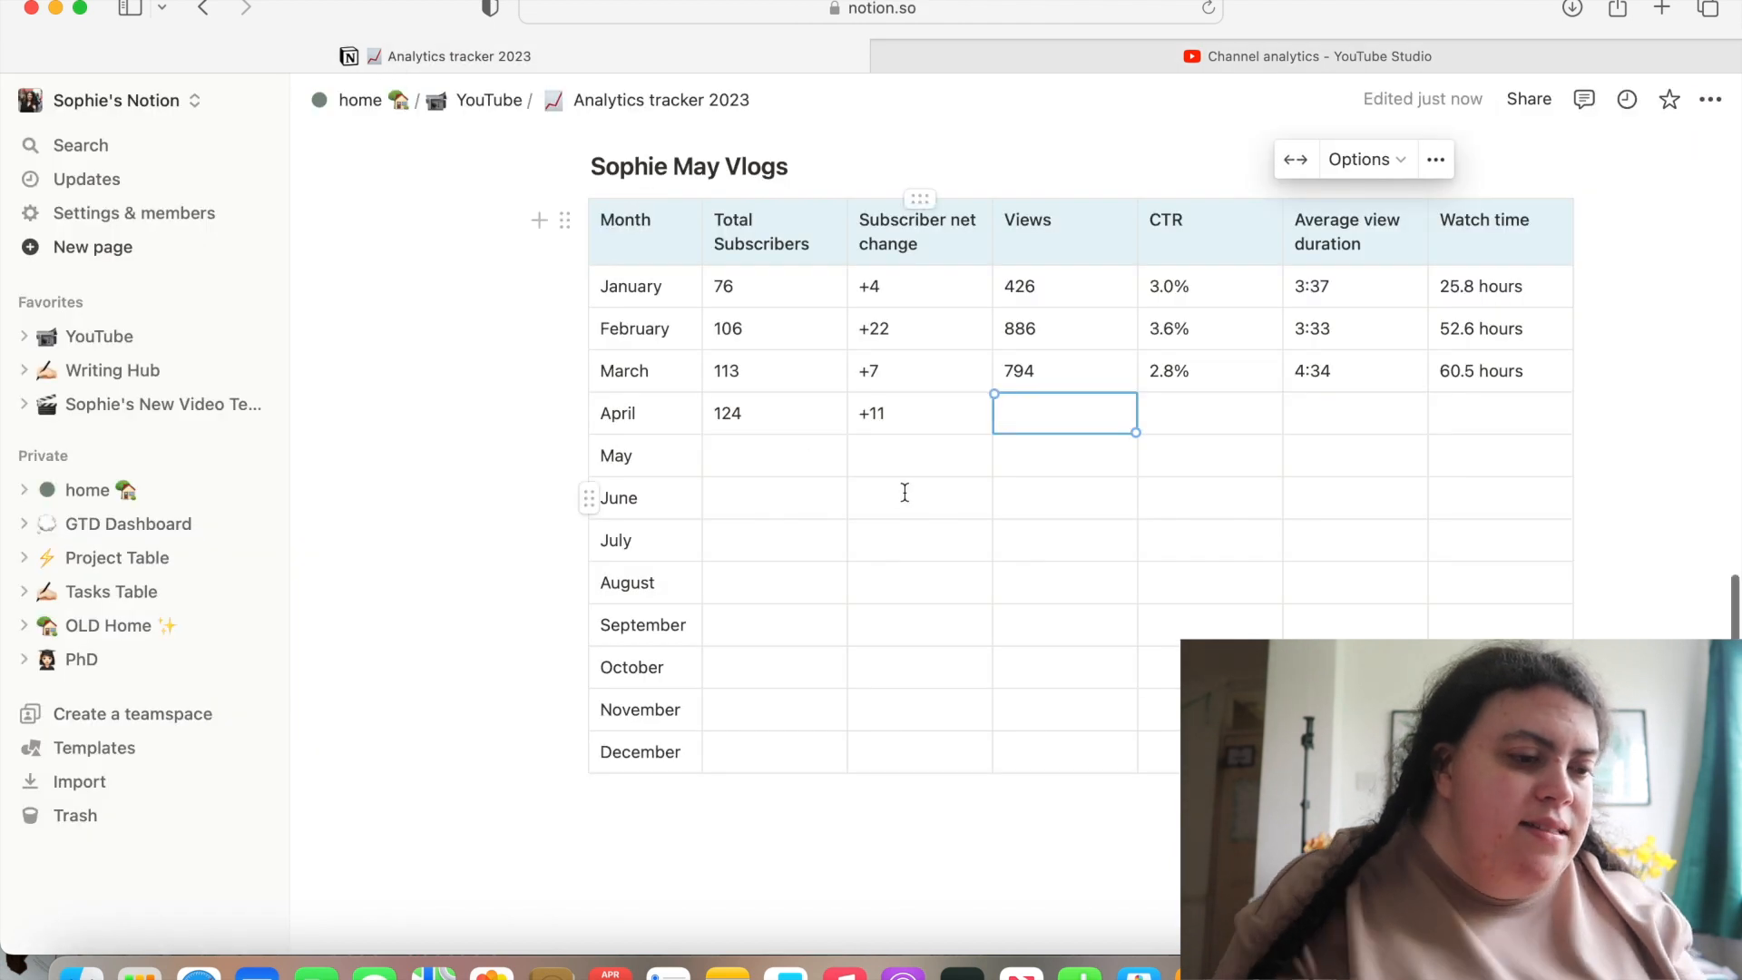
text(814)
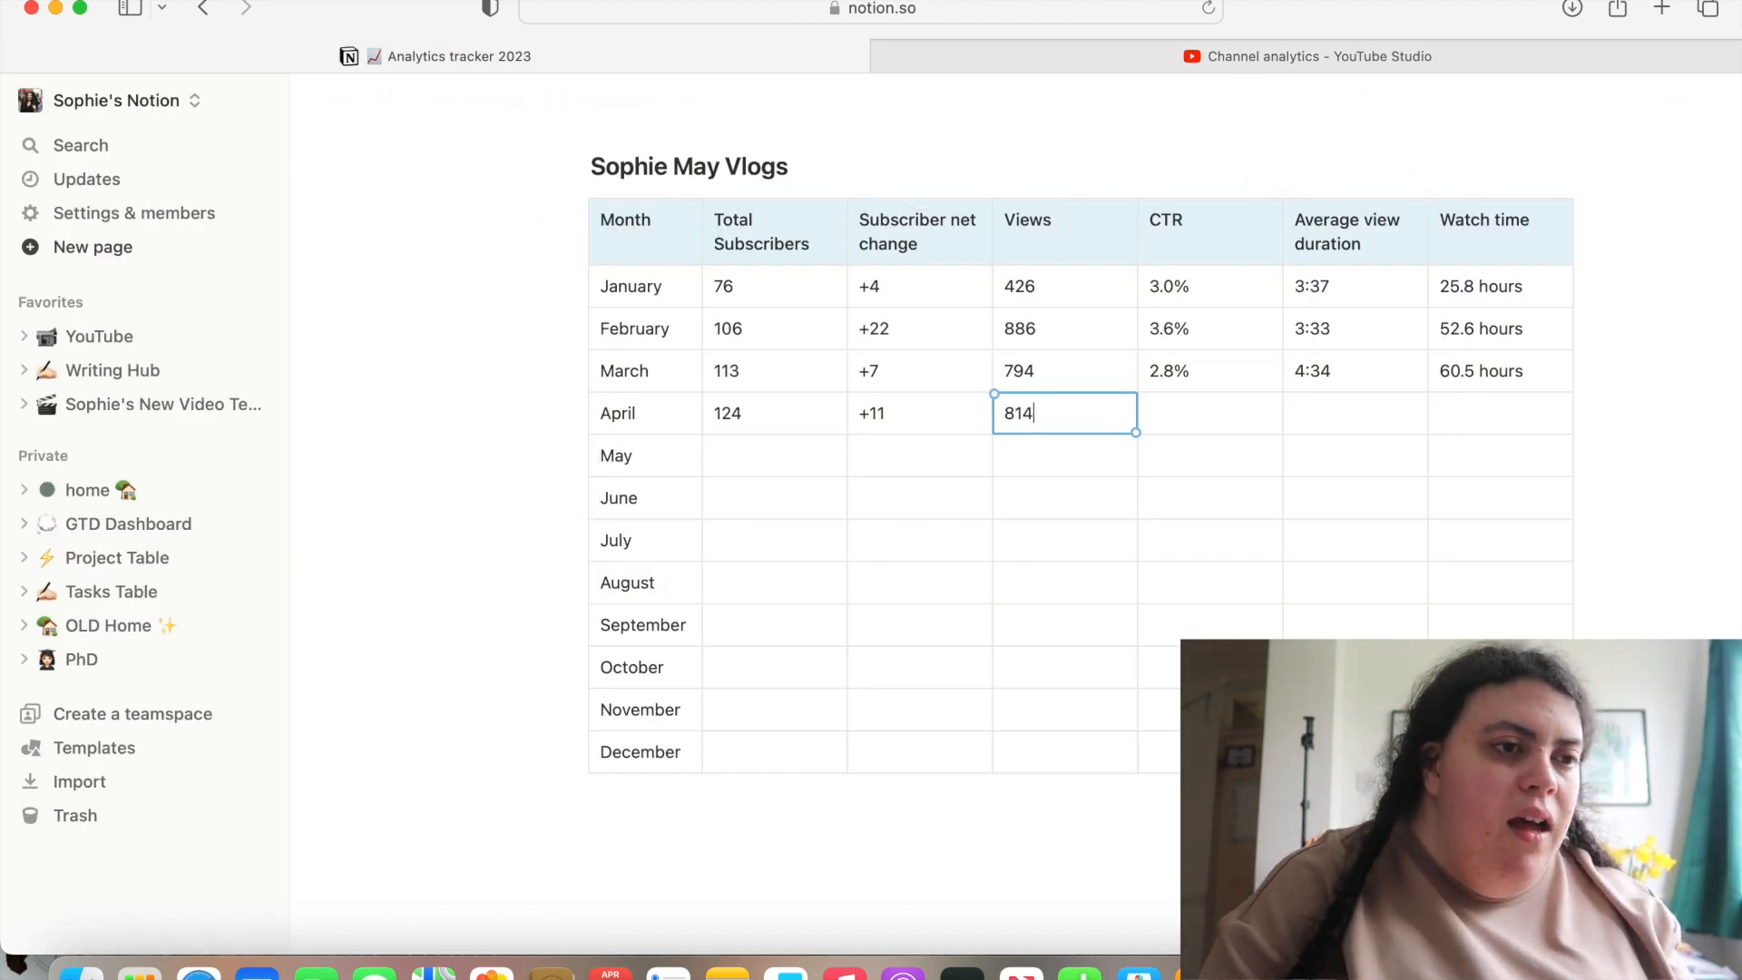
click(1354, 412)
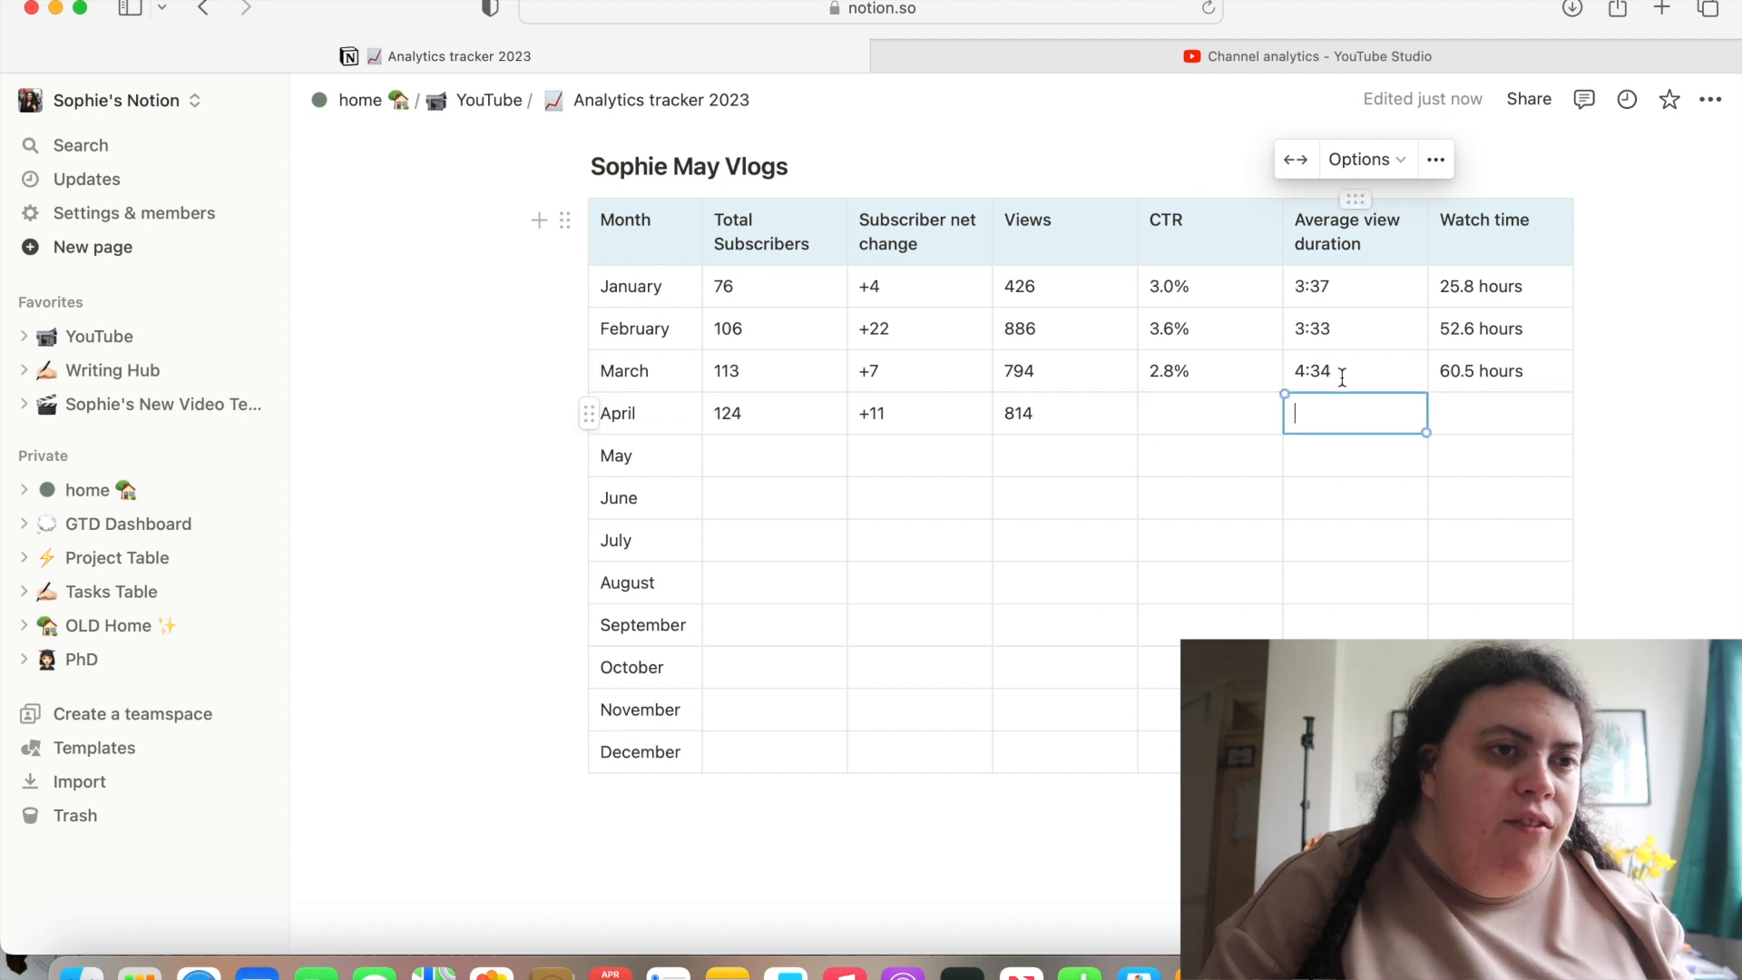
click(1305, 56)
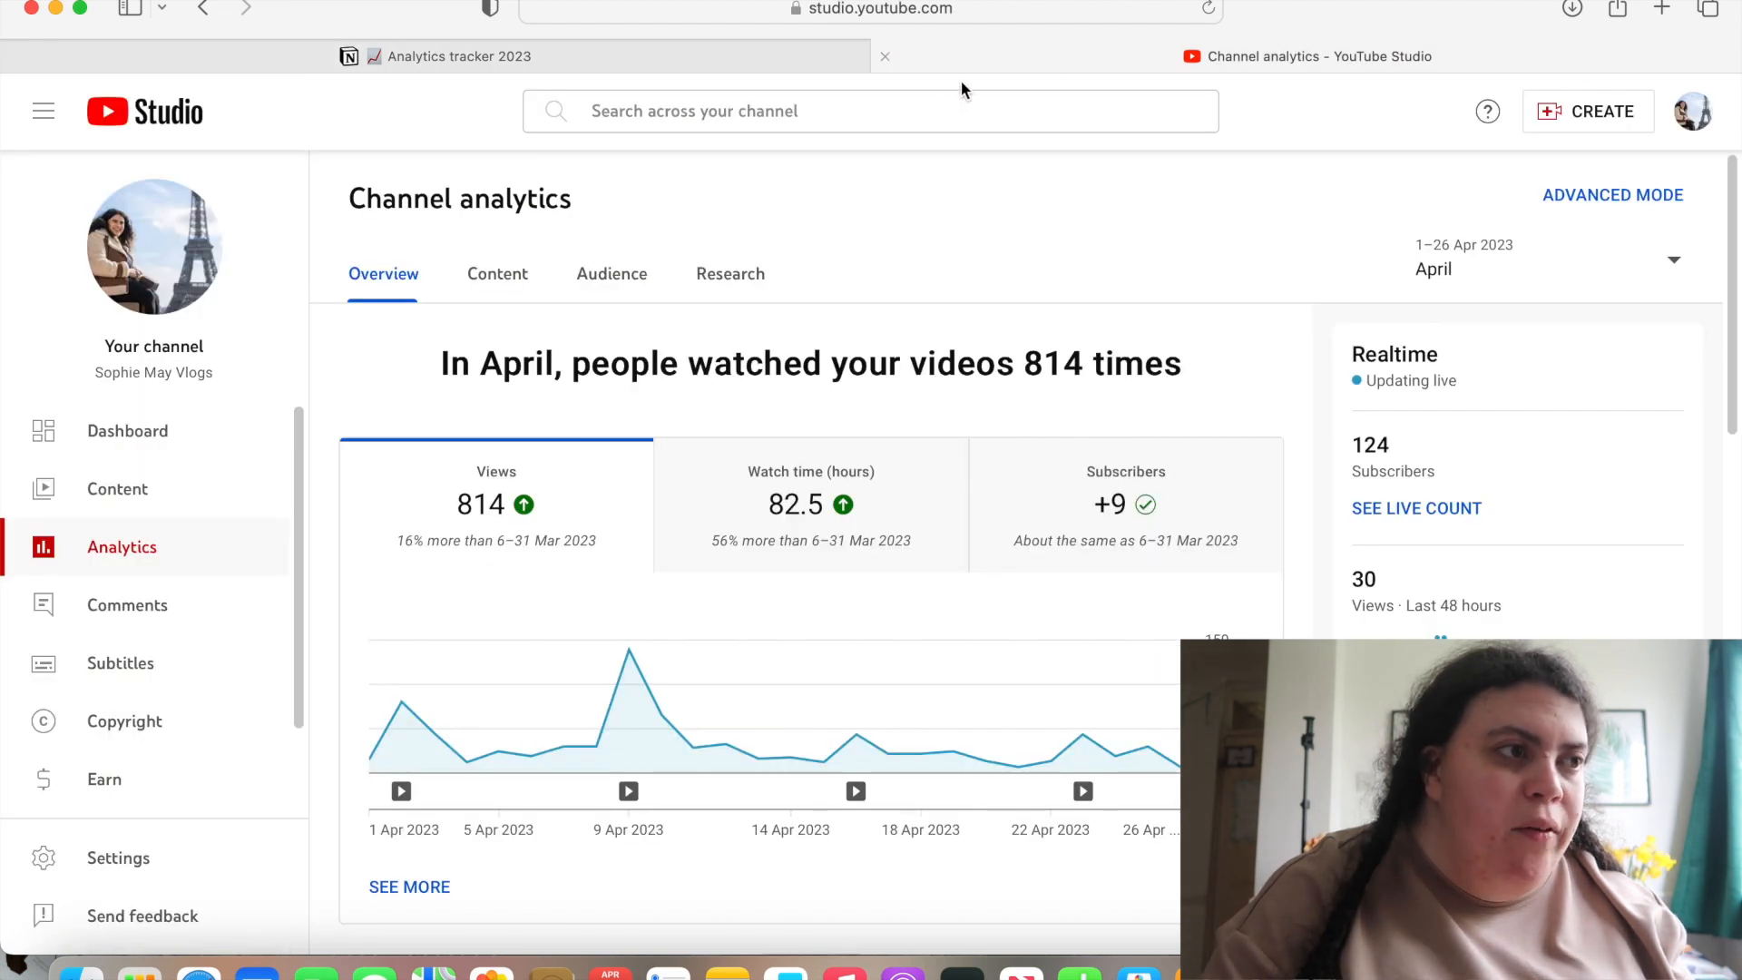
click(455, 56)
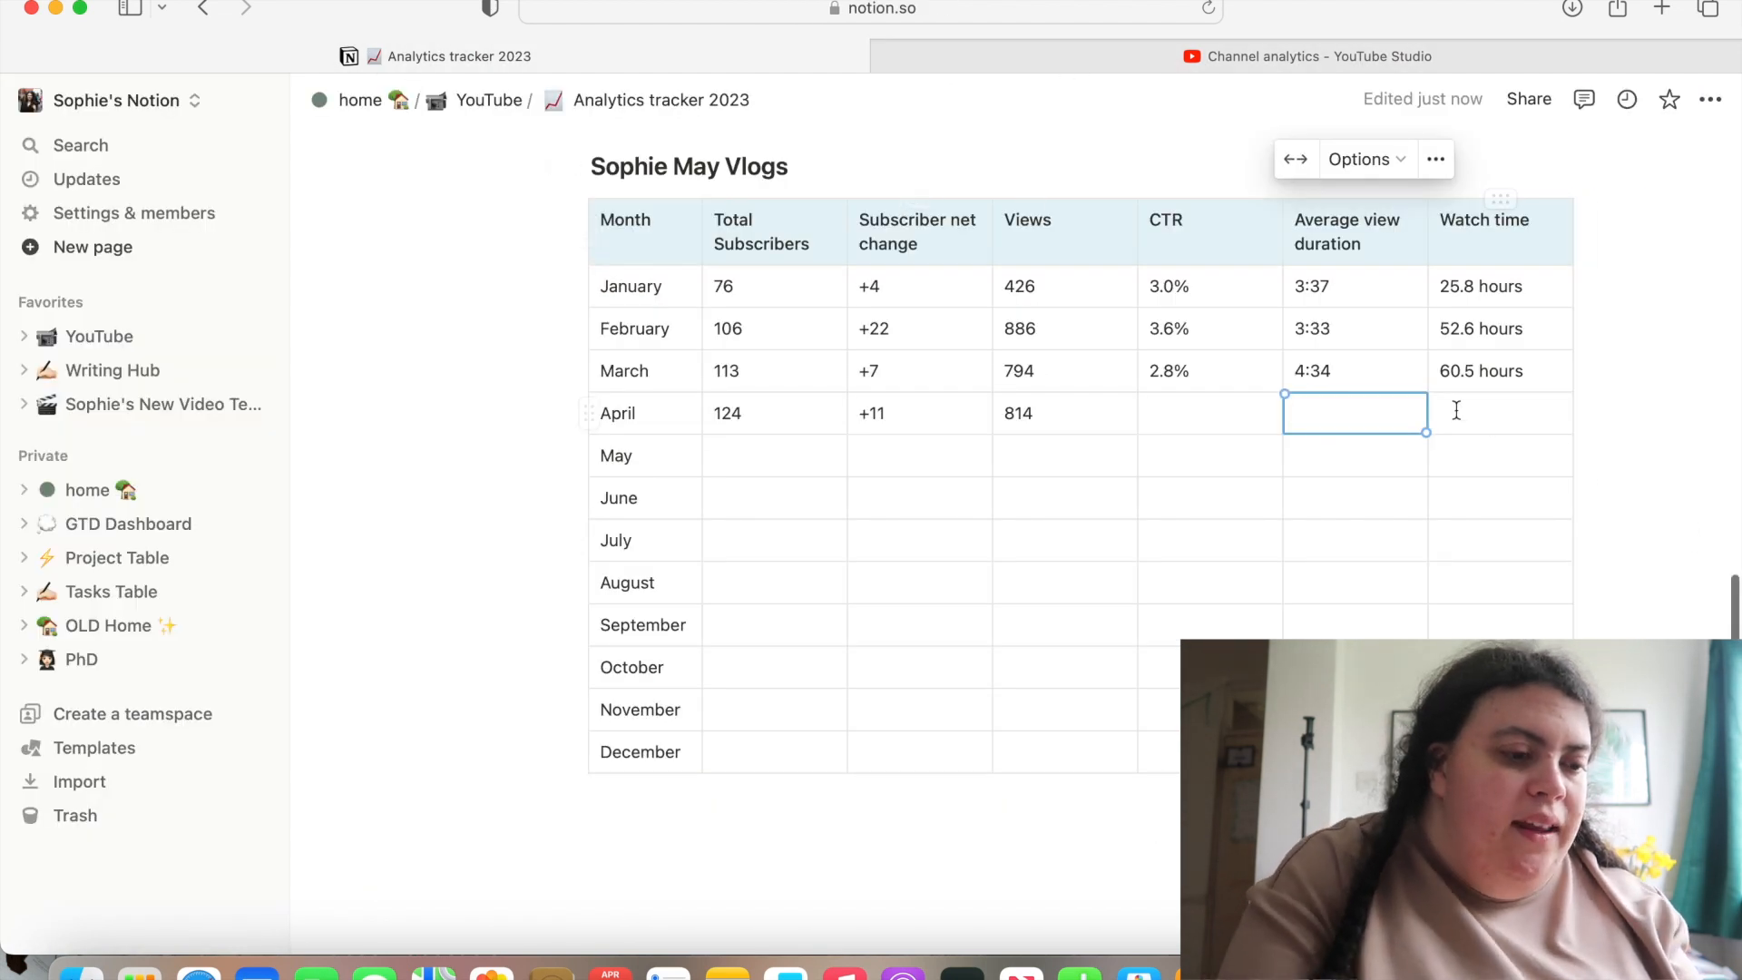
text(82)
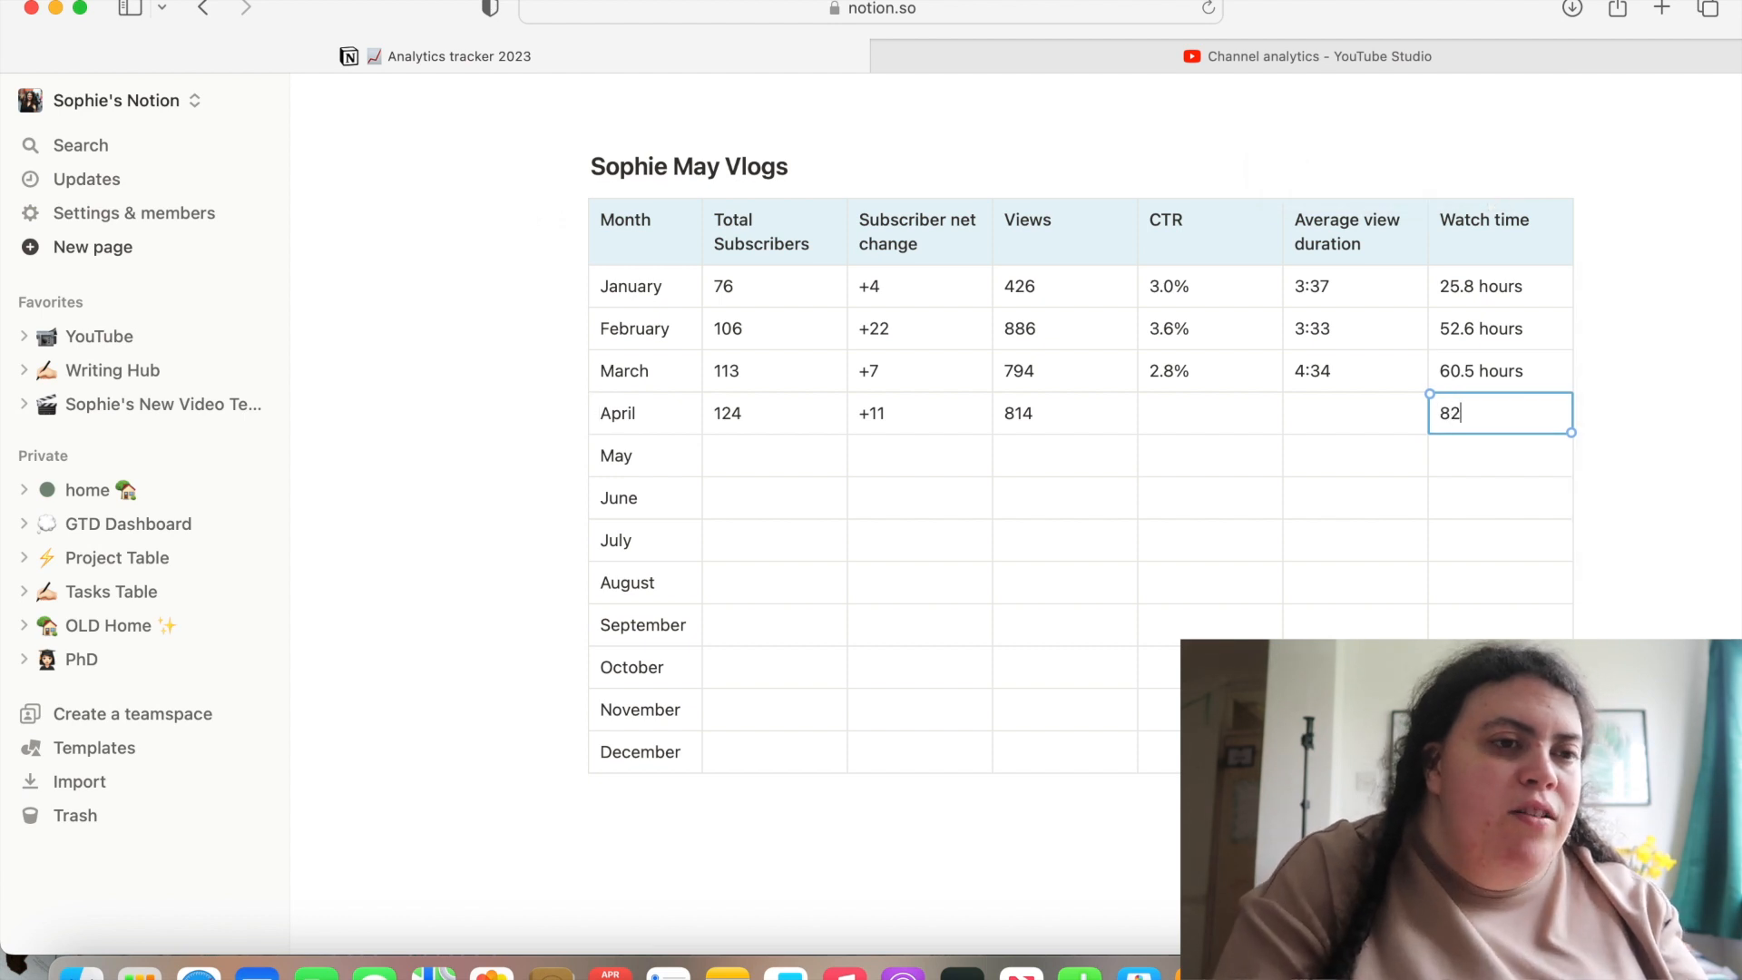
text(.5 hour)
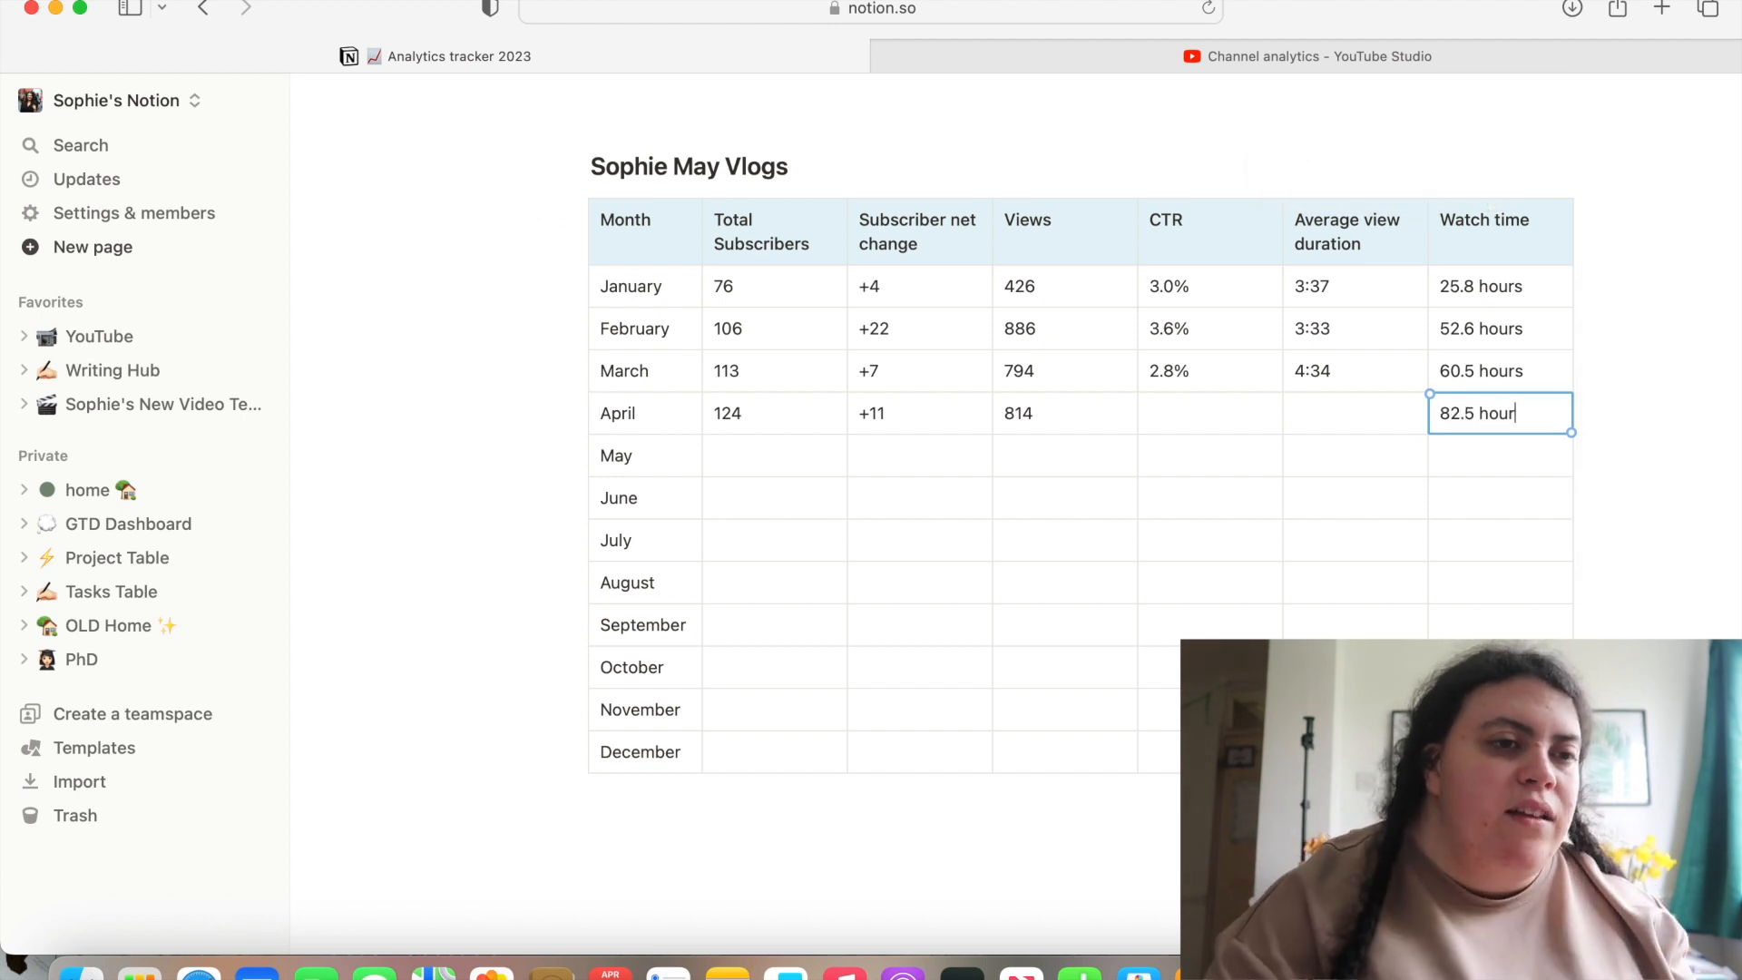
click(1064, 414)
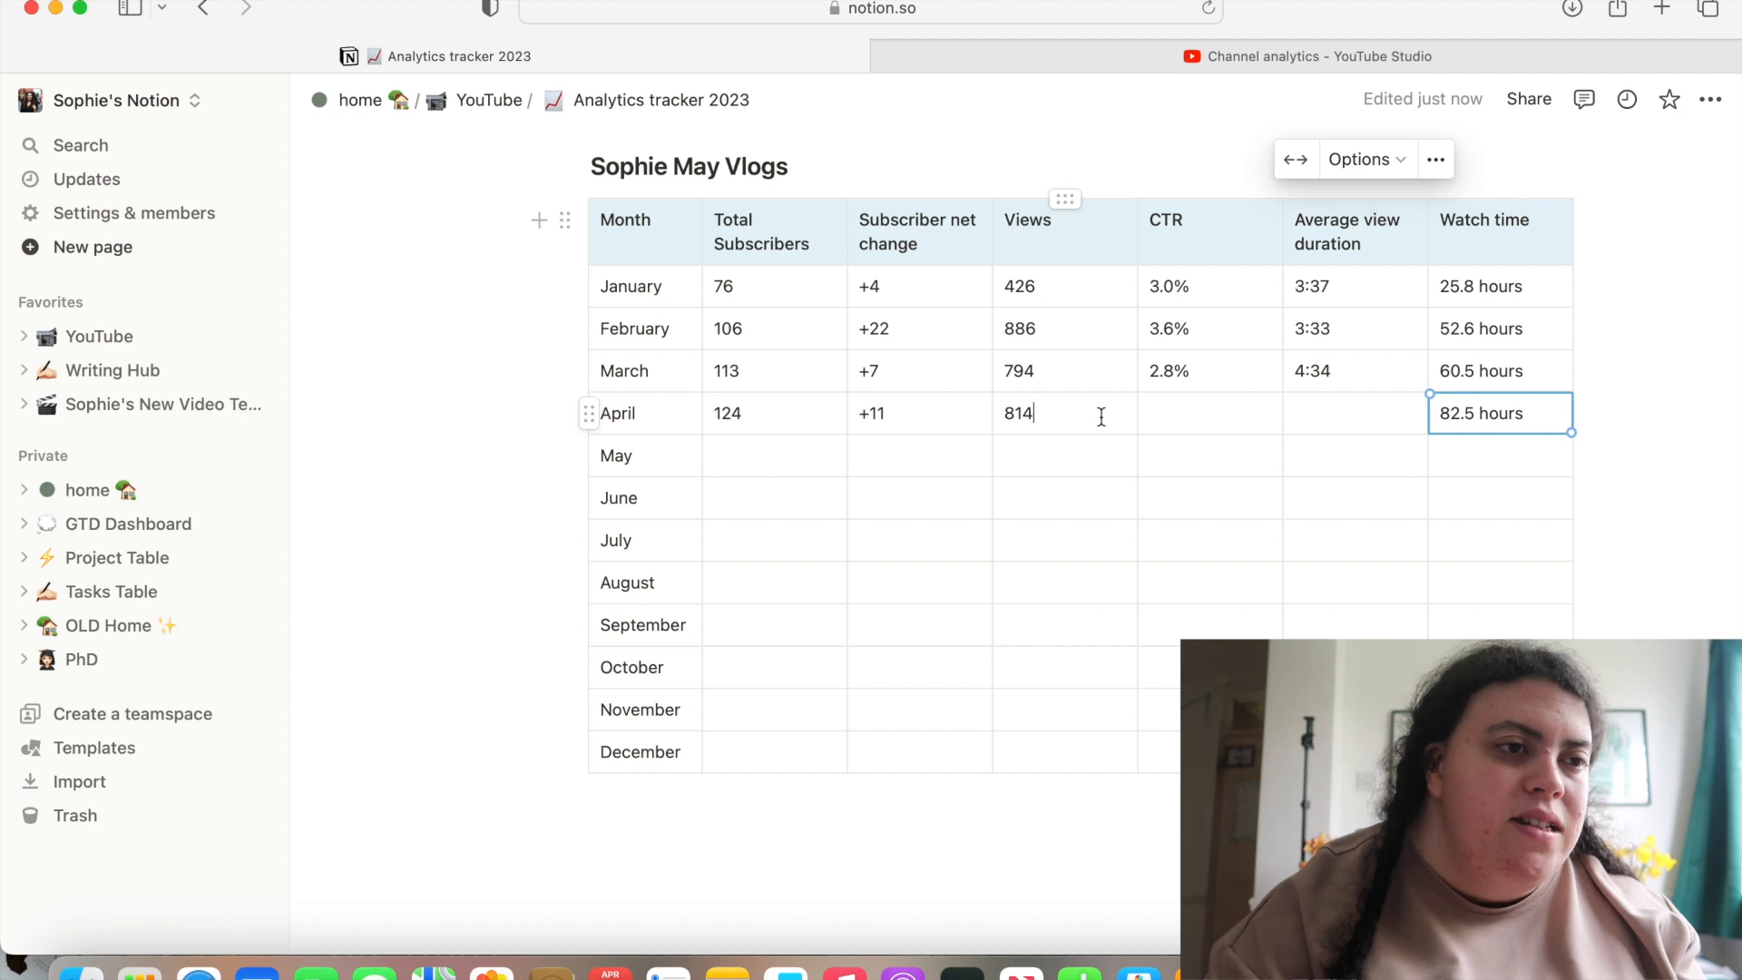
click(1208, 412)
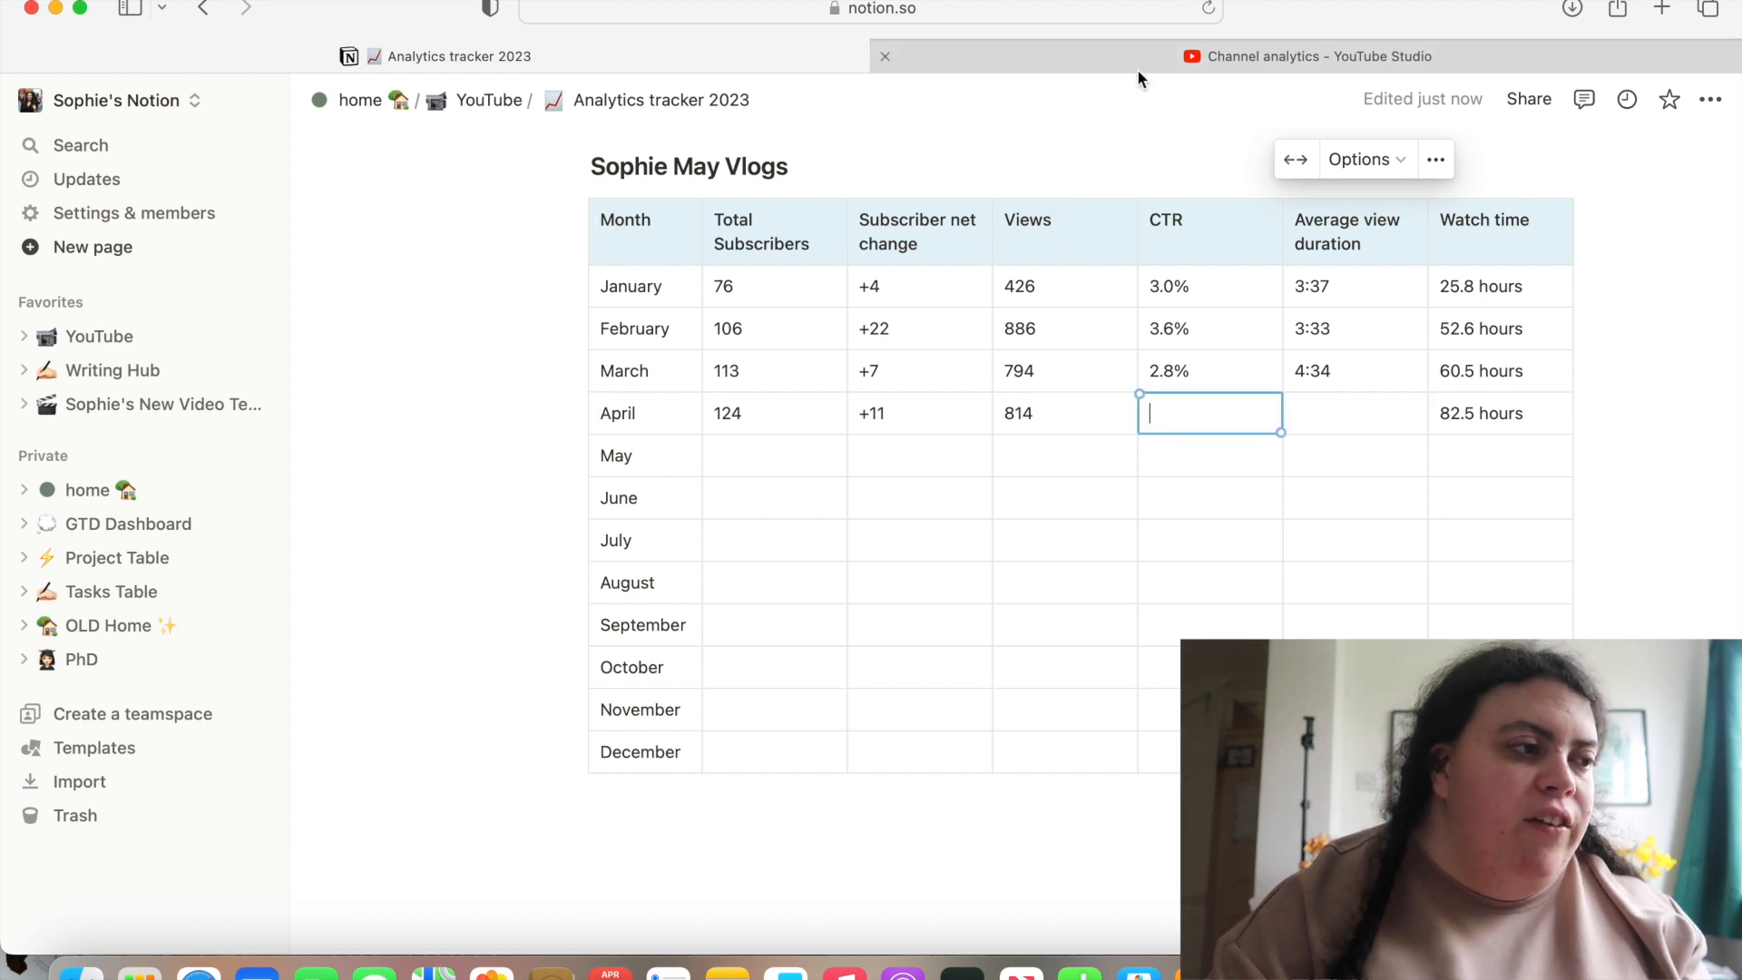
Check April's video content metrics in YouTube Studio and record a 3.8% CTR
click(1305, 56)
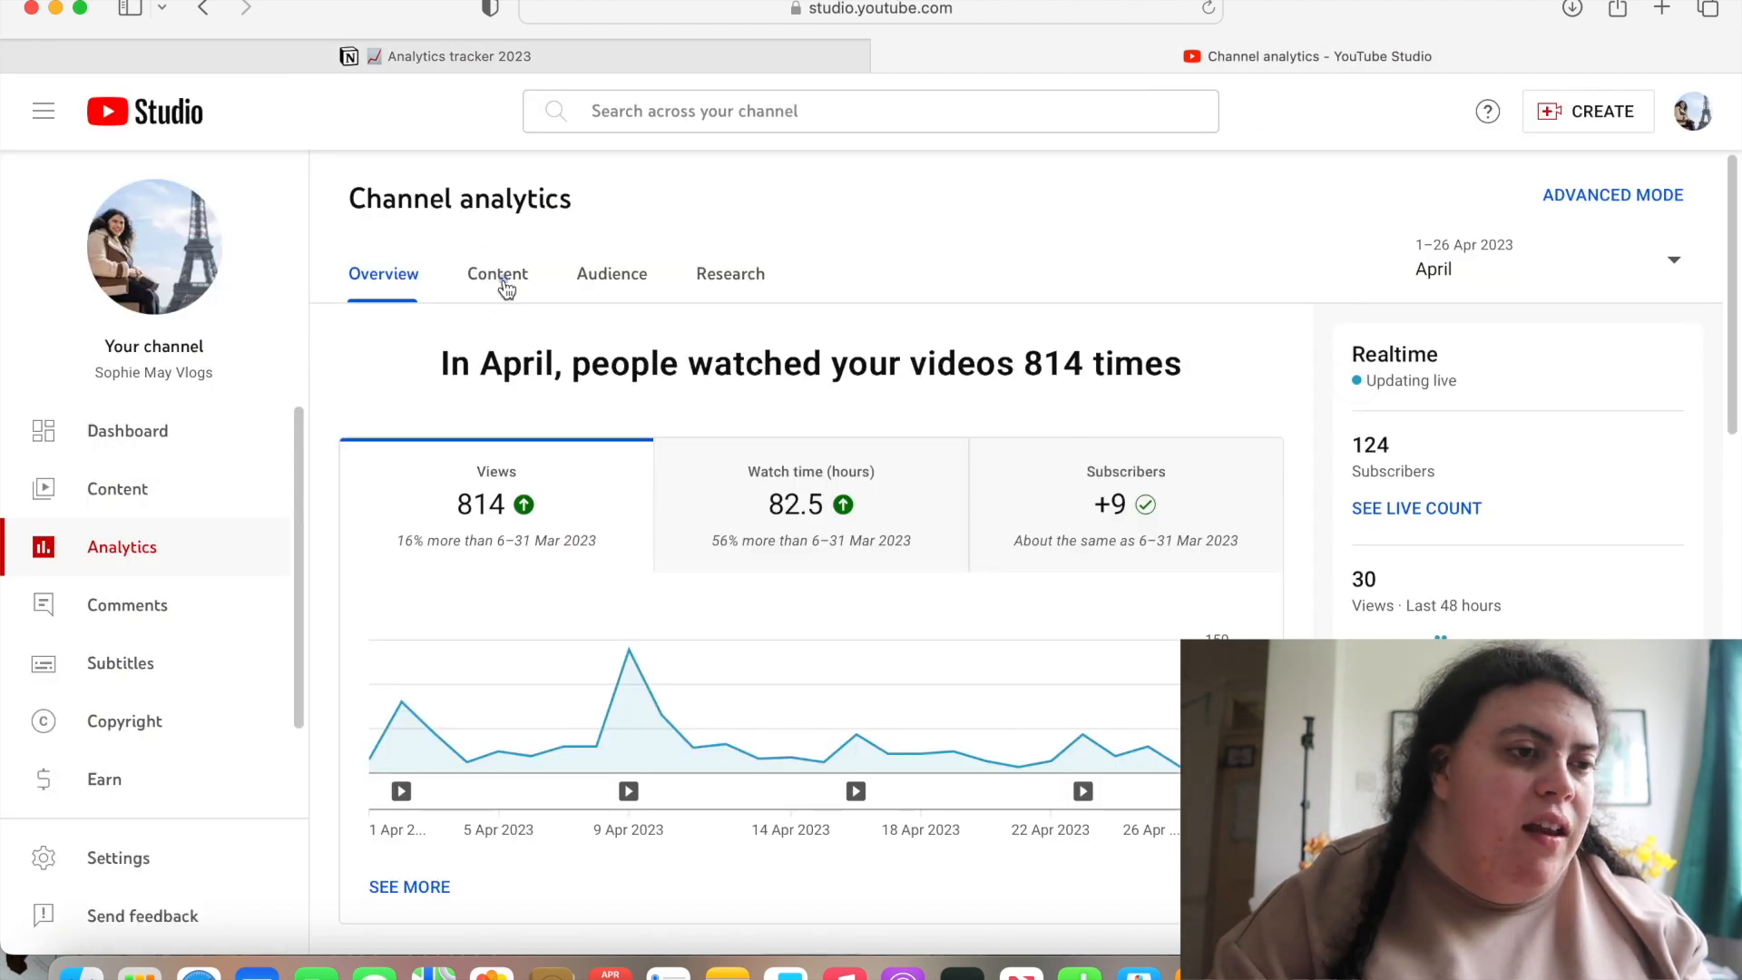
click(497, 274)
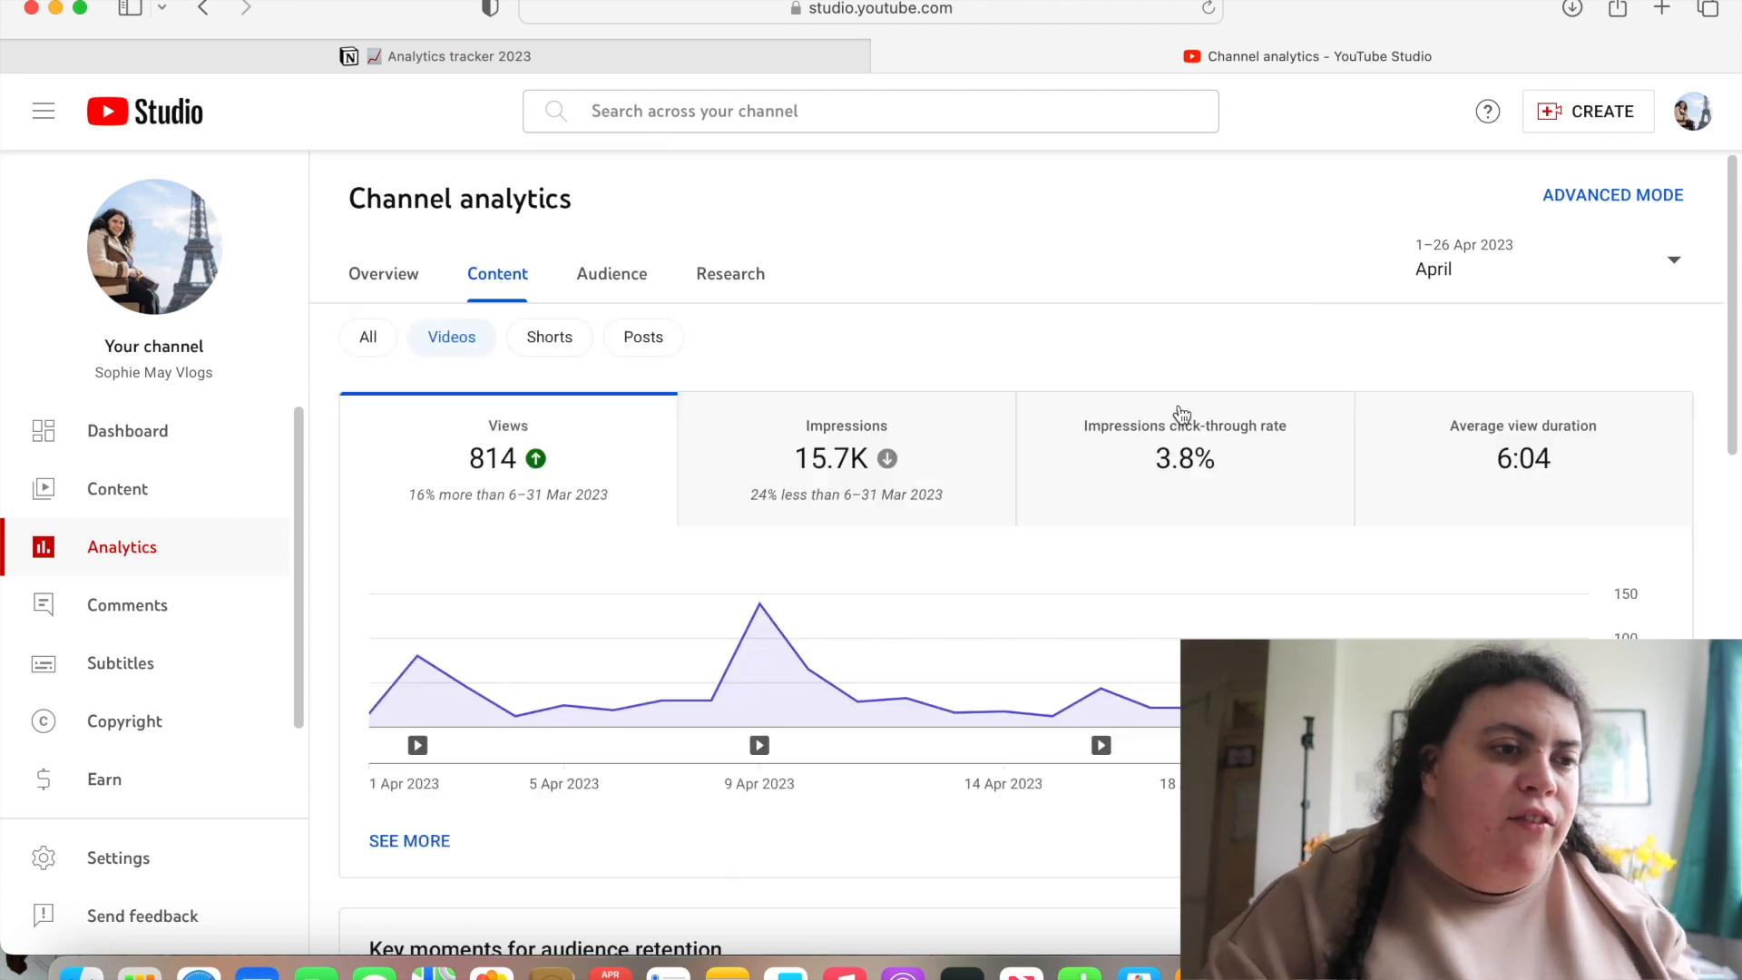
click(445, 57)
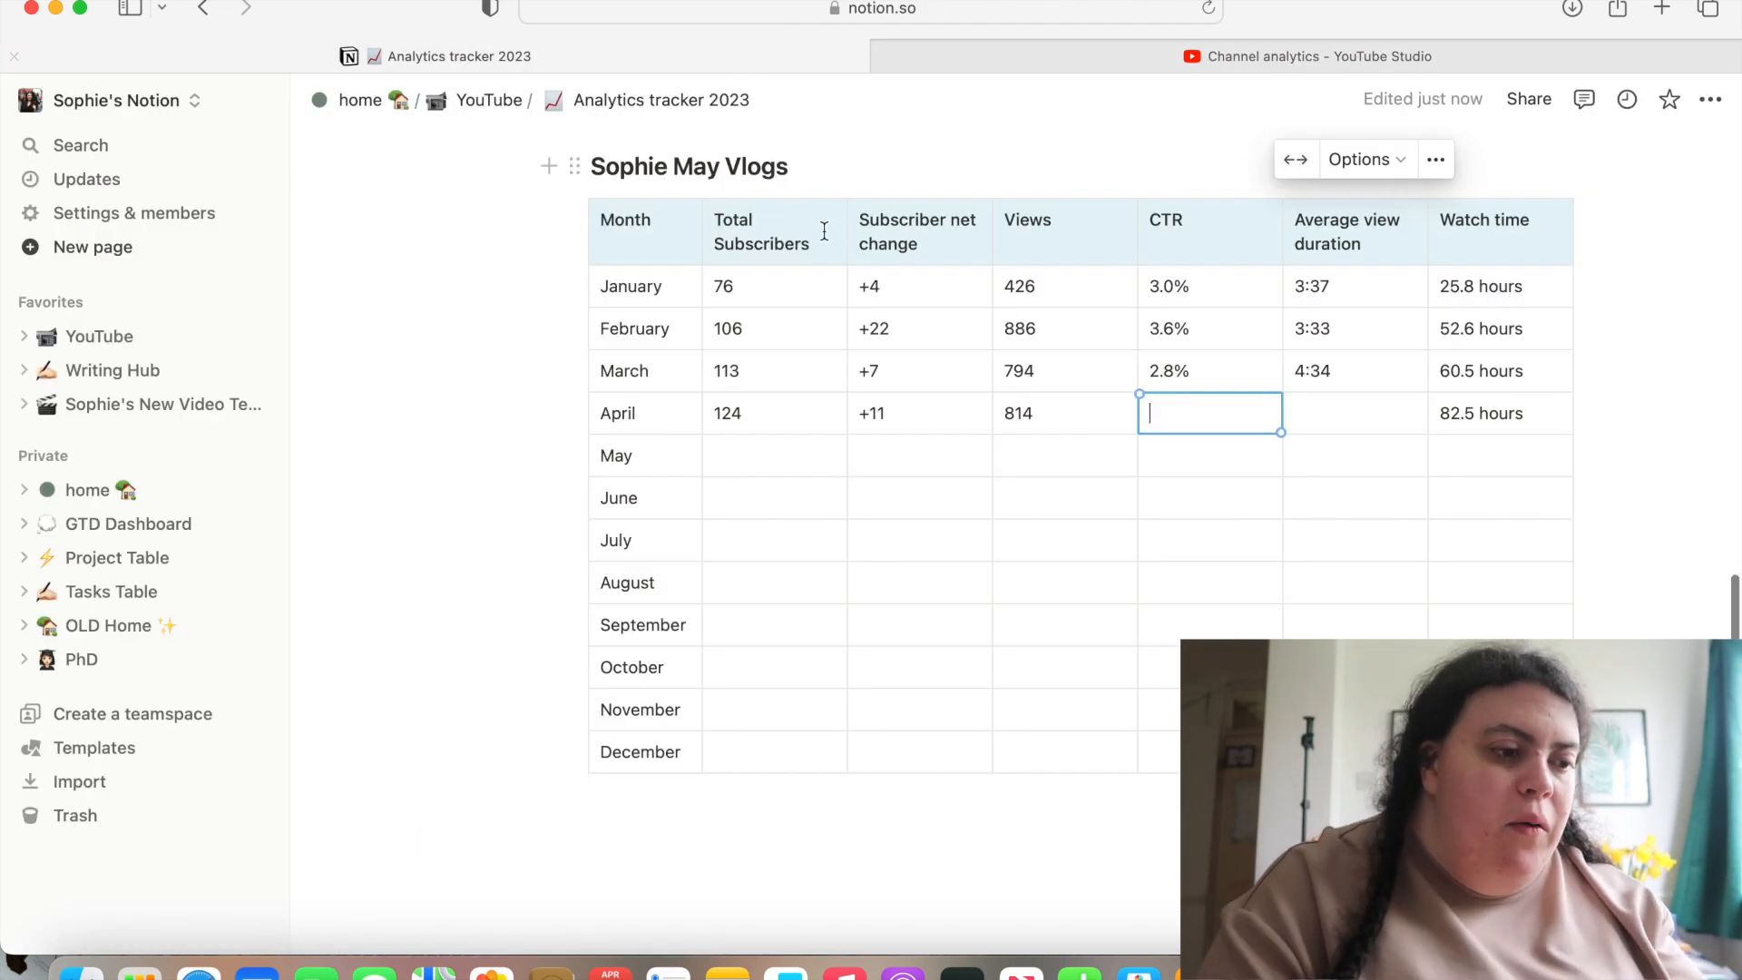
text(3/.)
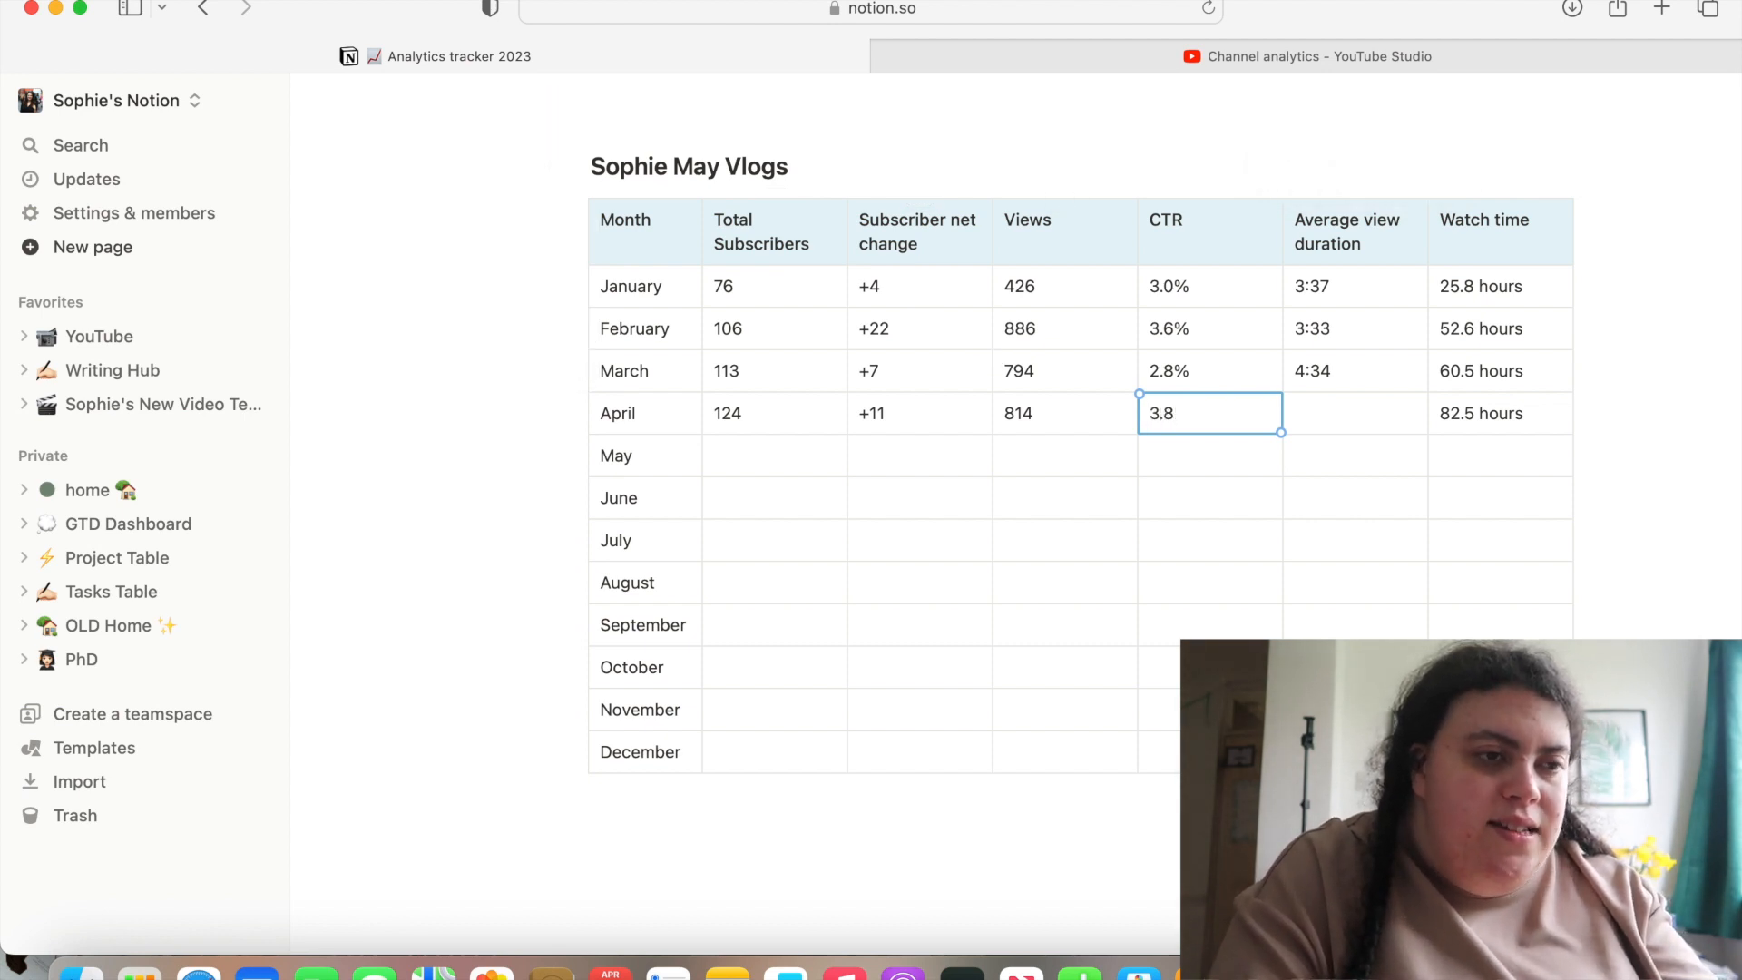
text(%)
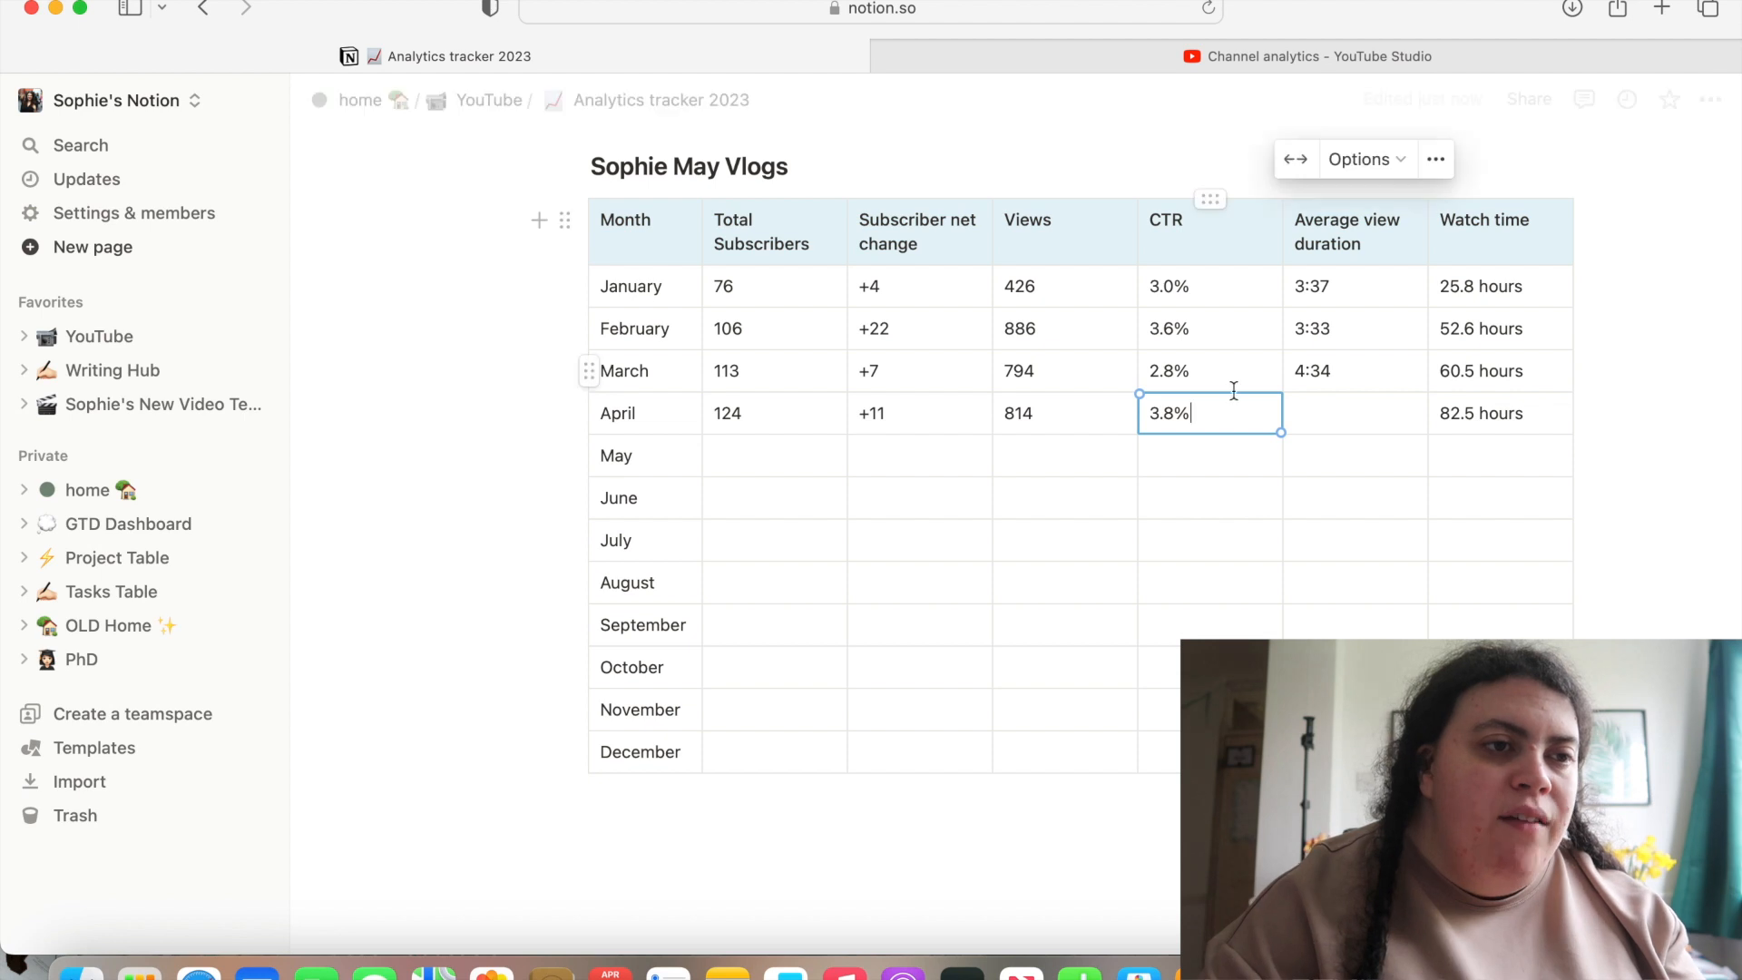
Record April's average view duration of 6:04 in the Sophie May Vlogs table
click(1304, 56)
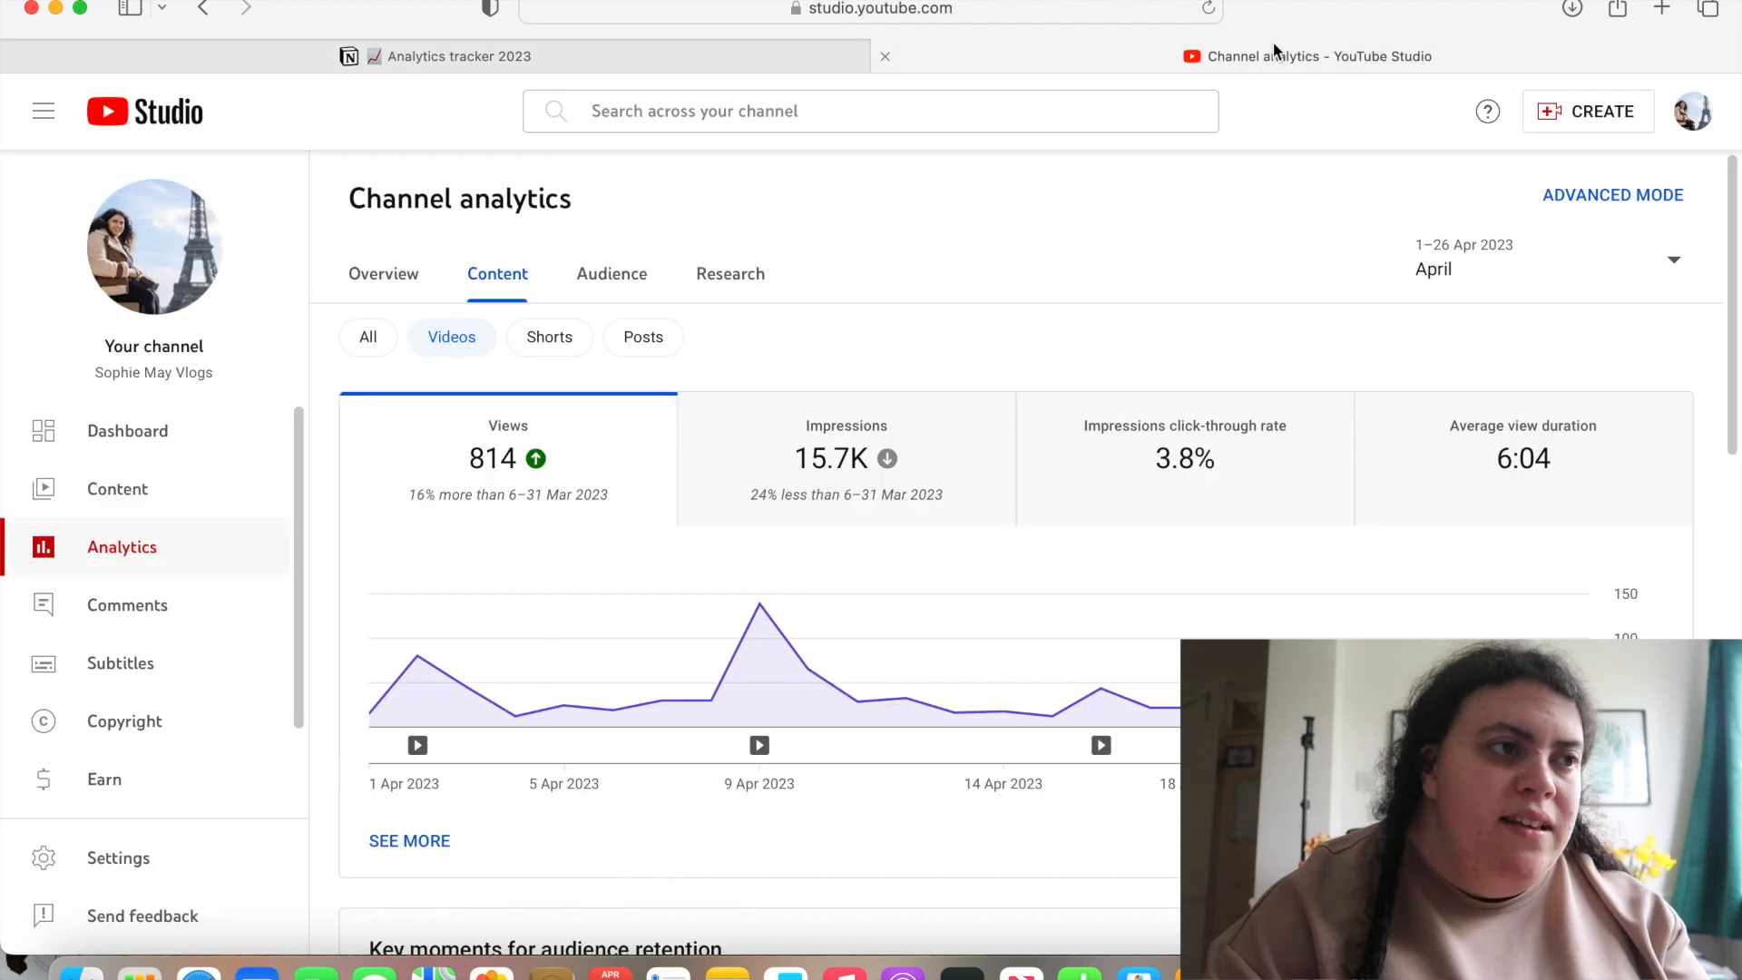
click(459, 57)
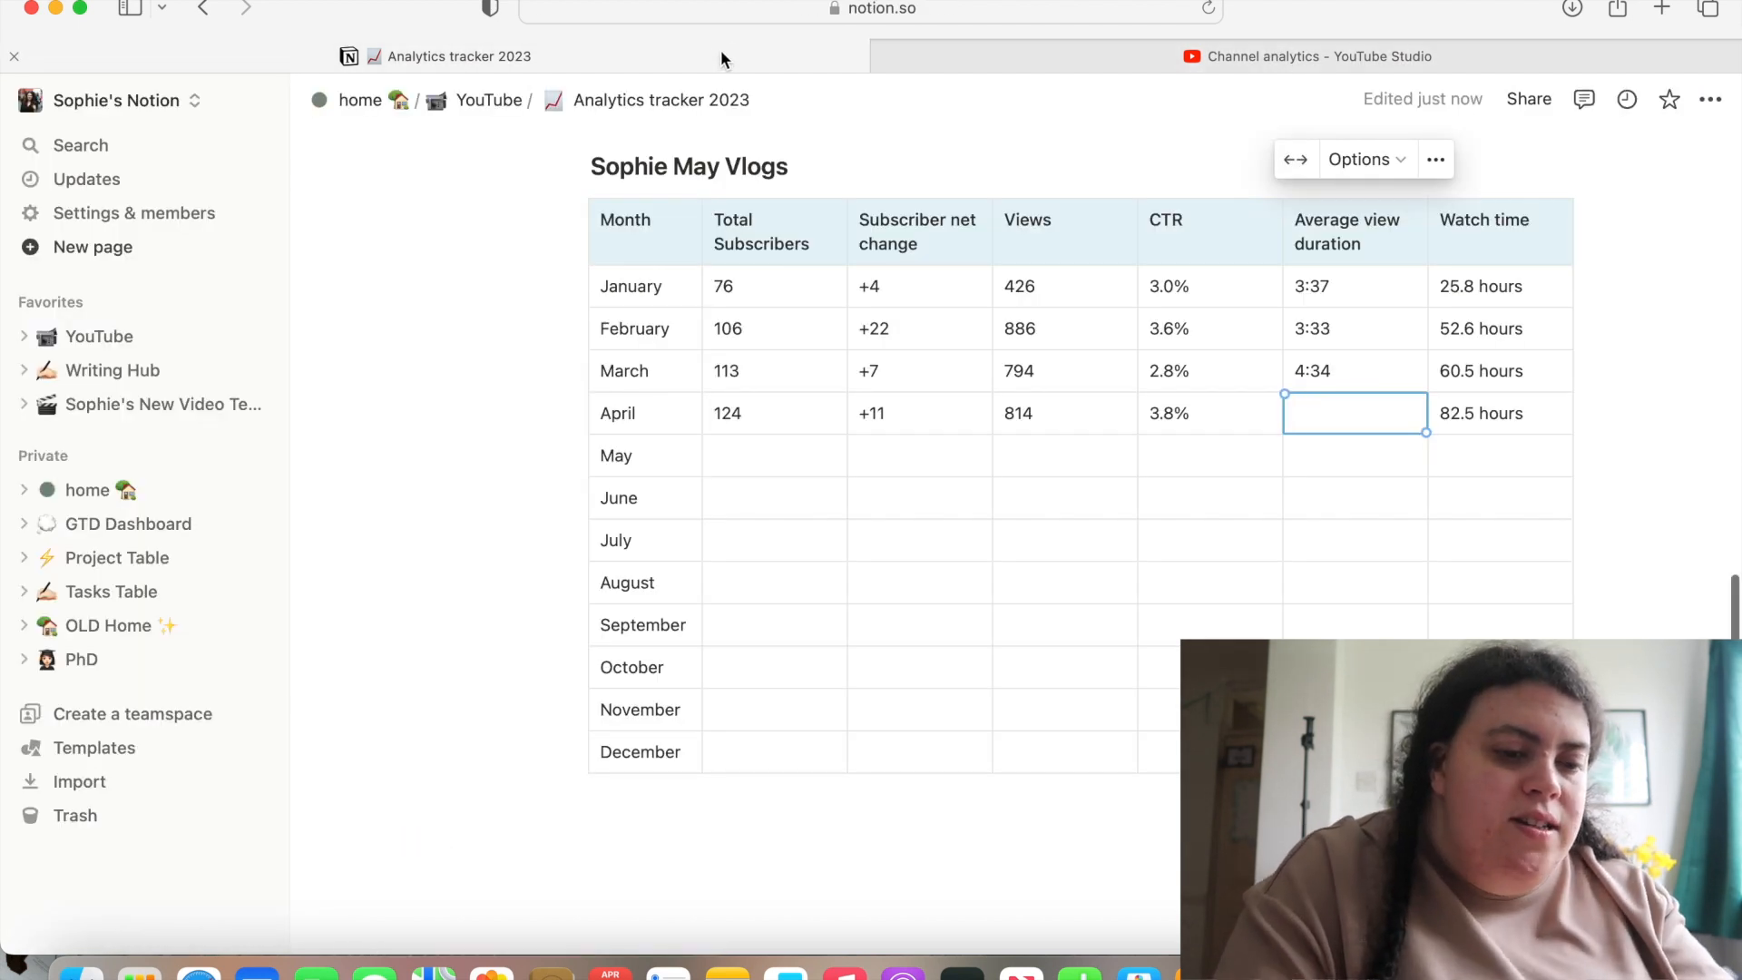
text(6:04)
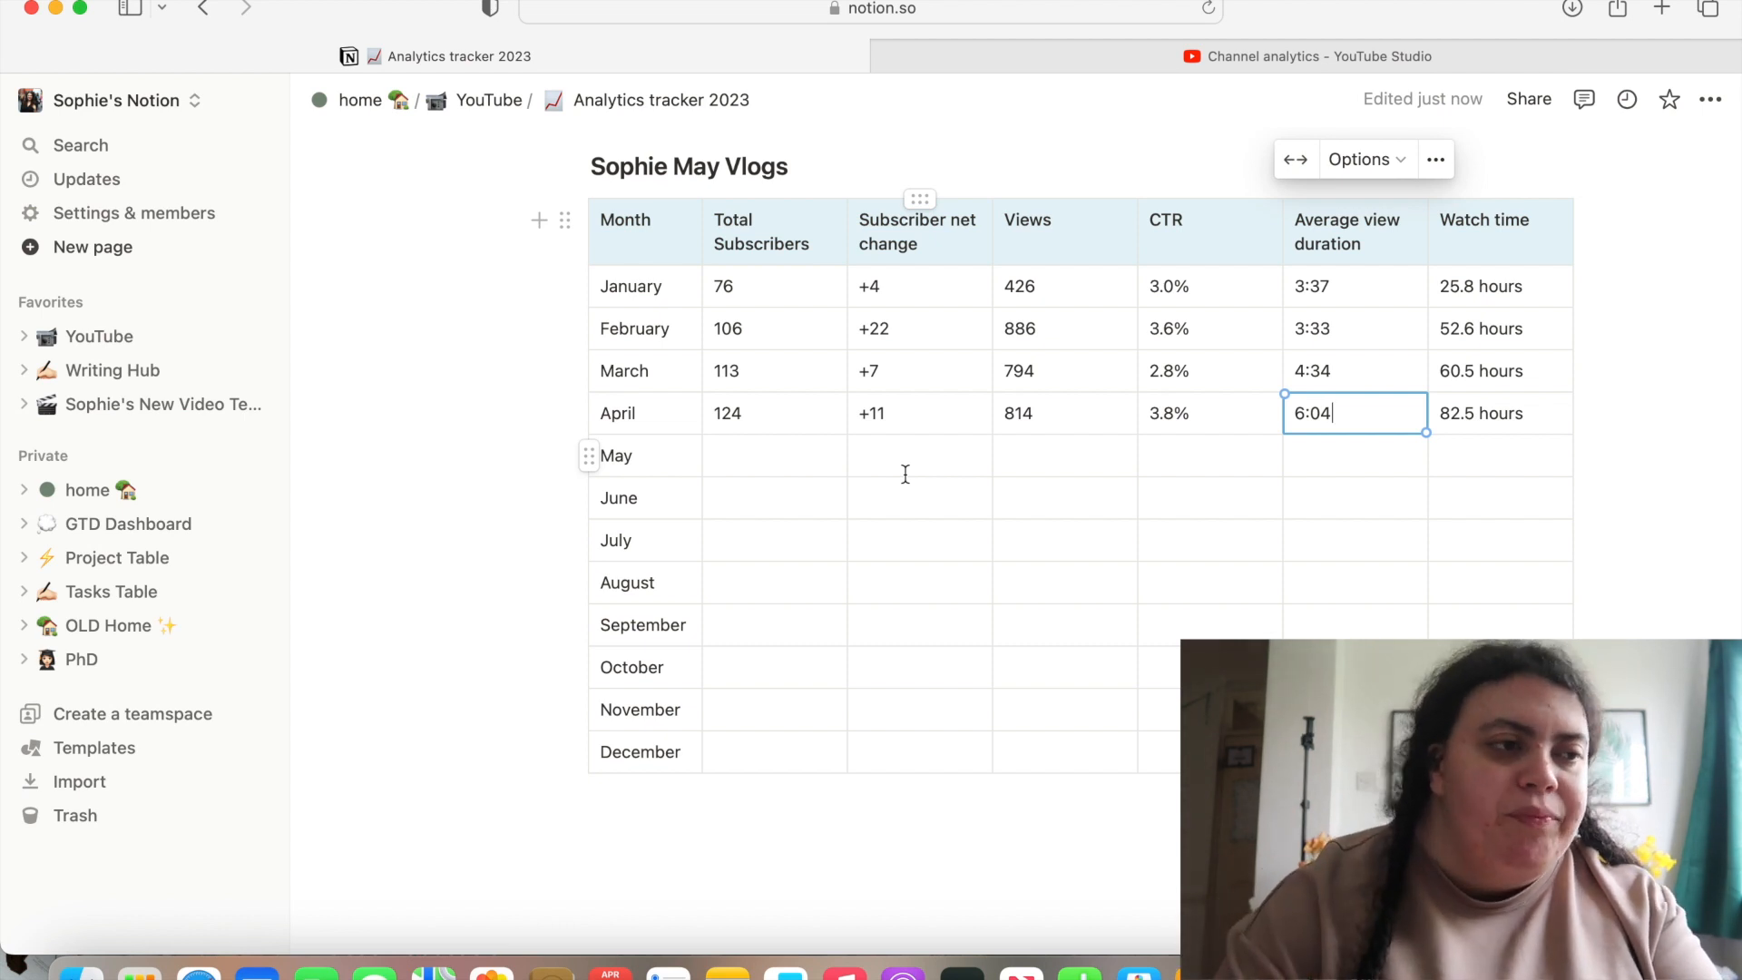
scroll(down, 3)
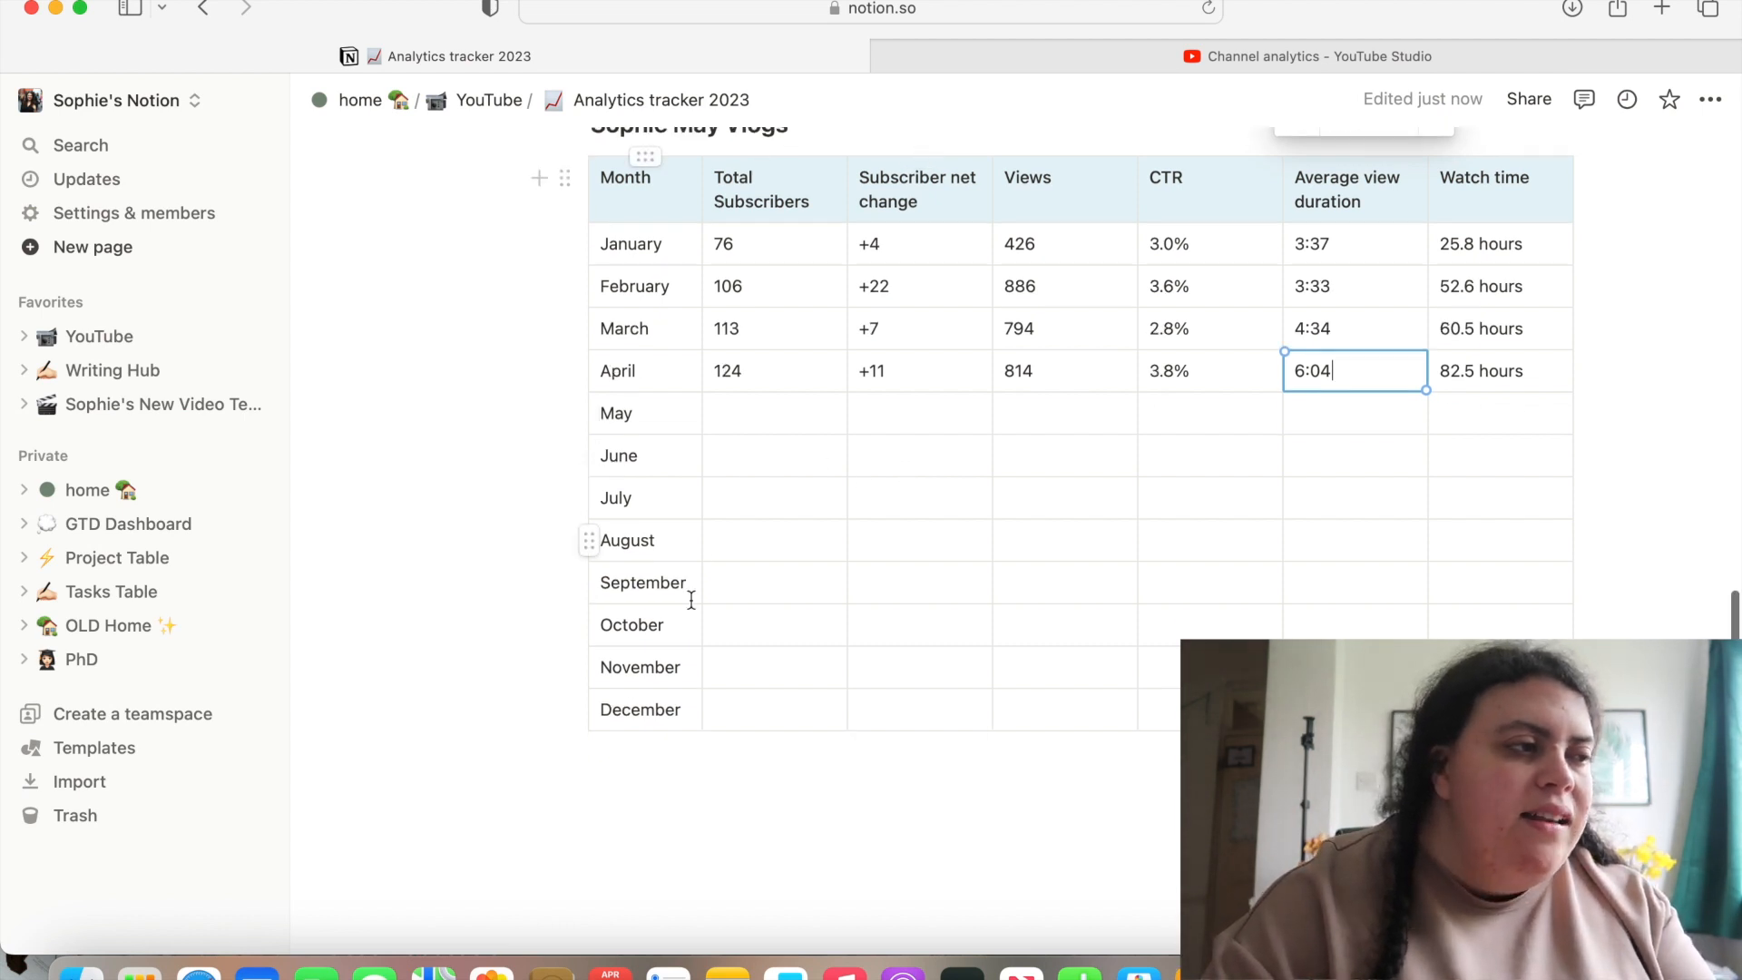